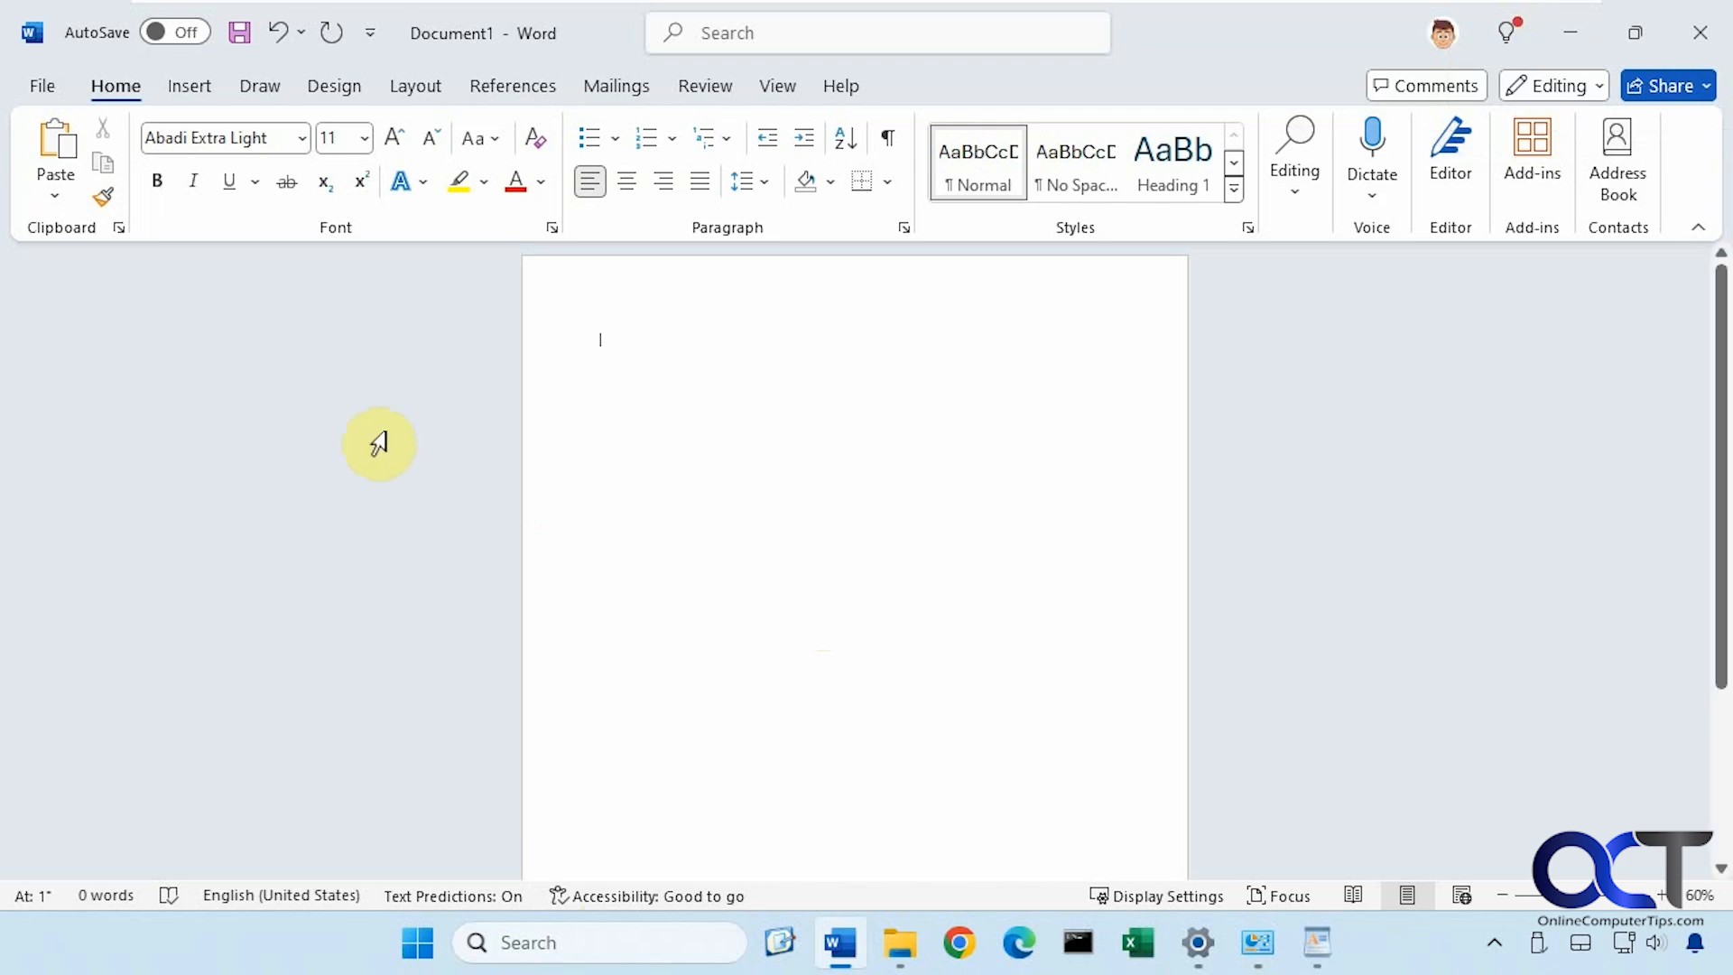
mouse_move(347, 443)
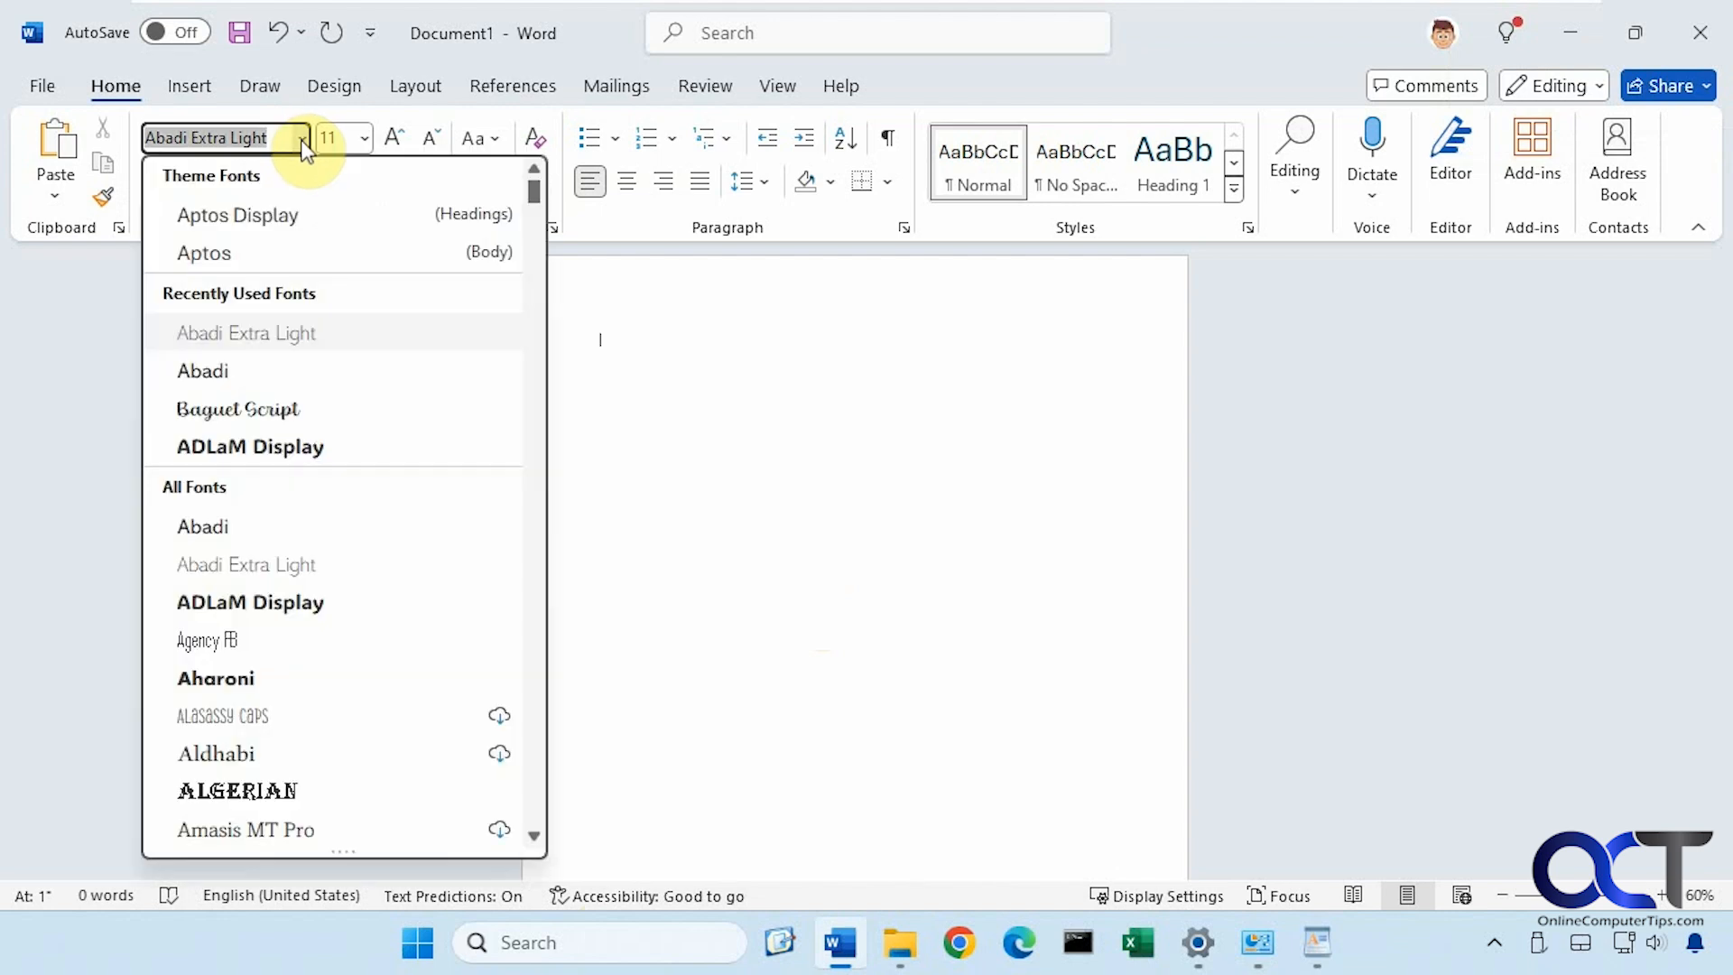
mouse_move(486, 724)
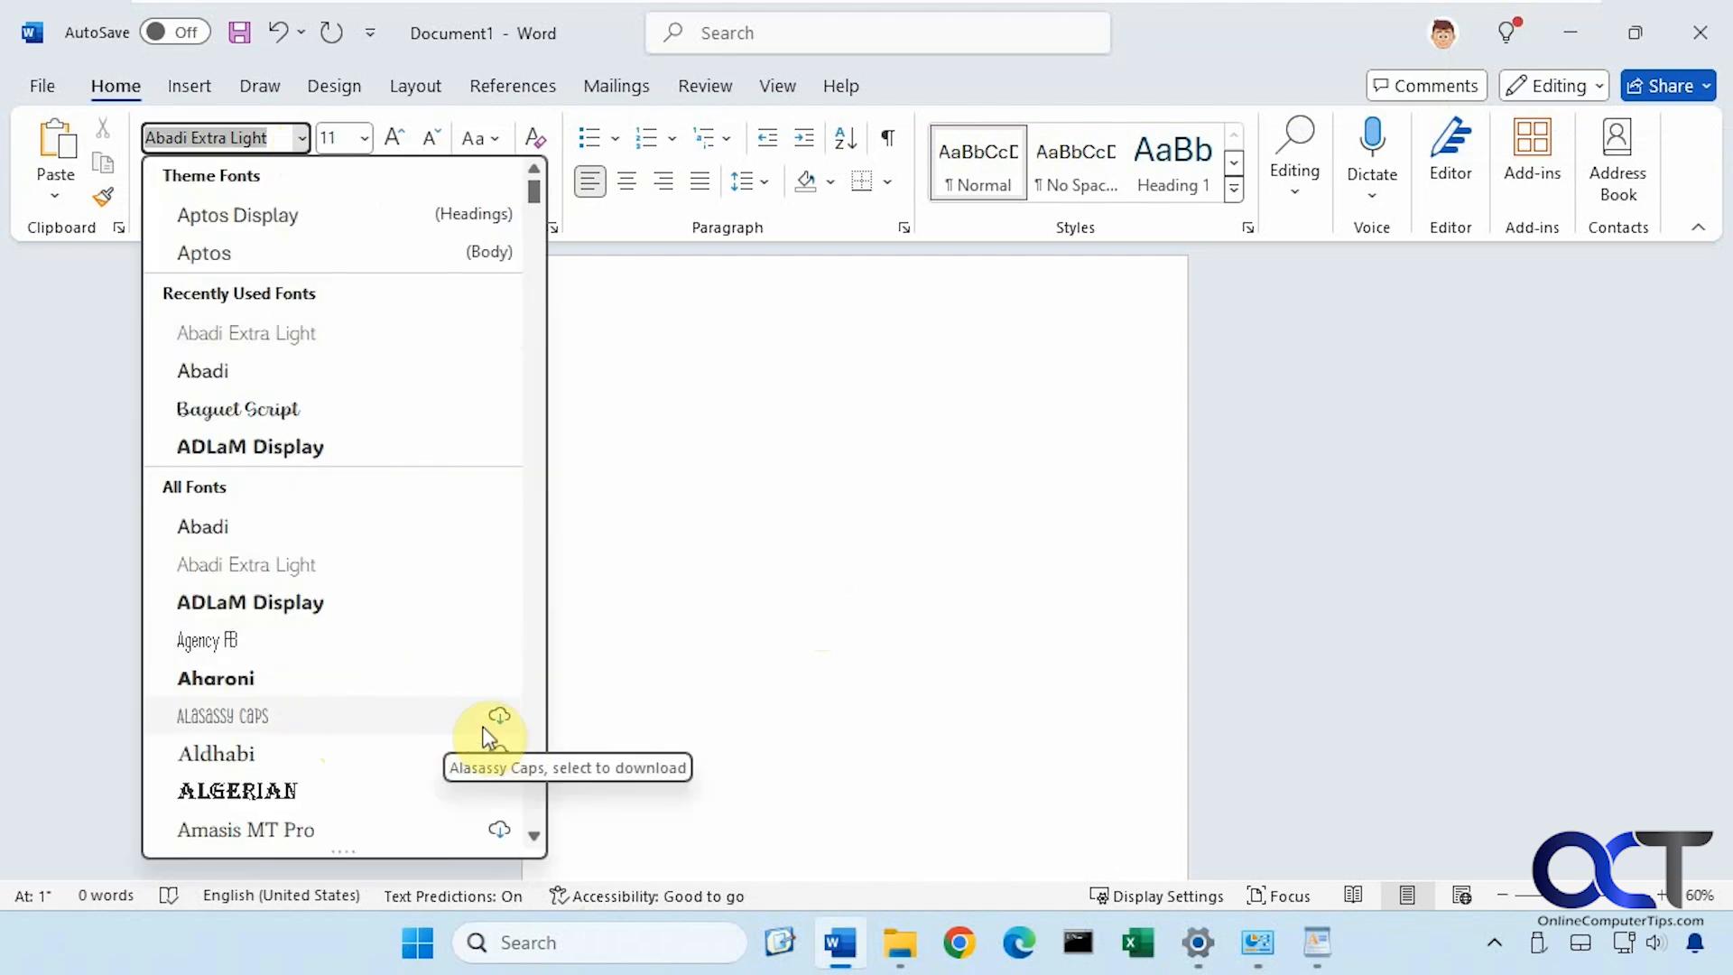
Scroll the font list down to cloud-only fonts like Amasis MT Pro Black.
scroll(down, 3)
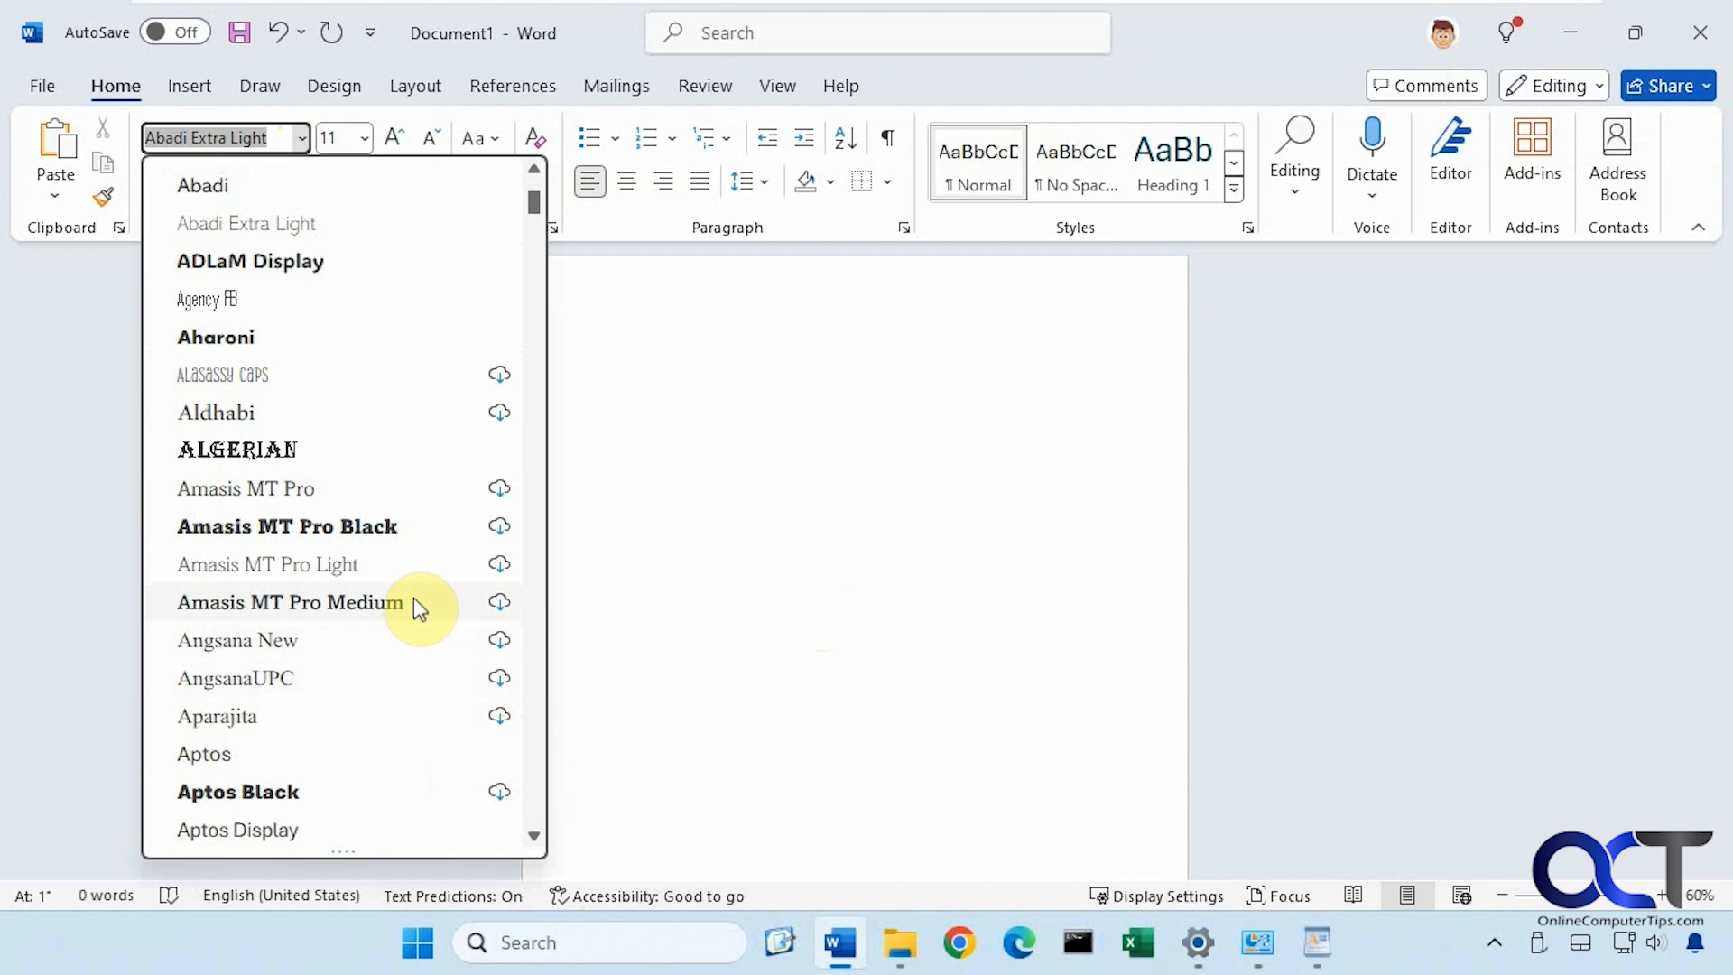
mouse_move(354, 534)
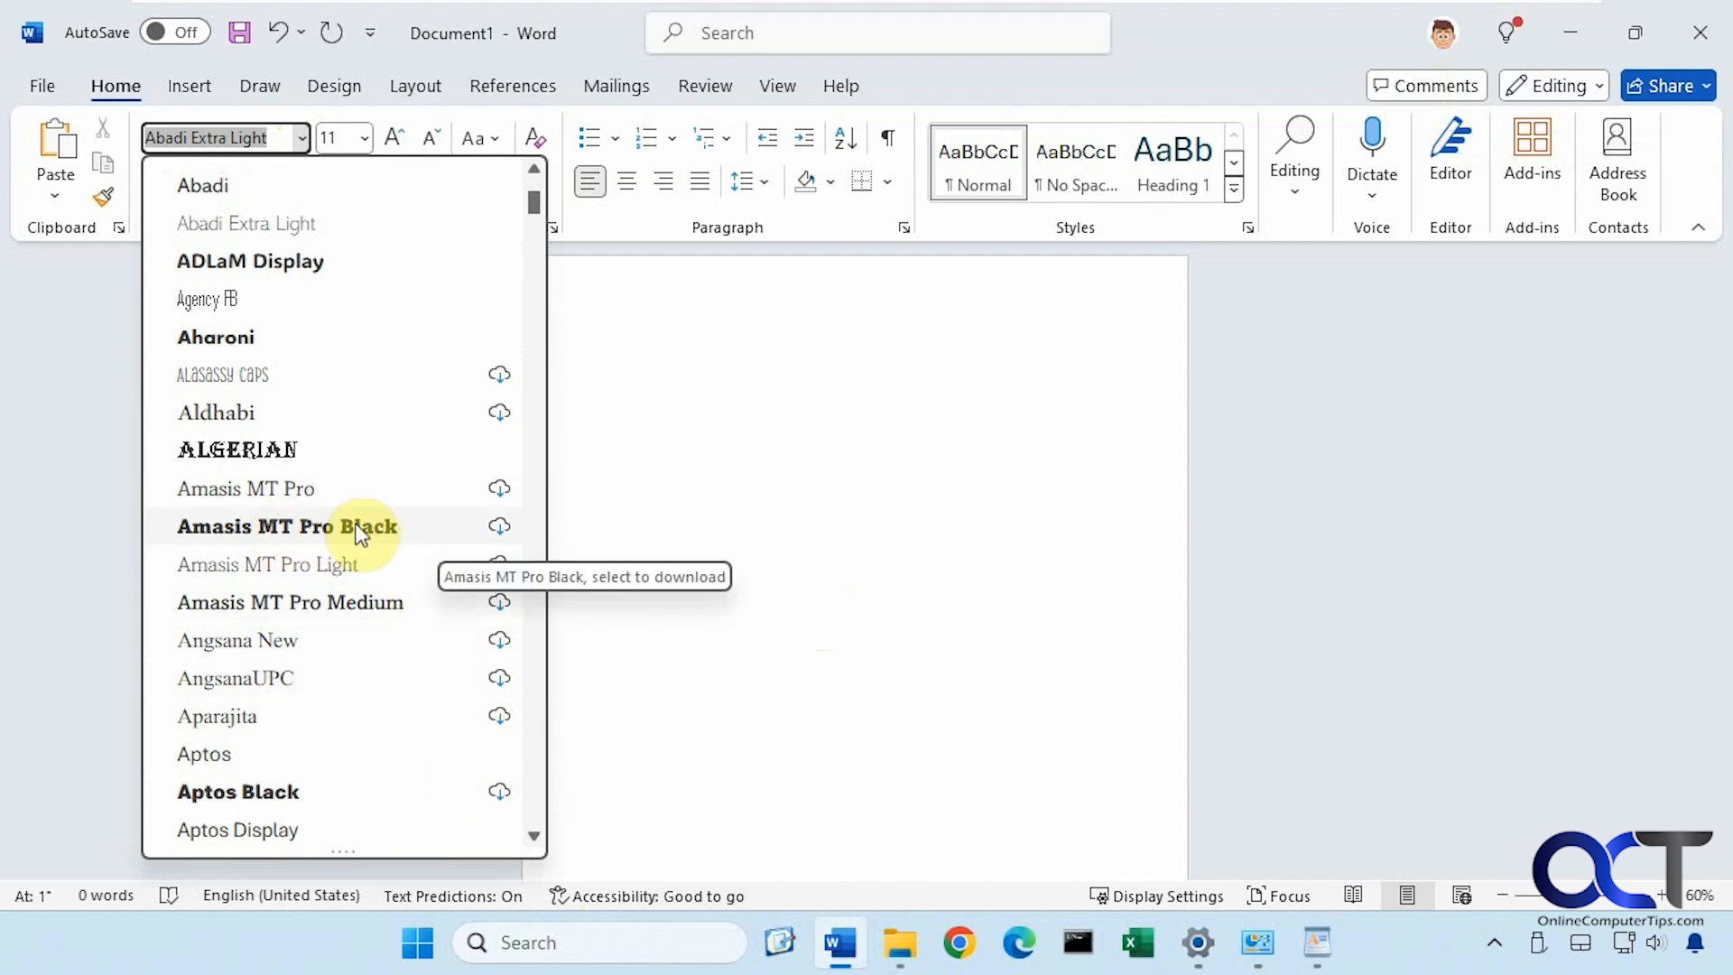
mouse_move(422, 535)
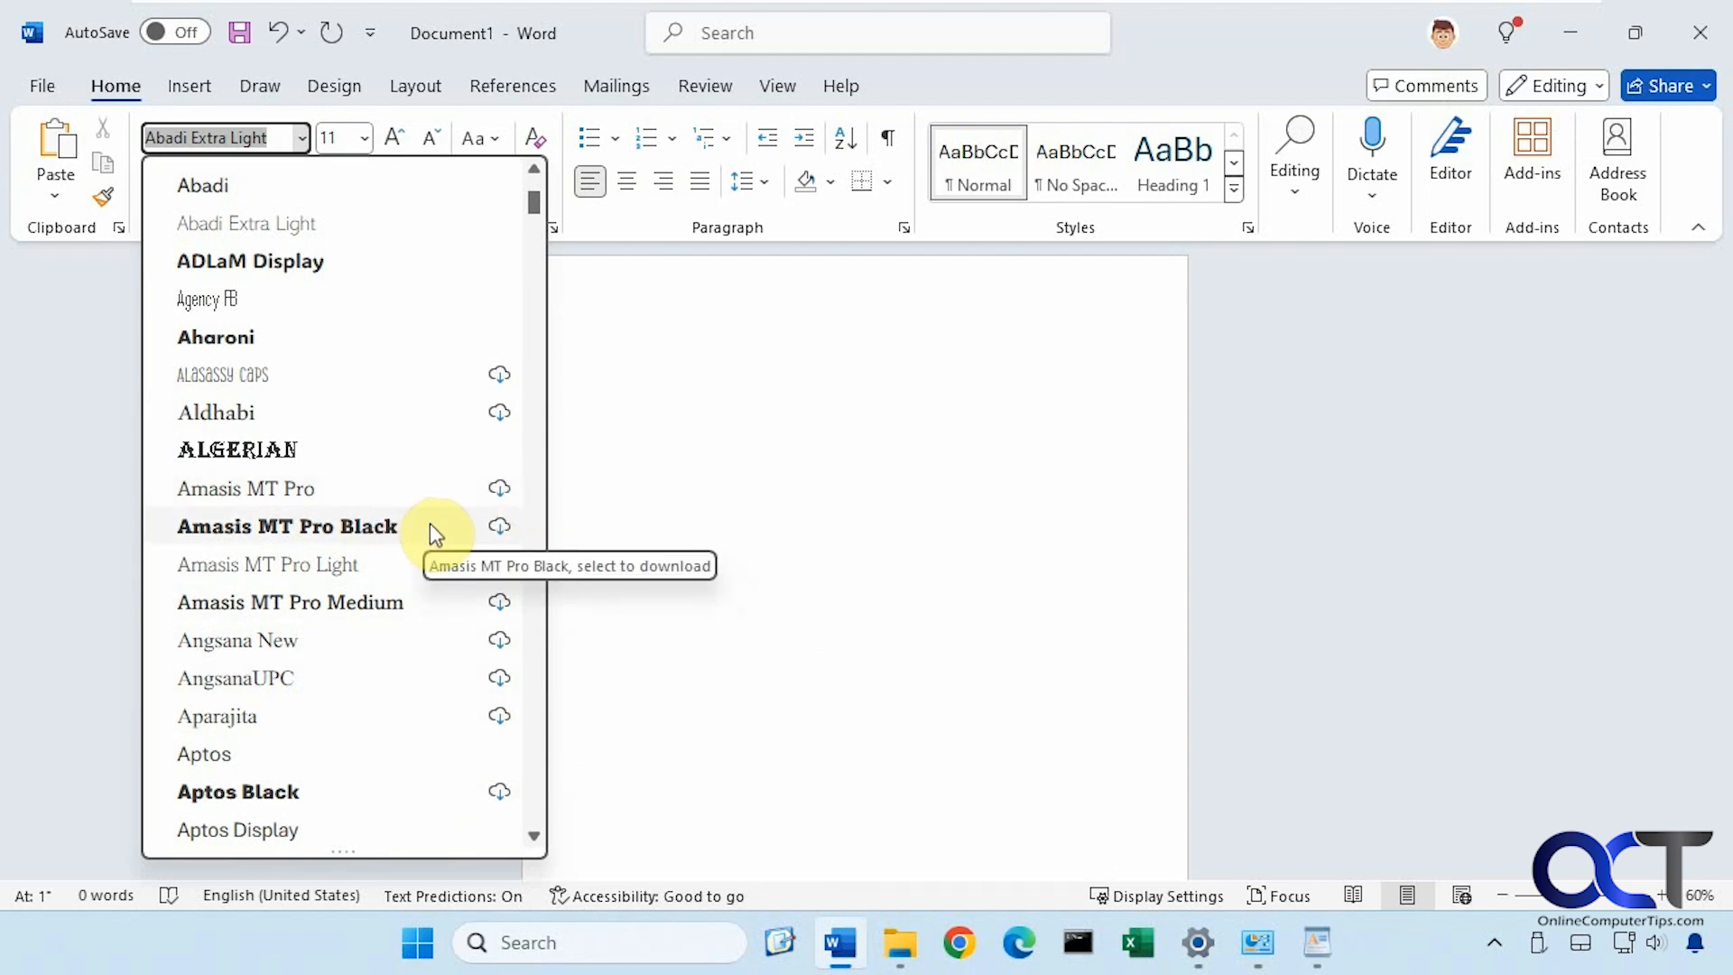
mouse_move(451, 534)
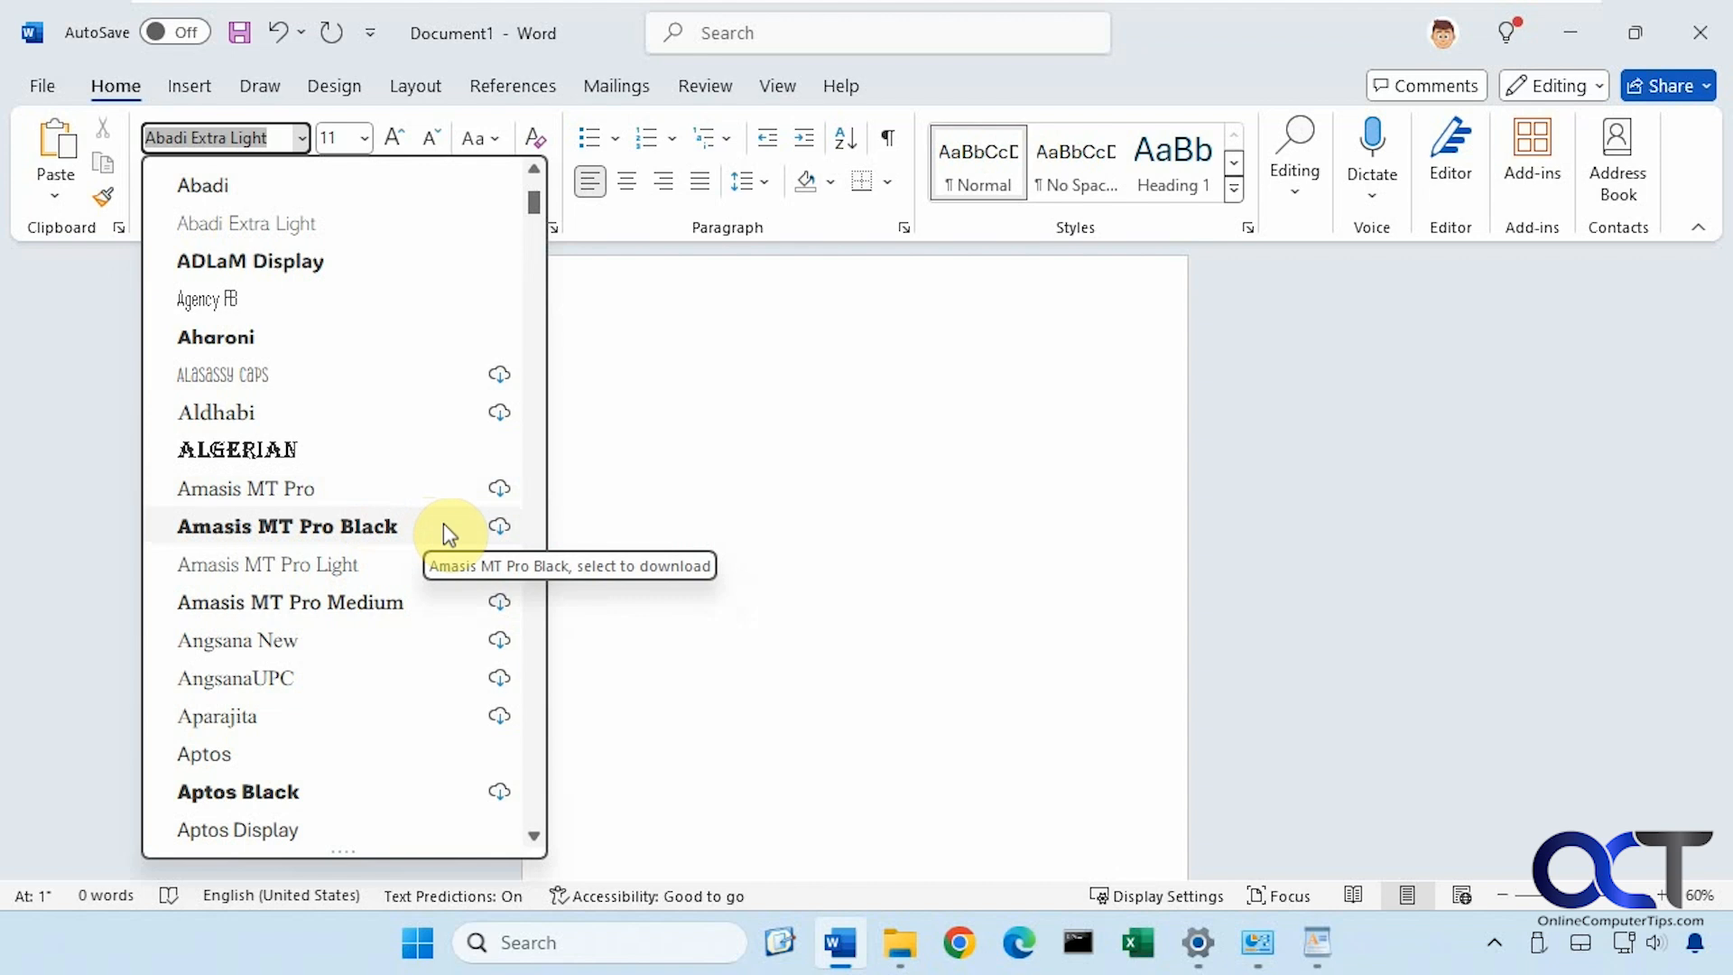
mouse_move(321, 533)
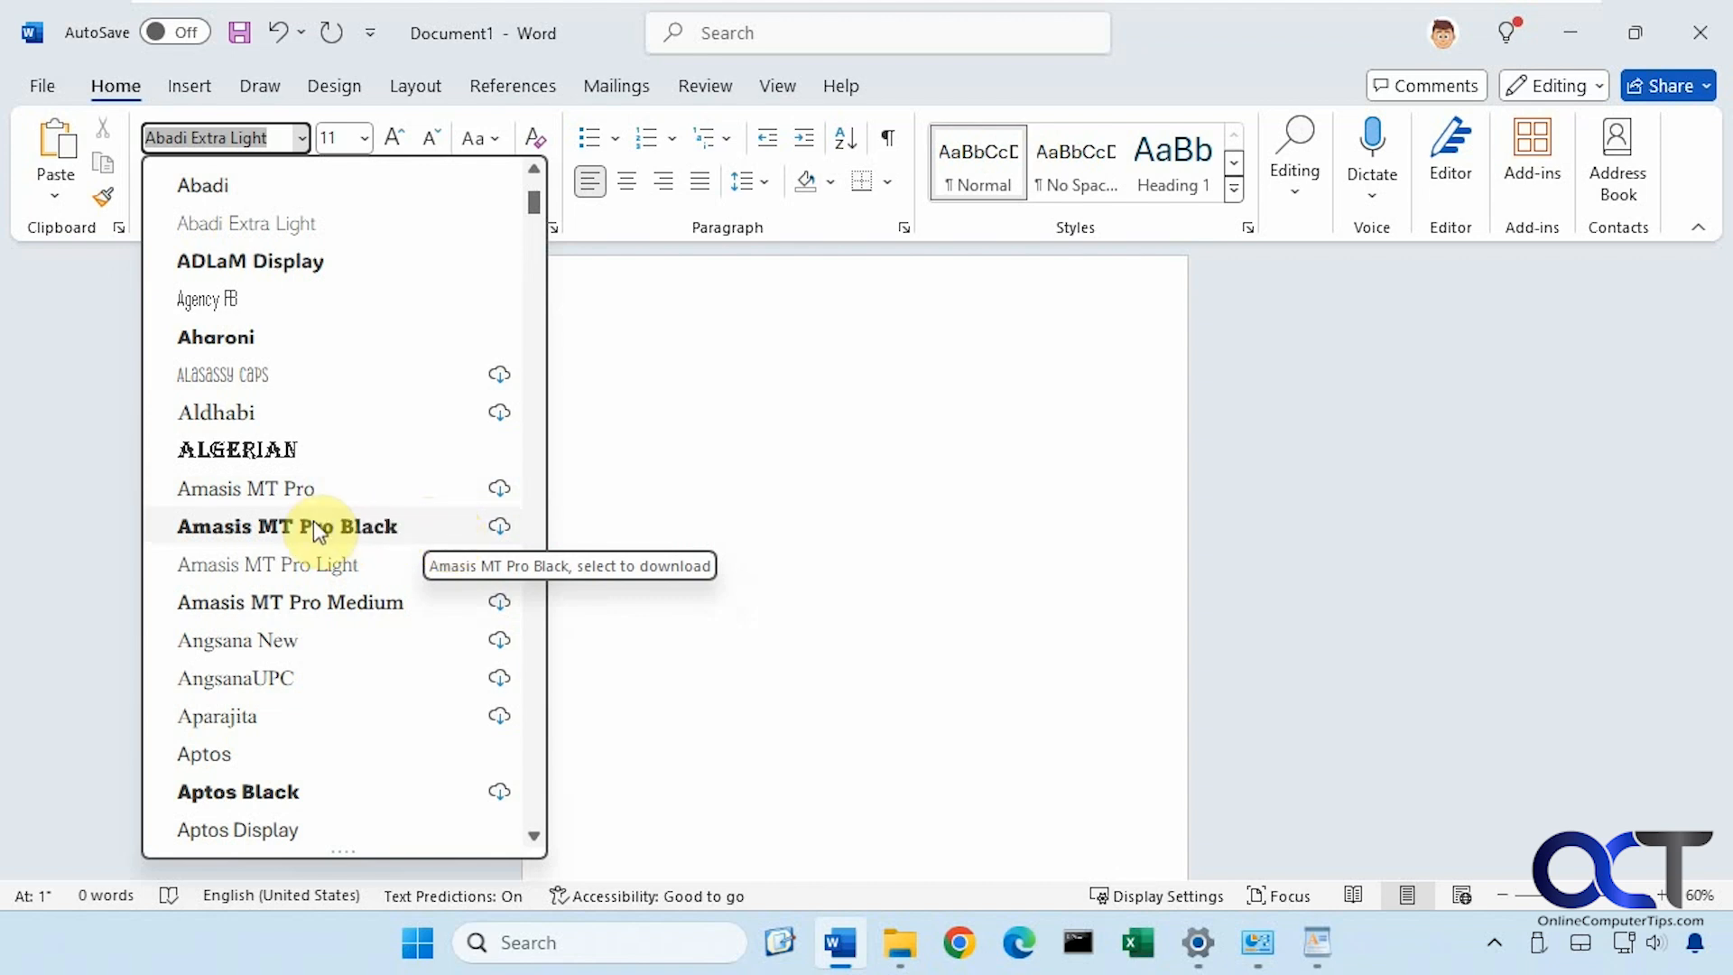
mouse_move(364, 541)
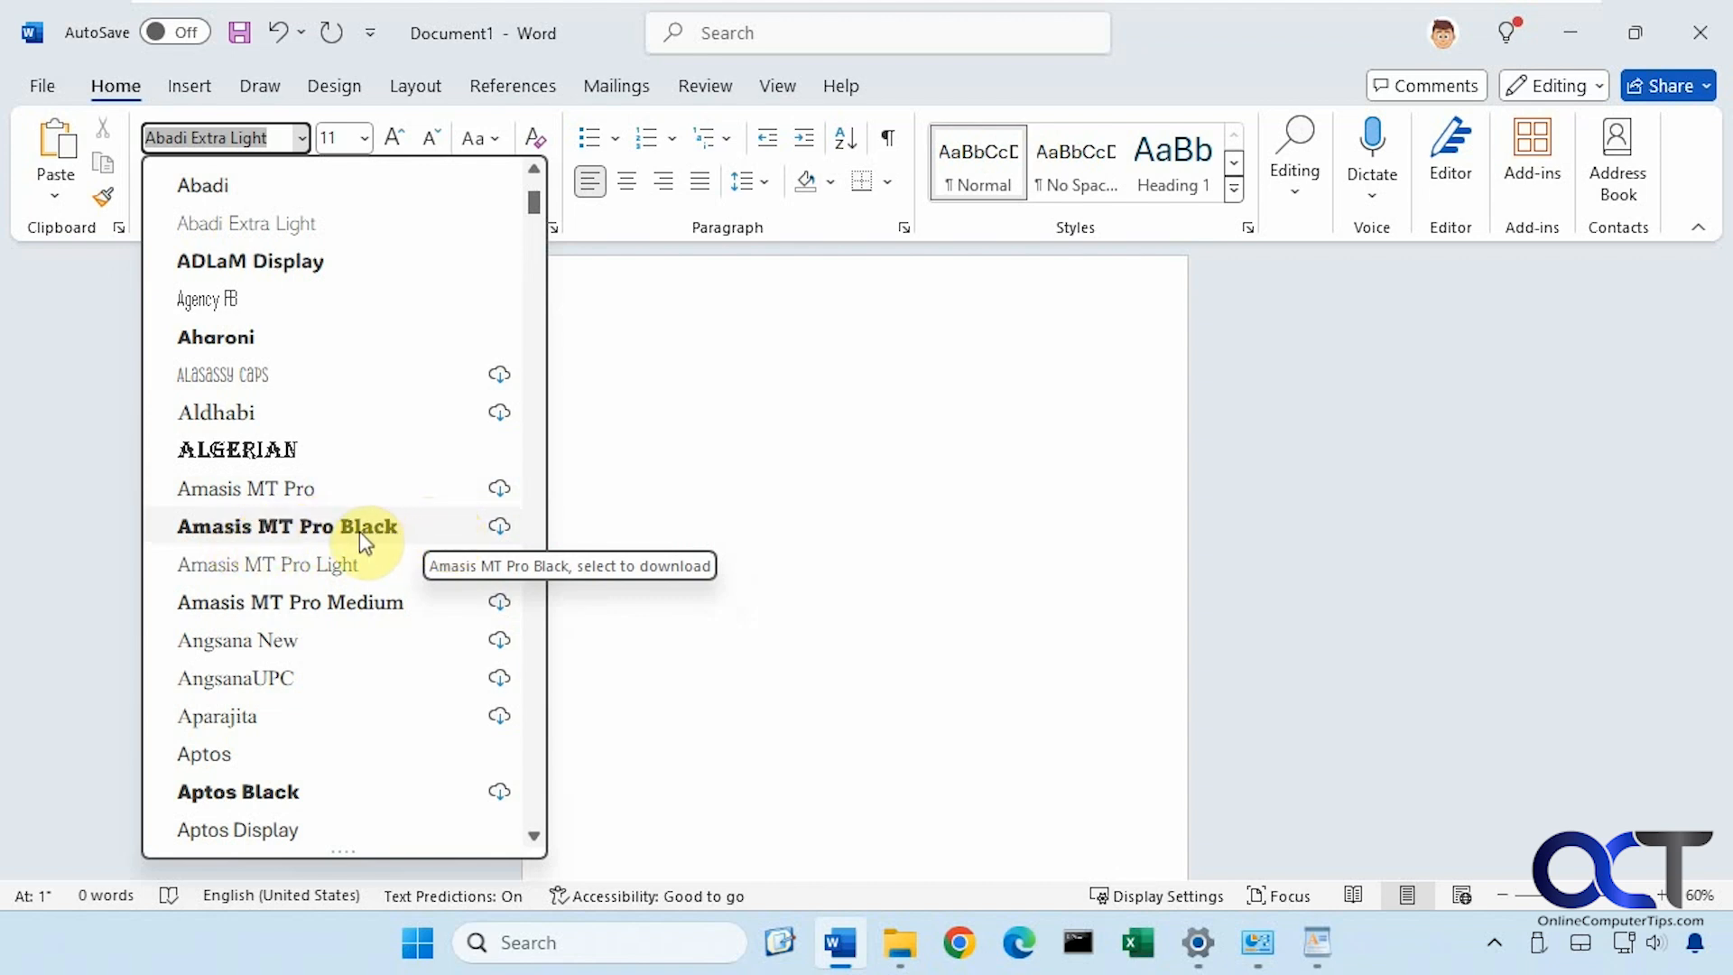
mouse_move(498, 534)
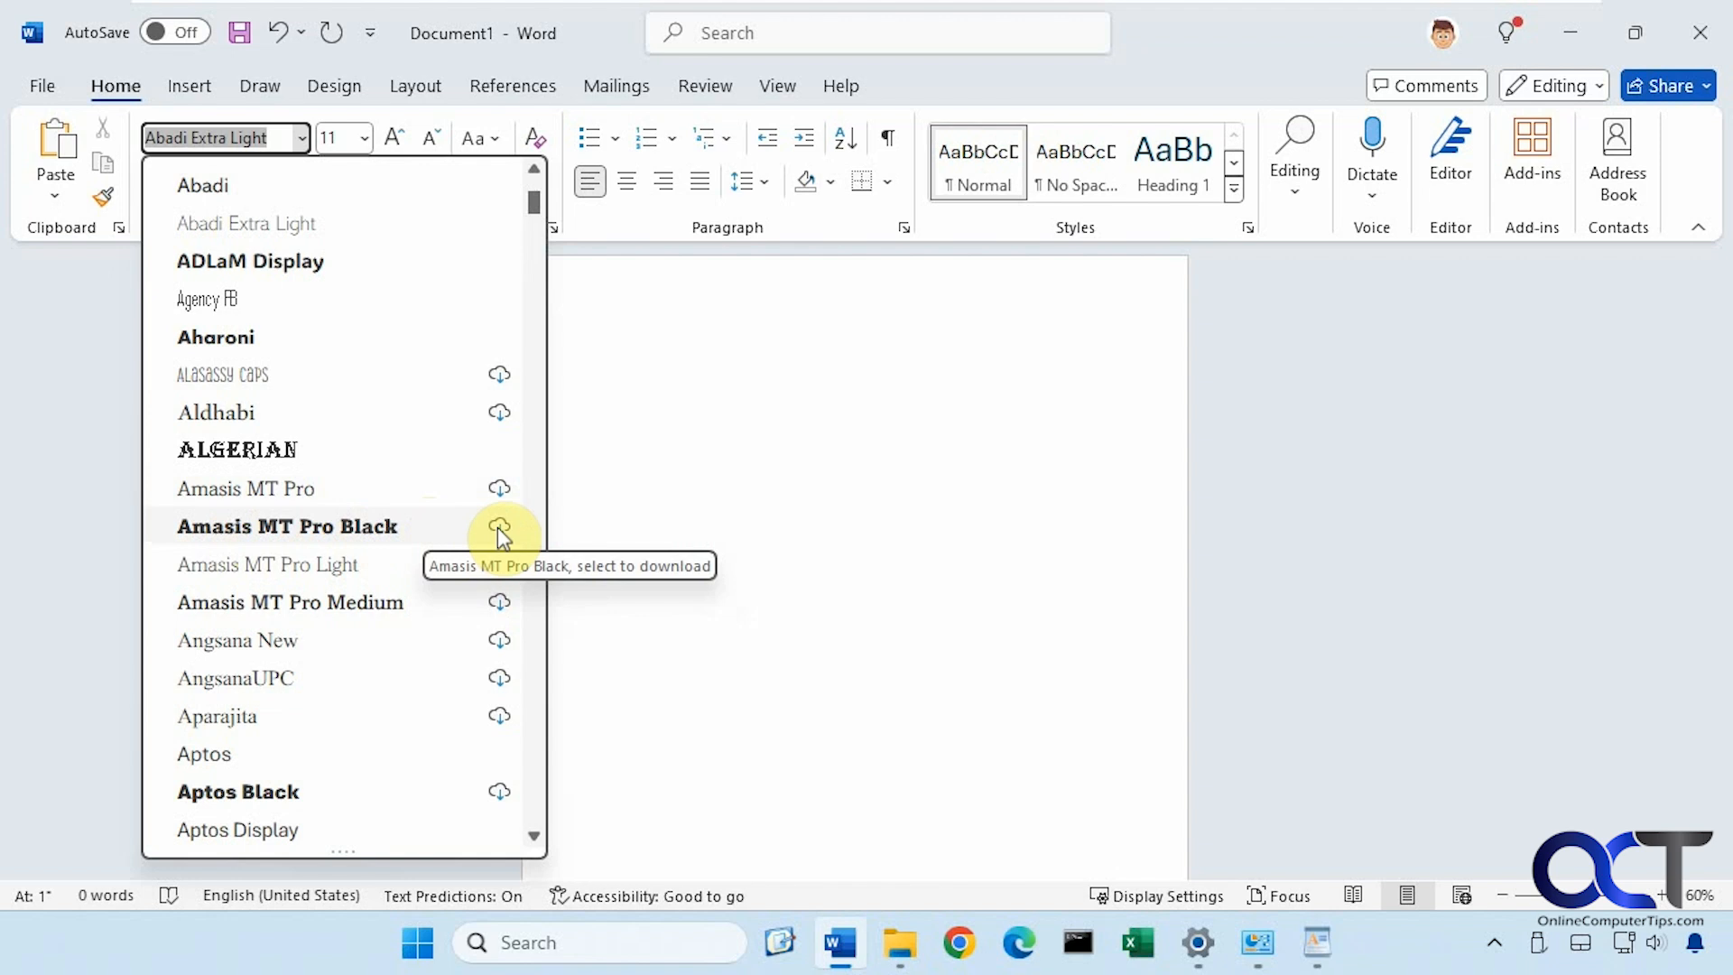
Choose Amasis MT Pro Black so it downloads and becomes the current font.
click(286, 526)
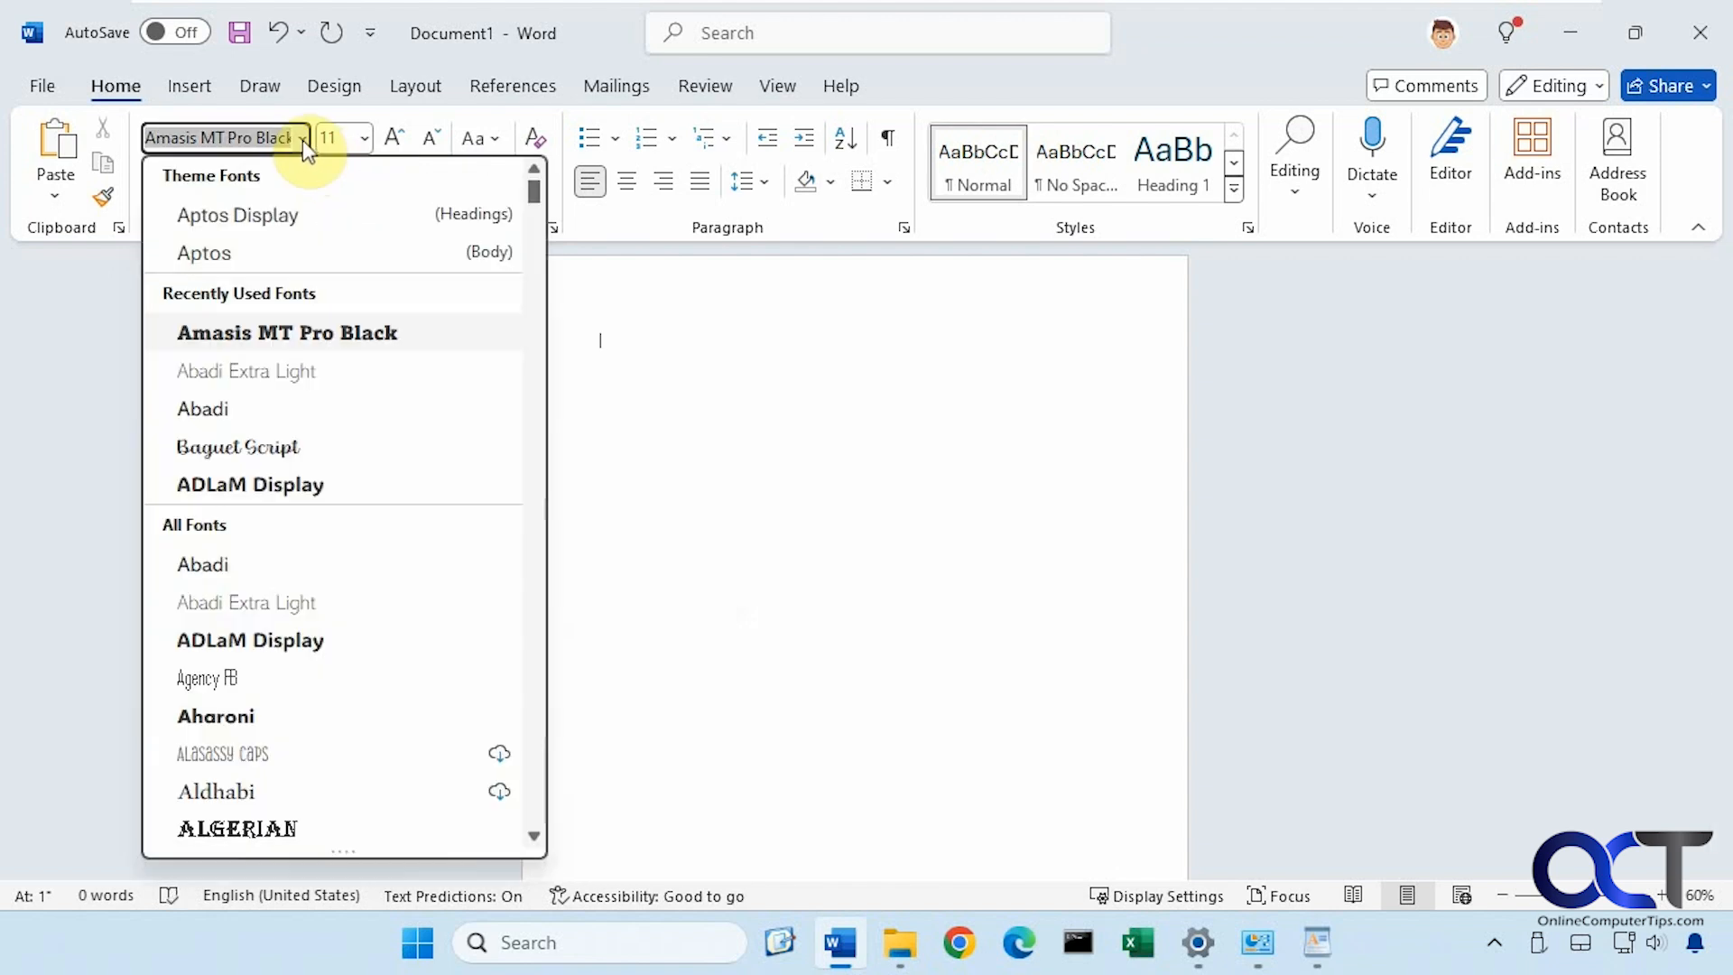
mouse_move(329, 332)
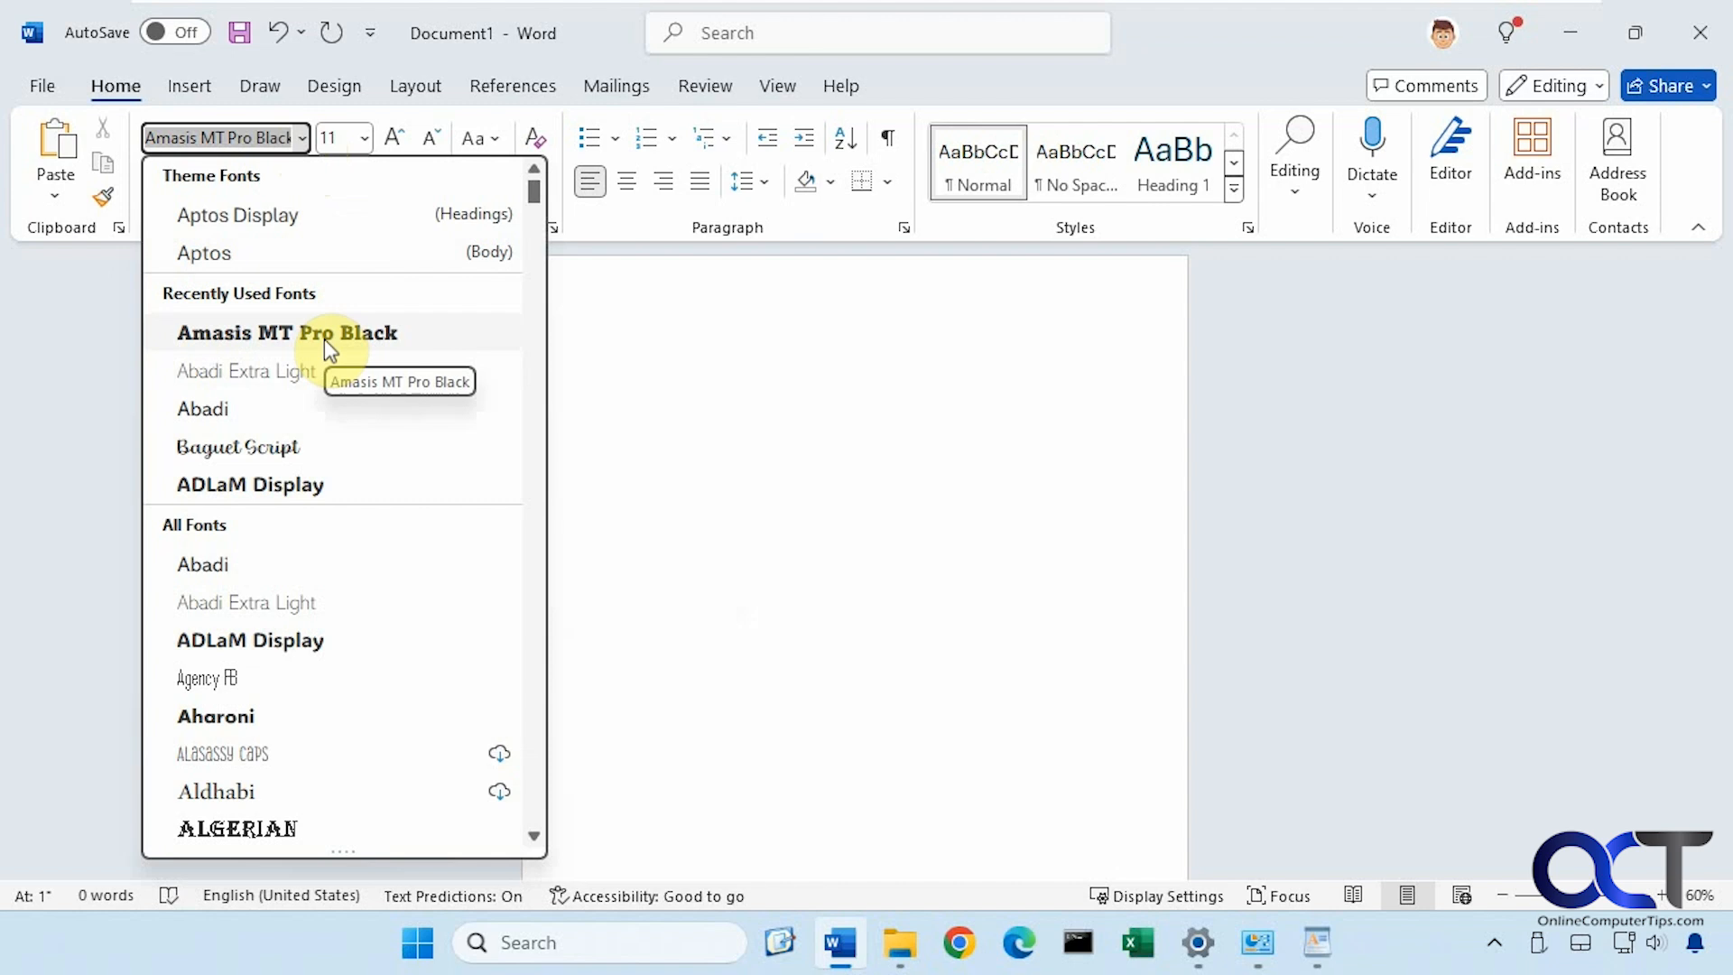
mouse_move(996, 594)
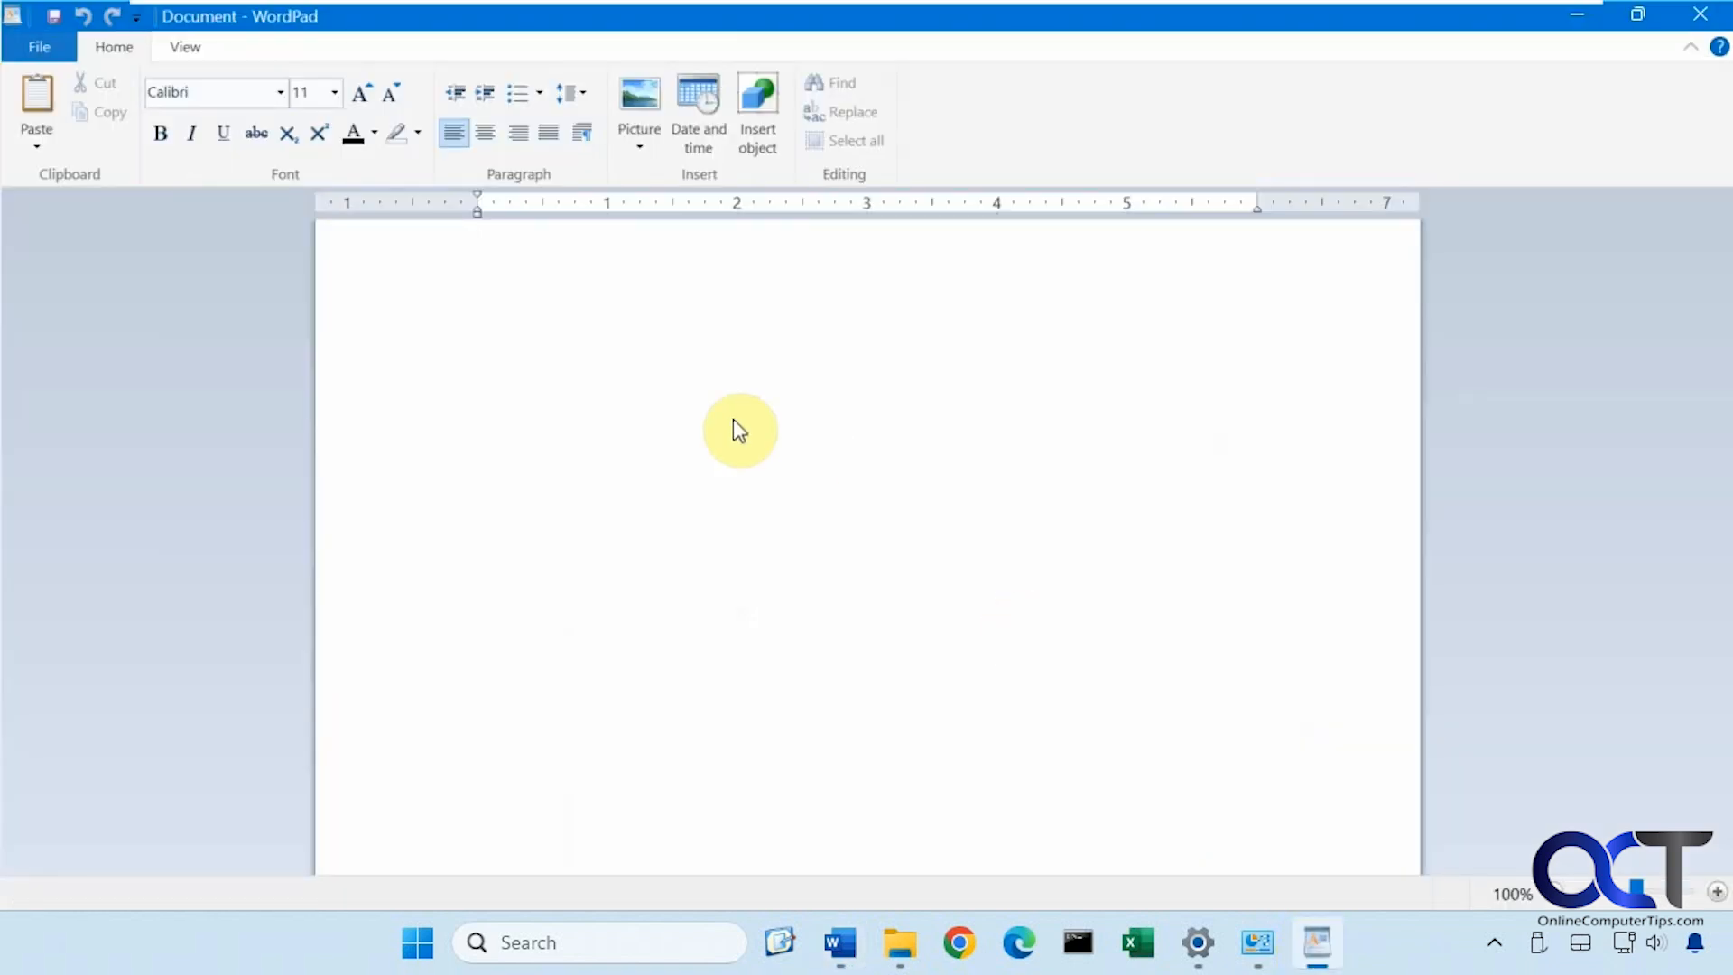
mouse_move(287, 105)
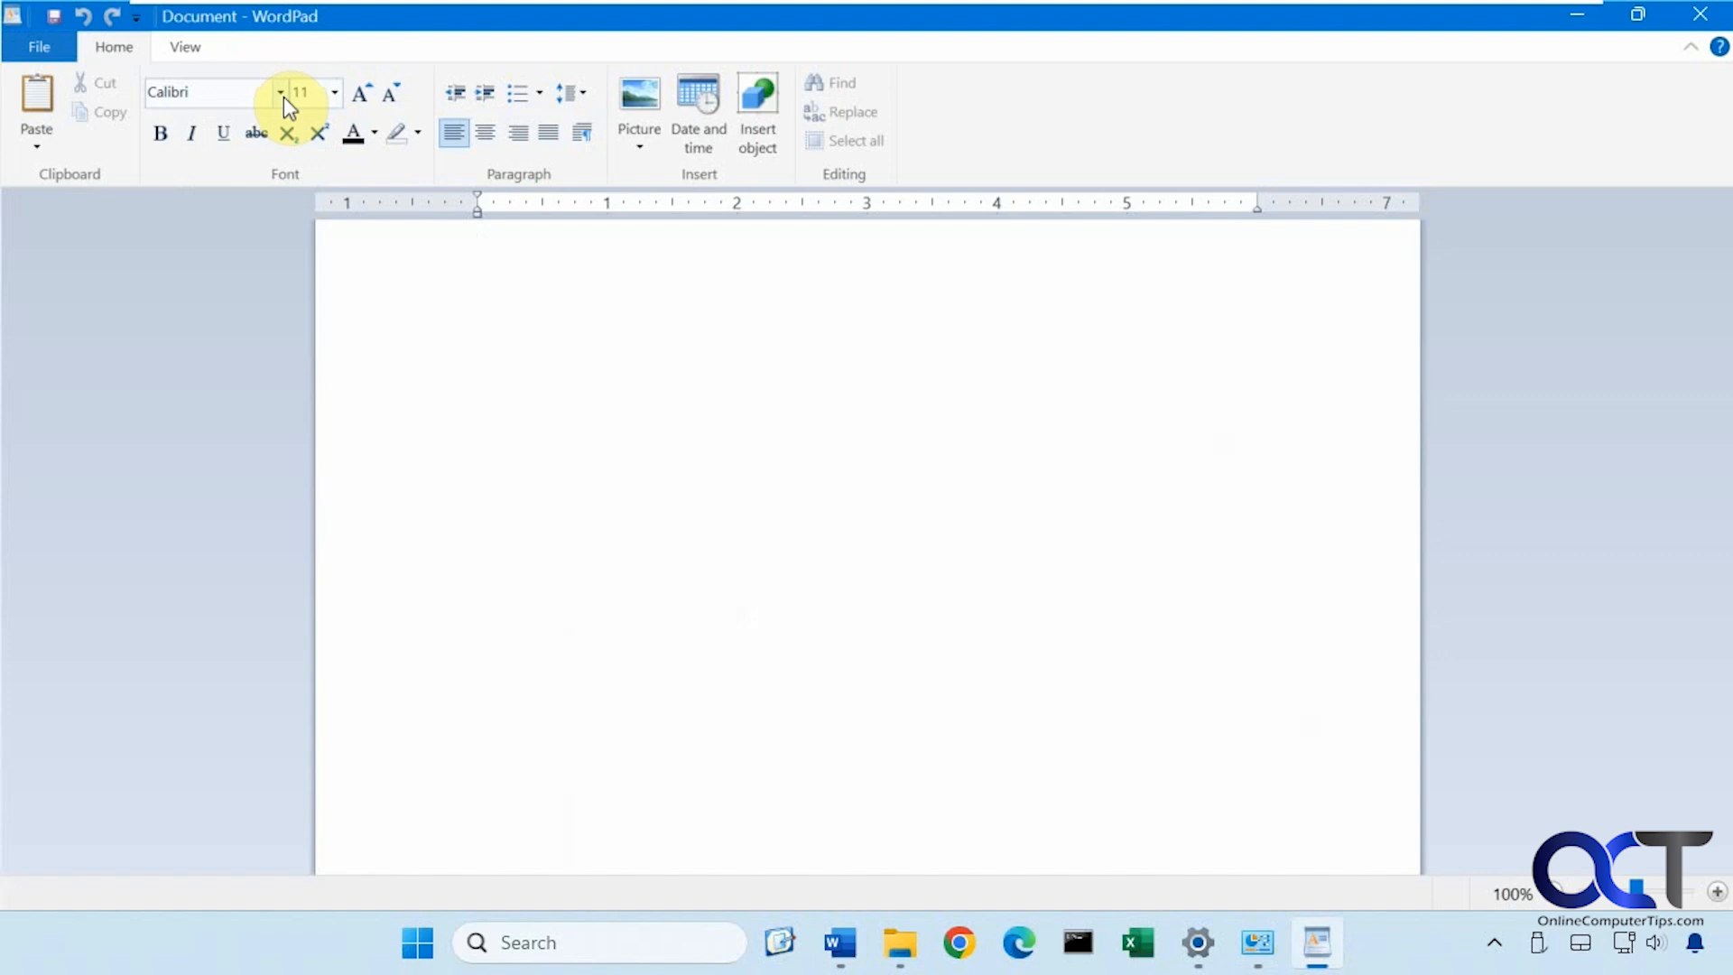
mouse_move(210, 92)
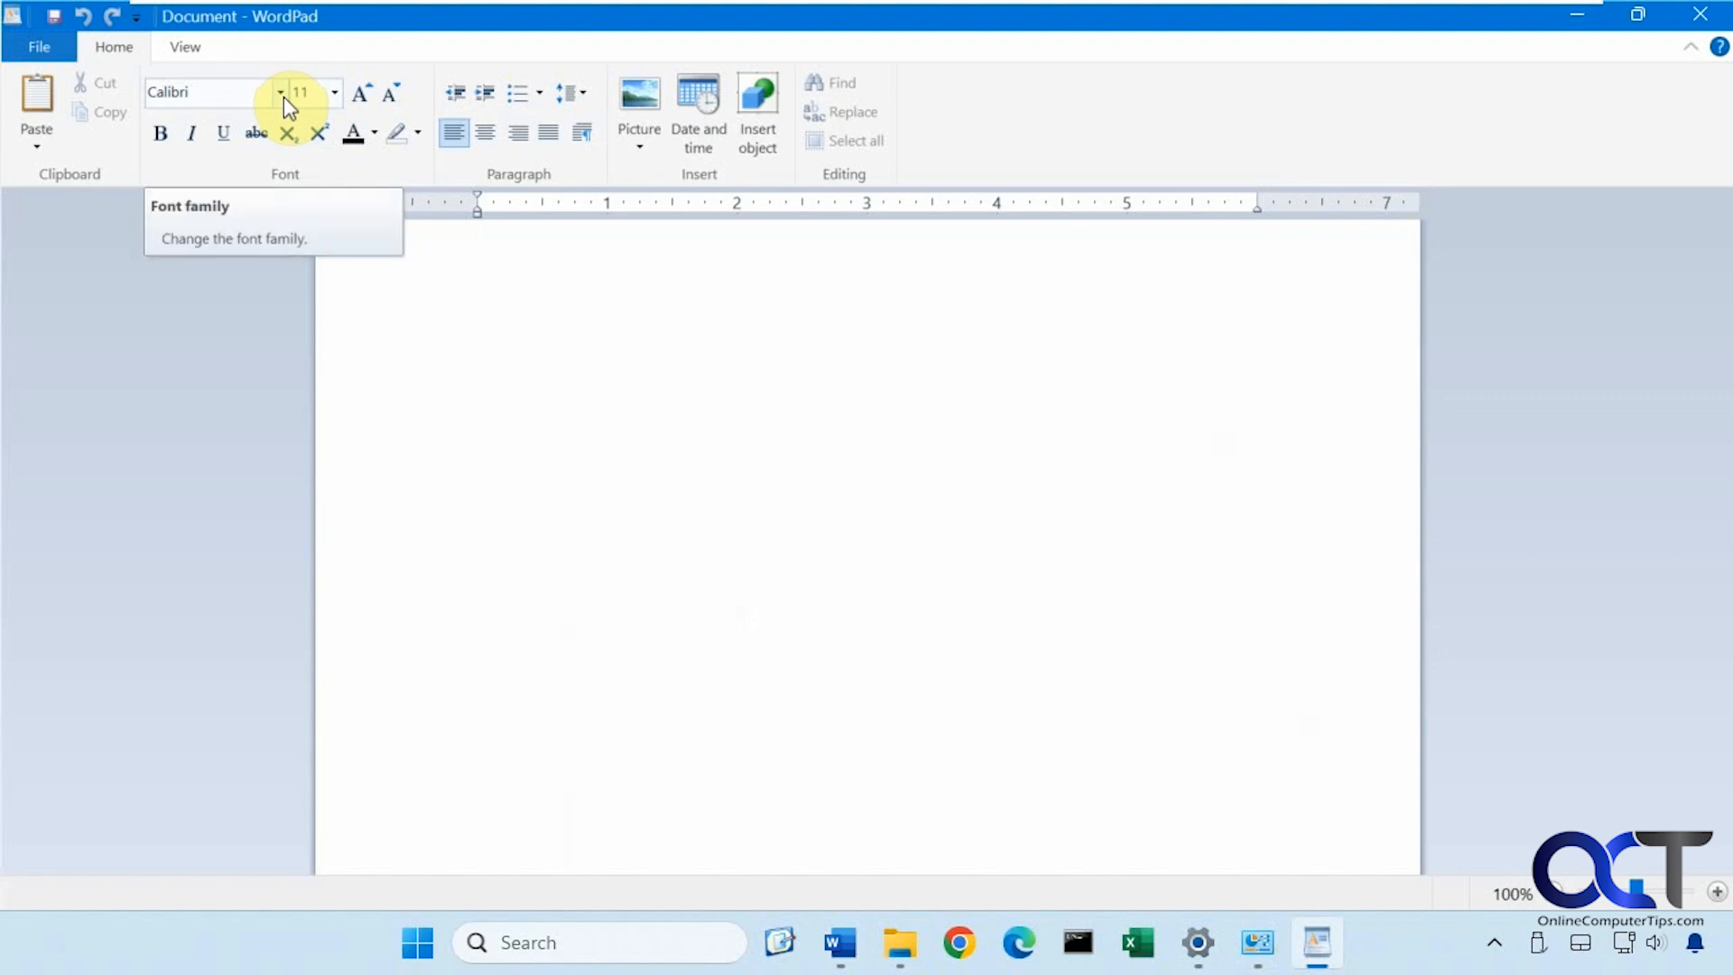
Browse WordPad's font family list for the Office fonts and close it unchanged.
click(280, 92)
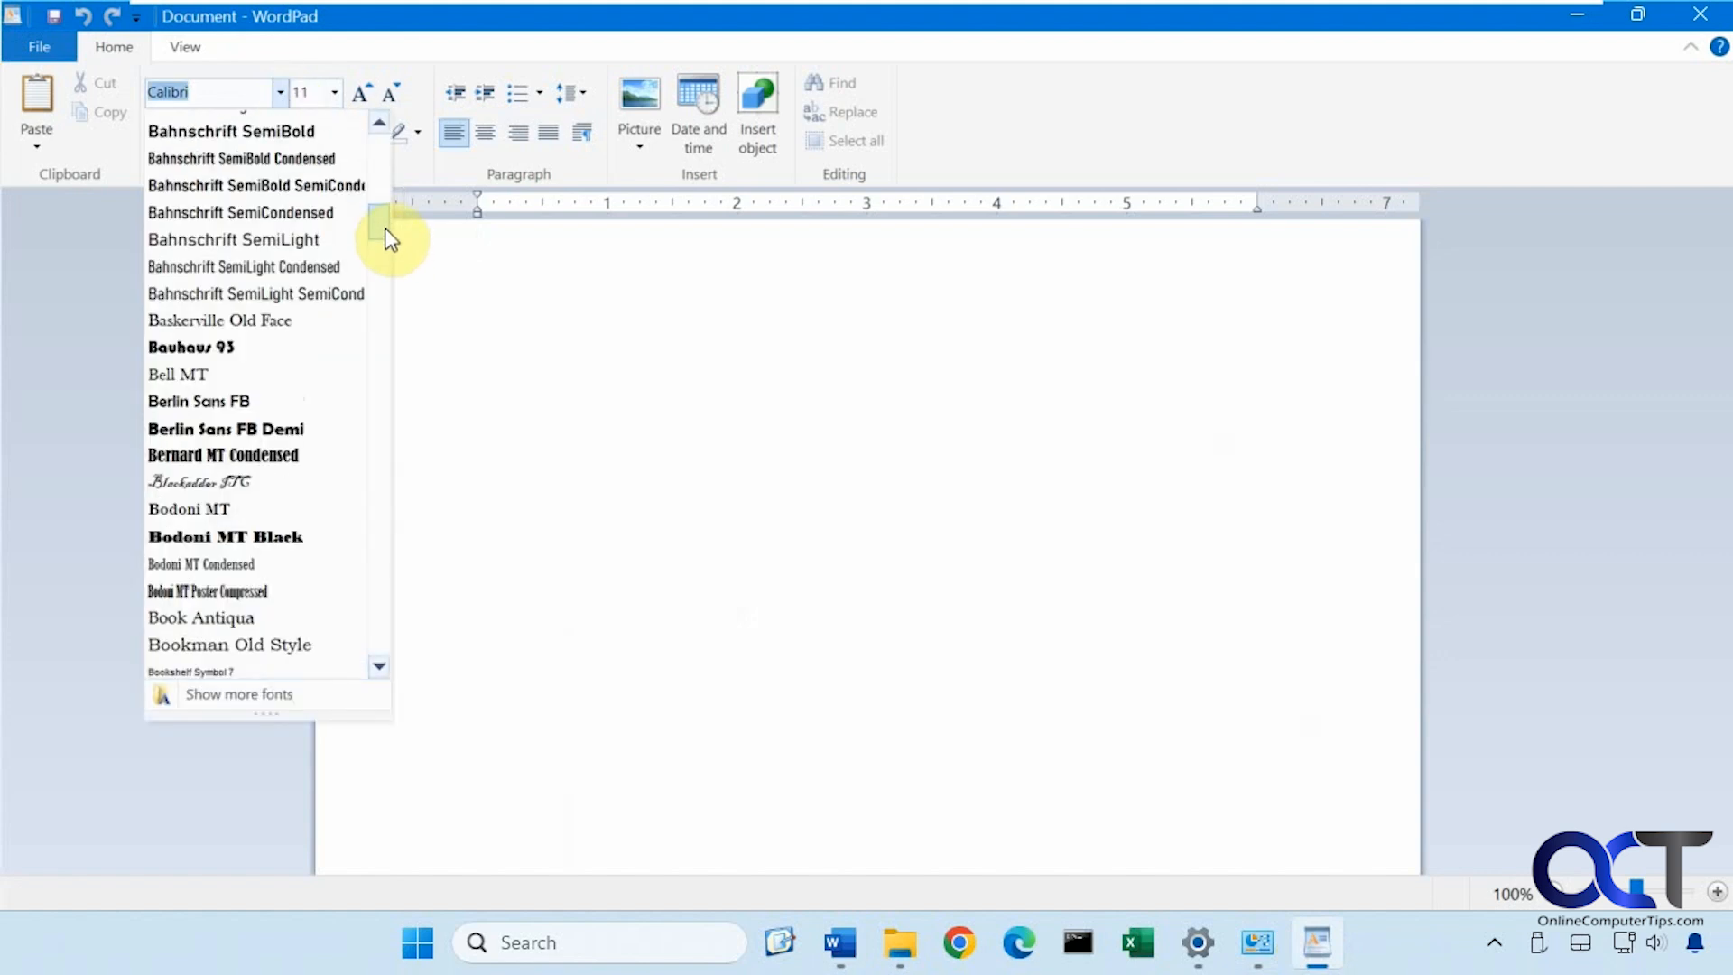
scroll(up, 3)
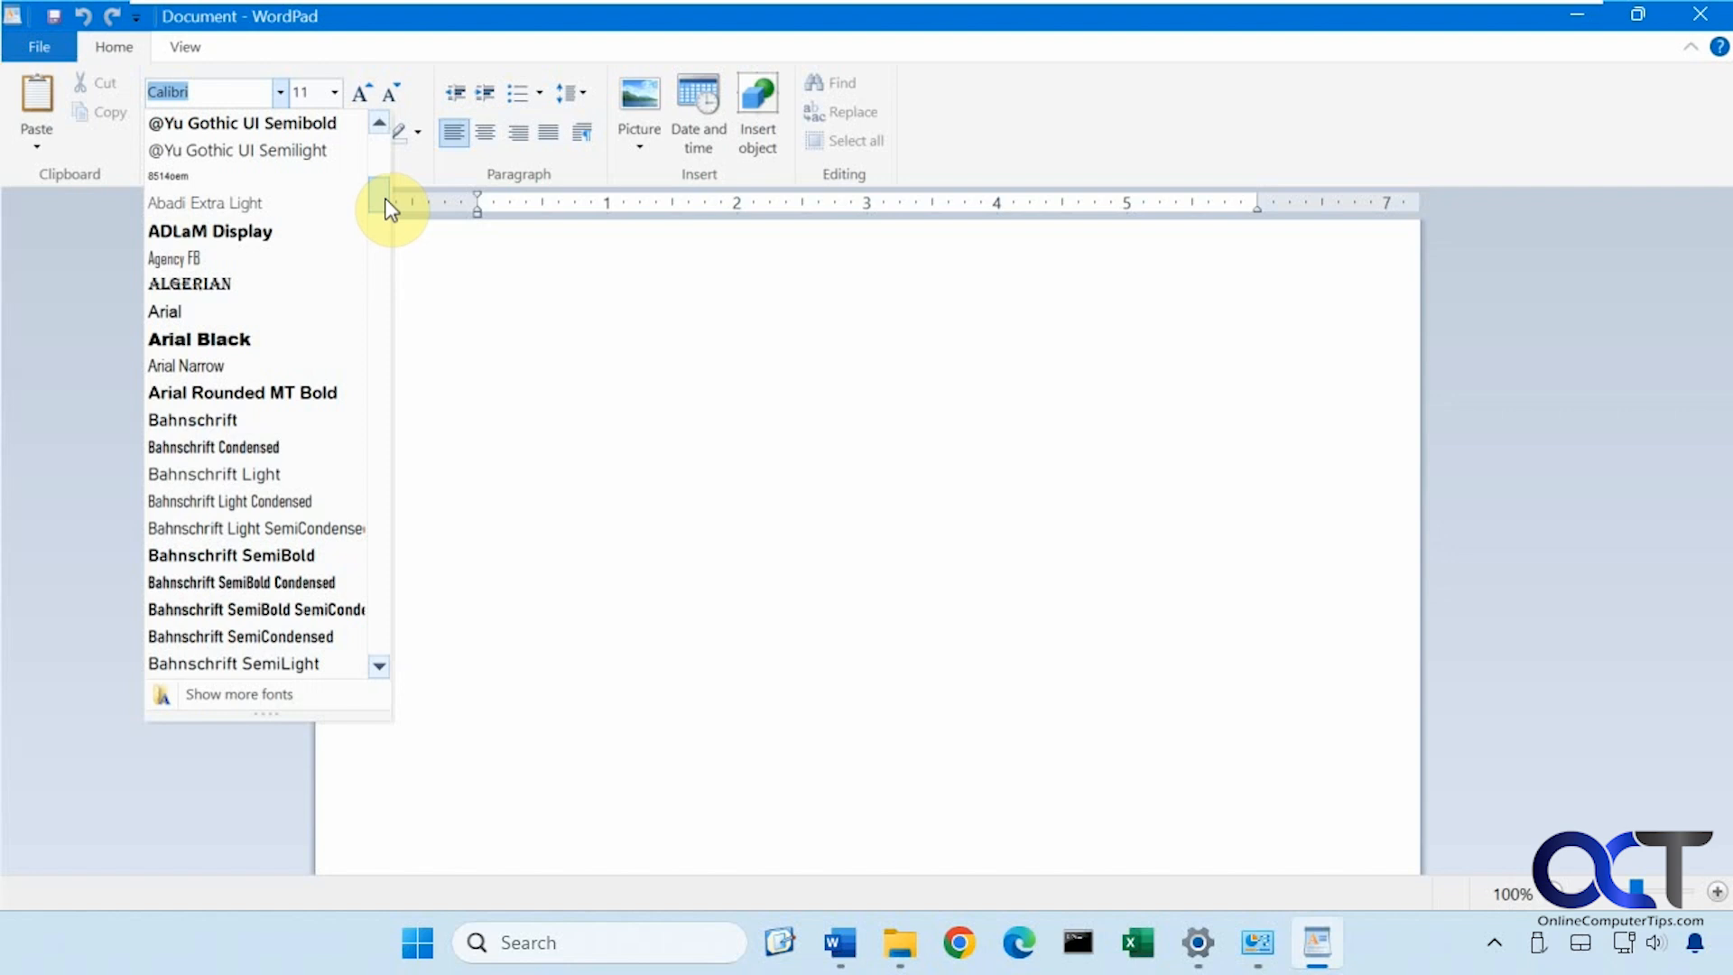
click(661, 479)
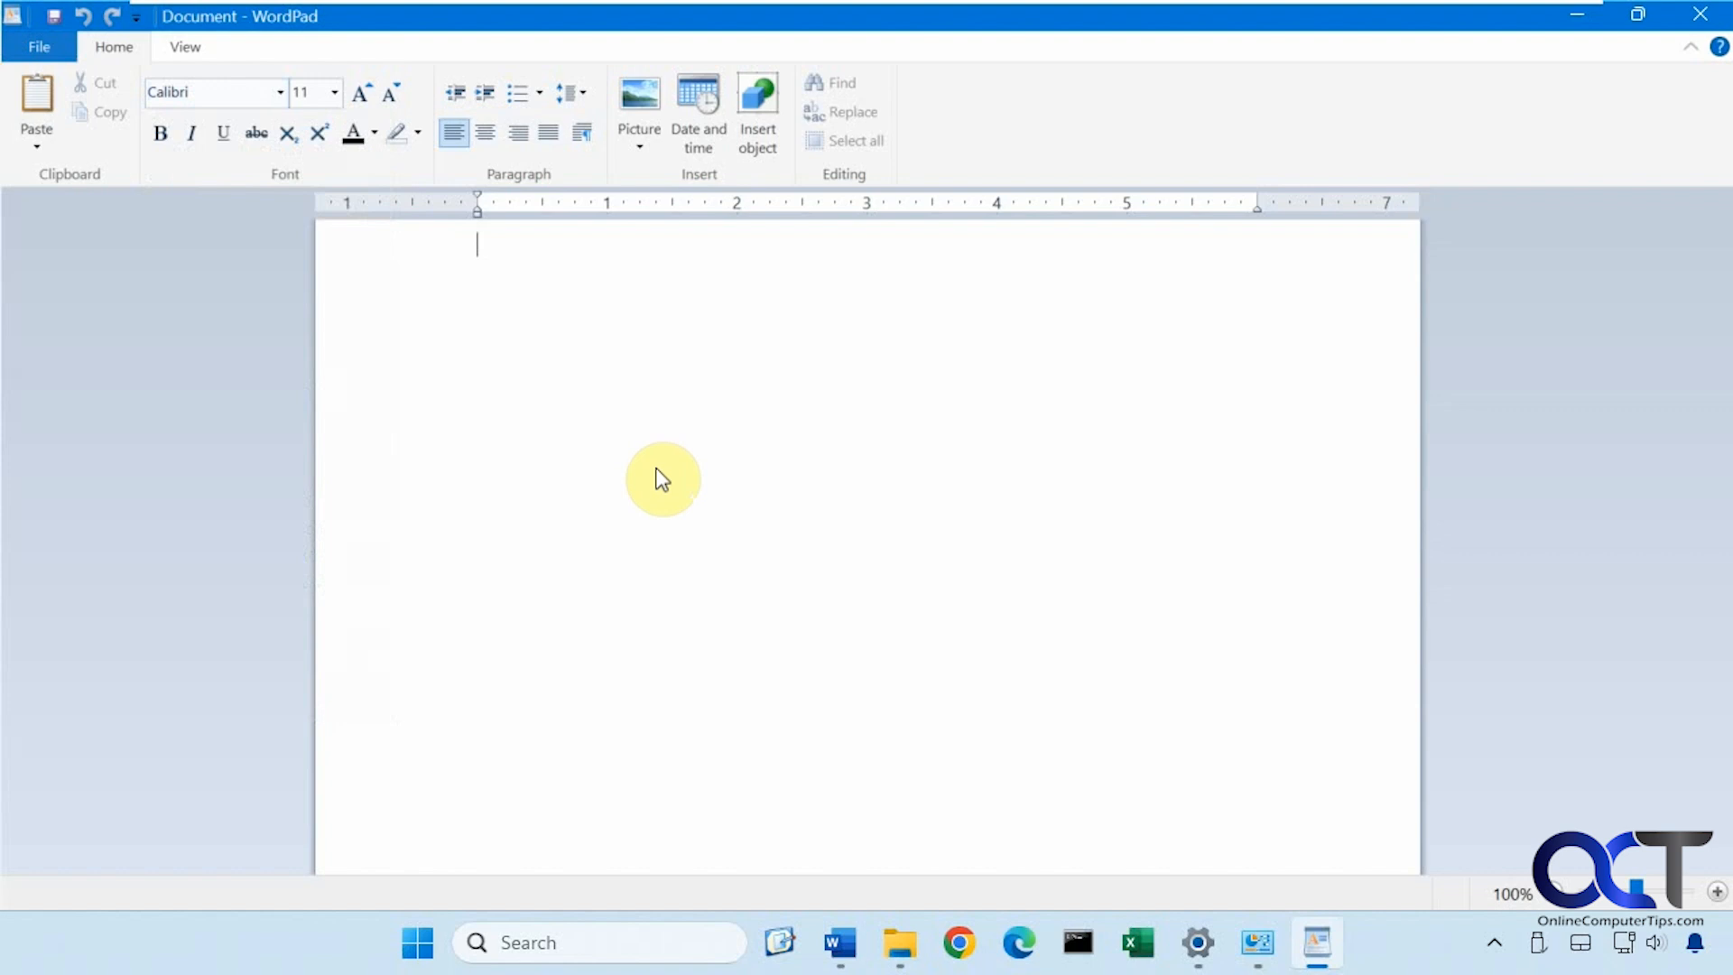
mouse_move(735, 541)
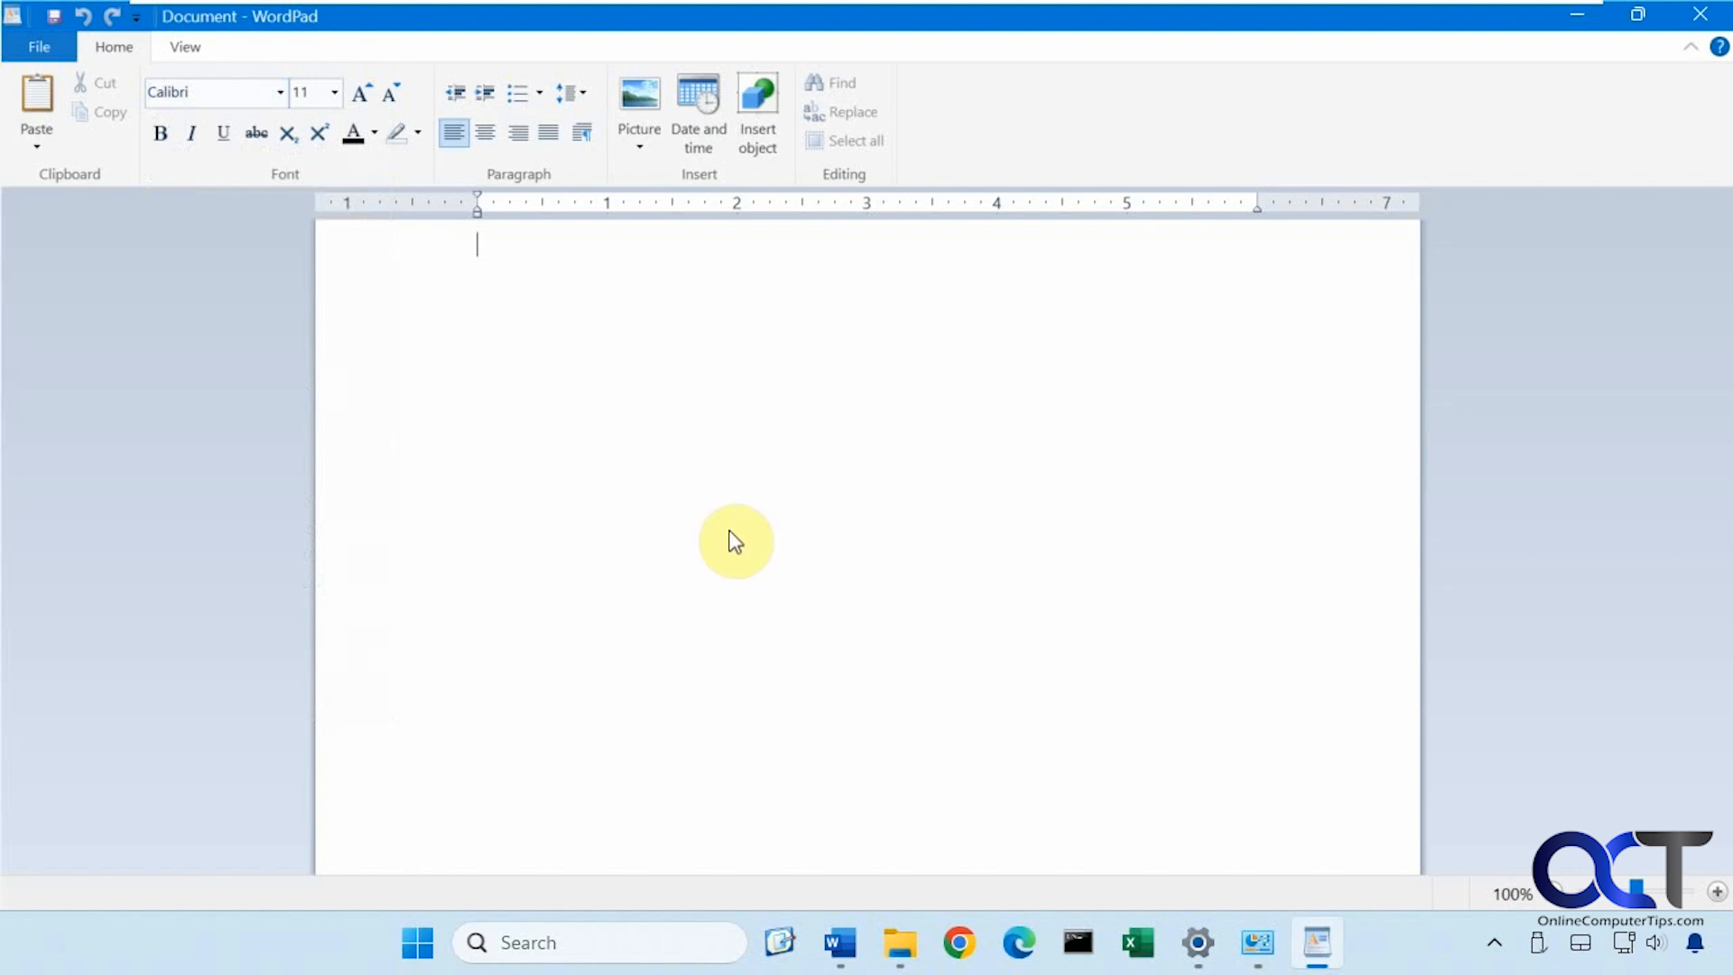
Bring up File Explorer at This PC from the taskbar.
click(899, 942)
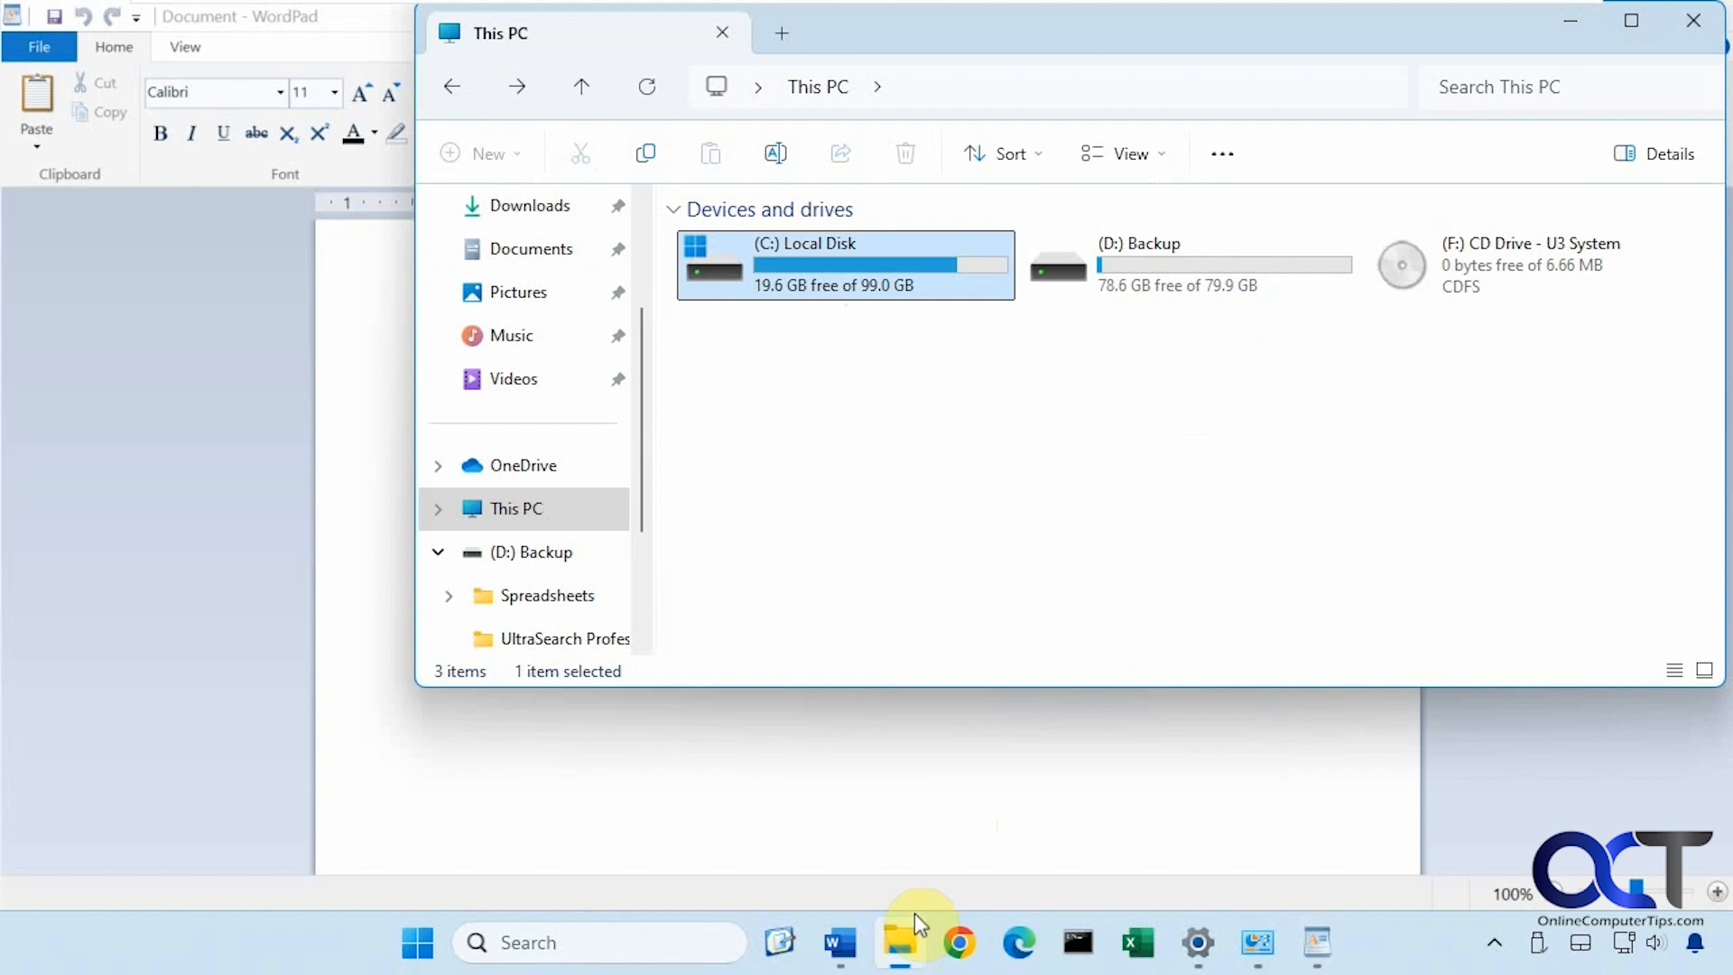
Navigate C: Local Disk > Windows > Fonts to view the installed fonts.
double_click(805, 264)
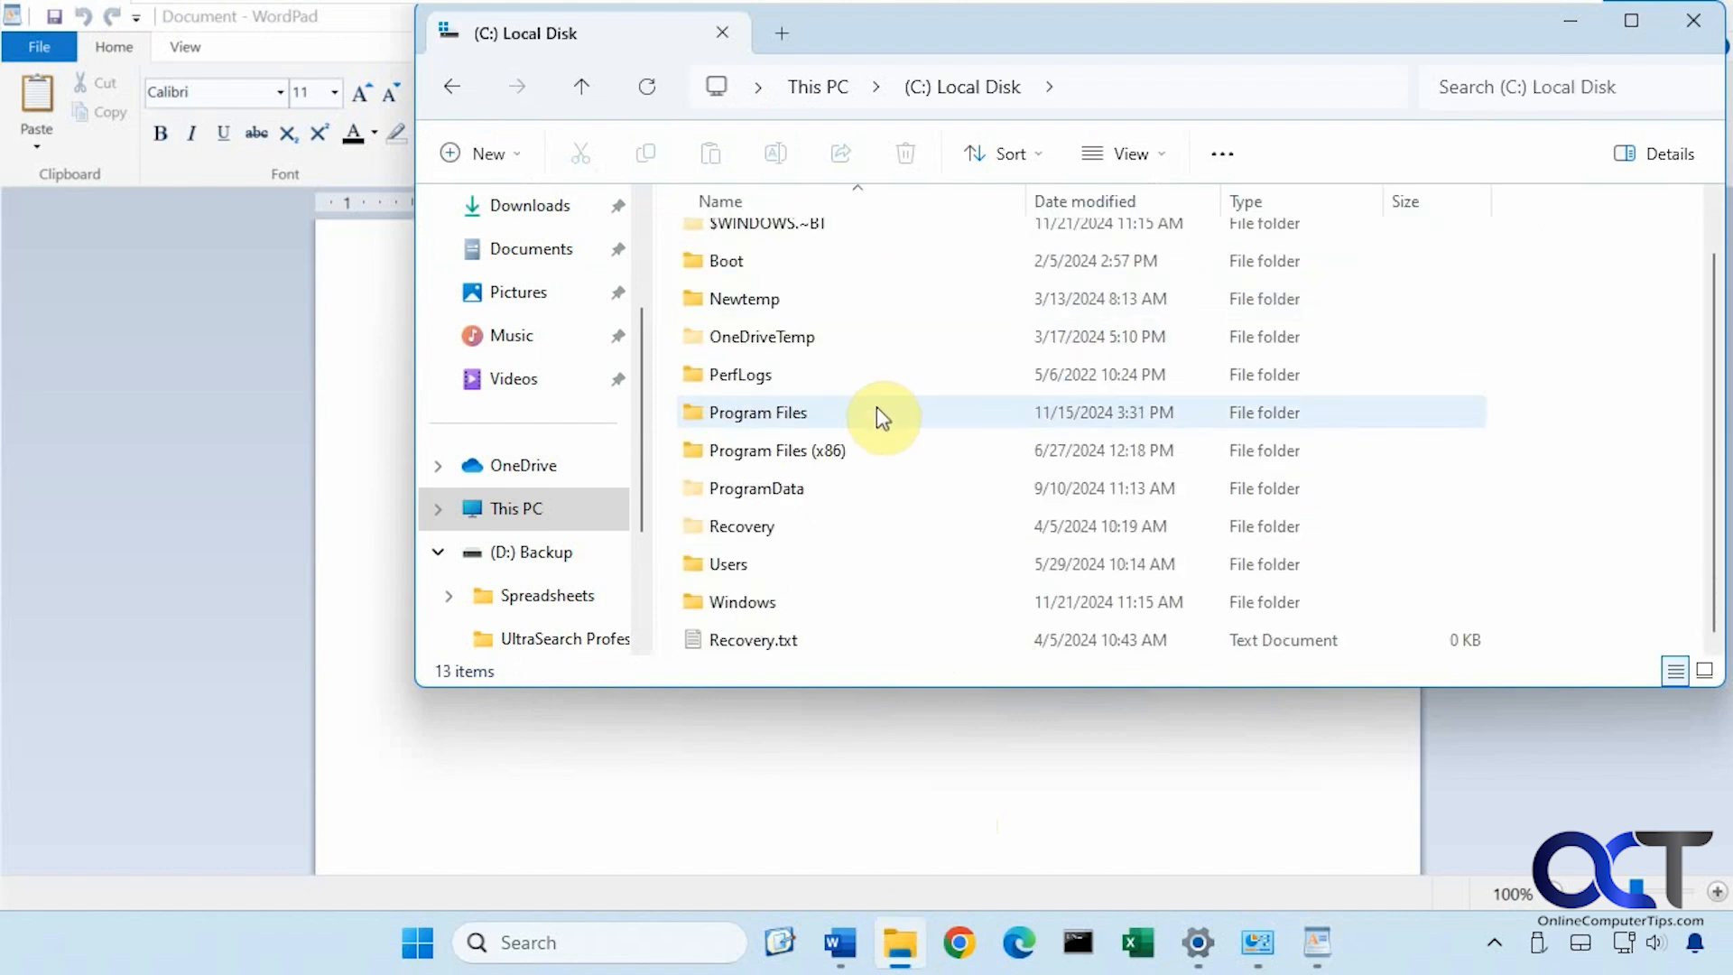
double_click(742, 601)
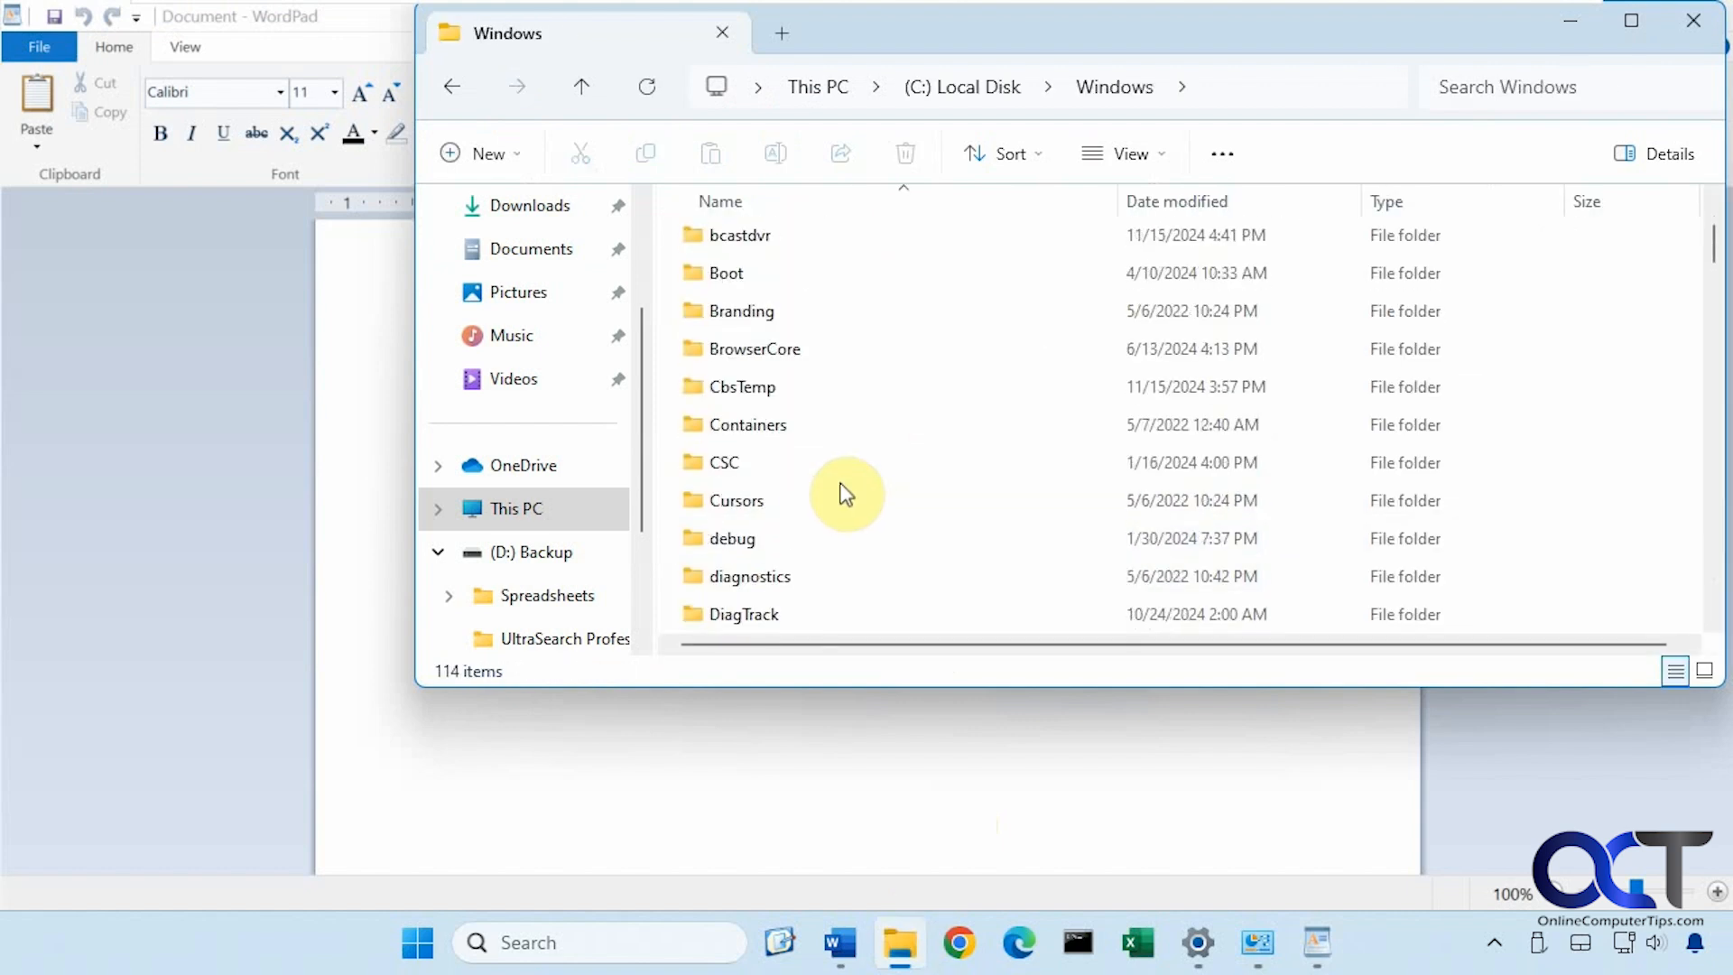
scroll(down, 3)
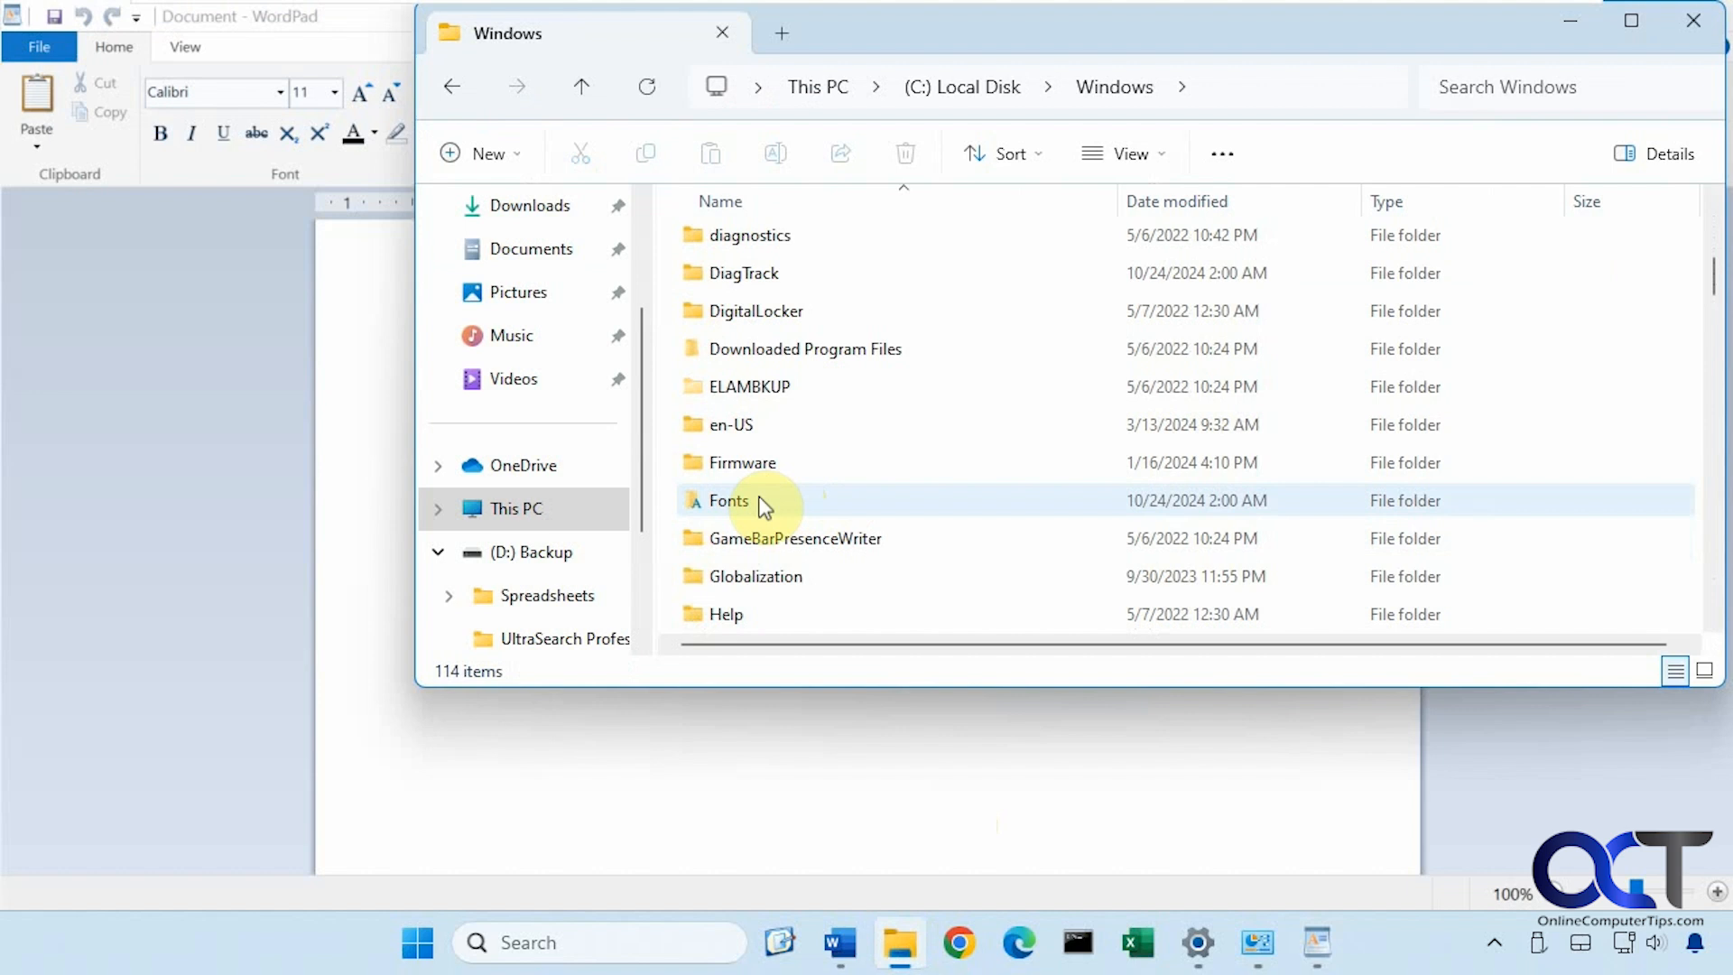
double_click(727, 500)
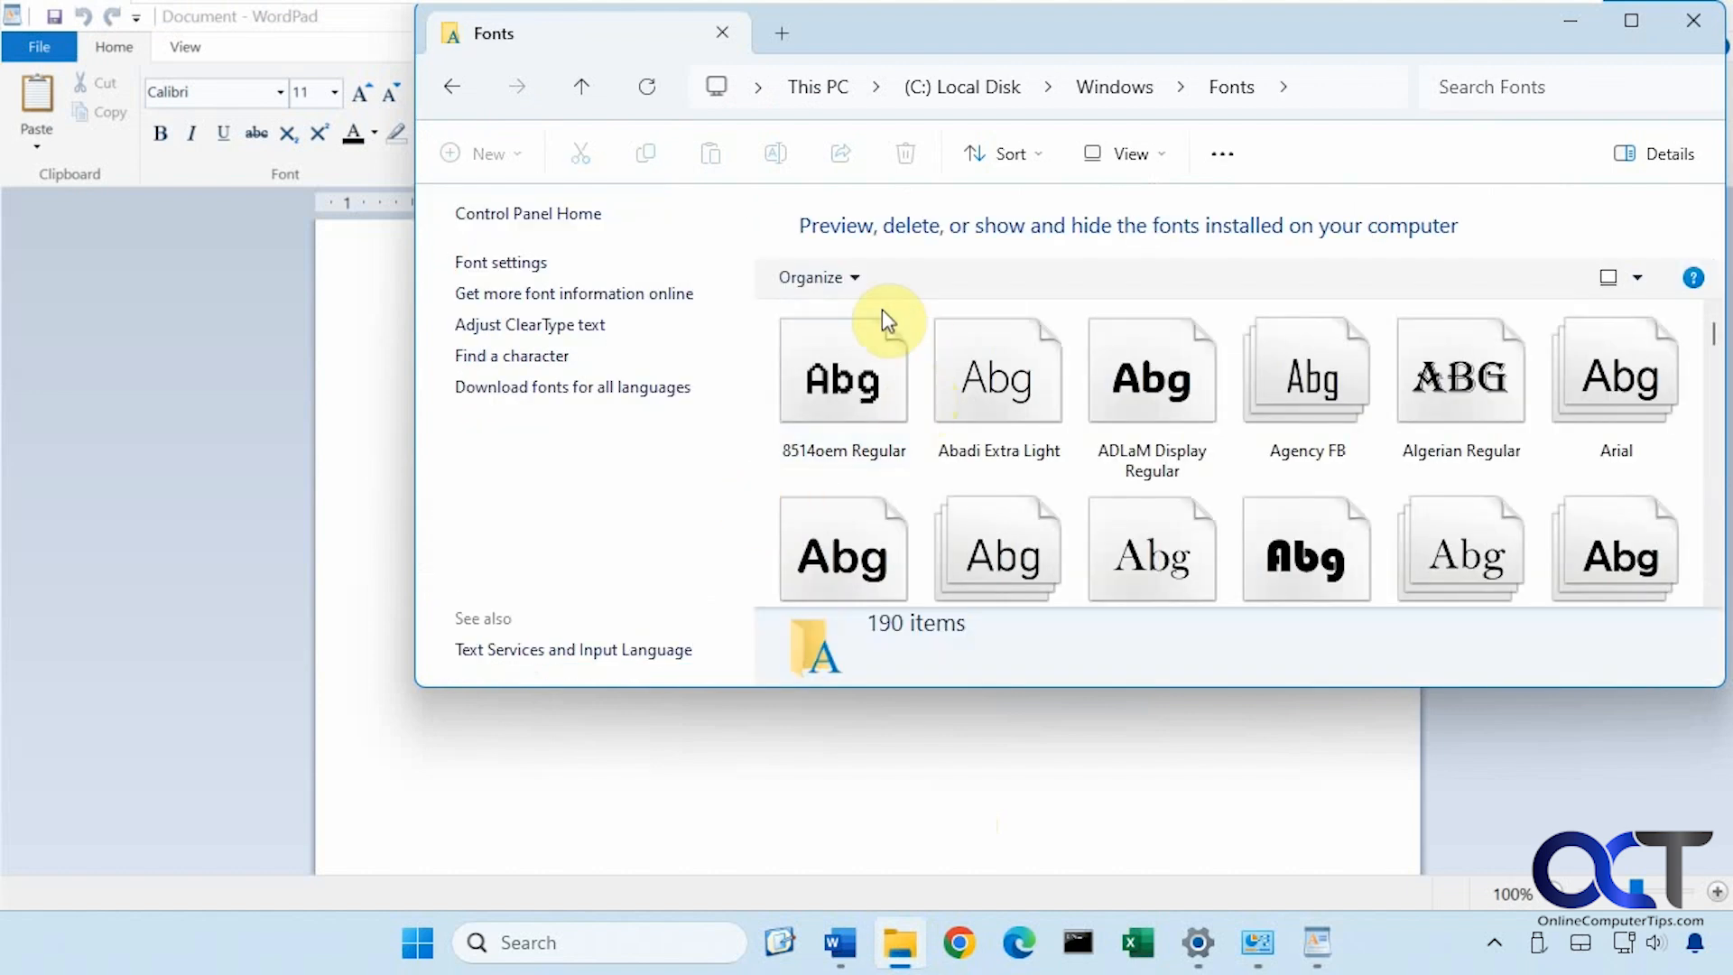
mouse_move(944, 552)
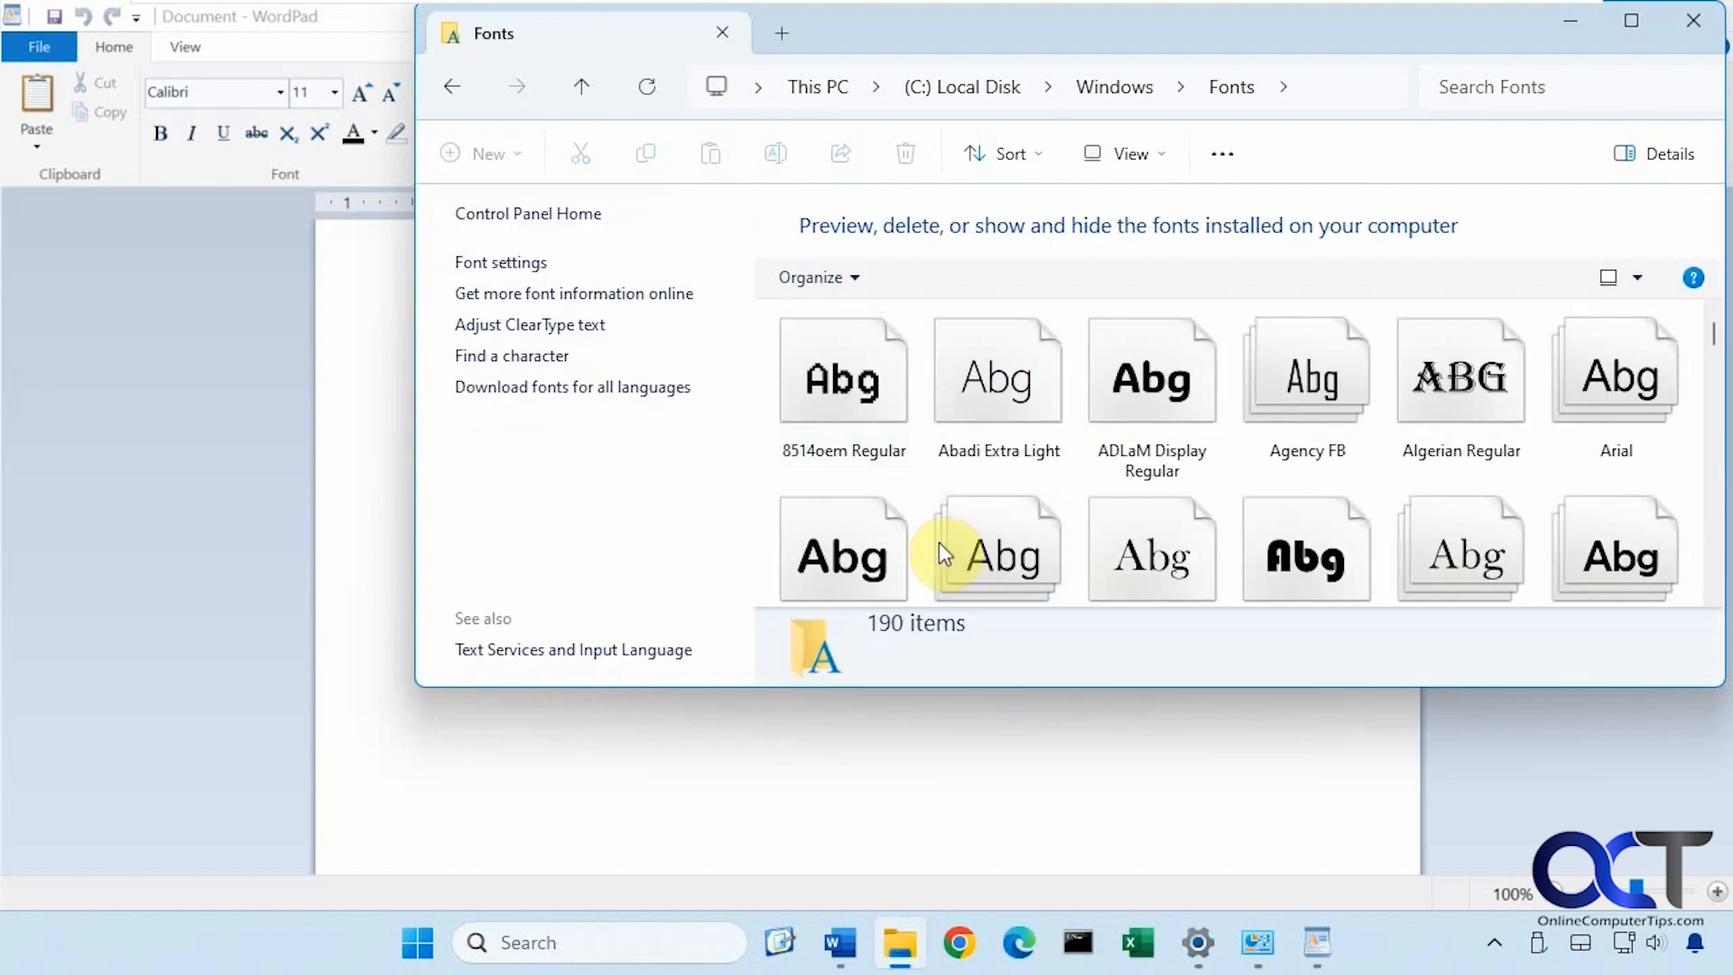
mouse_move(348, 426)
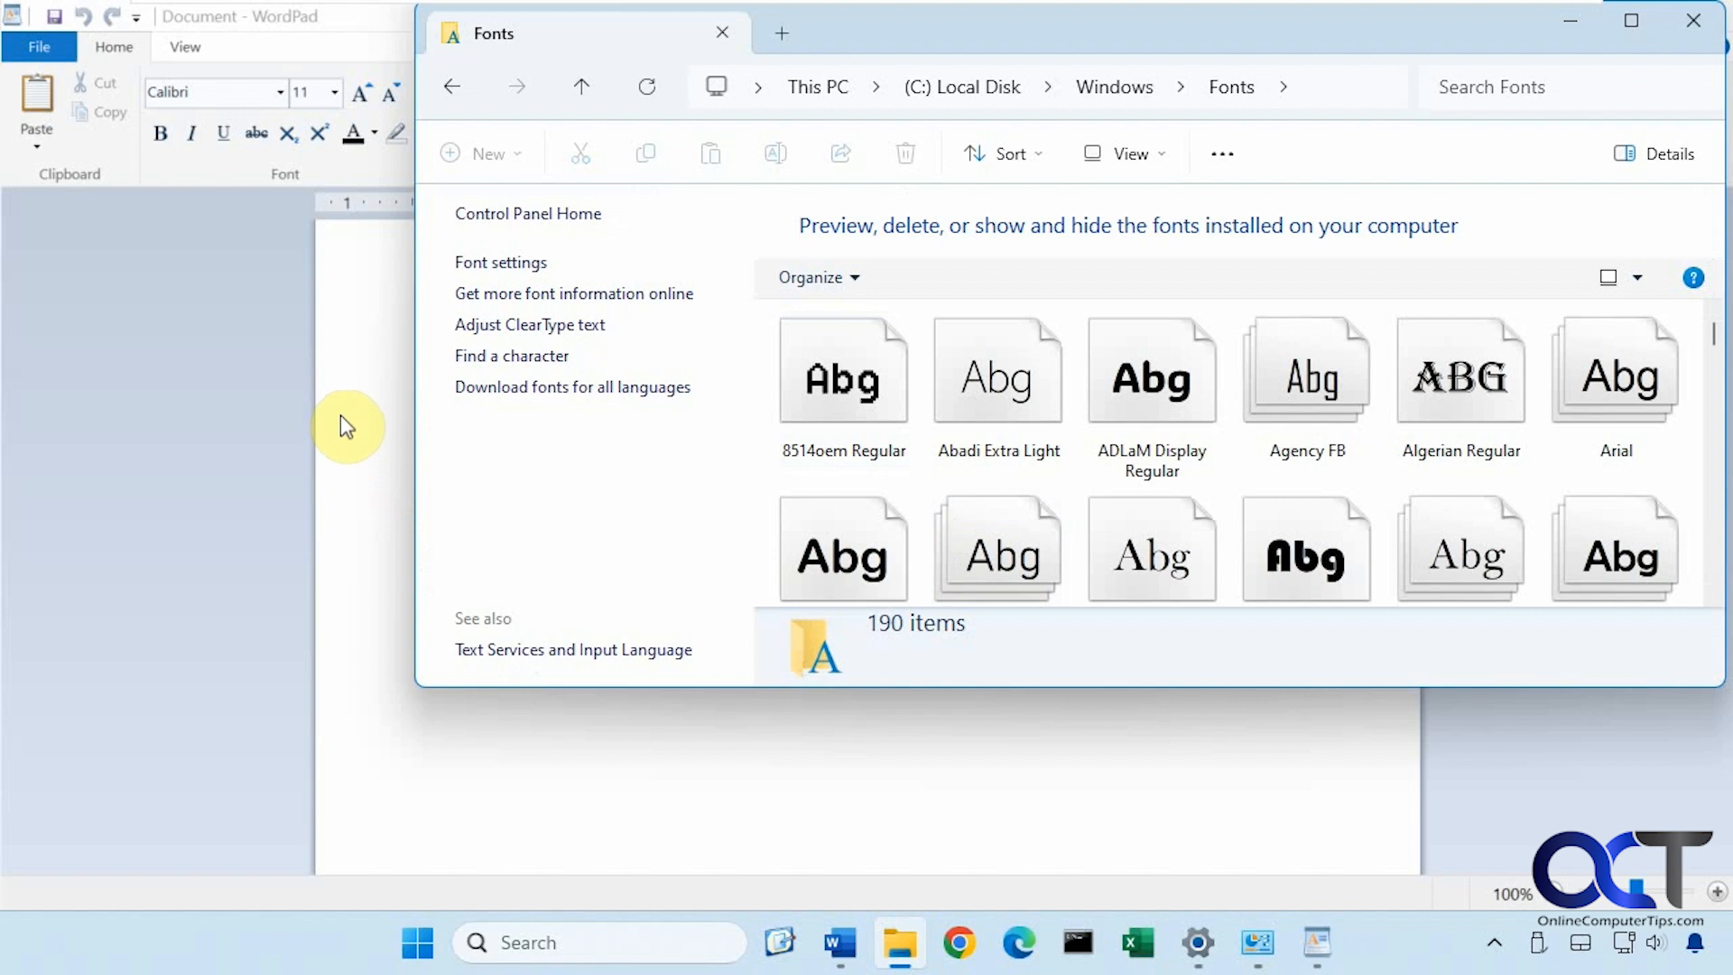
mouse_move(1303, 546)
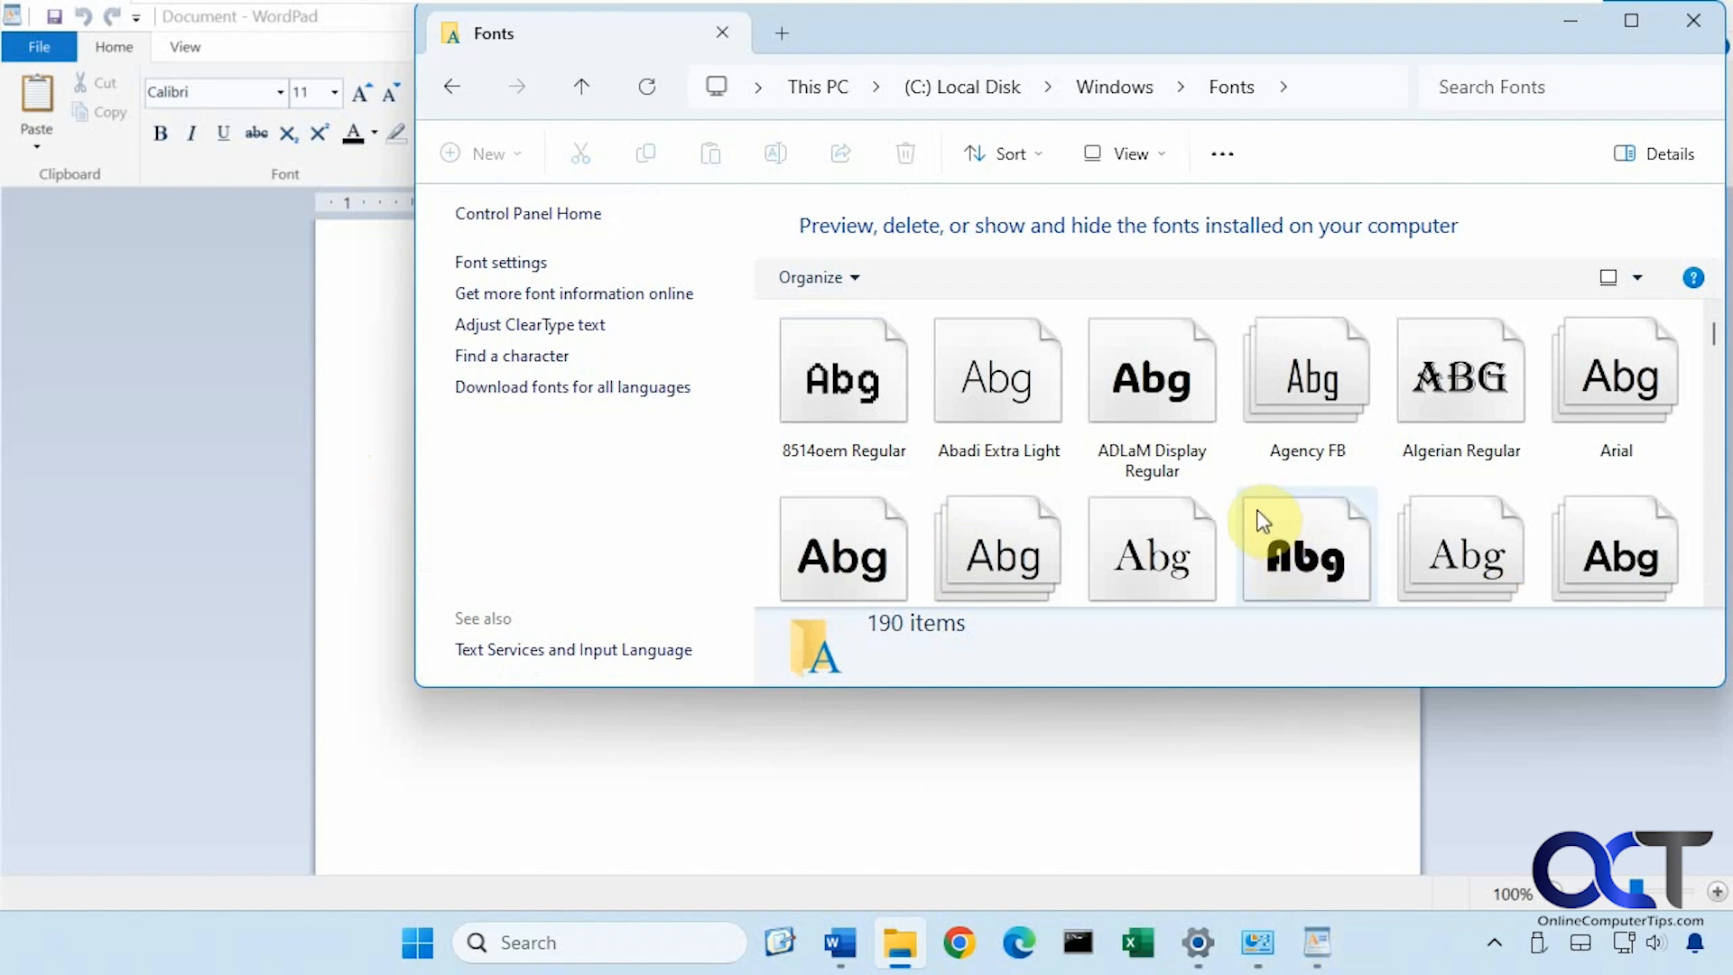
mouse_move(1045, 429)
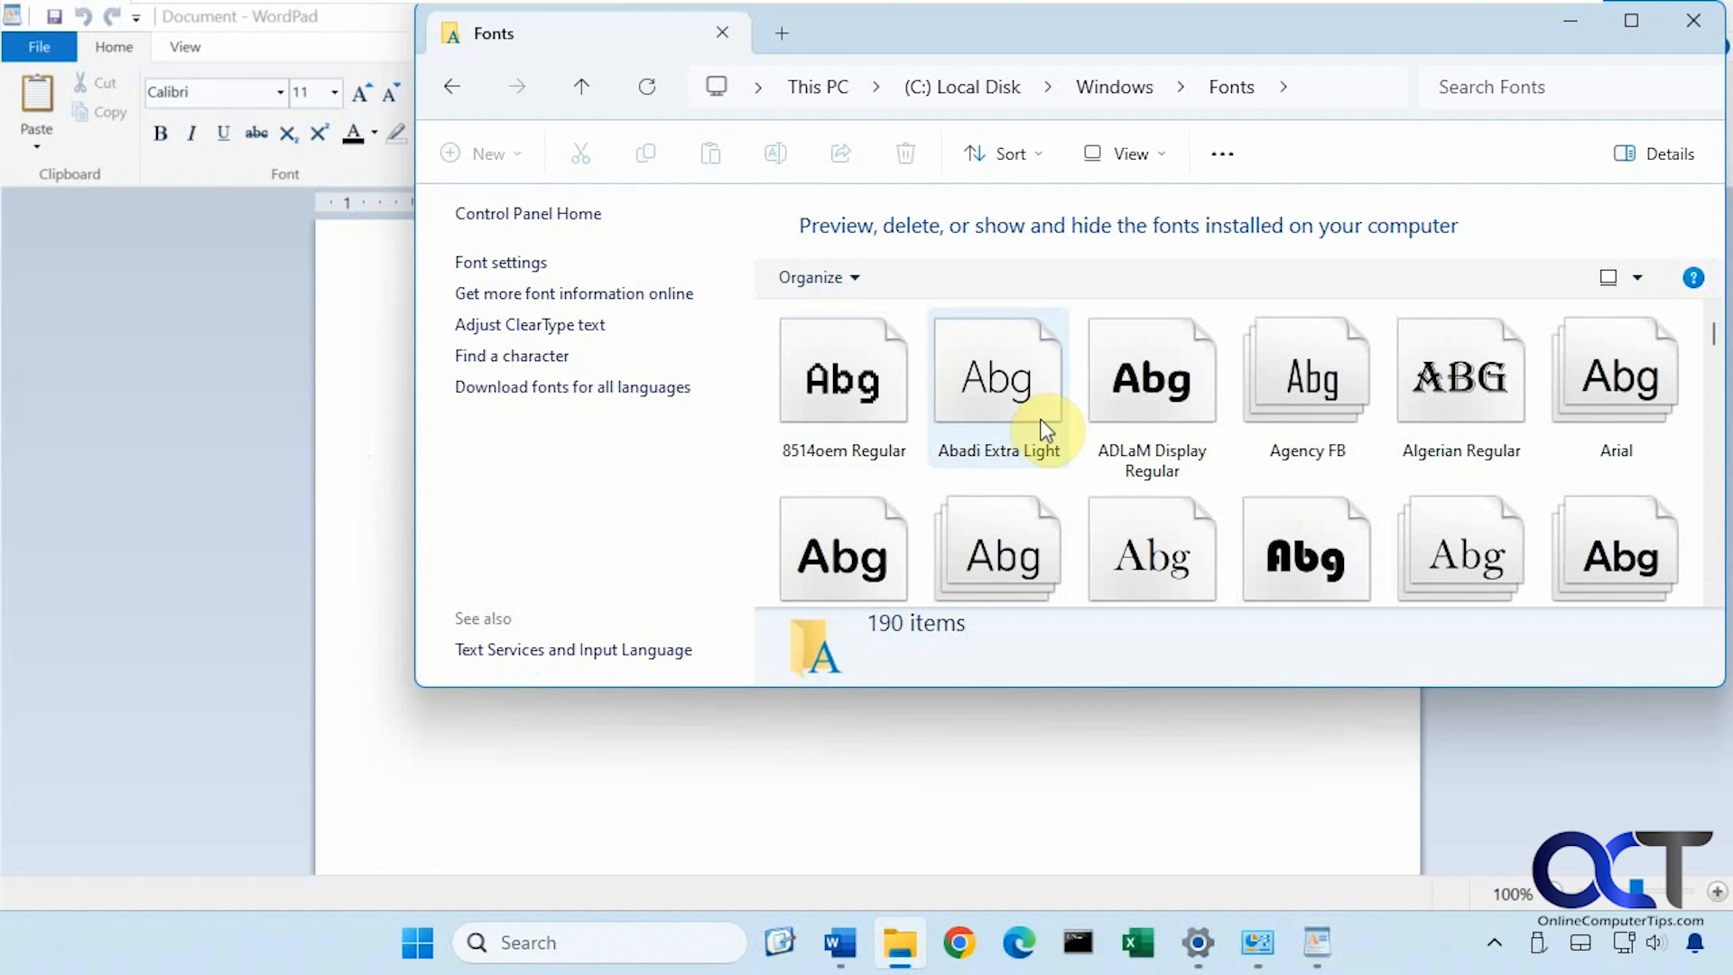
mouse_move(909, 426)
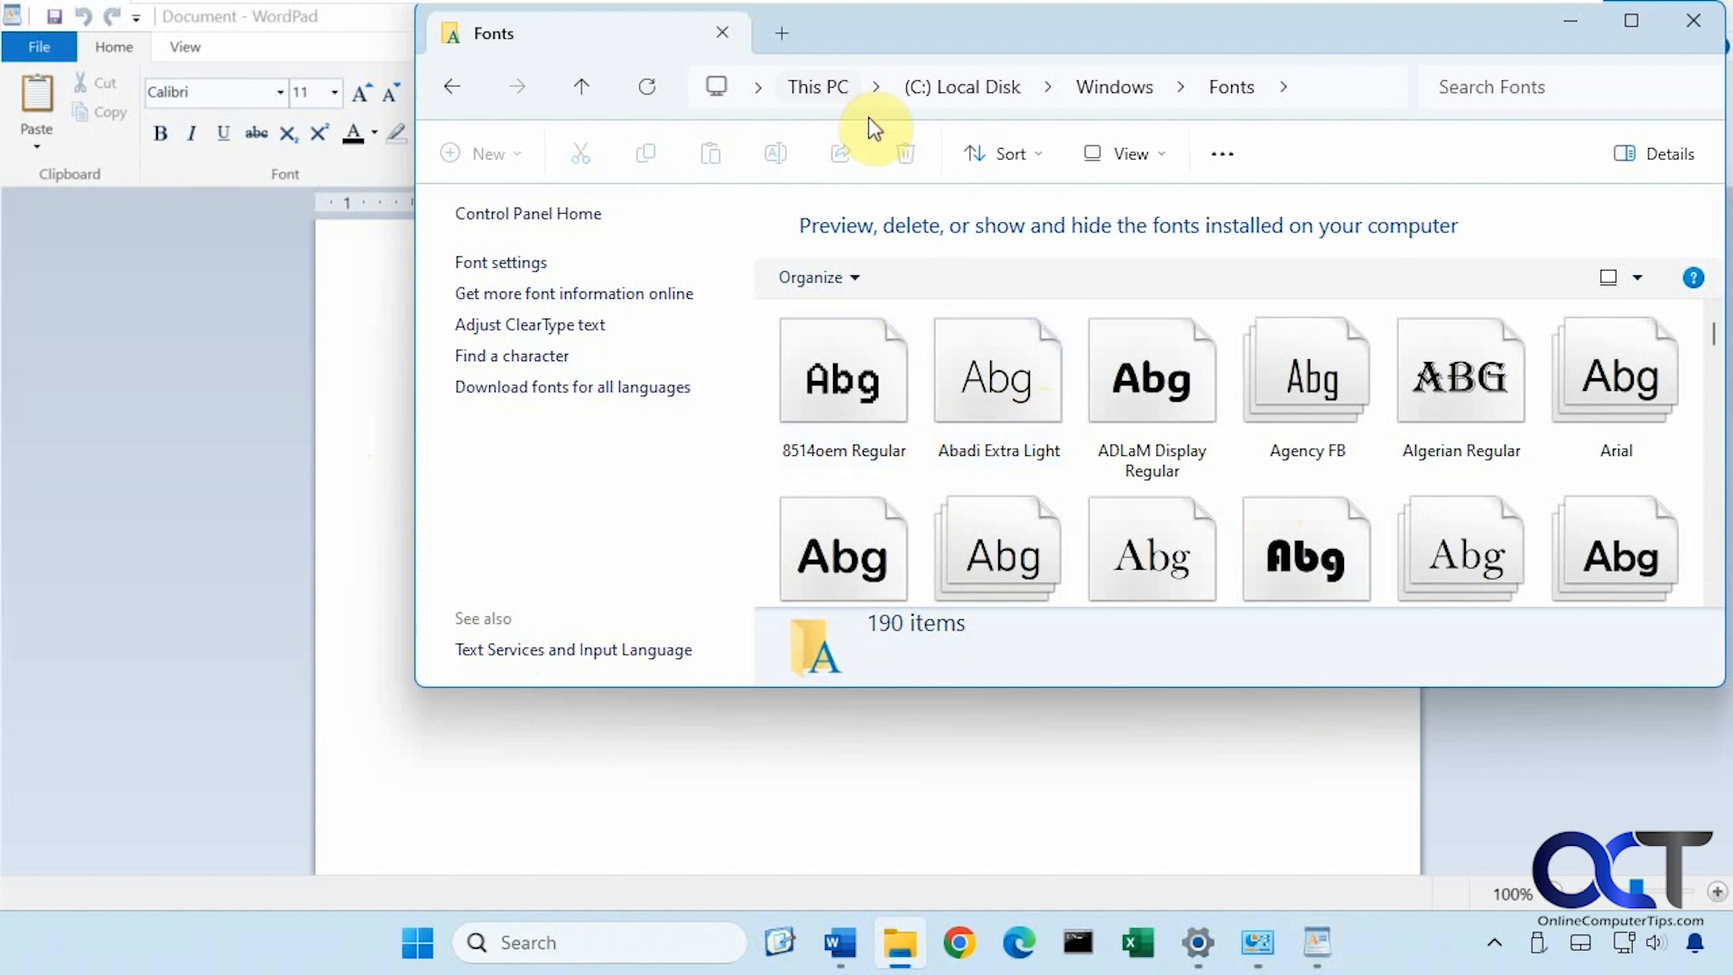
Go back to C: and navigate Users > todds > AppData.
click(960, 87)
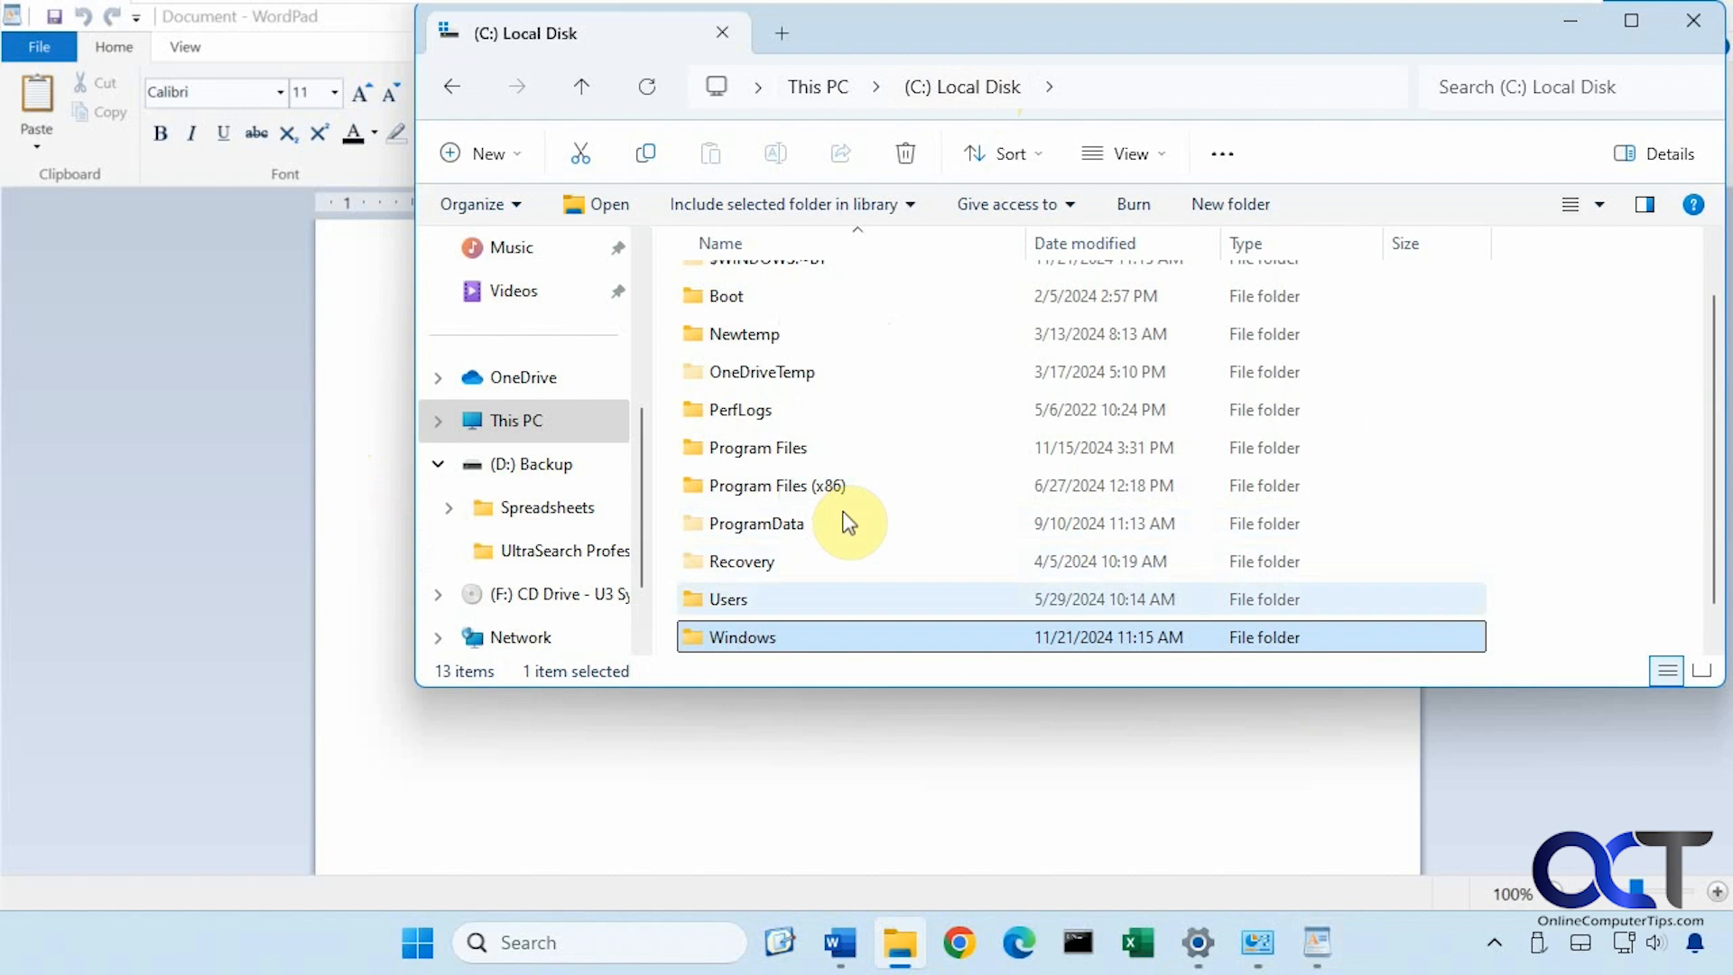
mouse_move(828, 573)
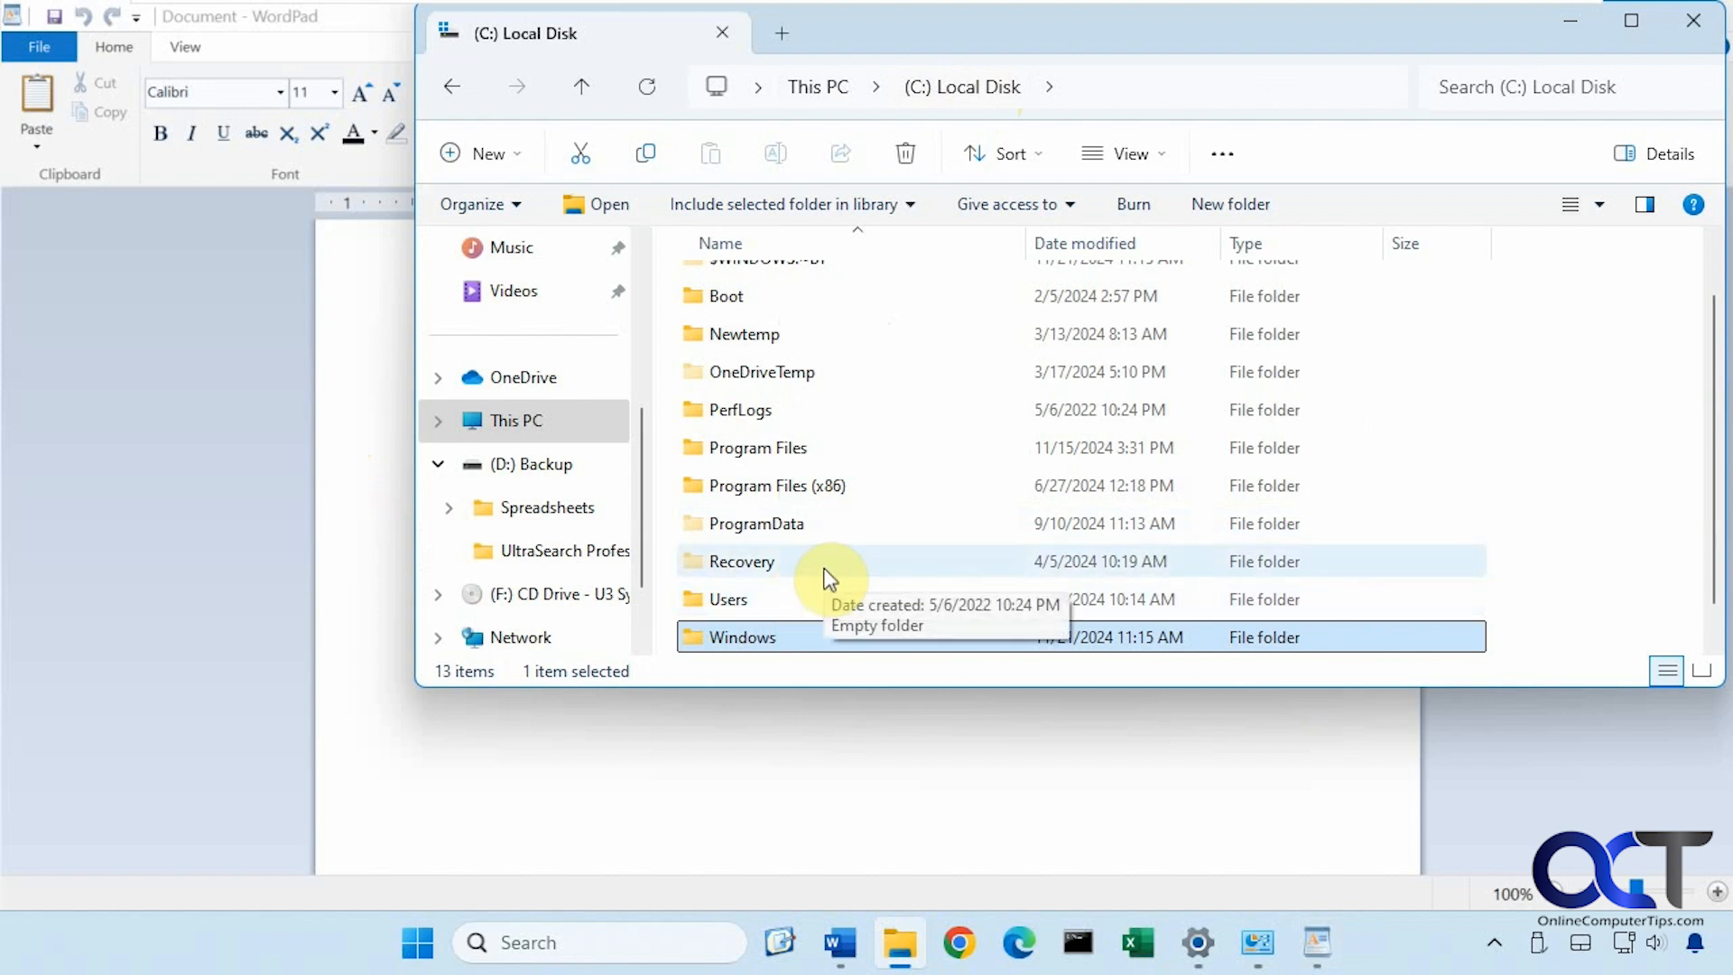
double_click(727, 600)
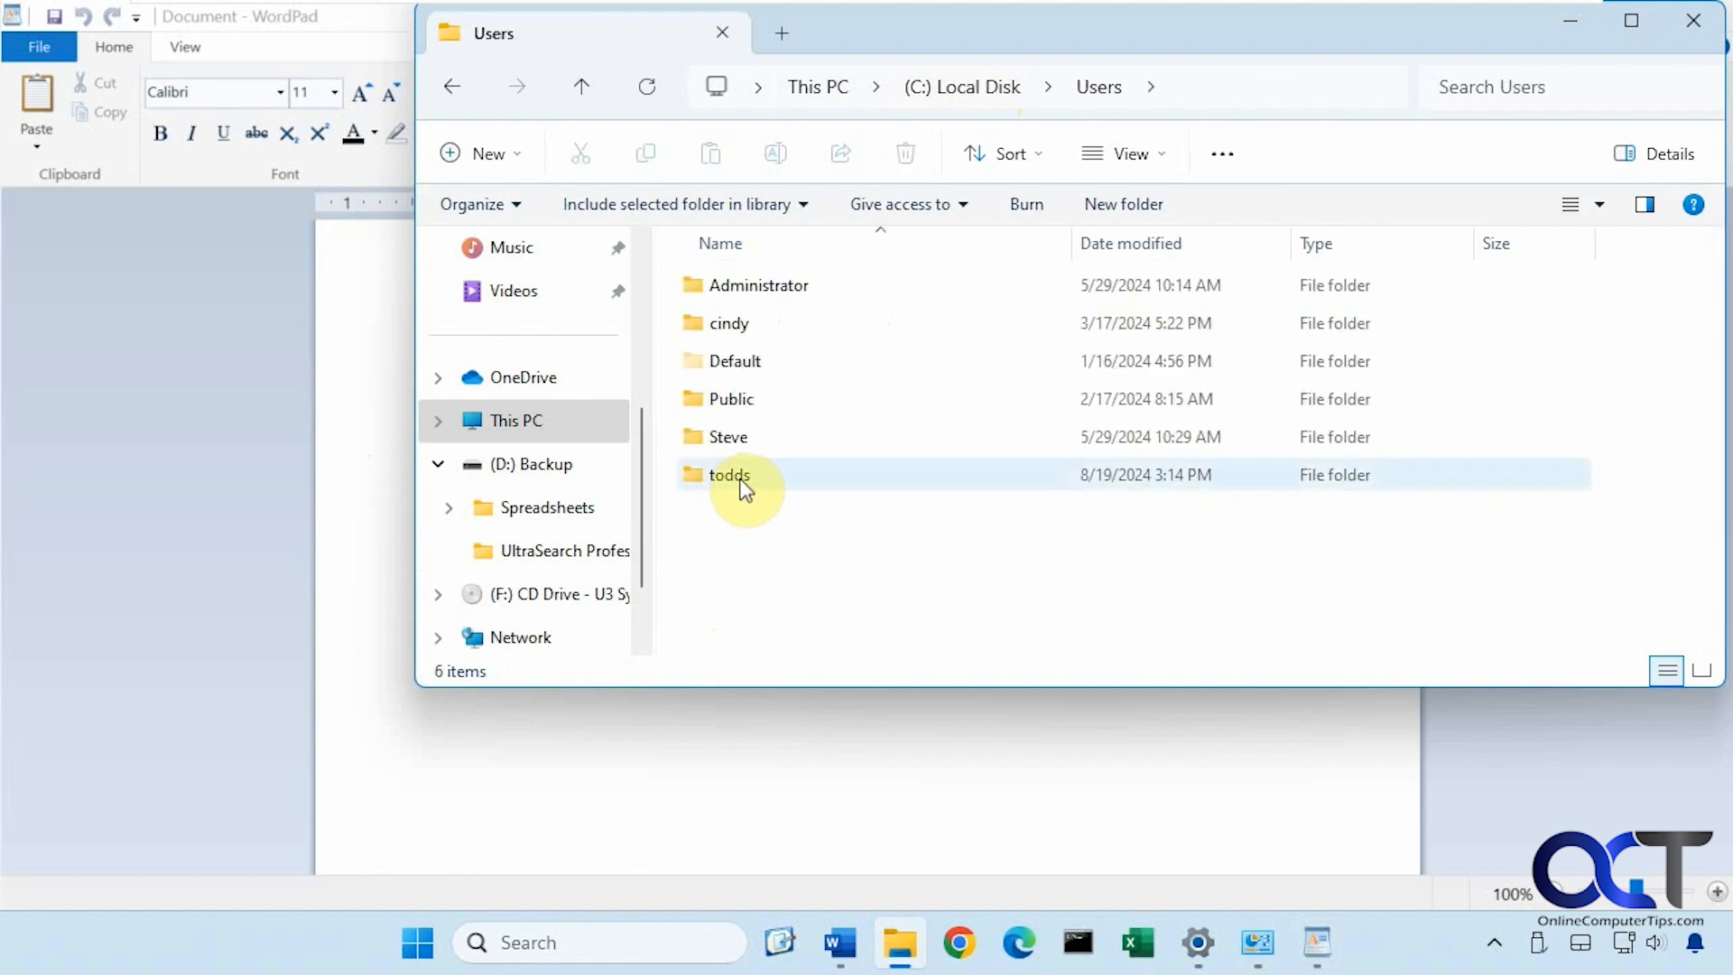
double_click(729, 475)
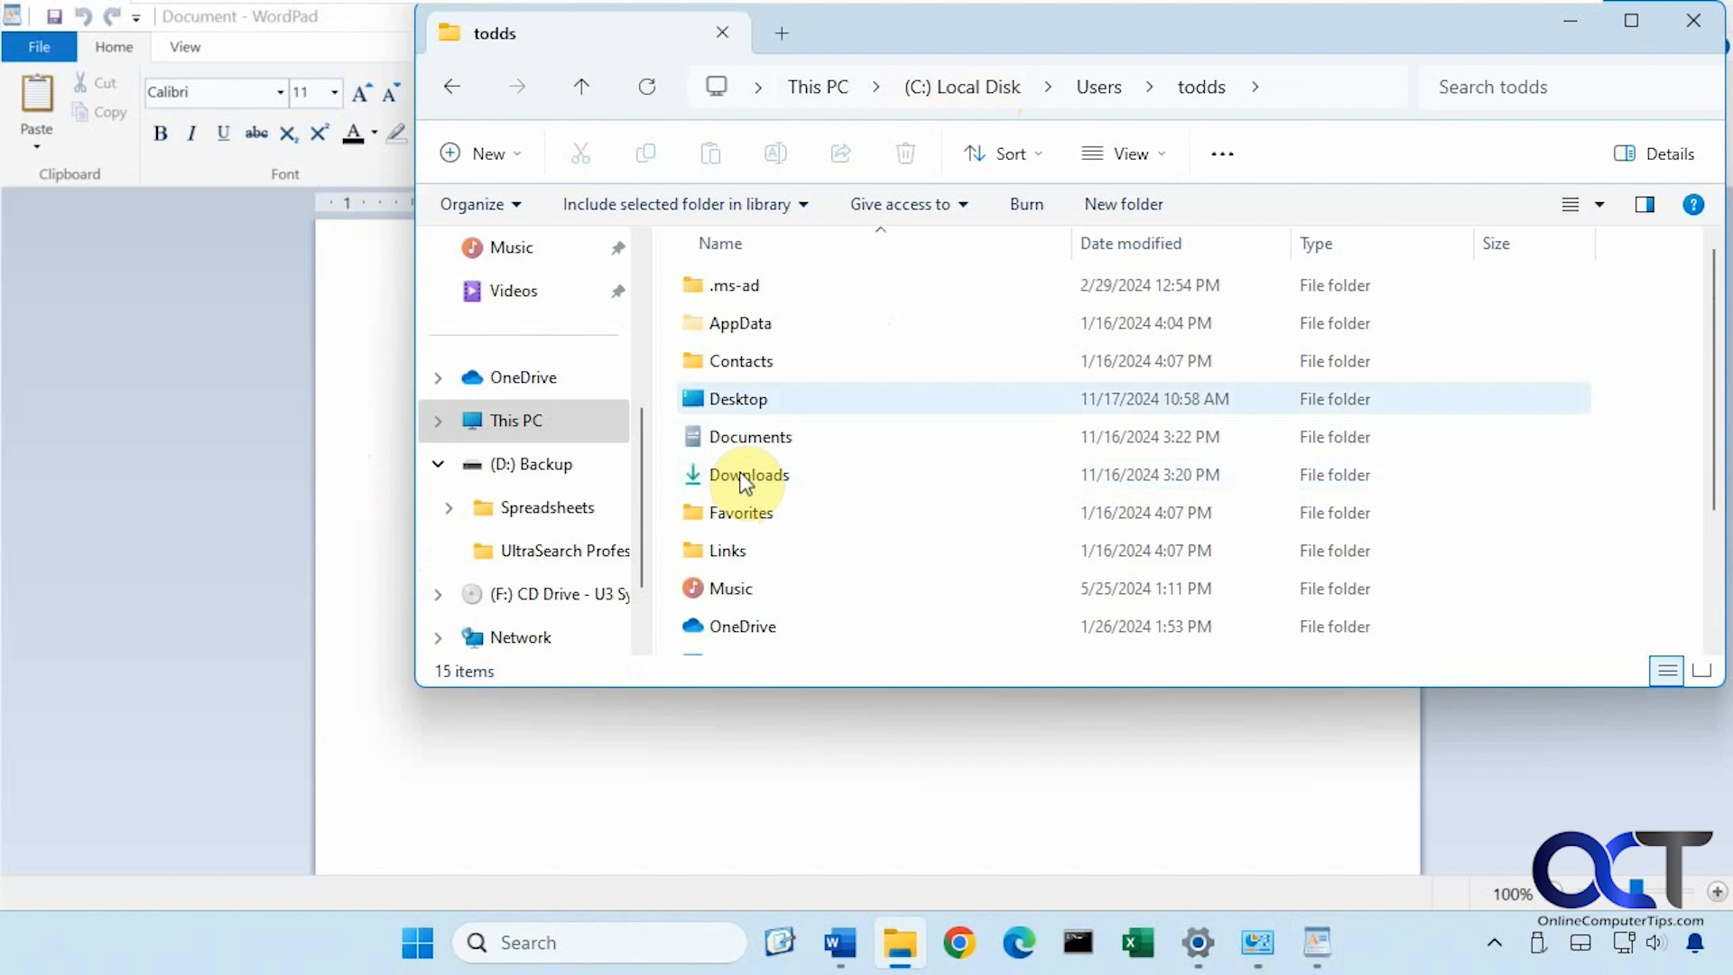
double_click(738, 323)
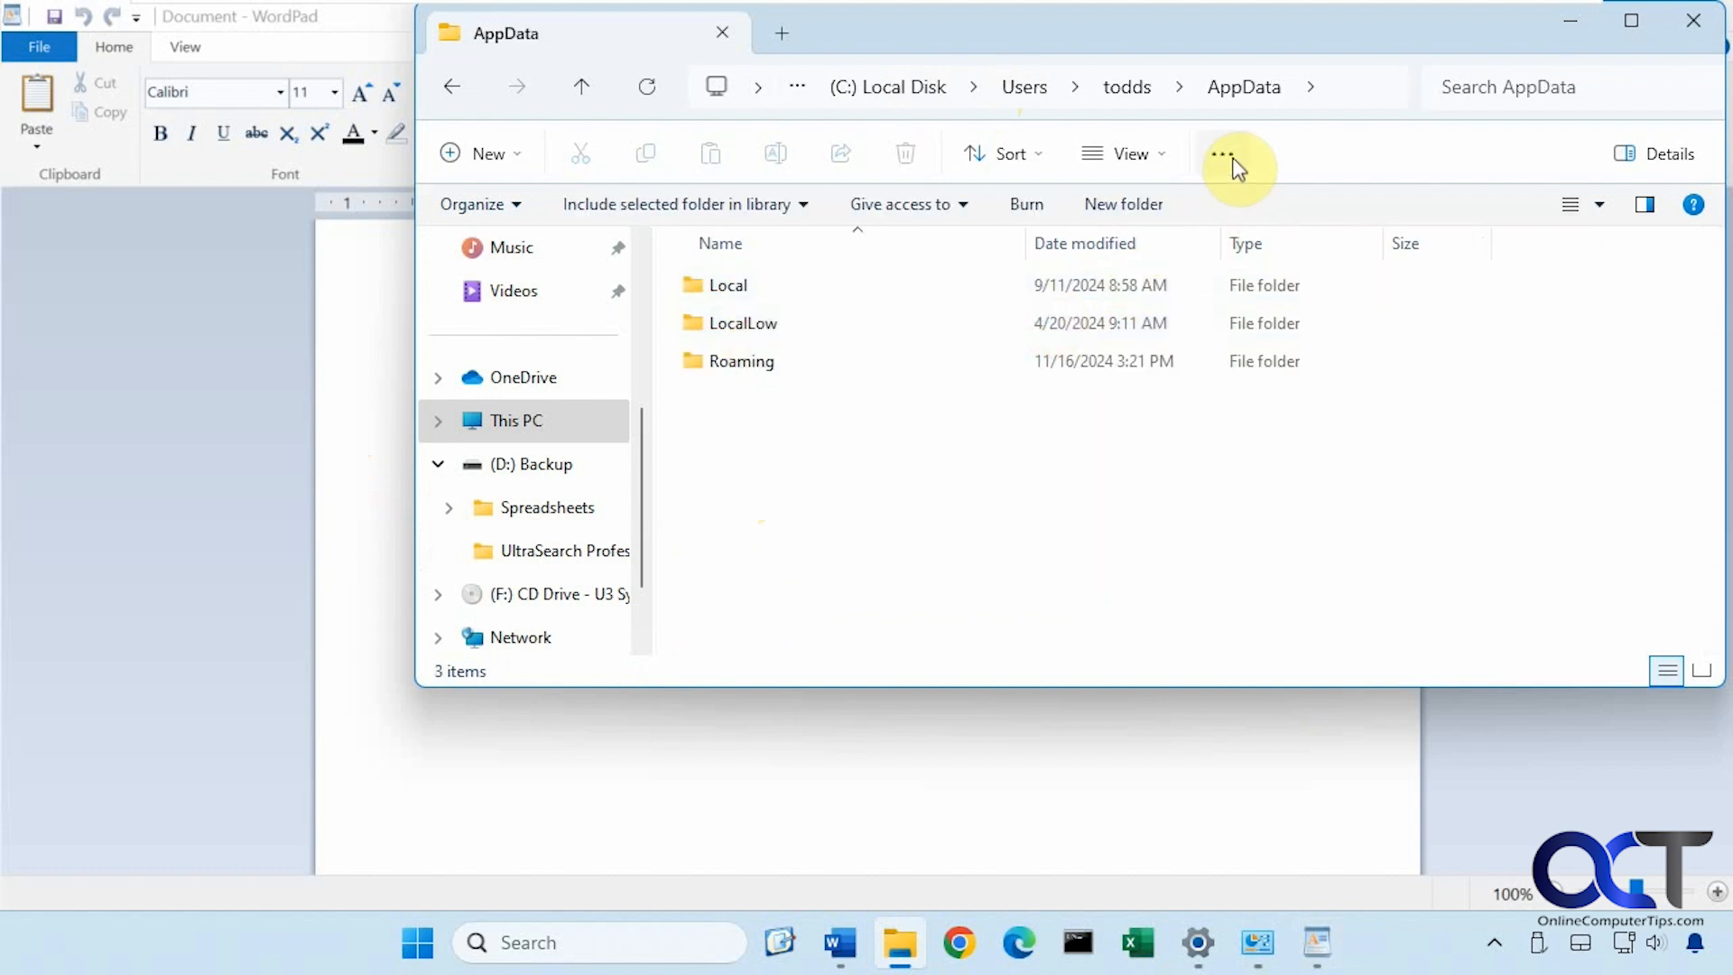
click(1221, 153)
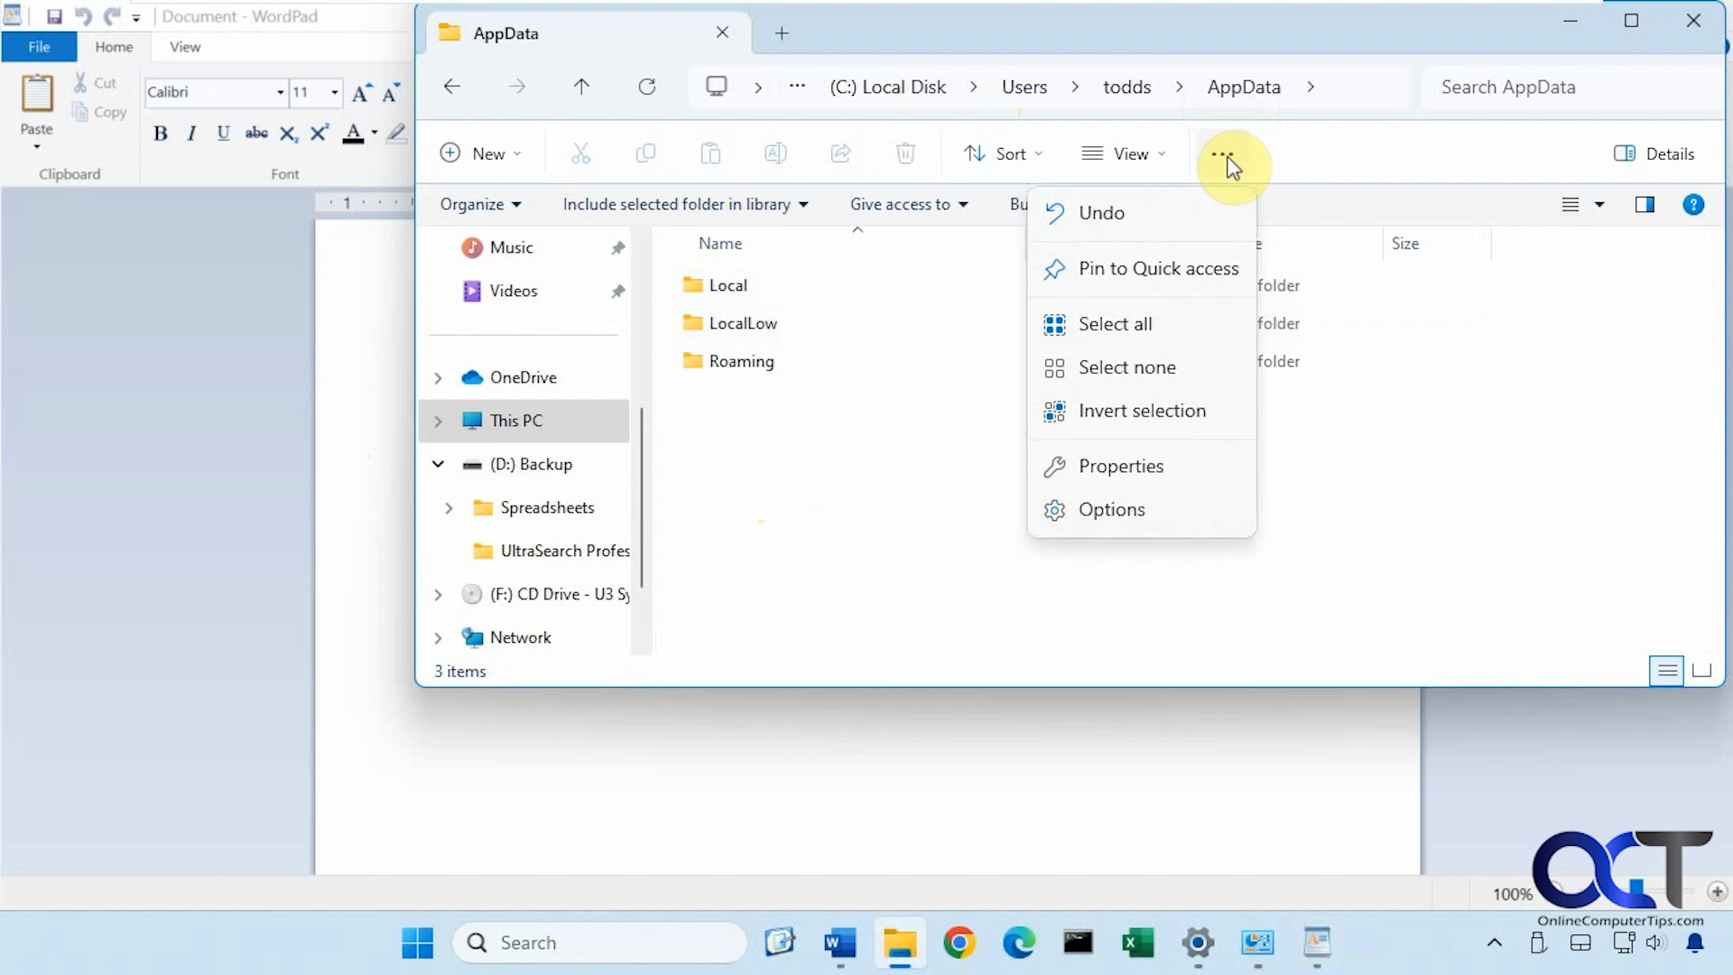
click(1110, 508)
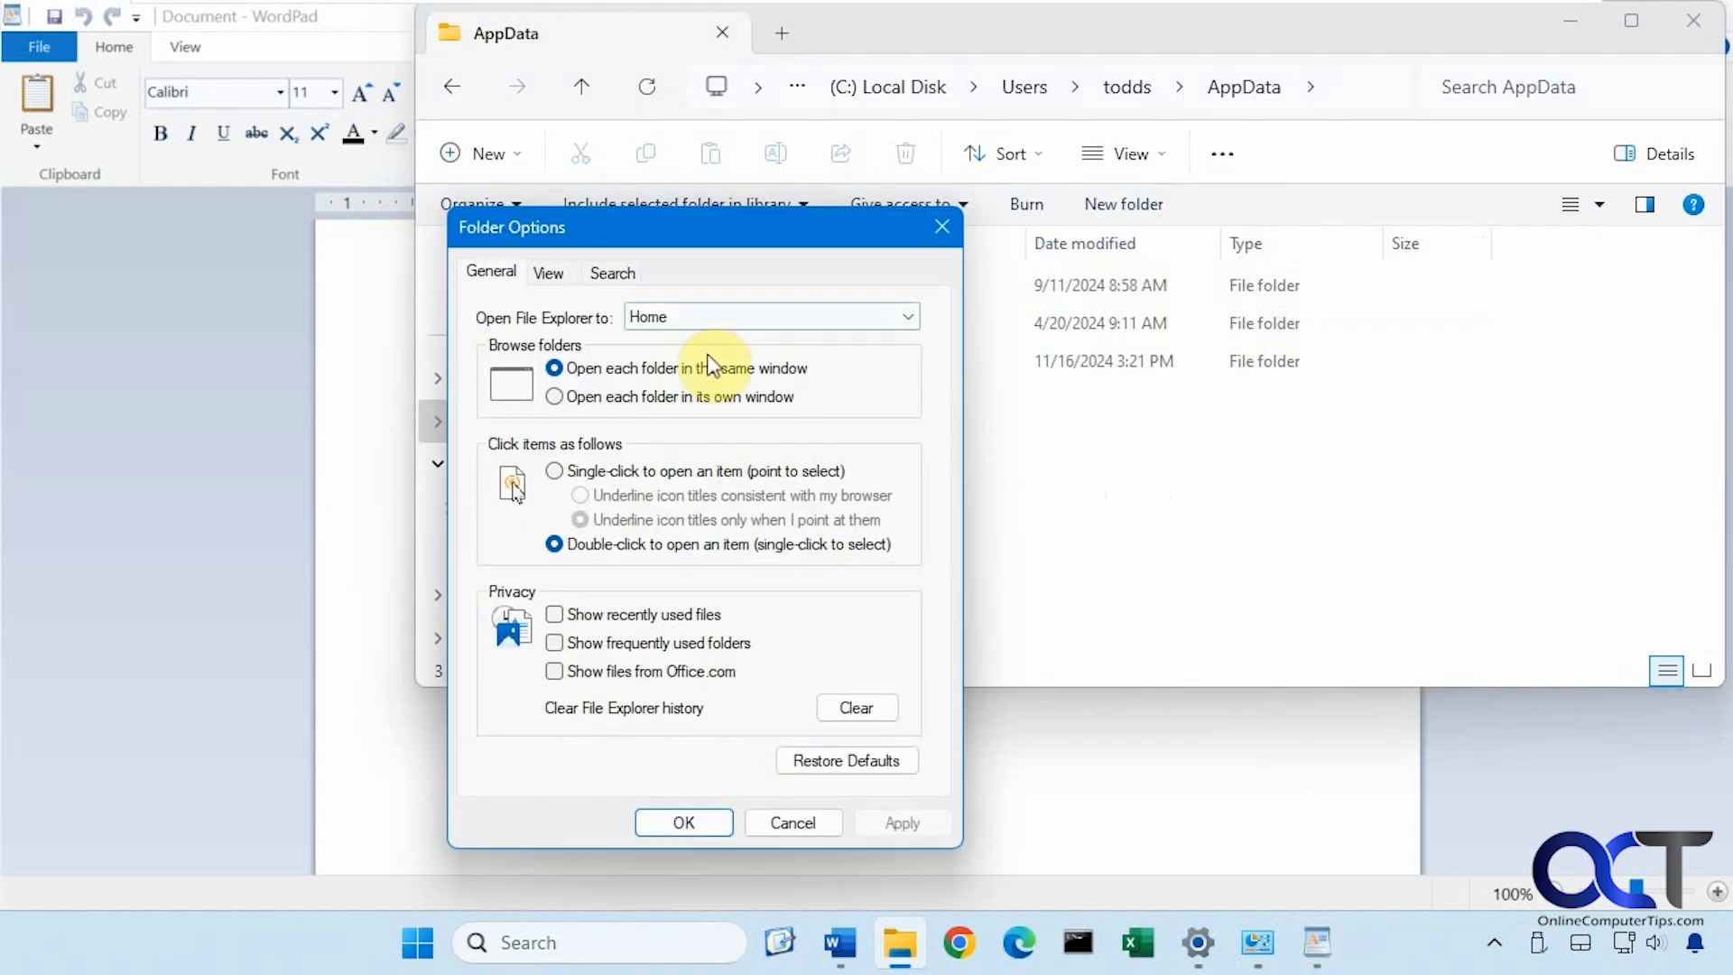
click(547, 272)
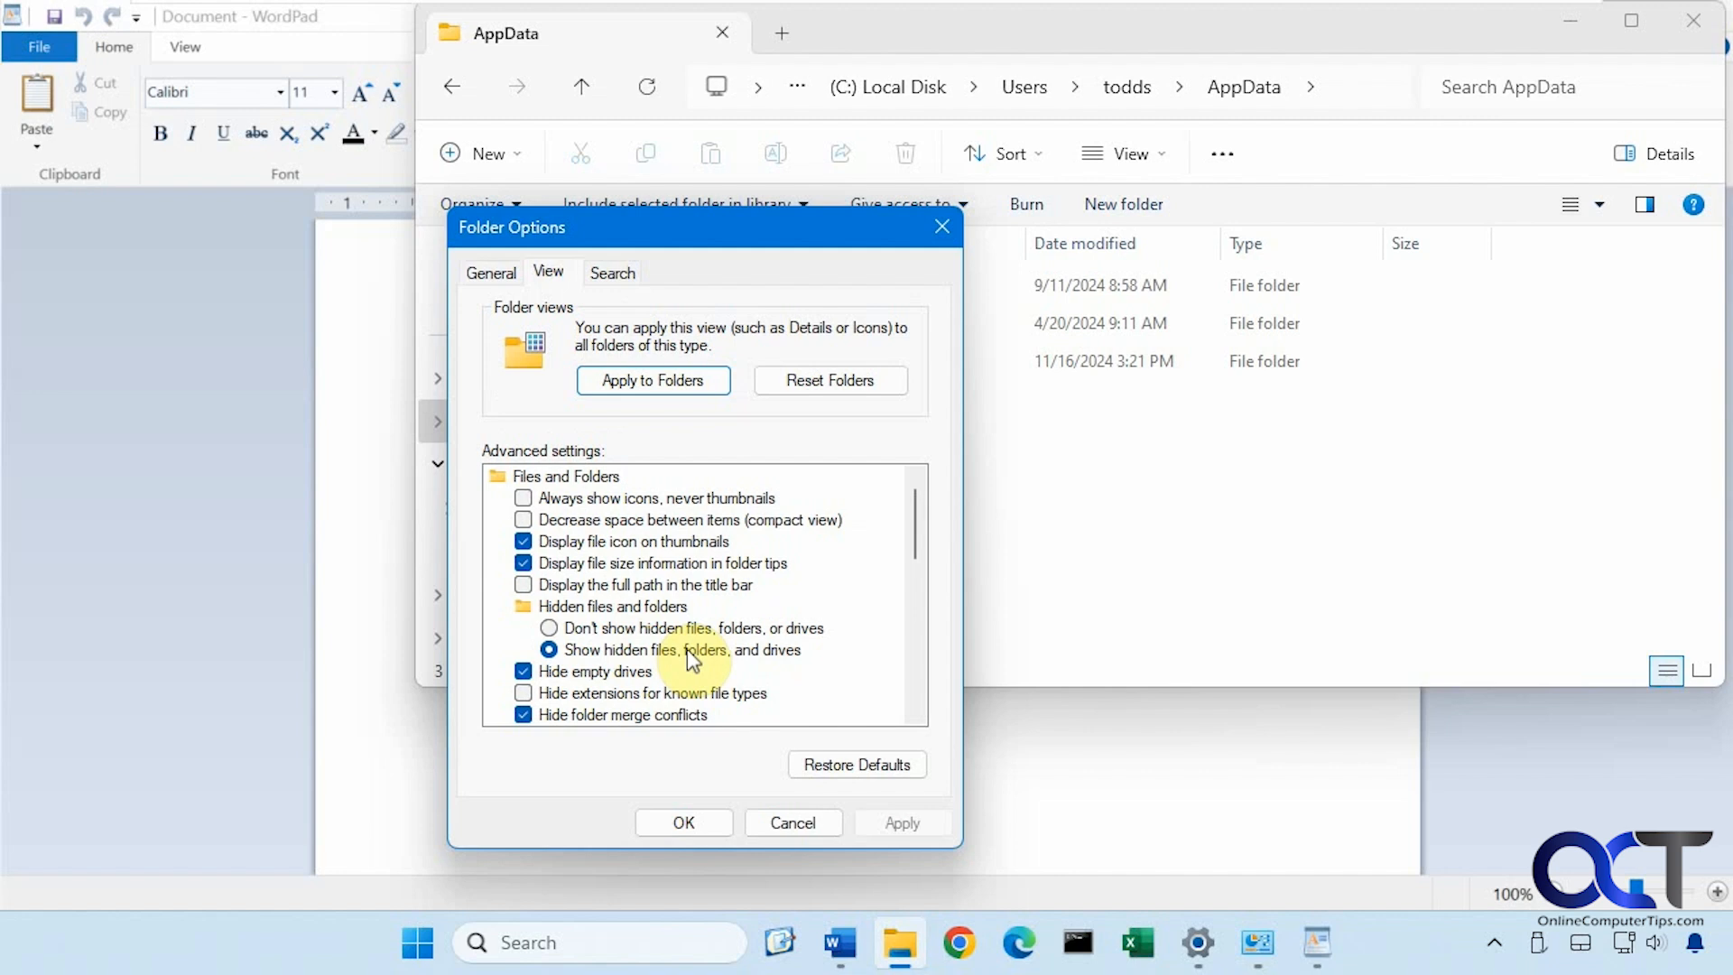
click(682, 823)
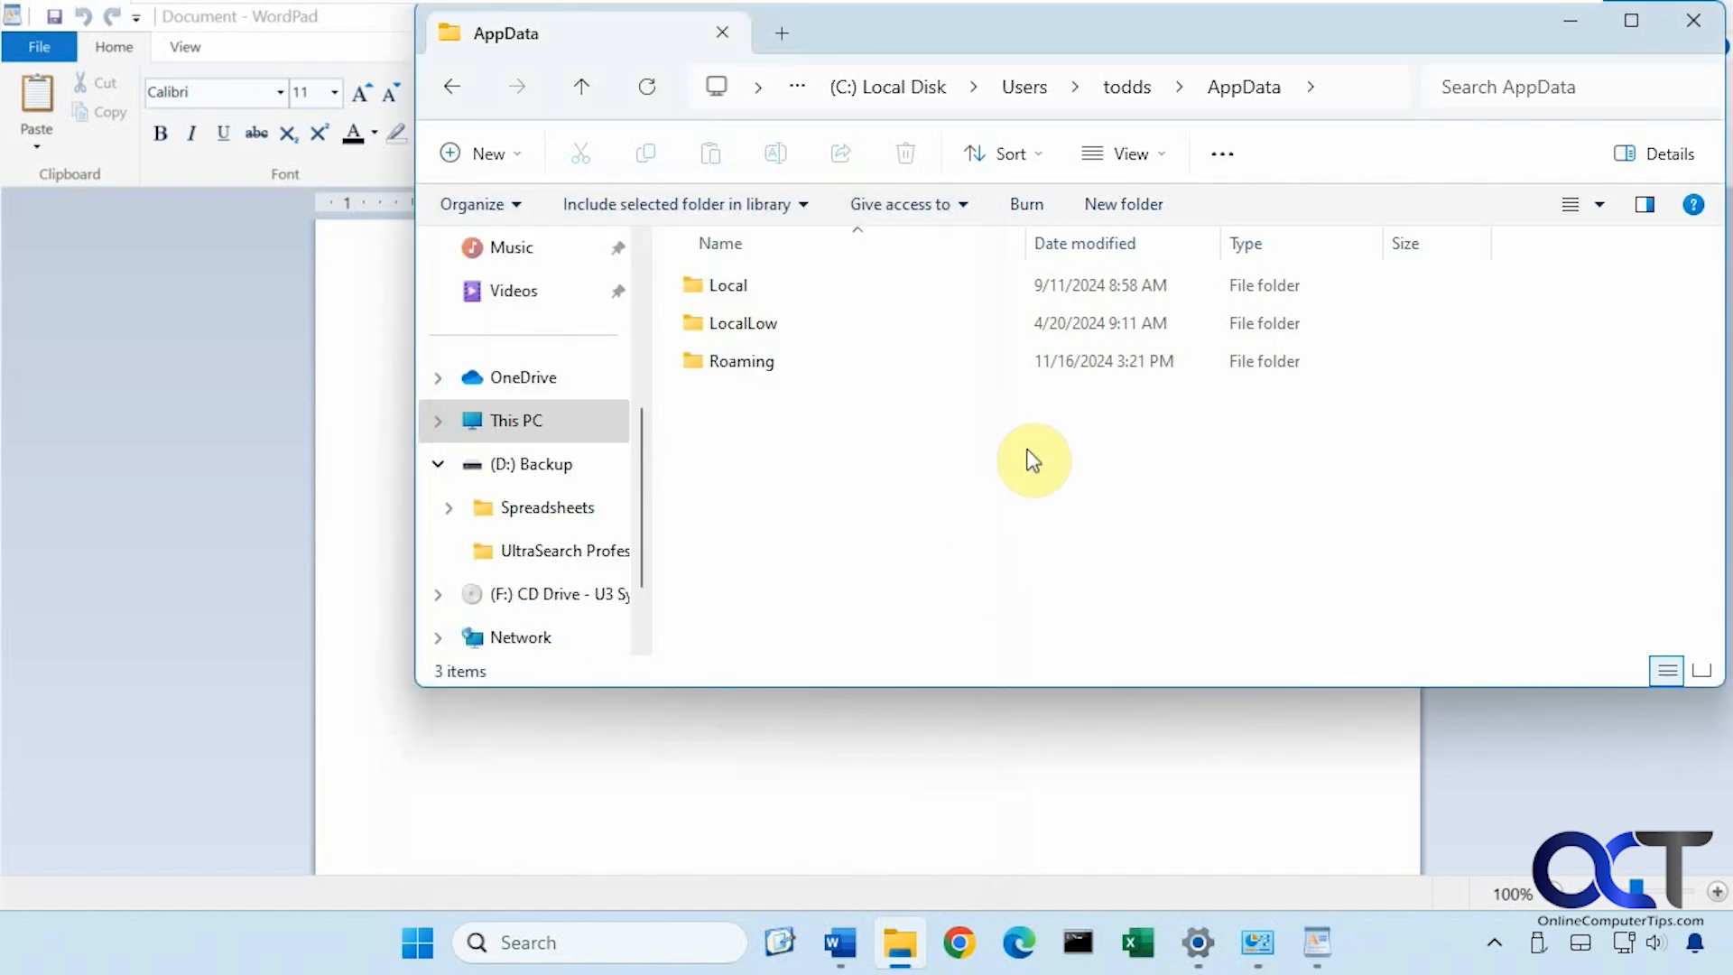
Navigate Local > Microsoft > FontCache > 4 > CloudFonts to list the 17 font folders.
click(727, 285)
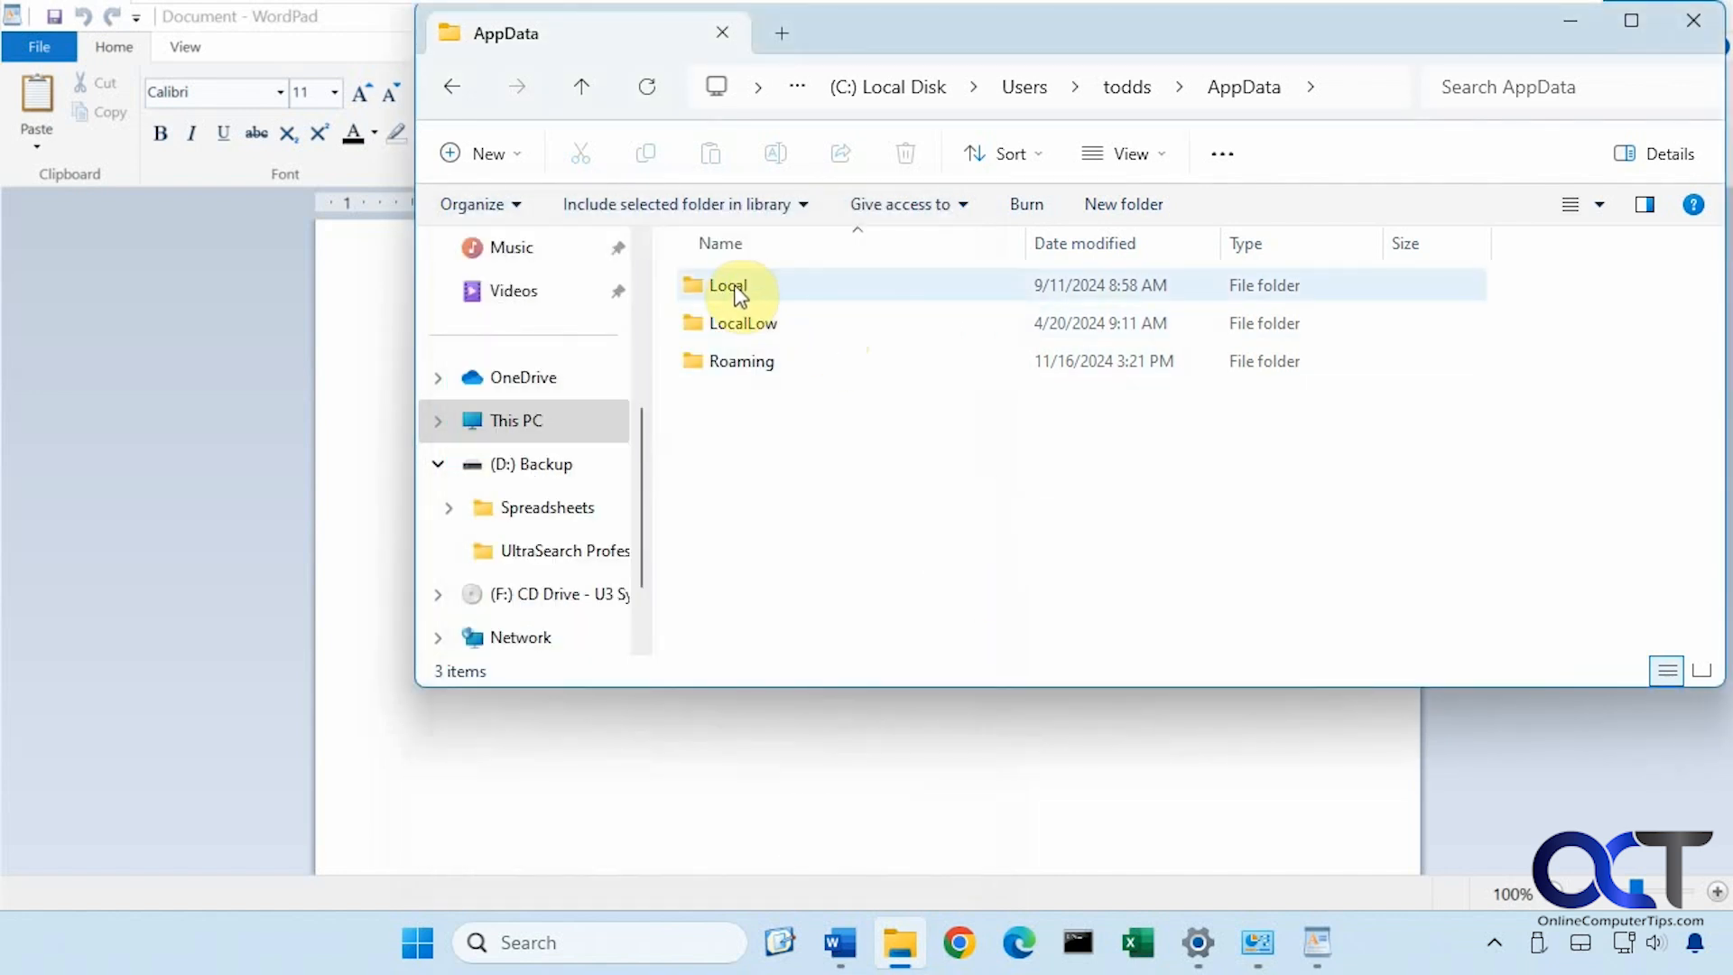
click(727, 285)
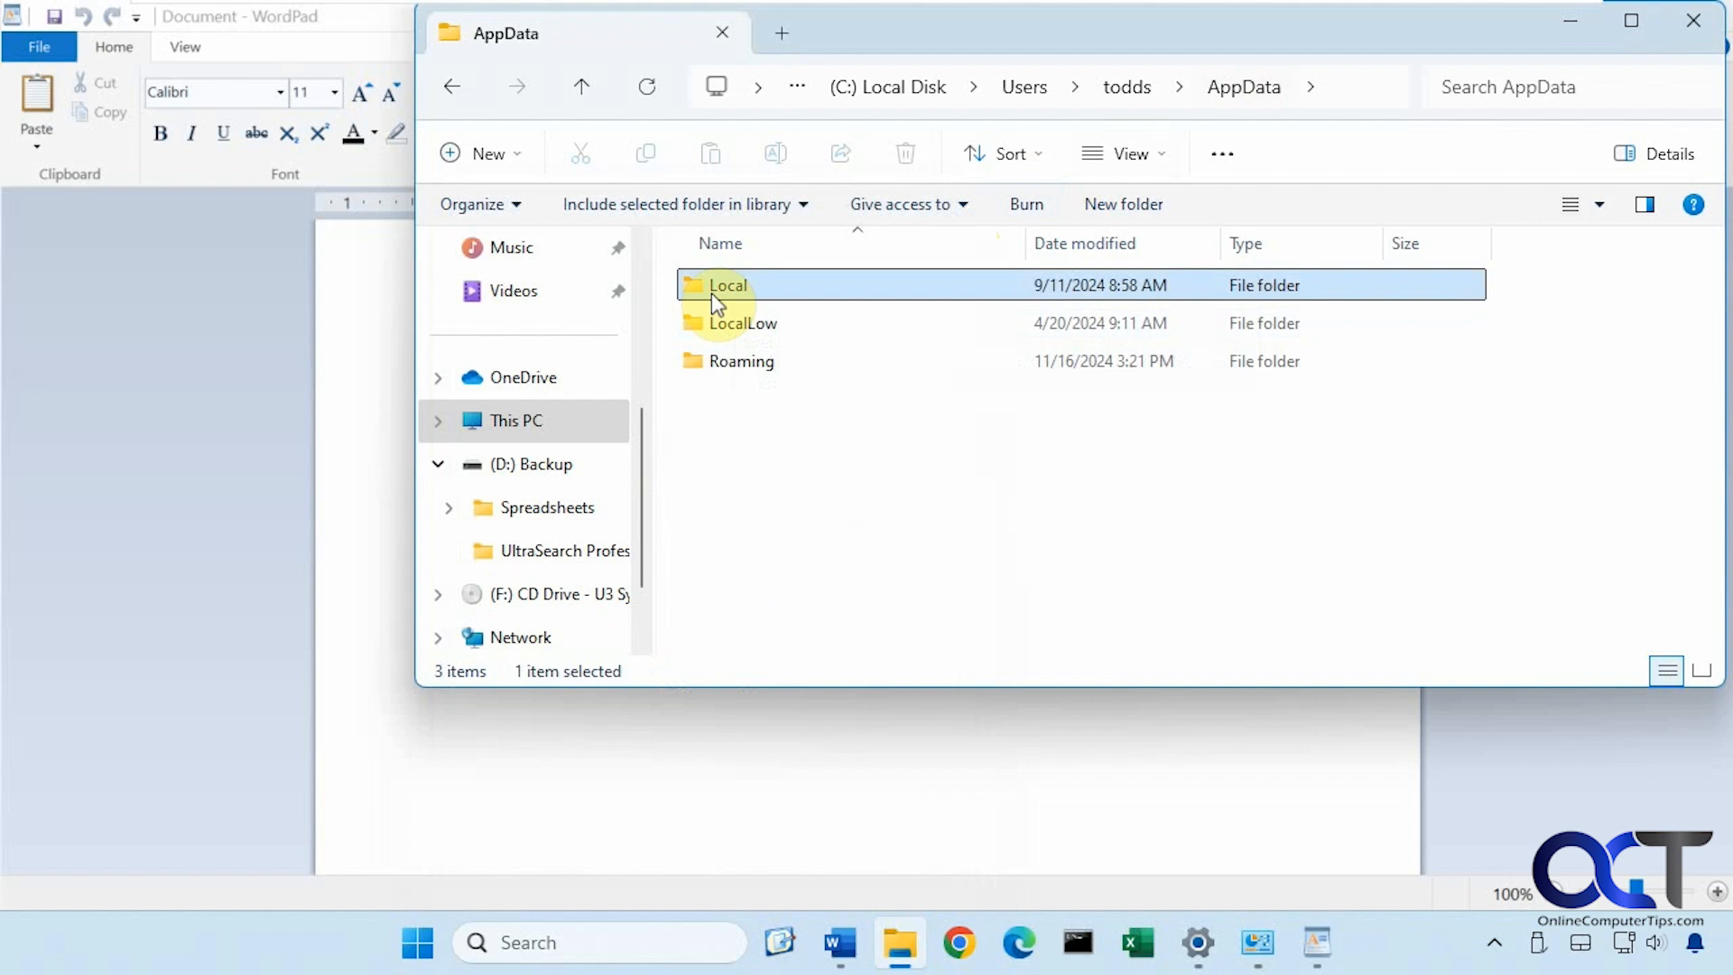
double_click(728, 286)
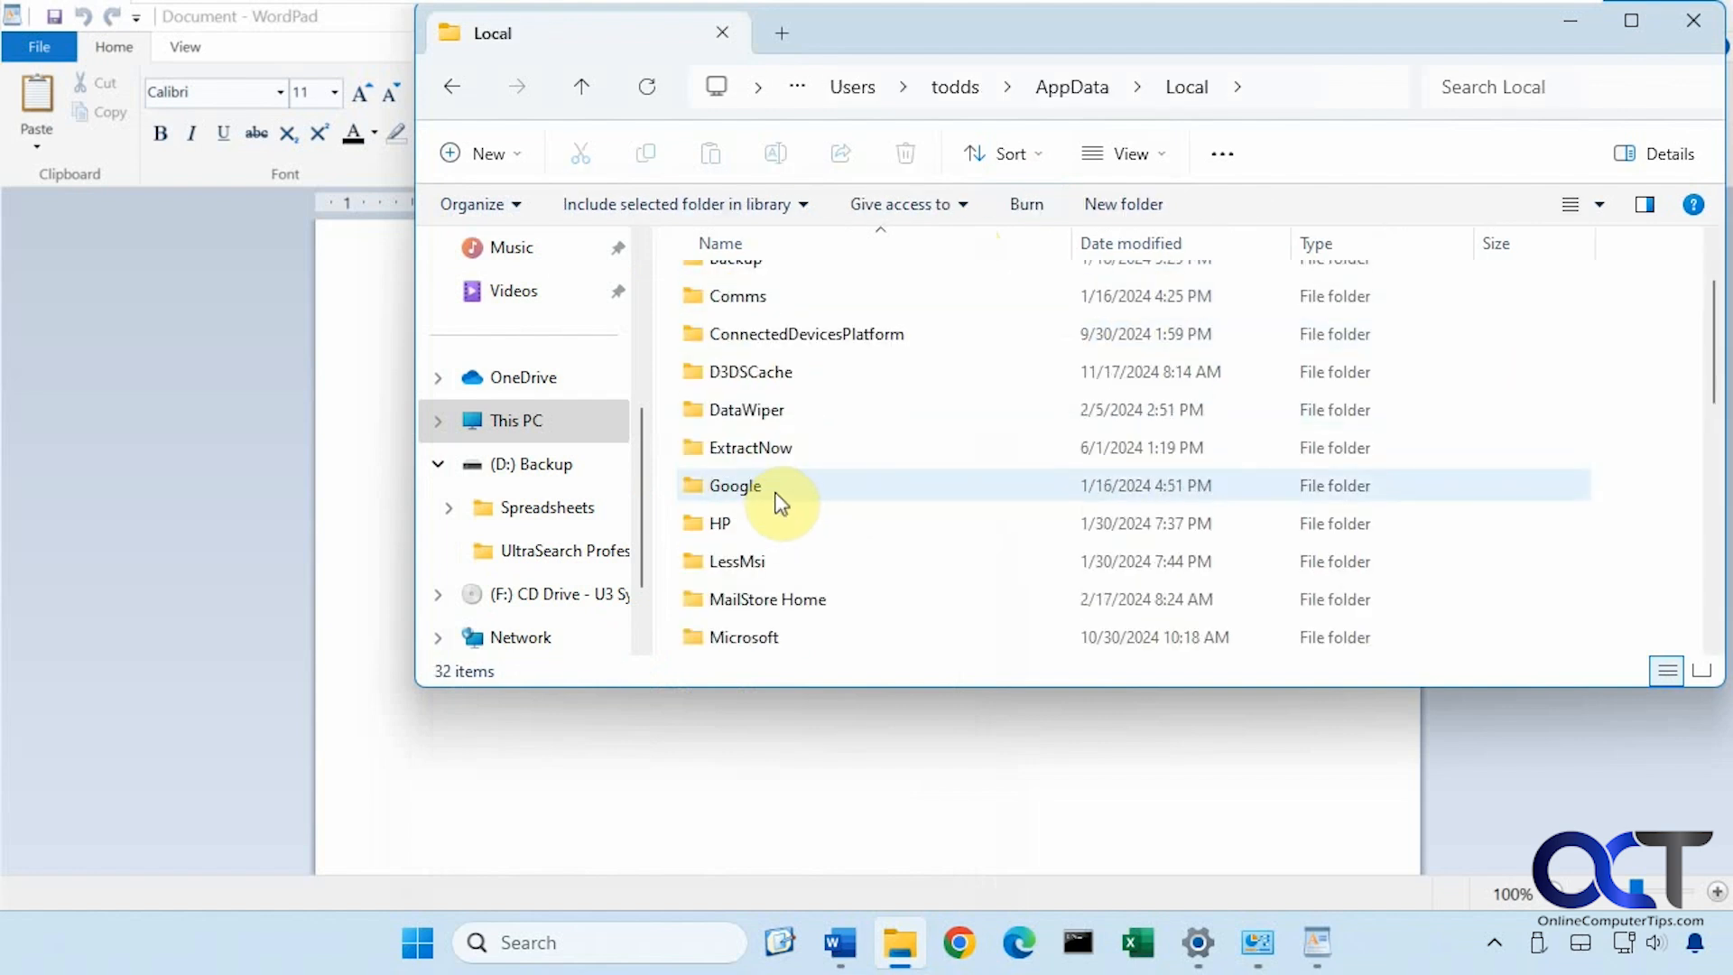
double_click(744, 637)
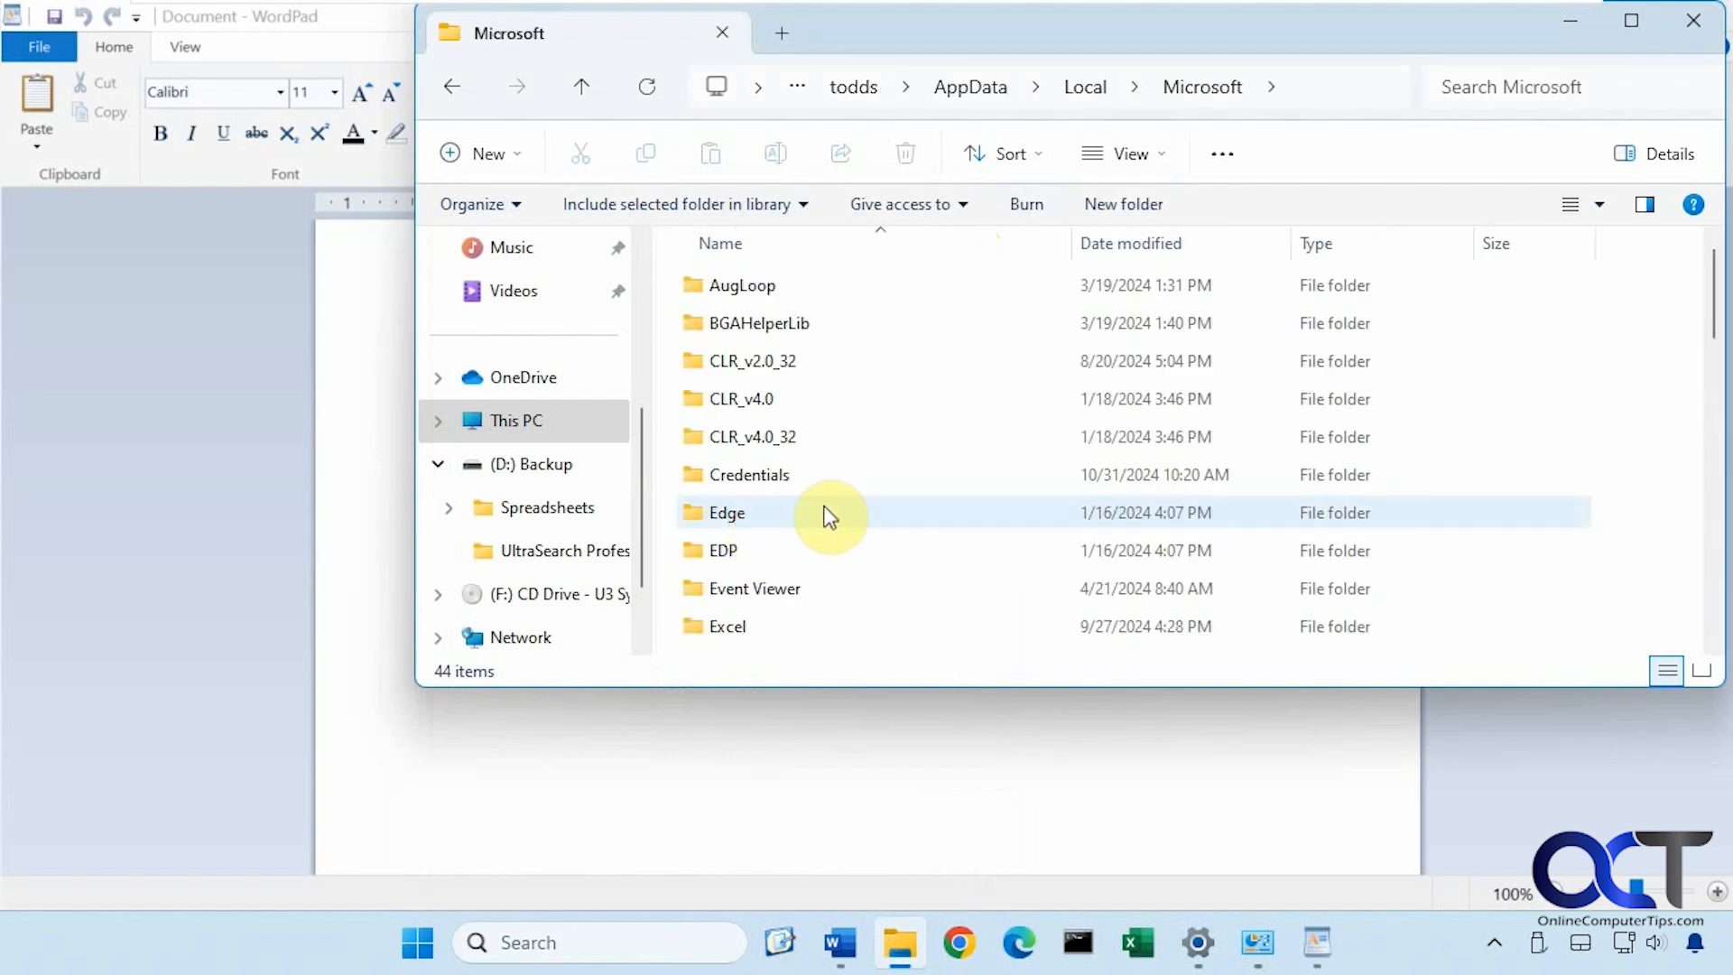
scroll(down, 3)
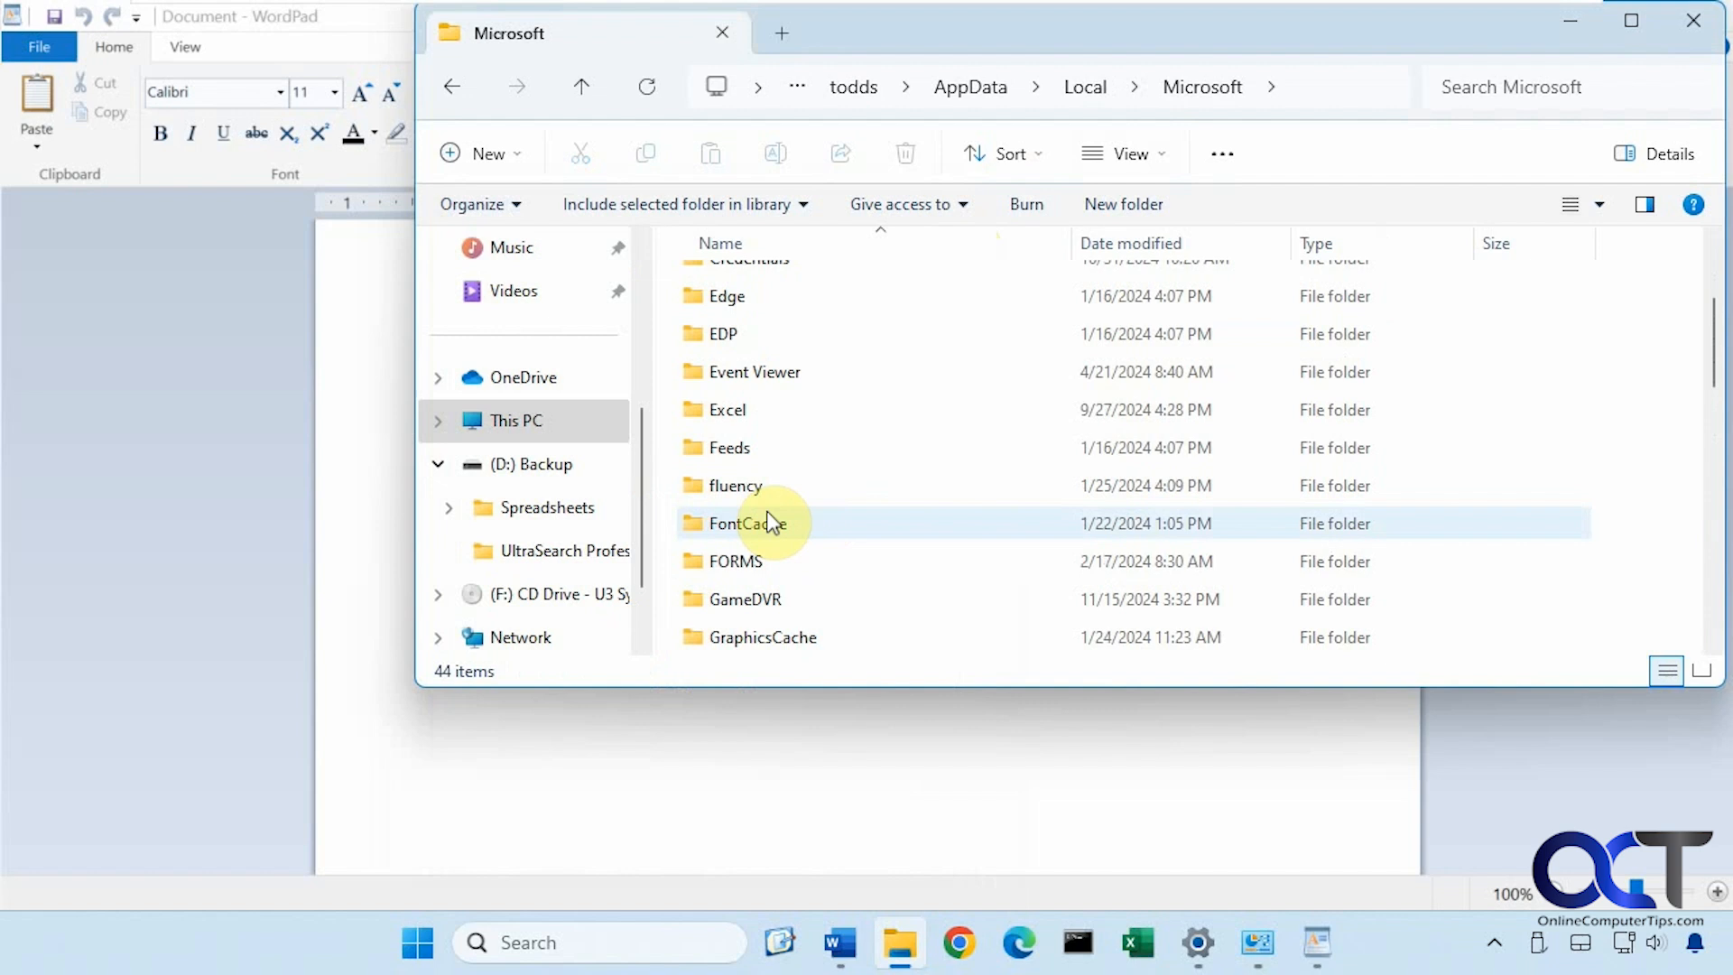
double_click(747, 523)
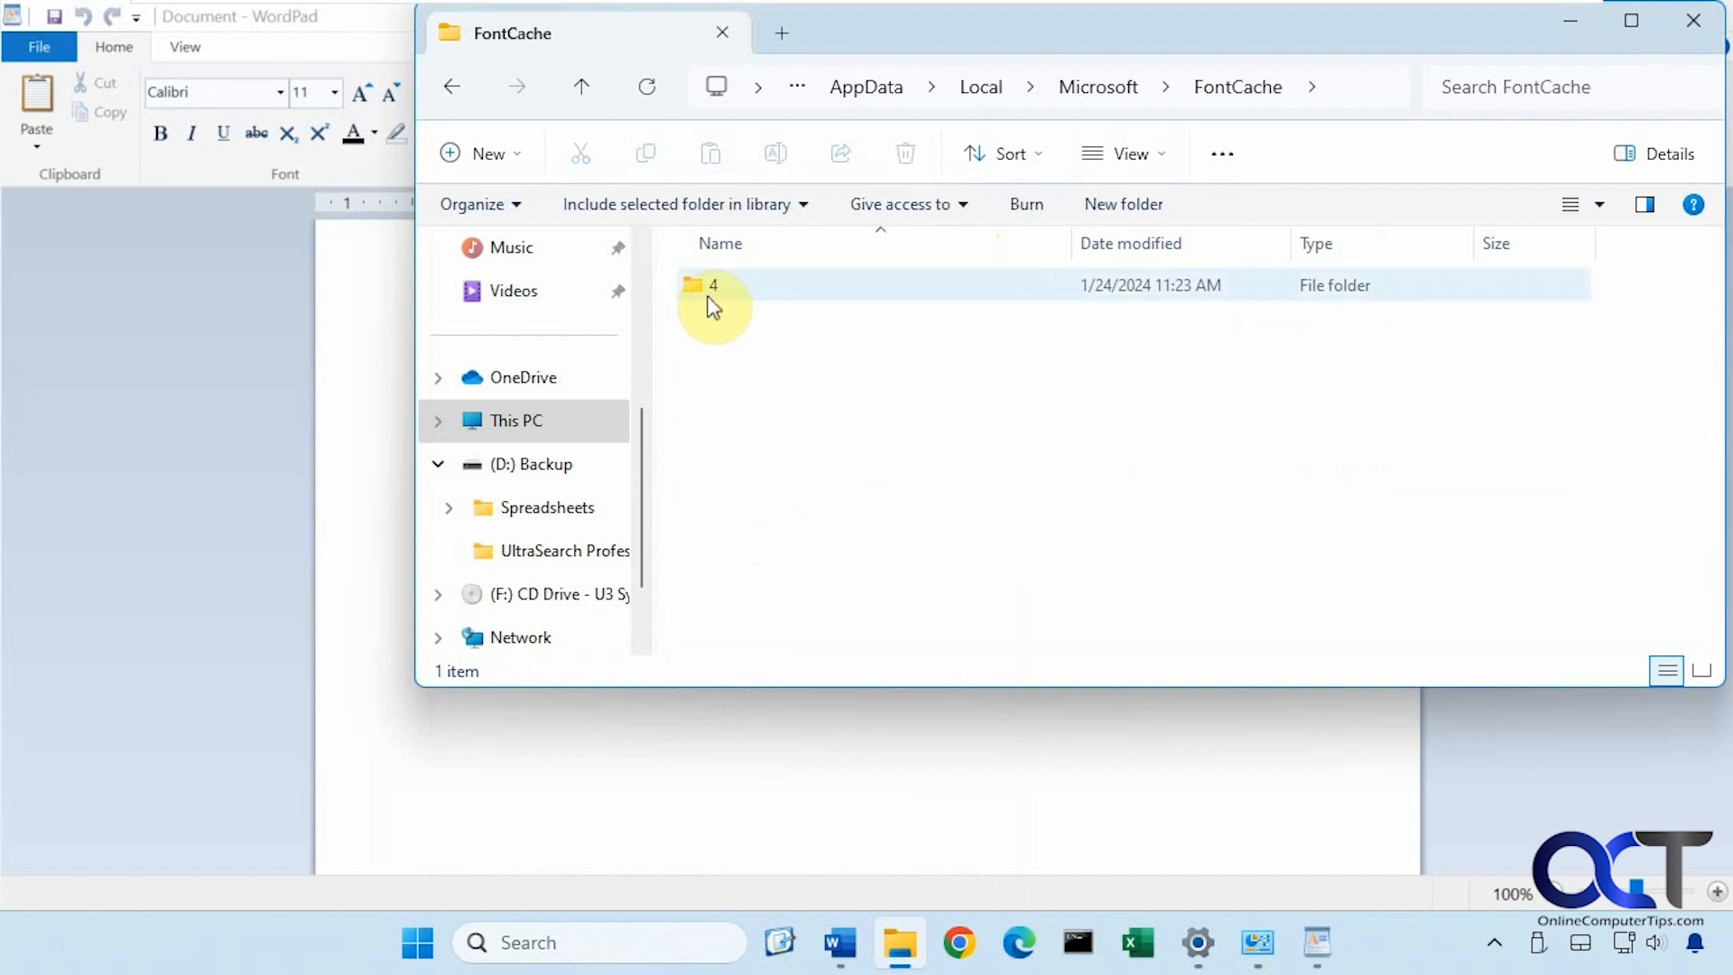
double_click(712, 285)
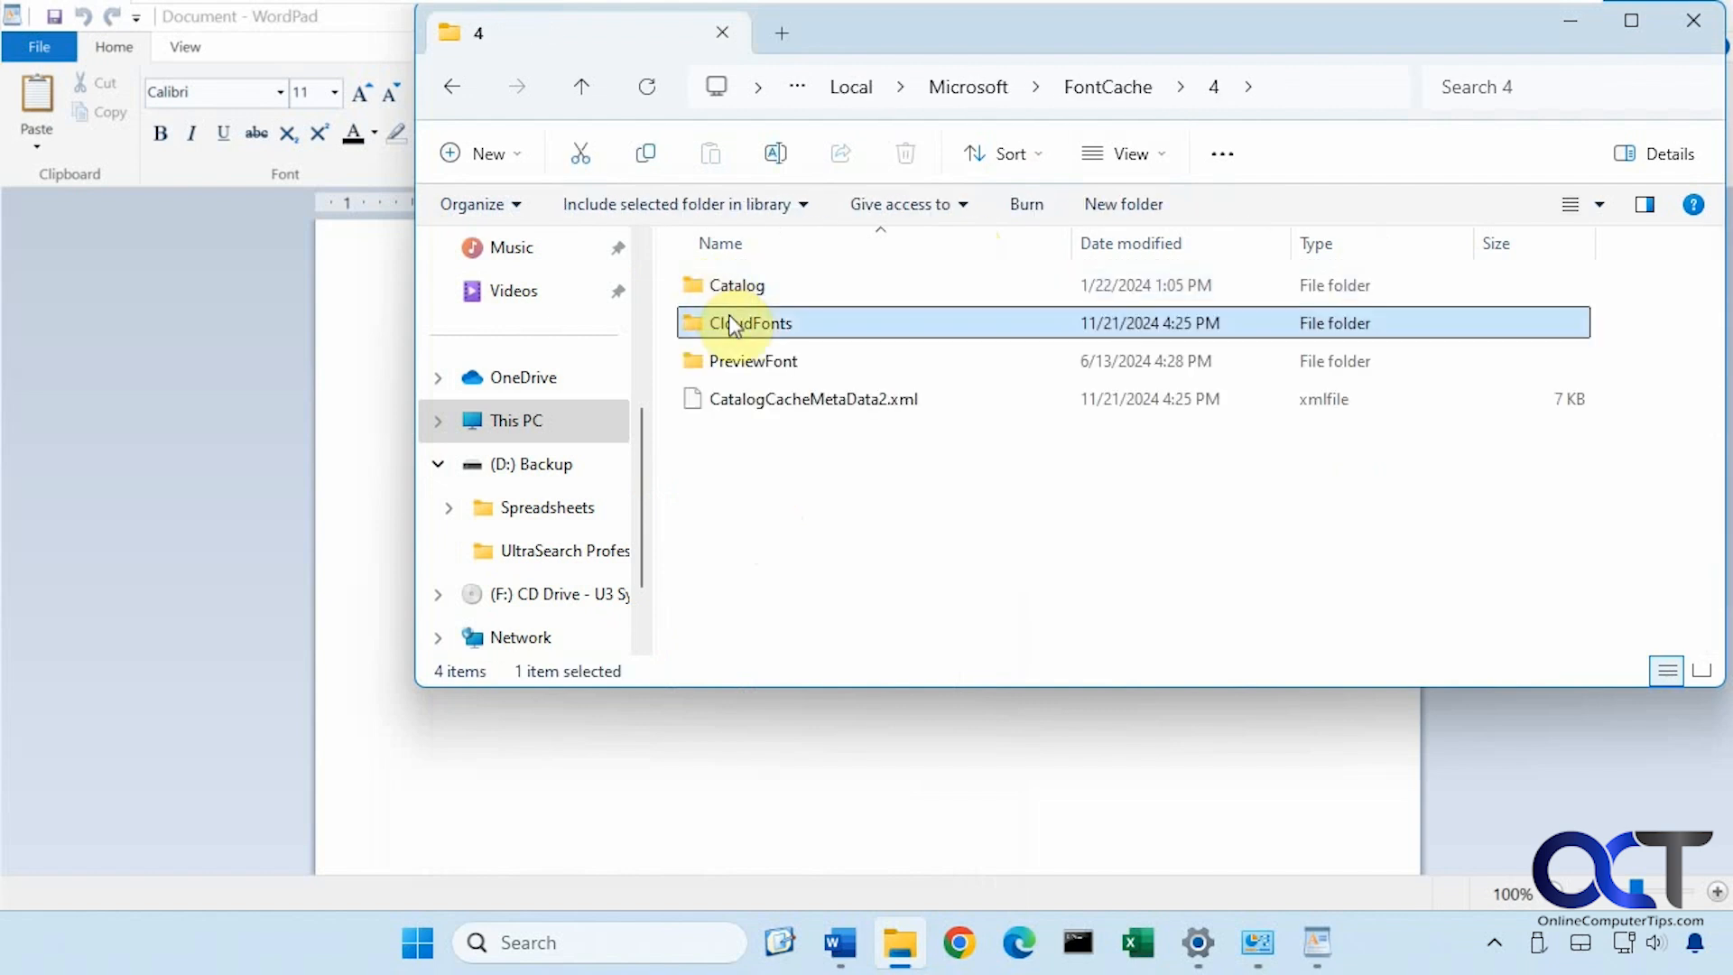
double_click(751, 323)
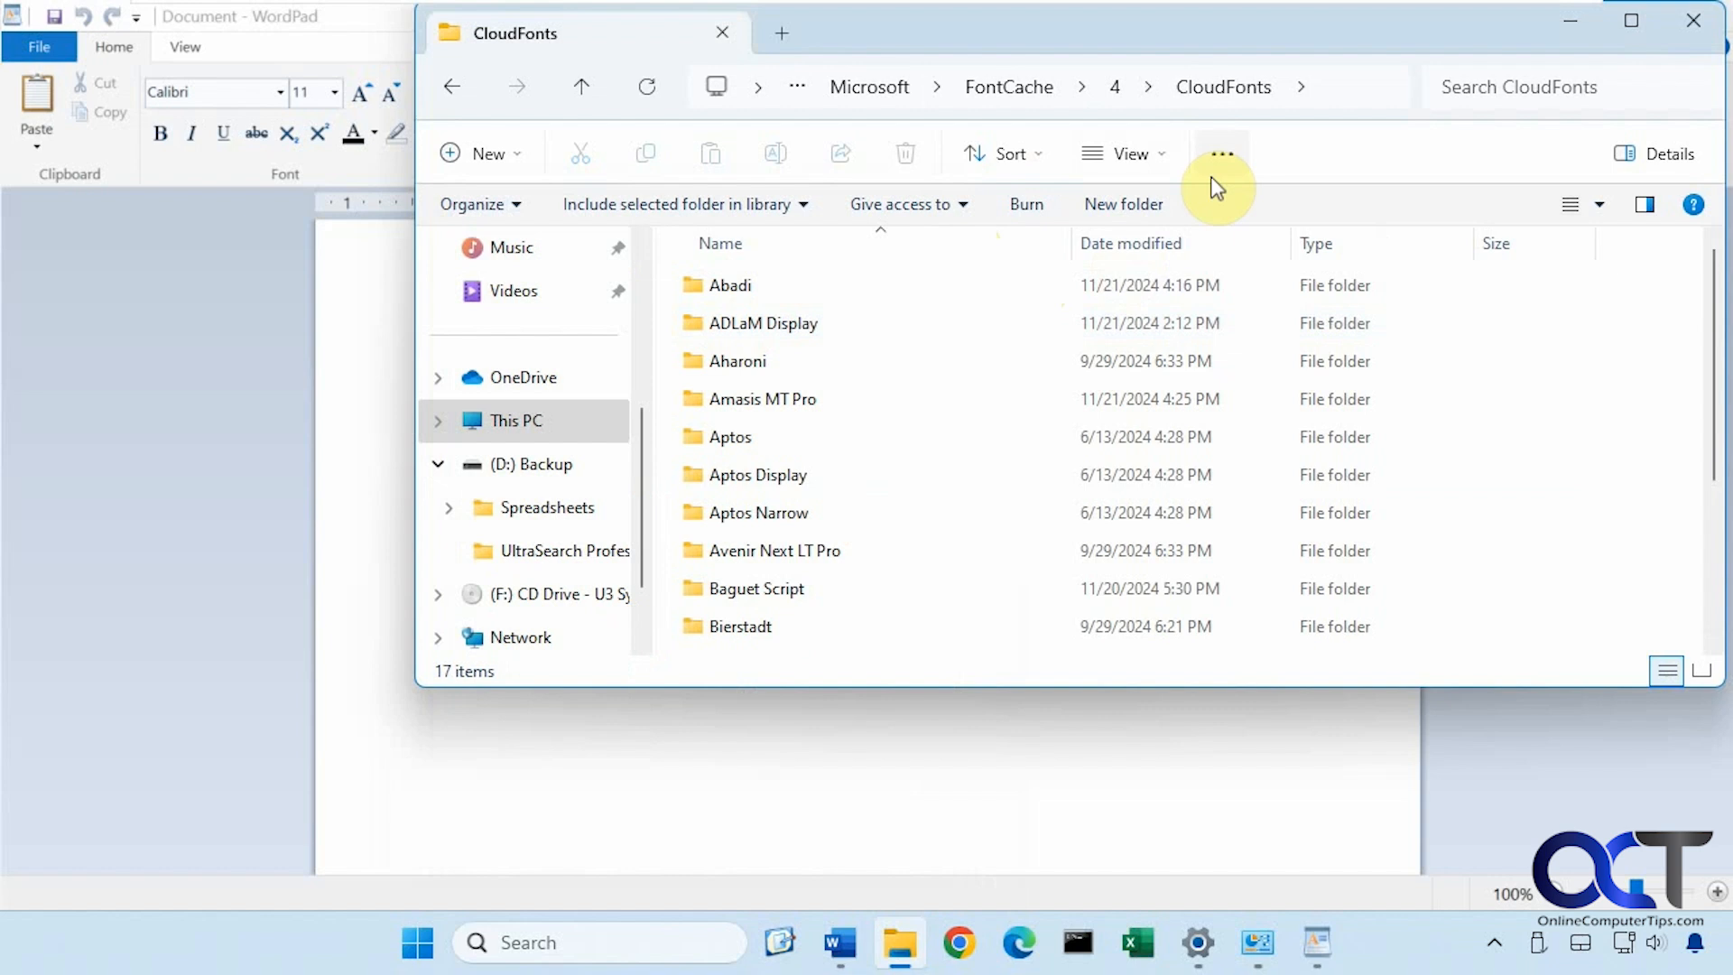
mouse_move(962, 266)
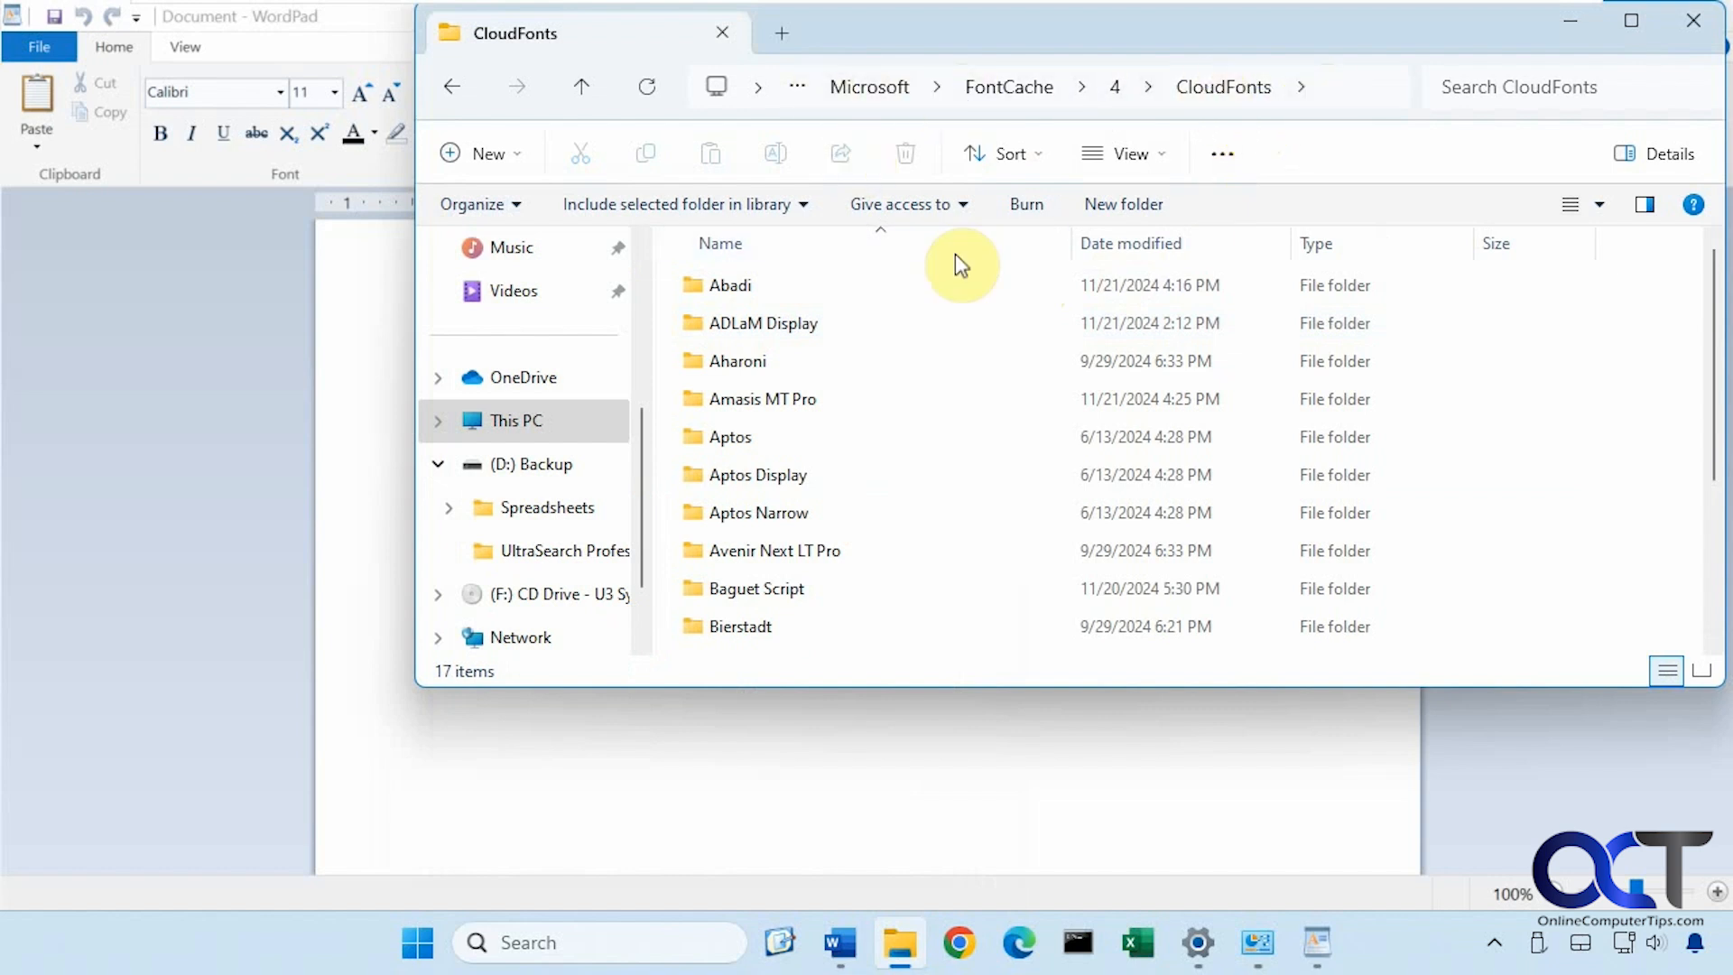
mouse_move(922, 366)
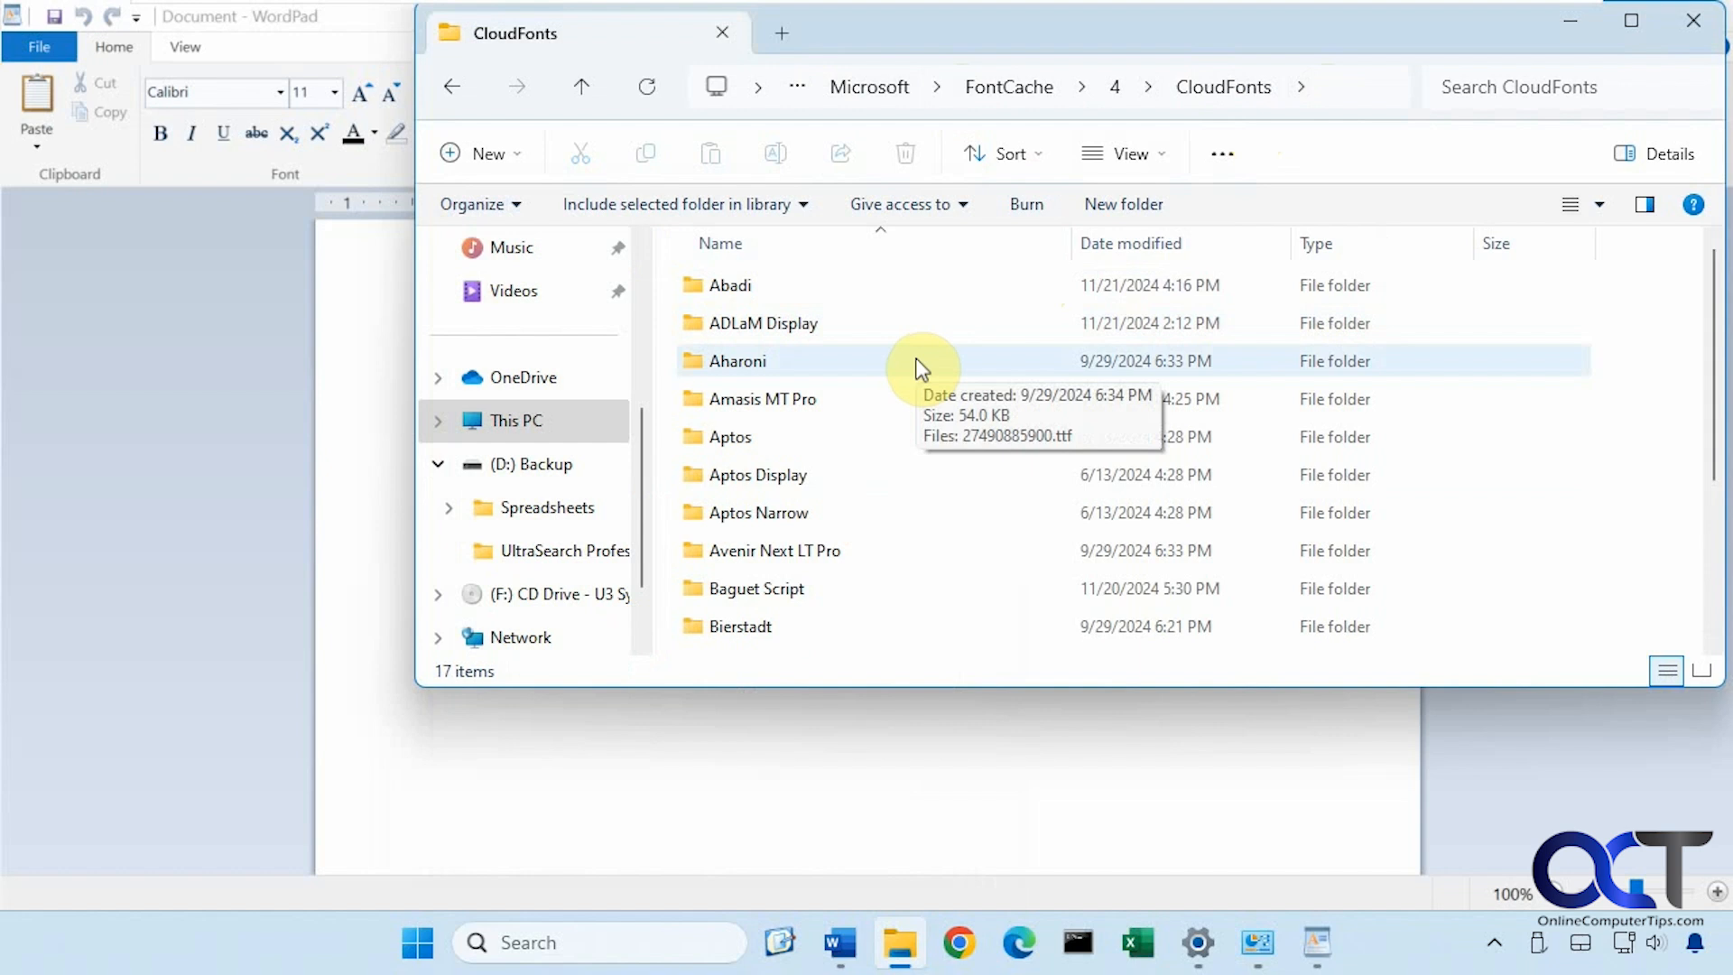
Switch over to the Word document from the taskbar.
click(839, 942)
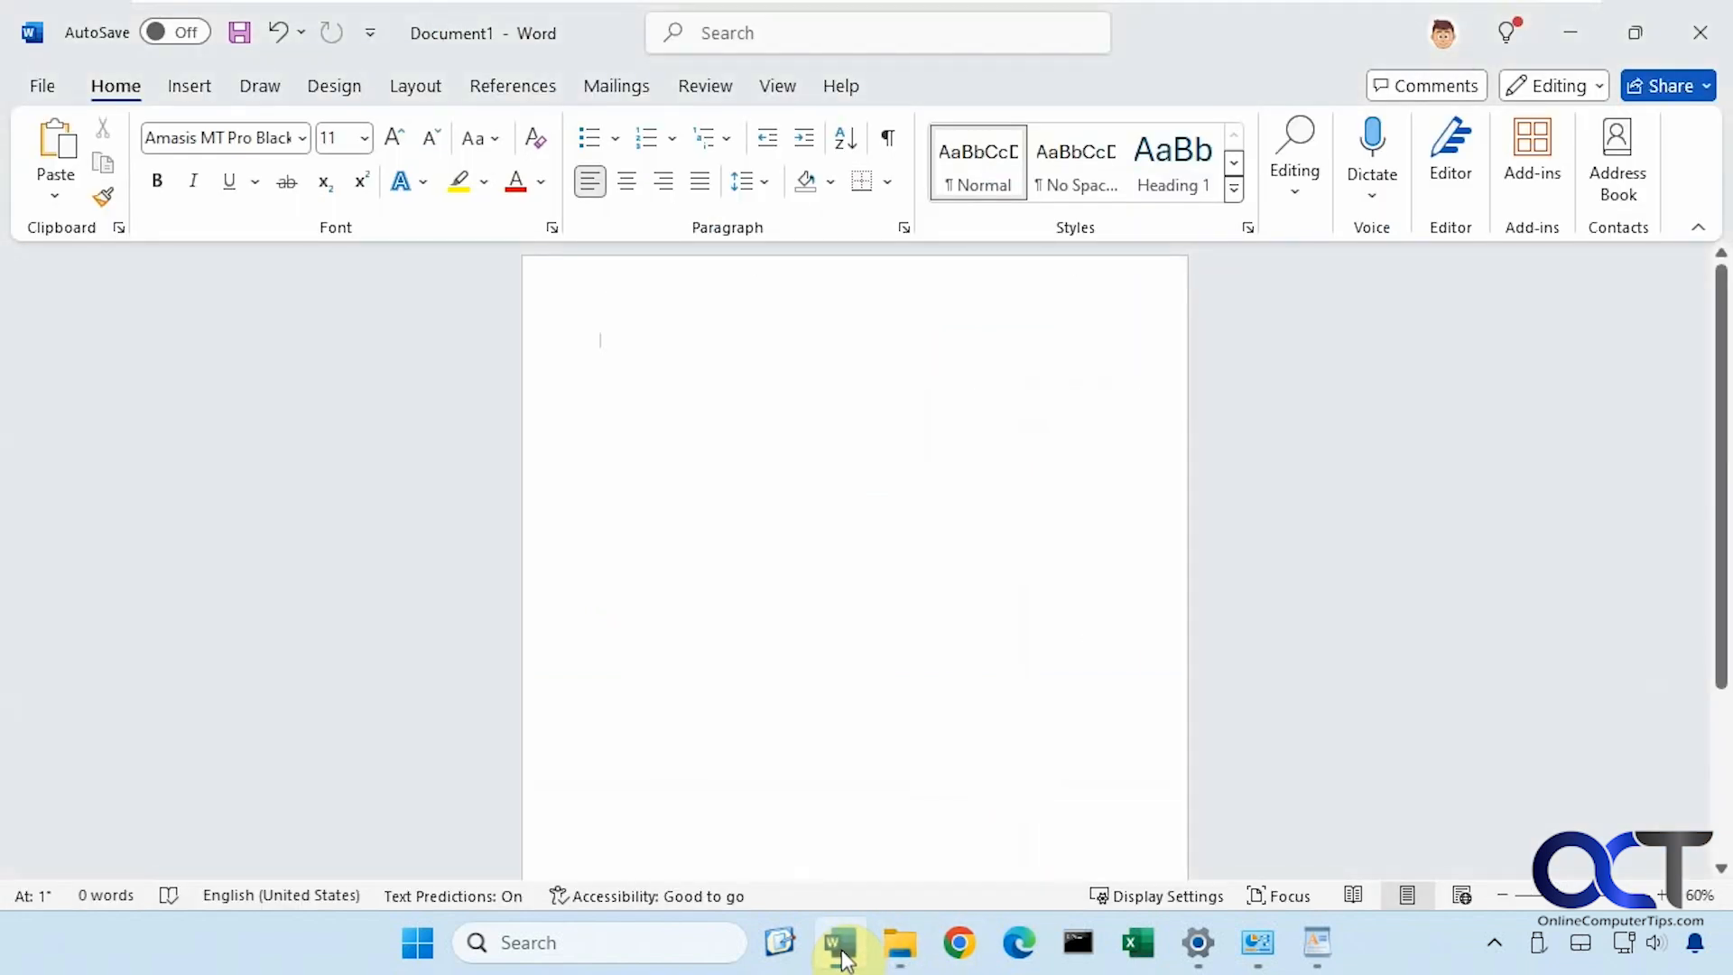
mouse_move(188, 137)
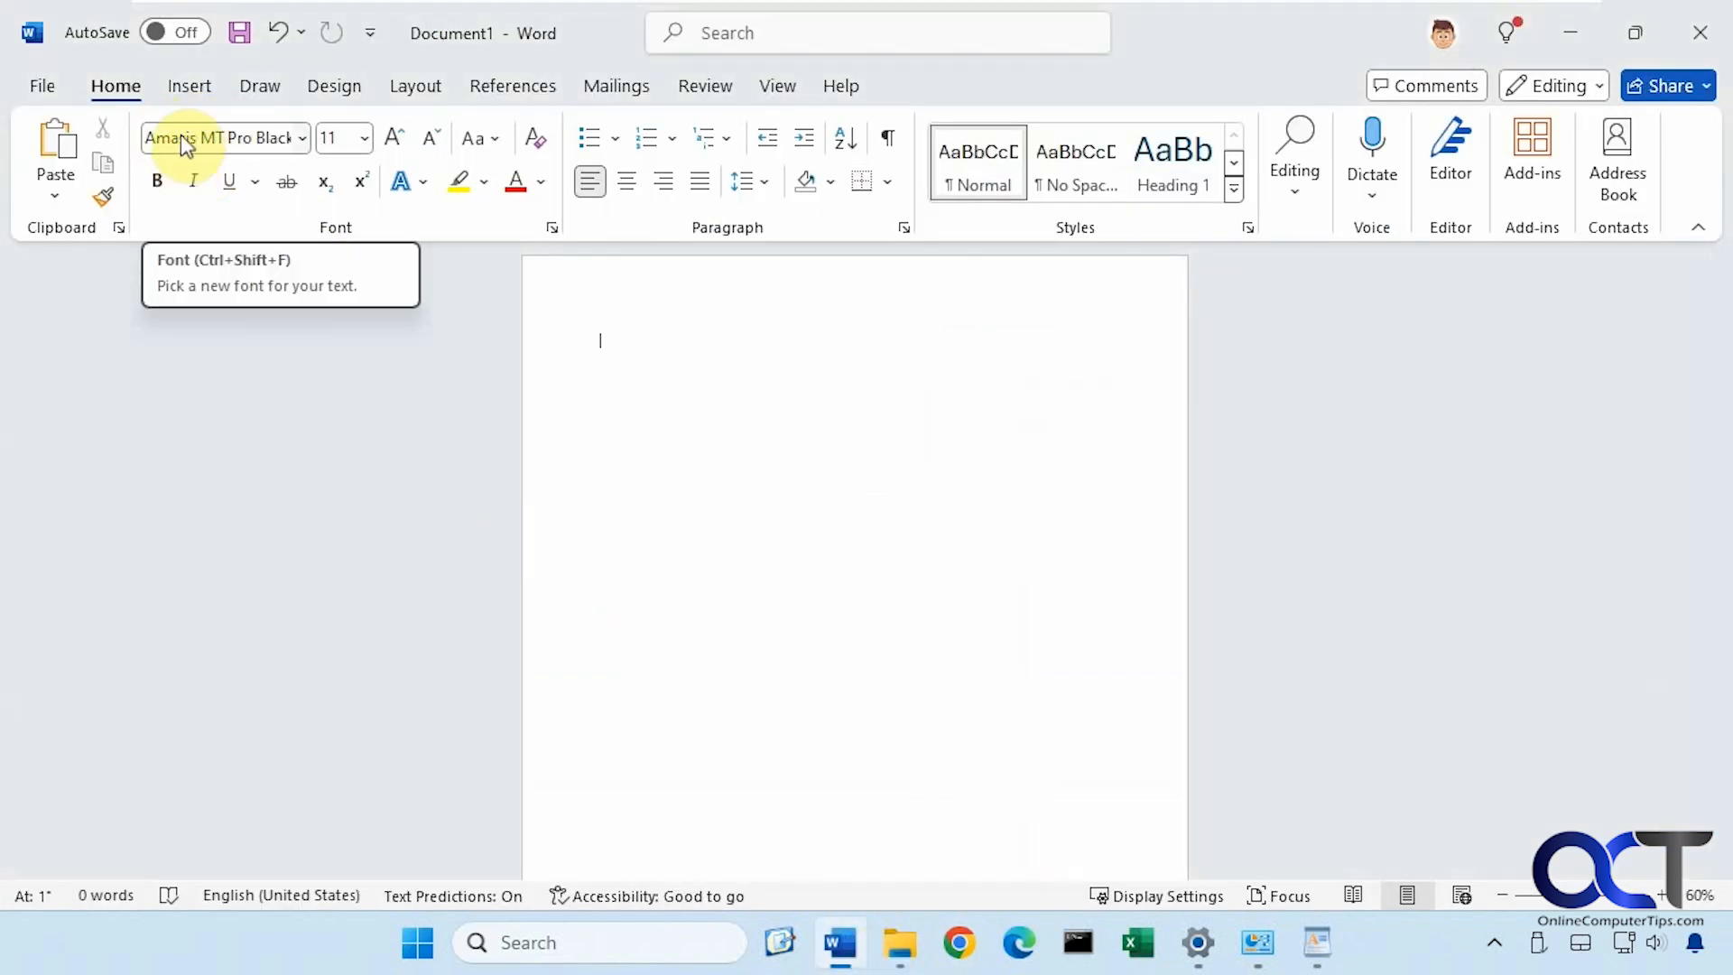
mouse_move(906, 944)
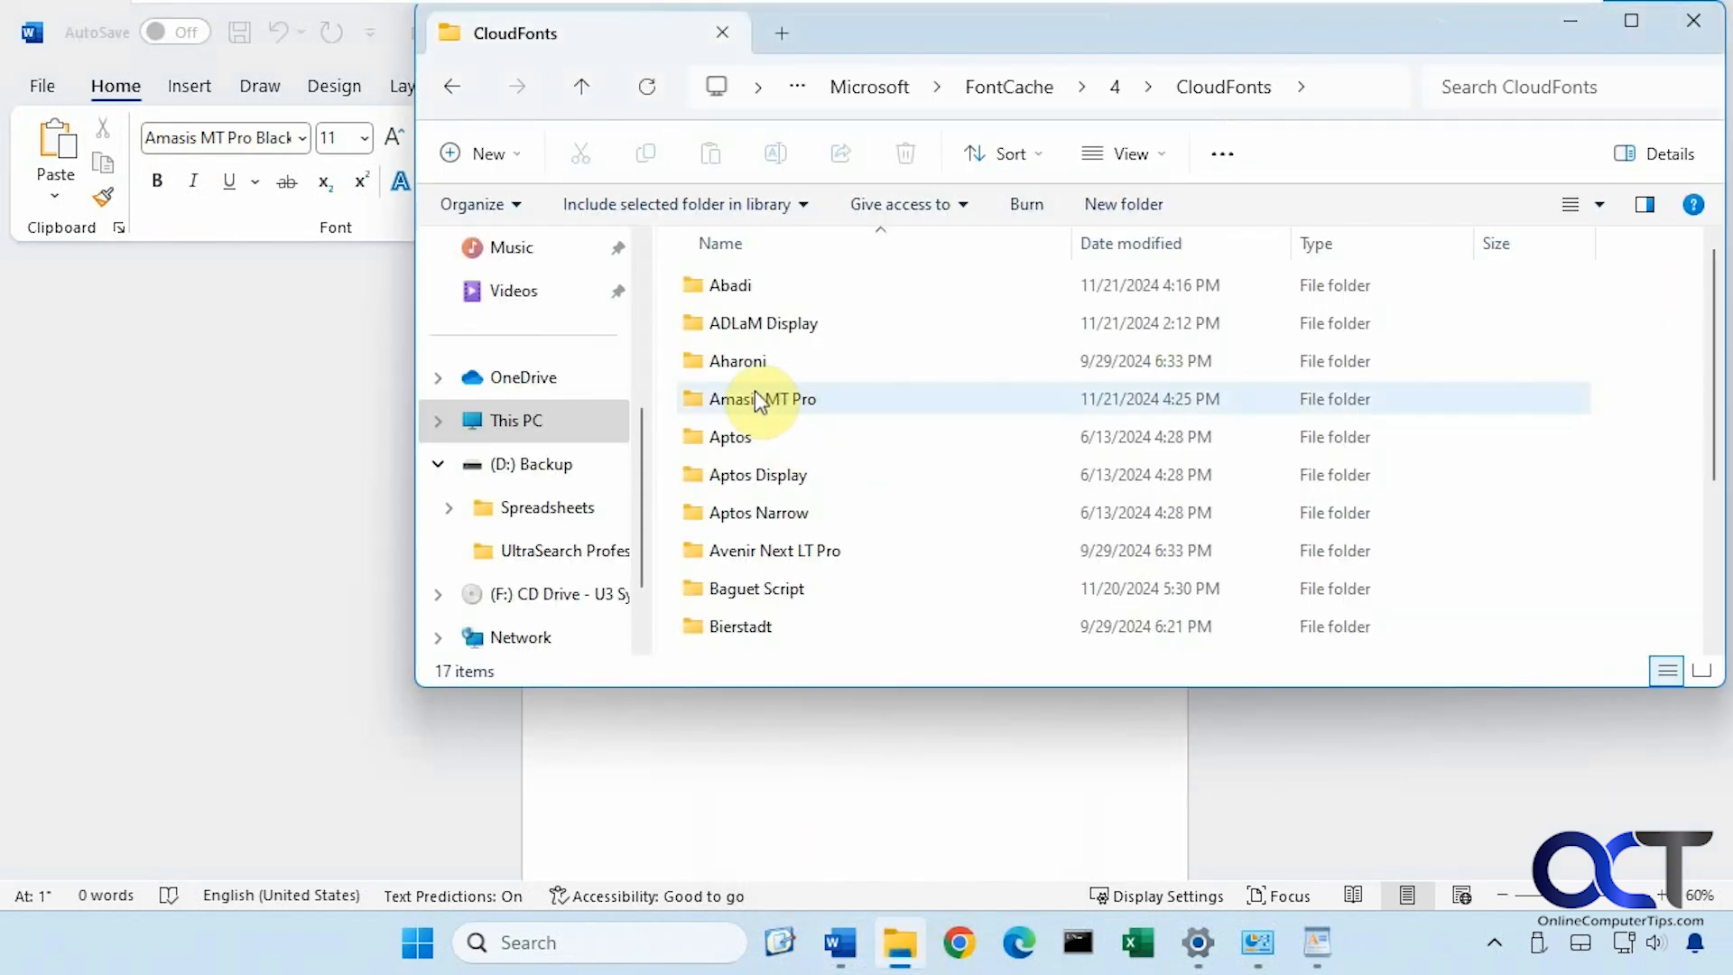
mouse_move(873, 511)
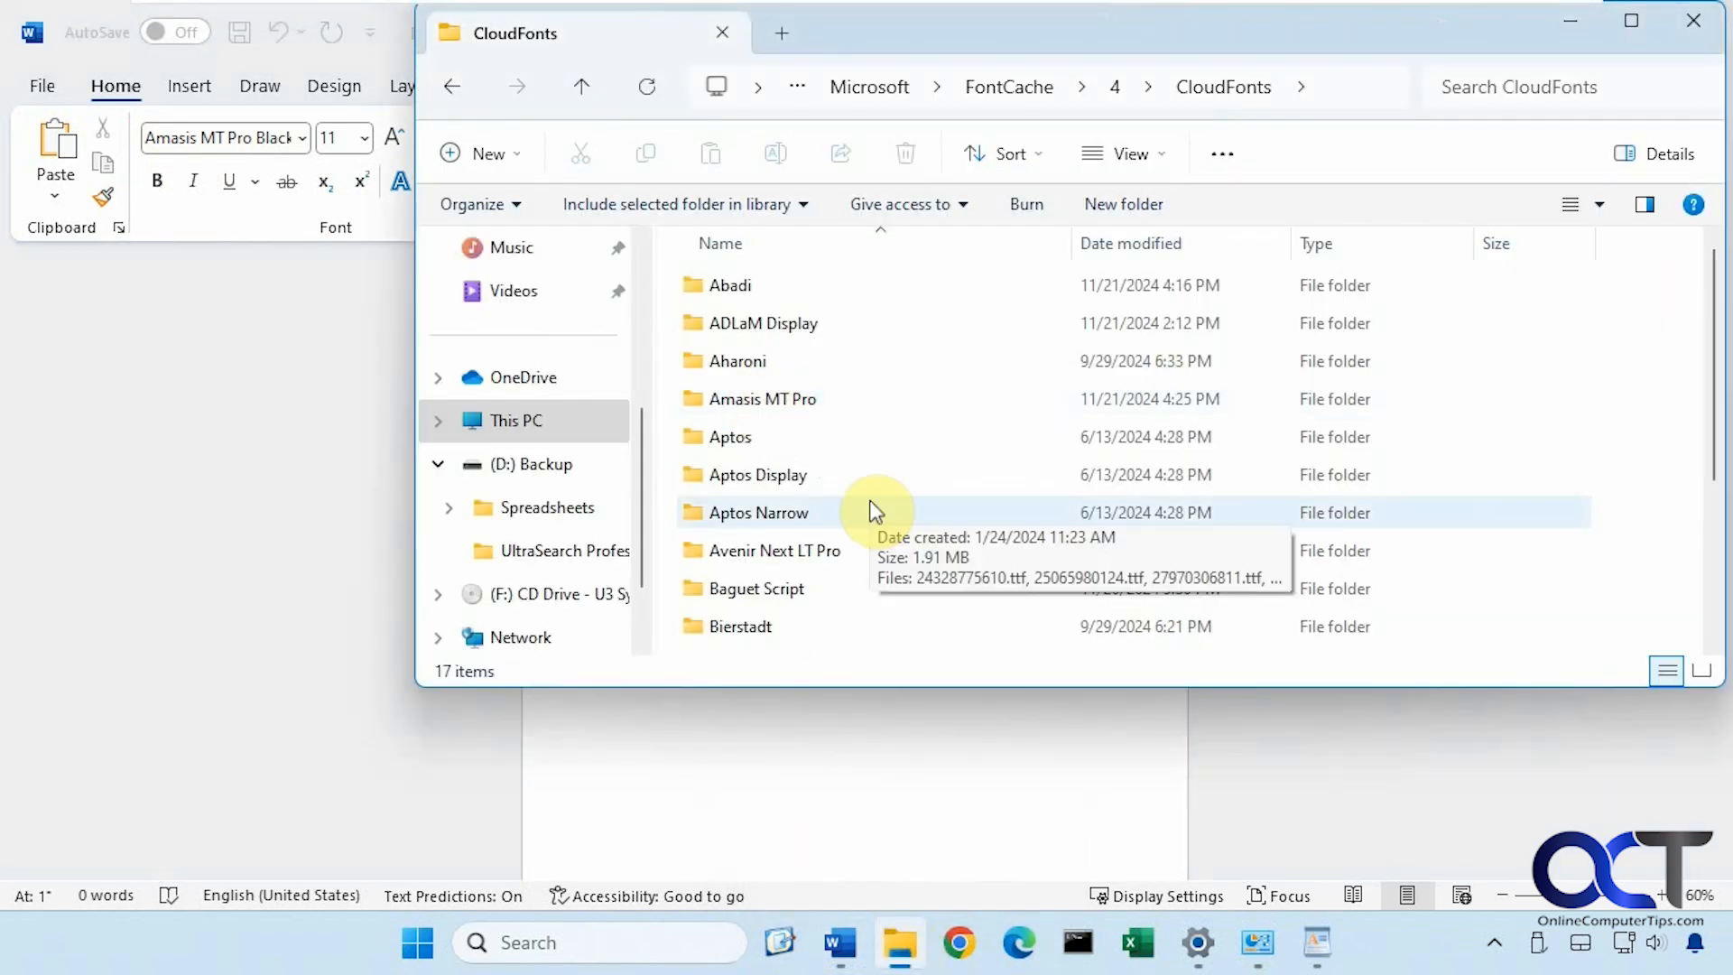
mouse_move(870, 323)
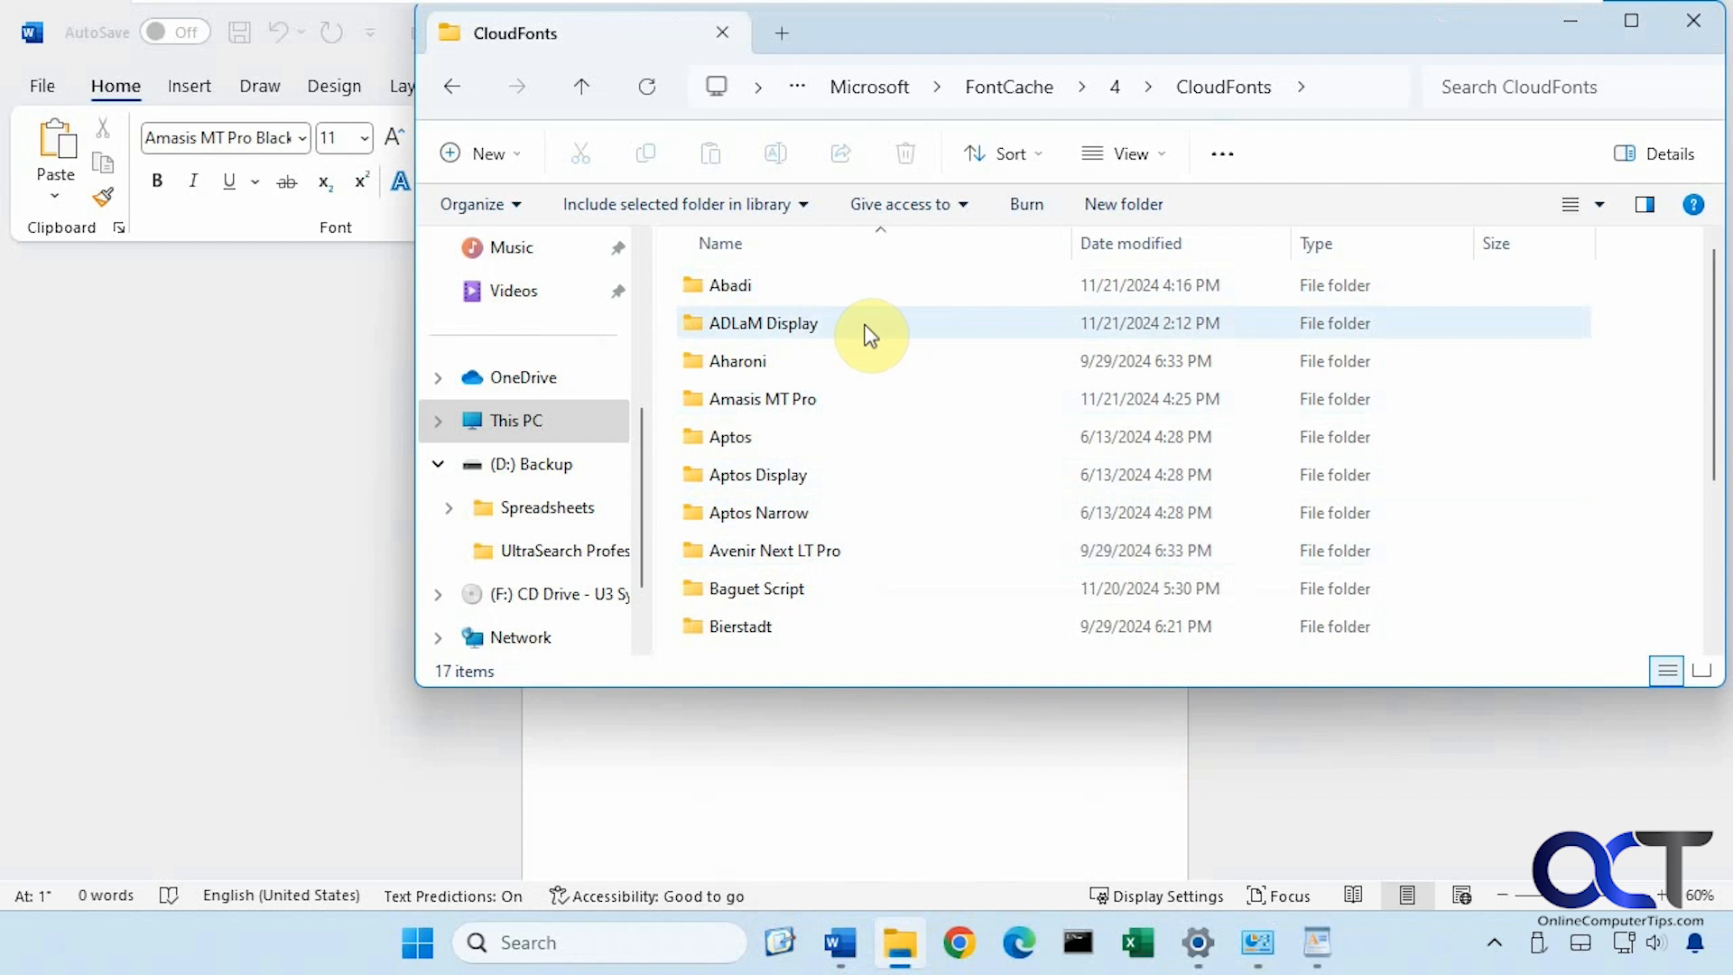
mouse_move(843, 340)
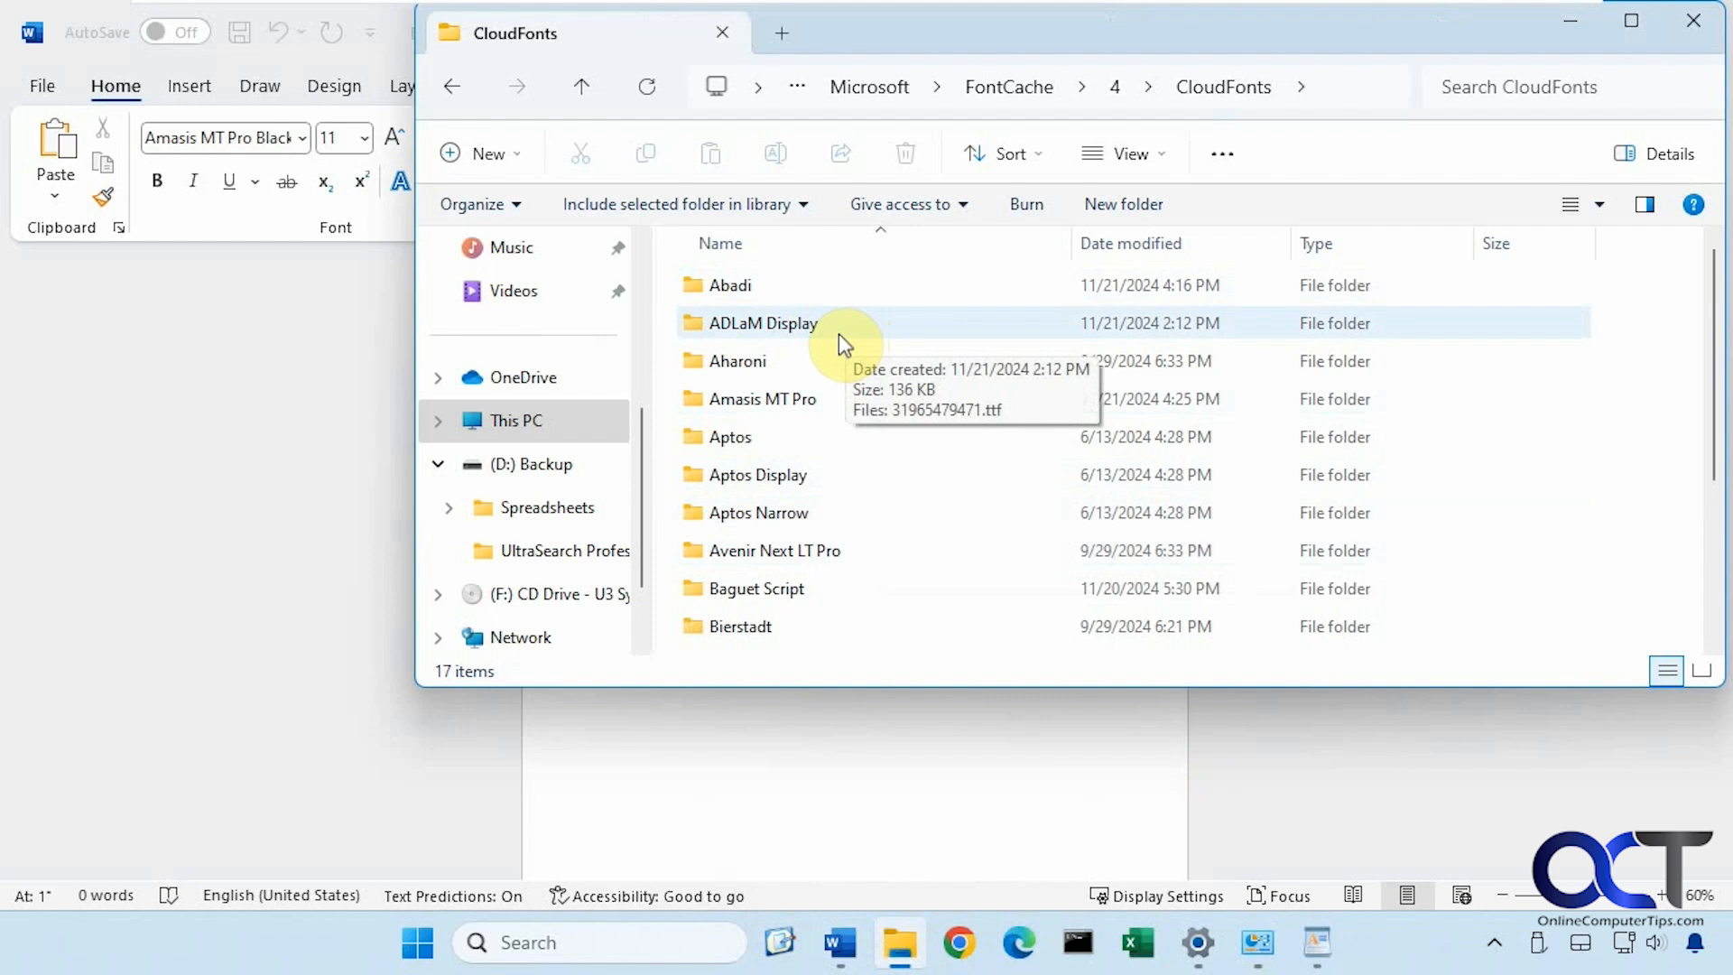
mouse_move(769, 337)
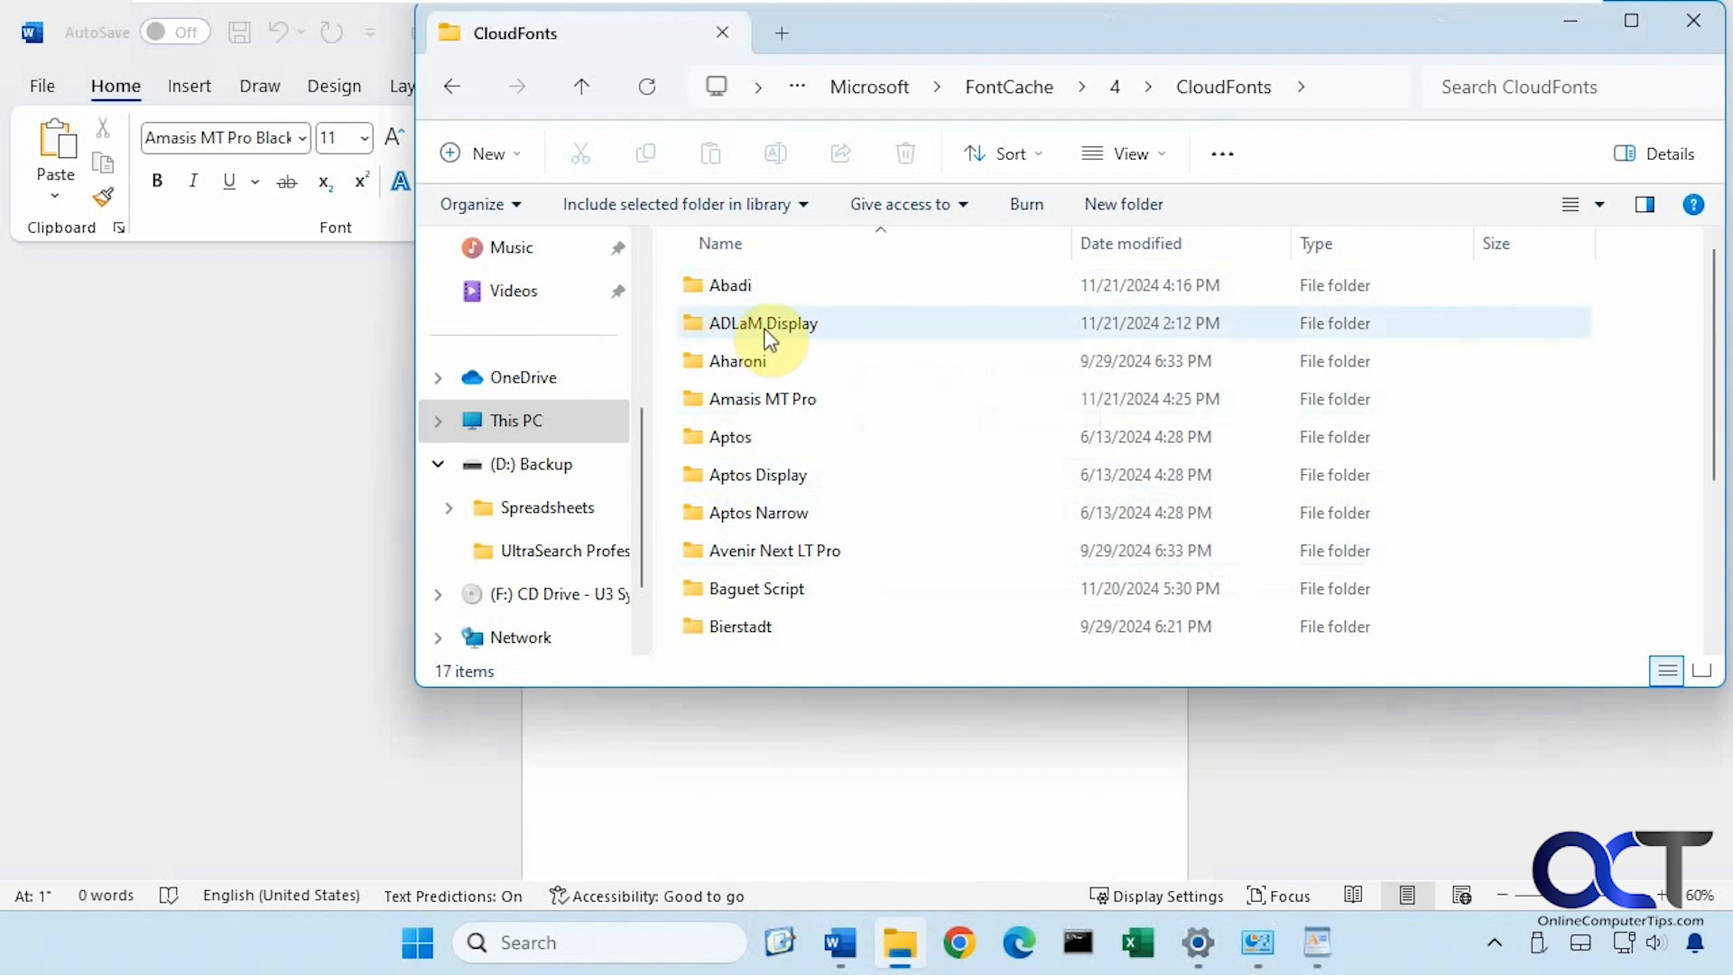
View the ADLaM Display folder's font file, then switch to the Settings Fonts page.
double_click(758, 323)
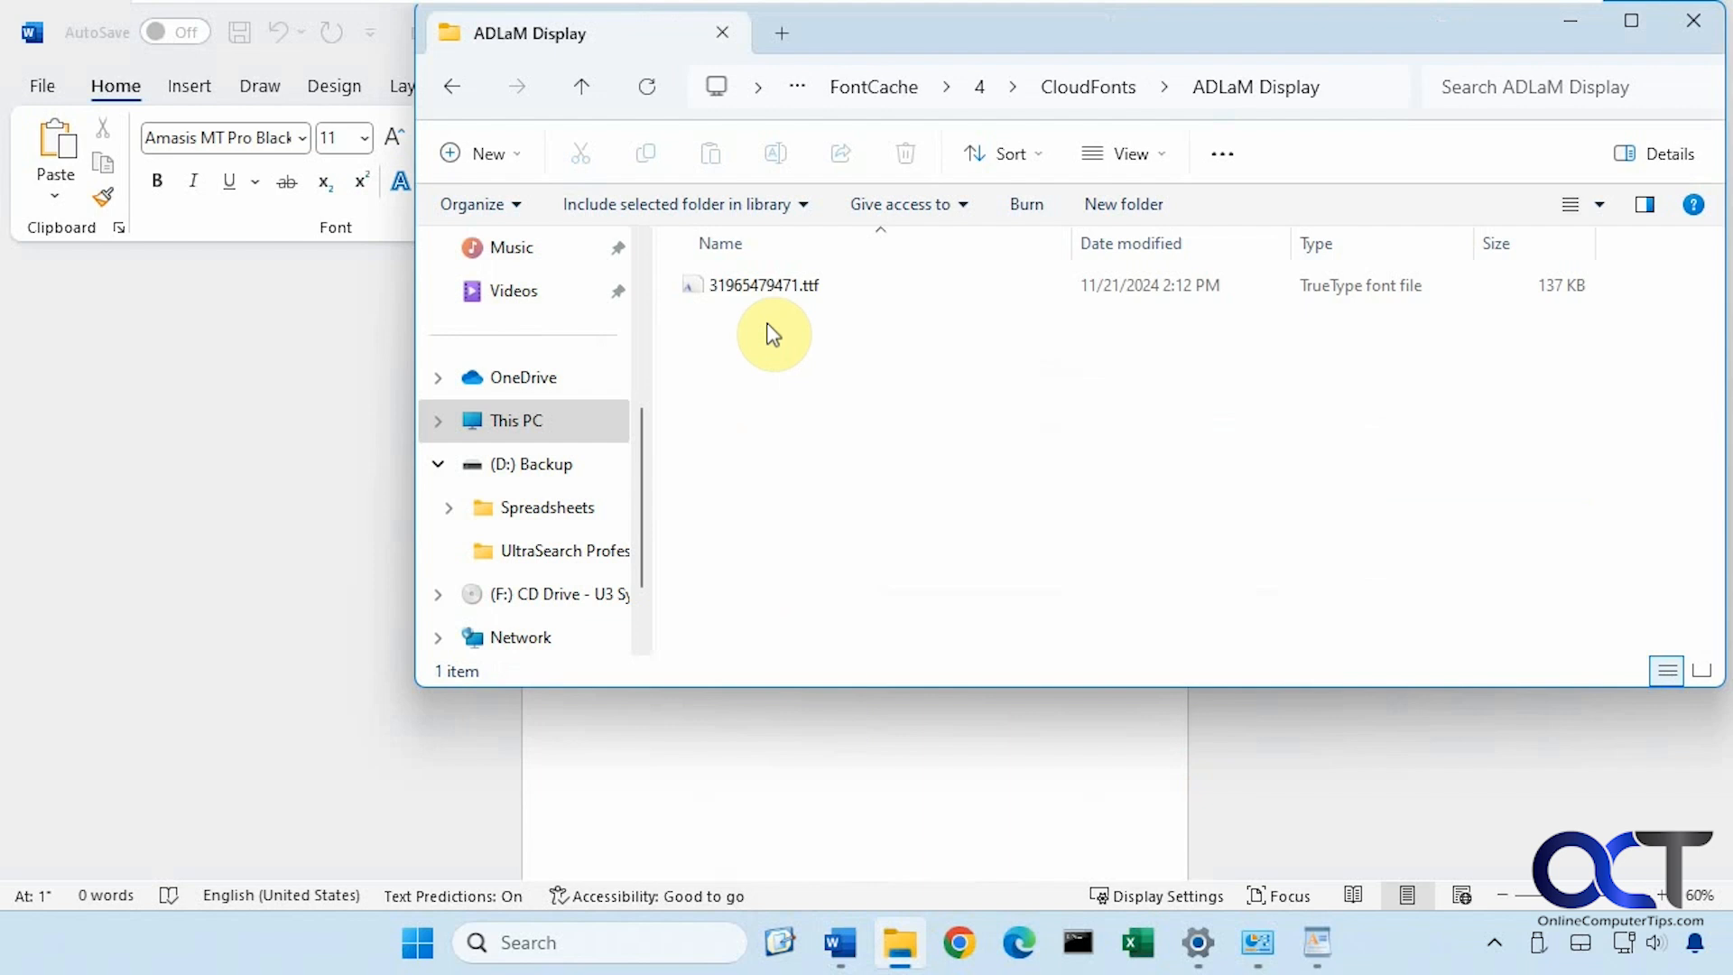
mouse_move(1101, 619)
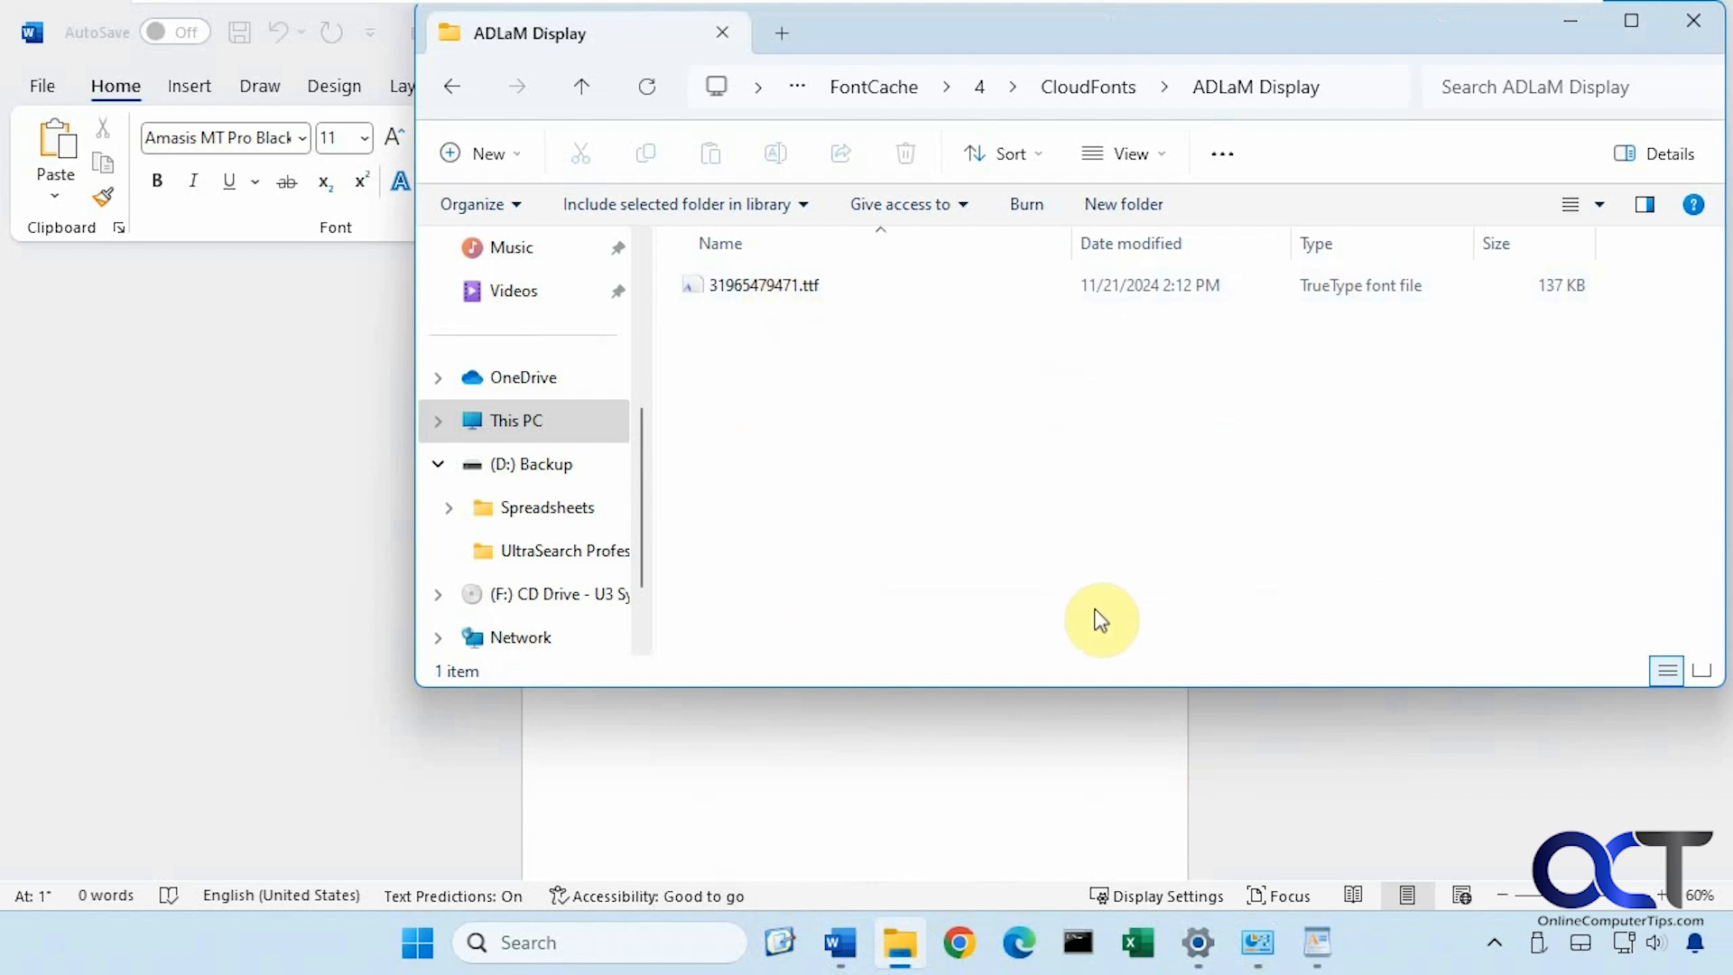
click(1196, 943)
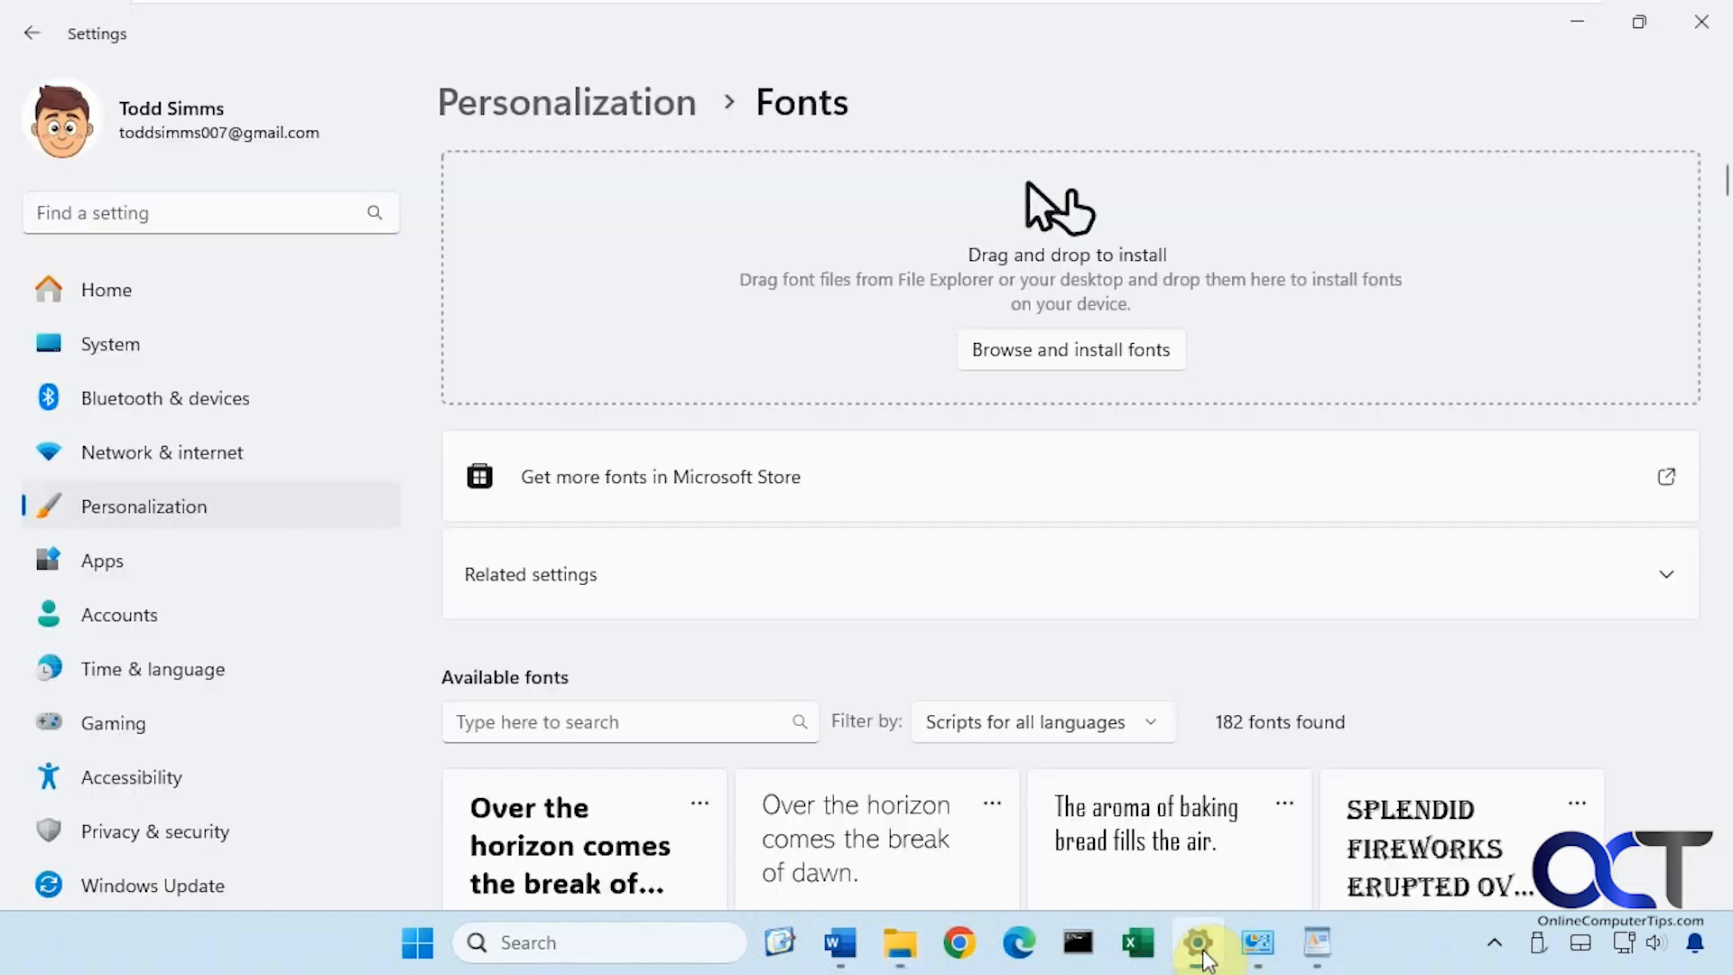
mouse_move(758, 125)
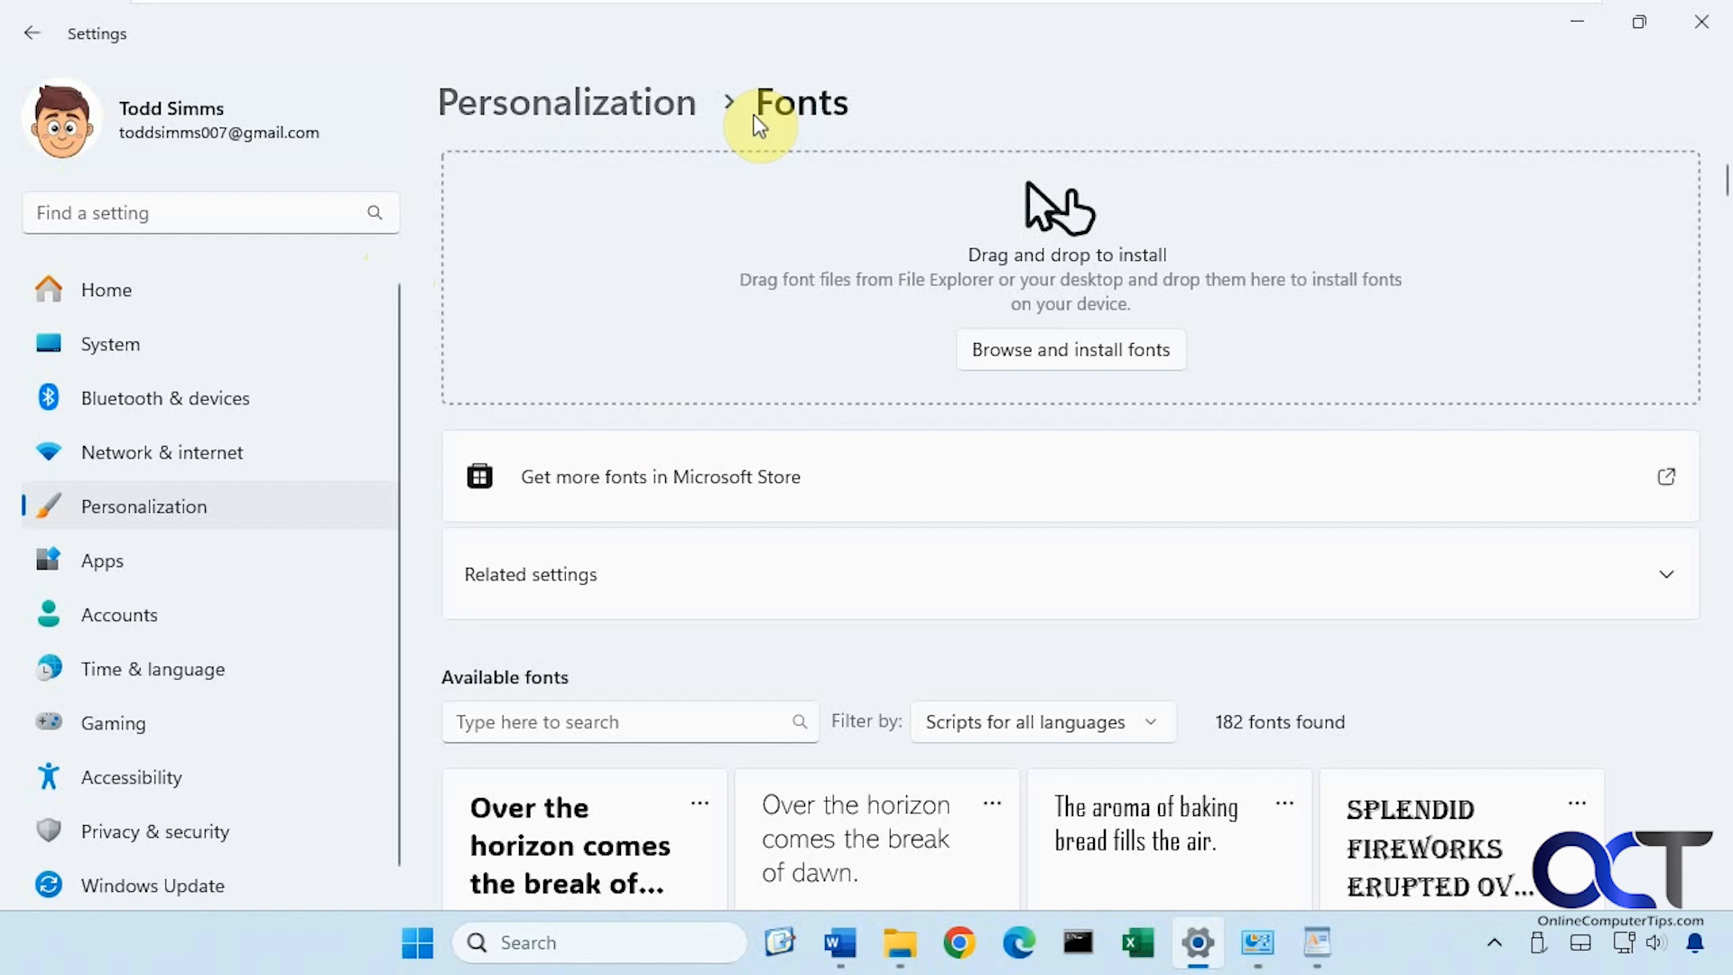
mouse_move(1083, 356)
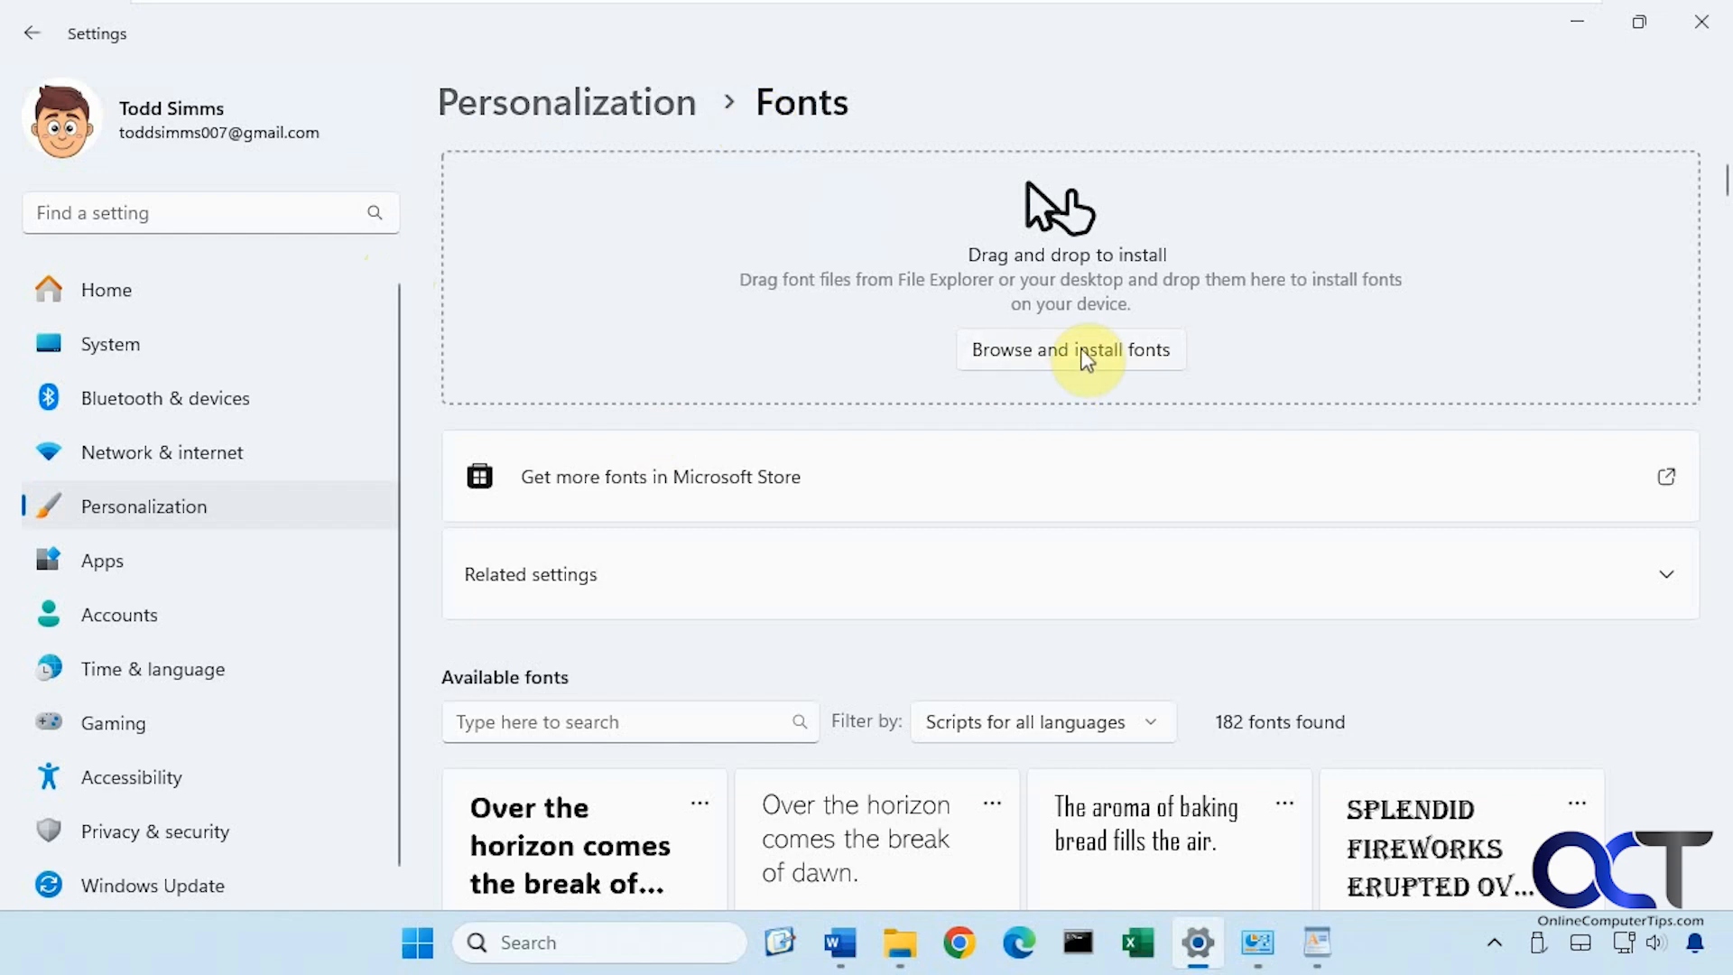
Start Browse and install fonts and navigate to Users > todds > AppData.
click(1068, 349)
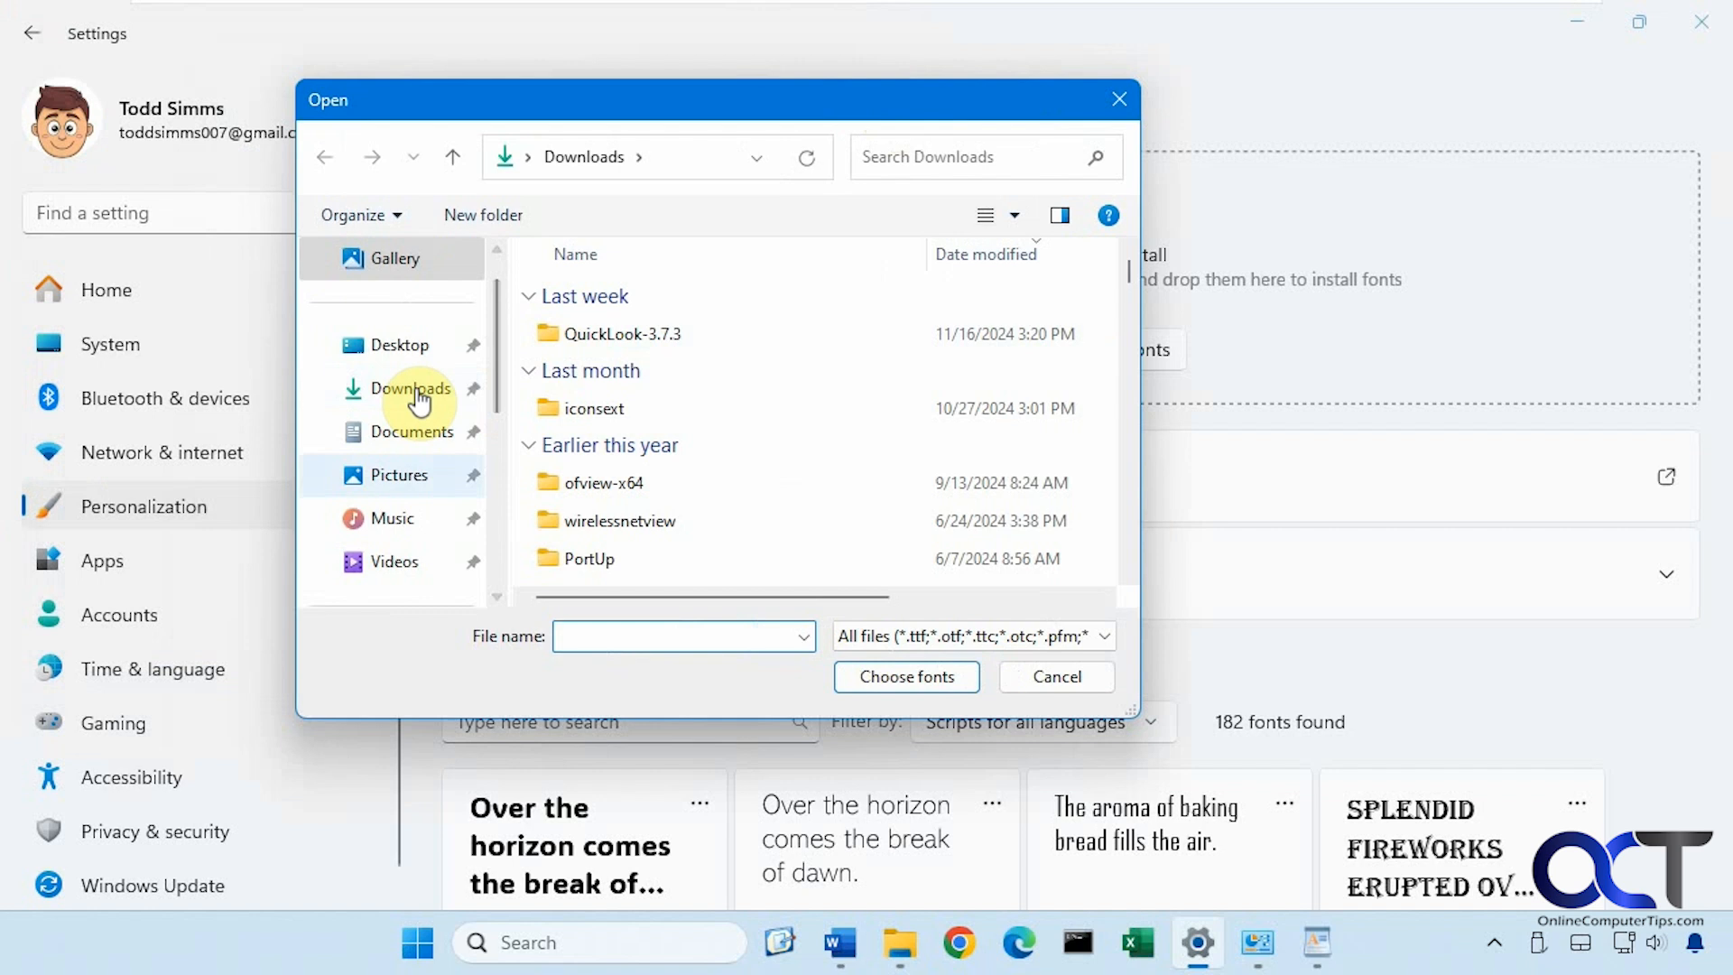
scroll(down, 3)
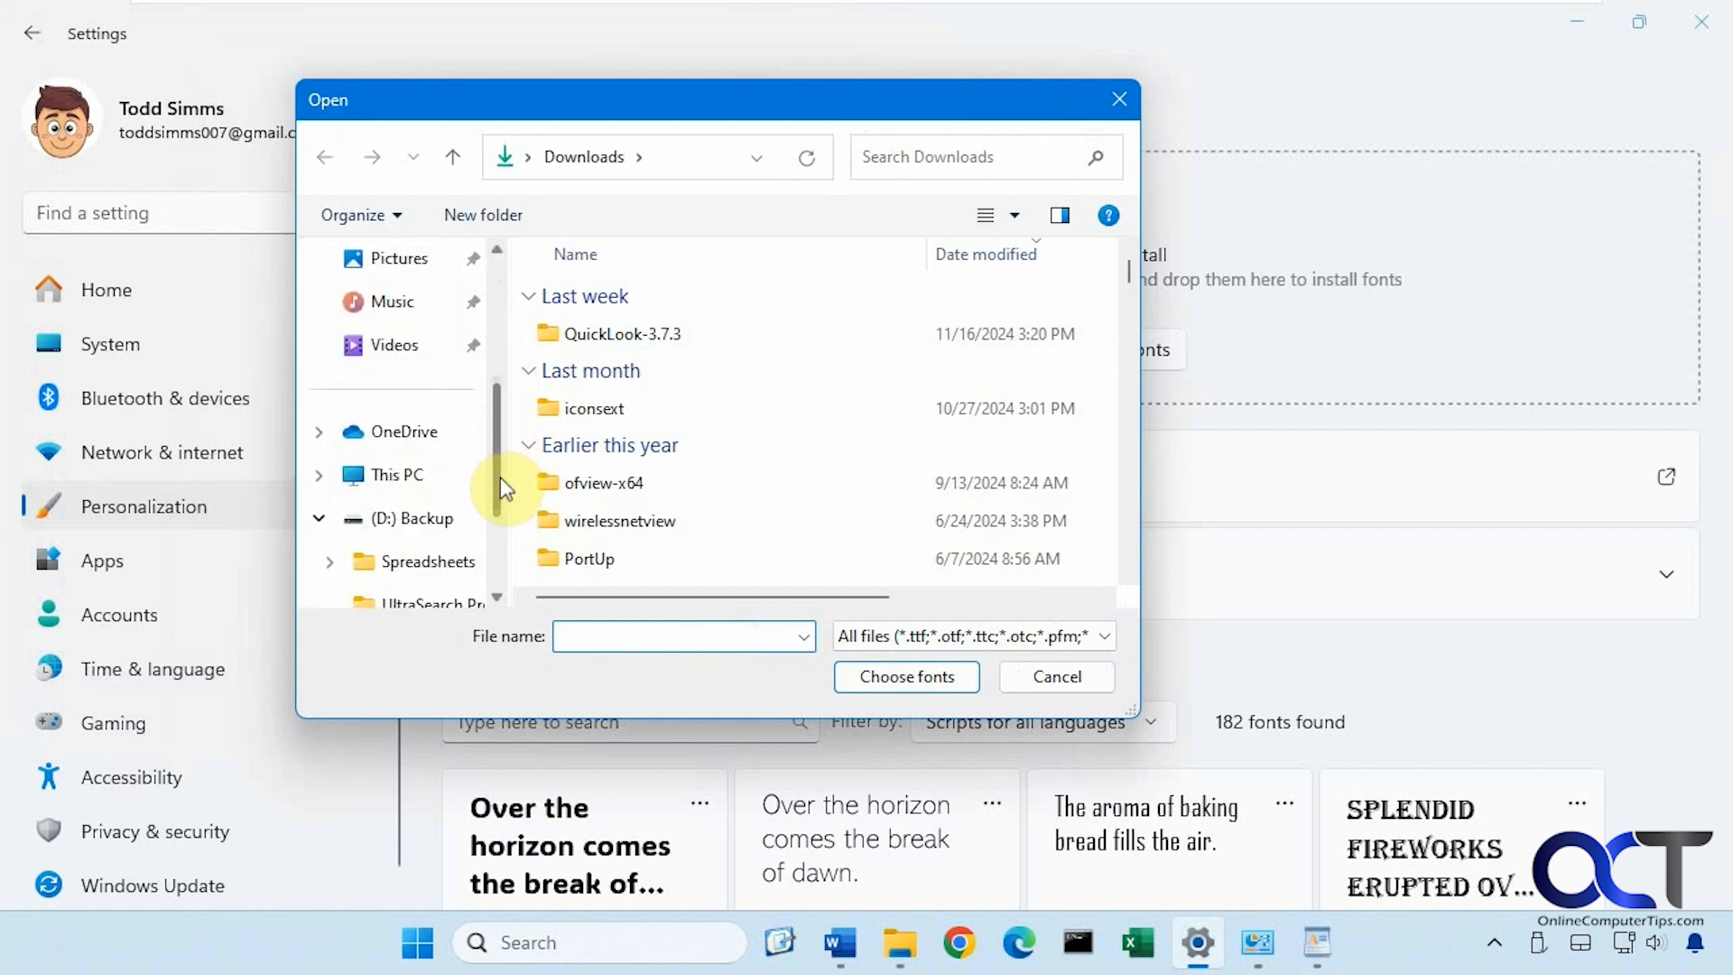
click(406, 475)
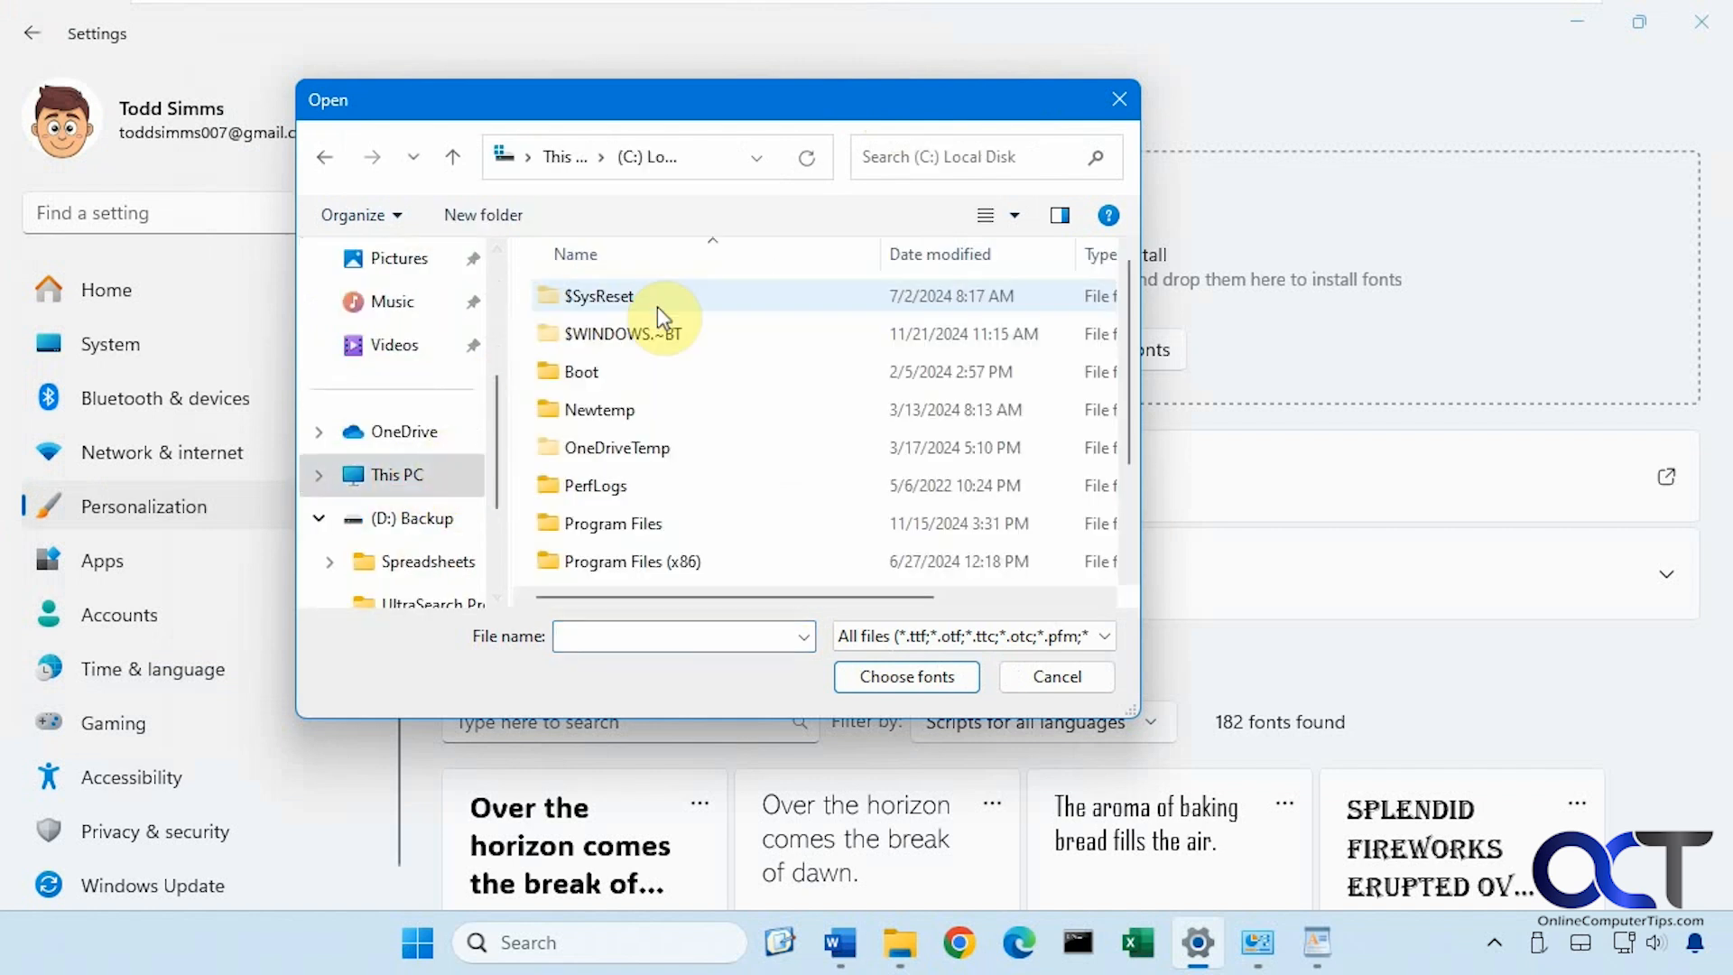
double_click(613, 295)
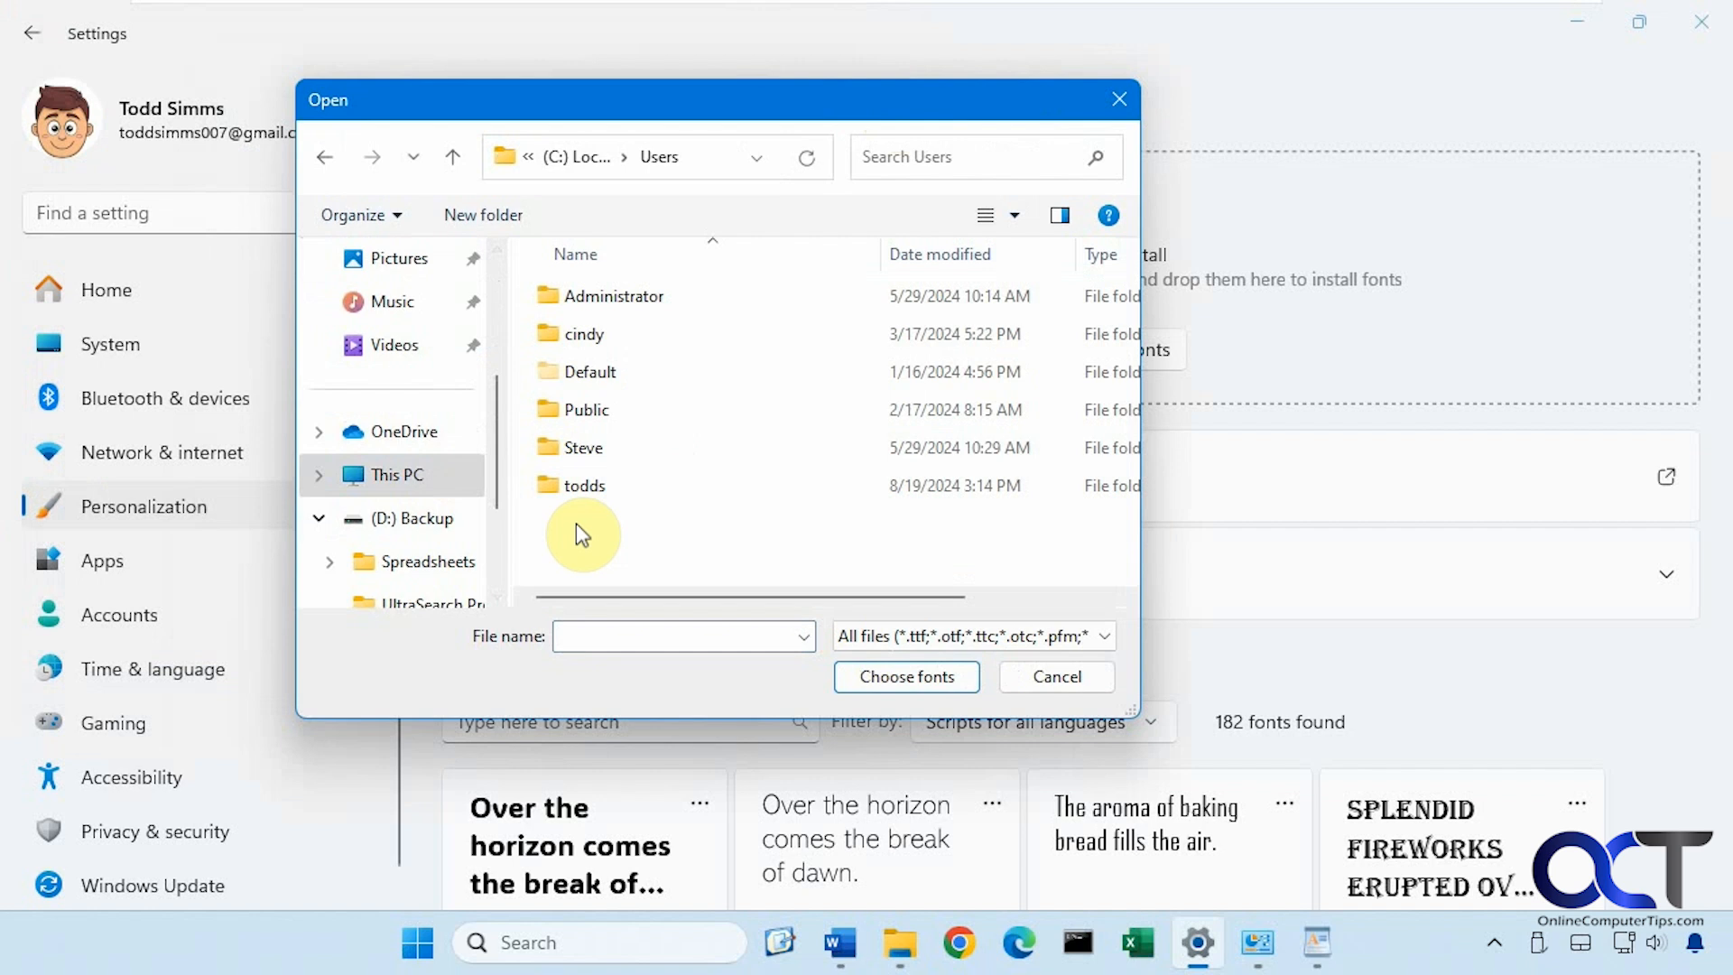
double_click(588, 484)
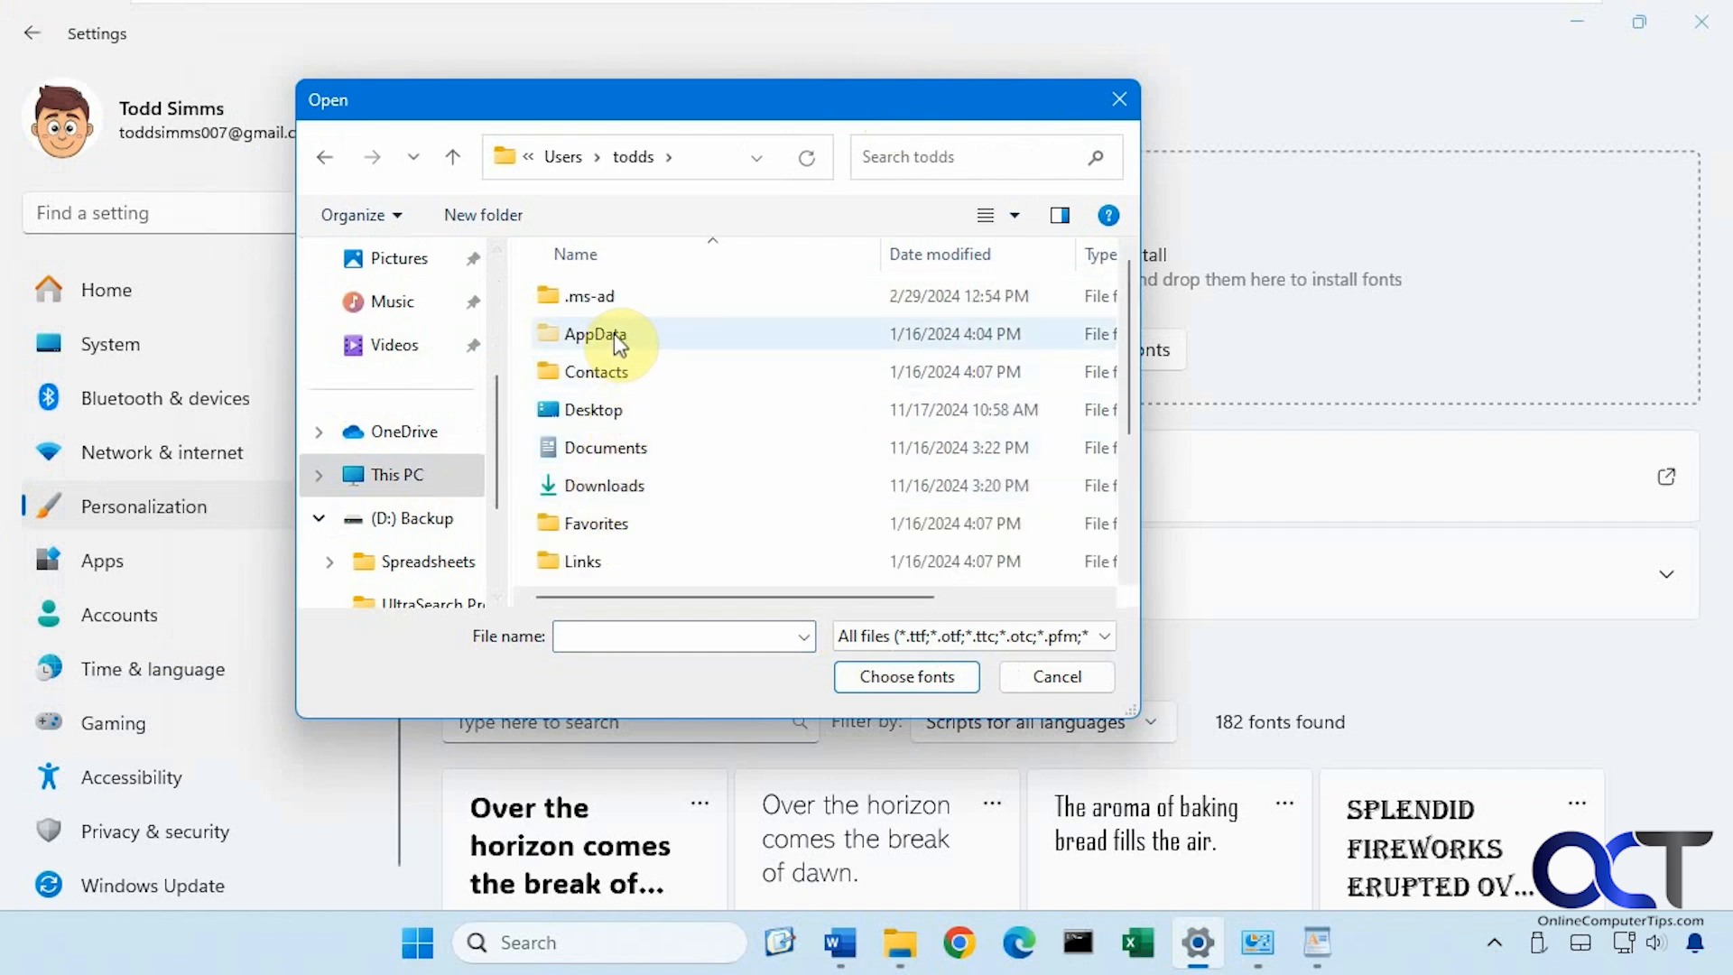
double_click(594, 334)
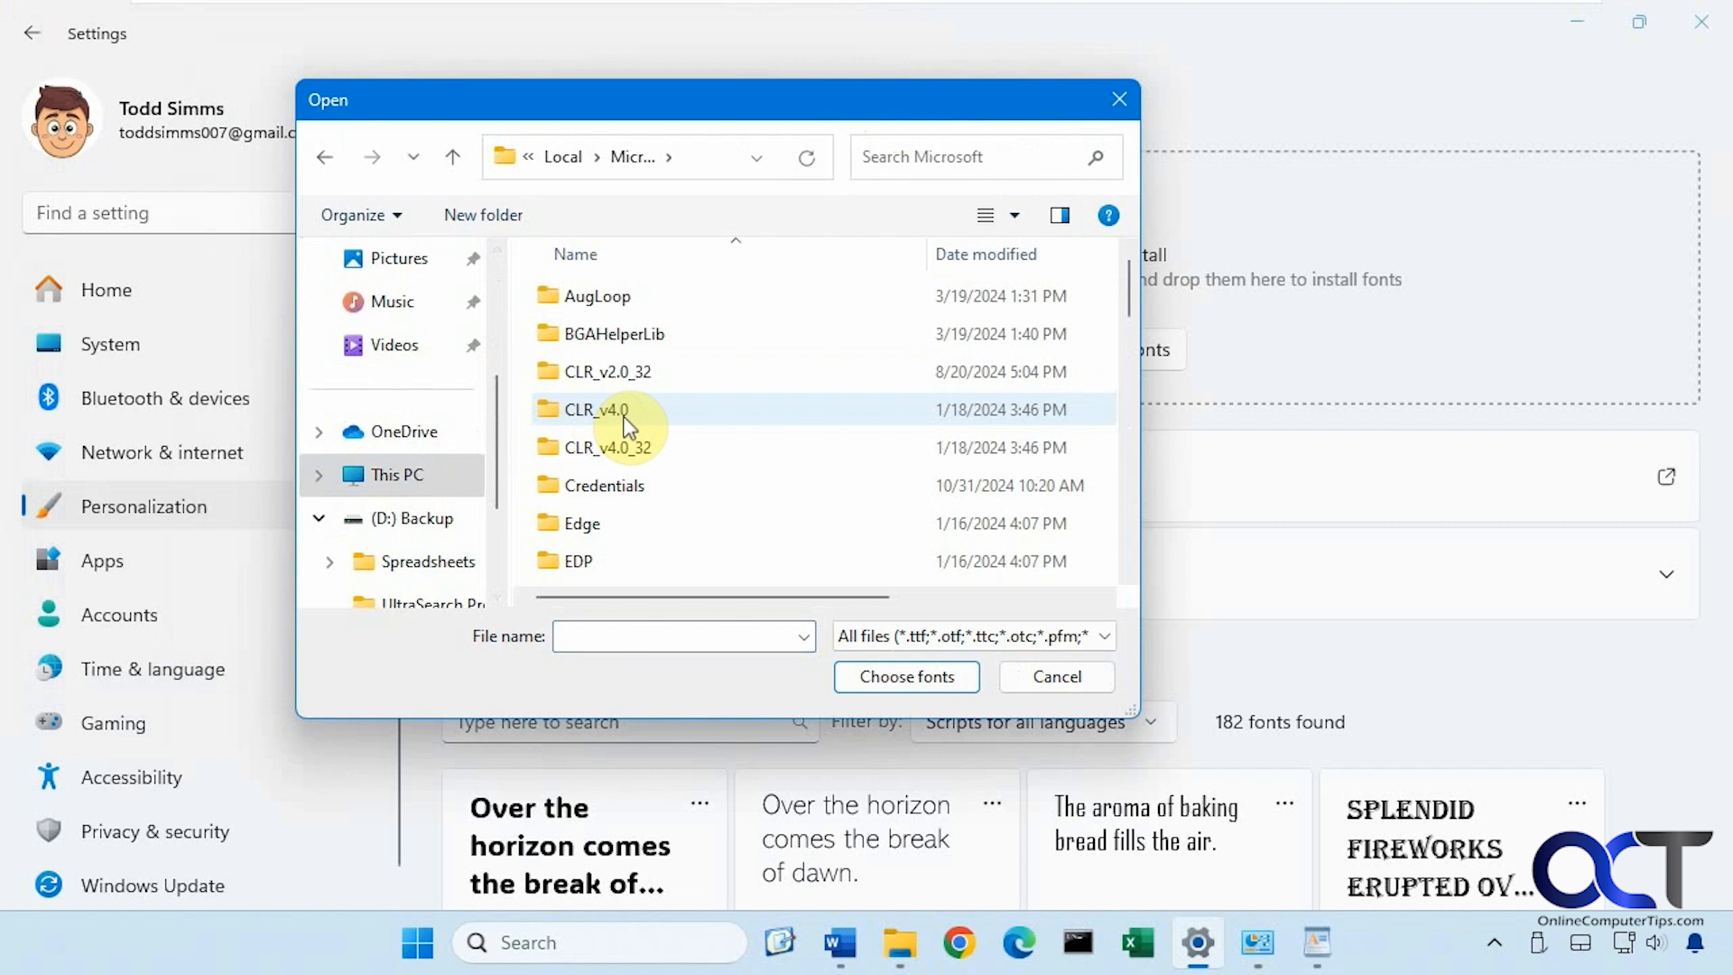
Continue to FontCache > CloudFonts > Amasis MT Pro and install its .ttf file.
scroll(down, 3)
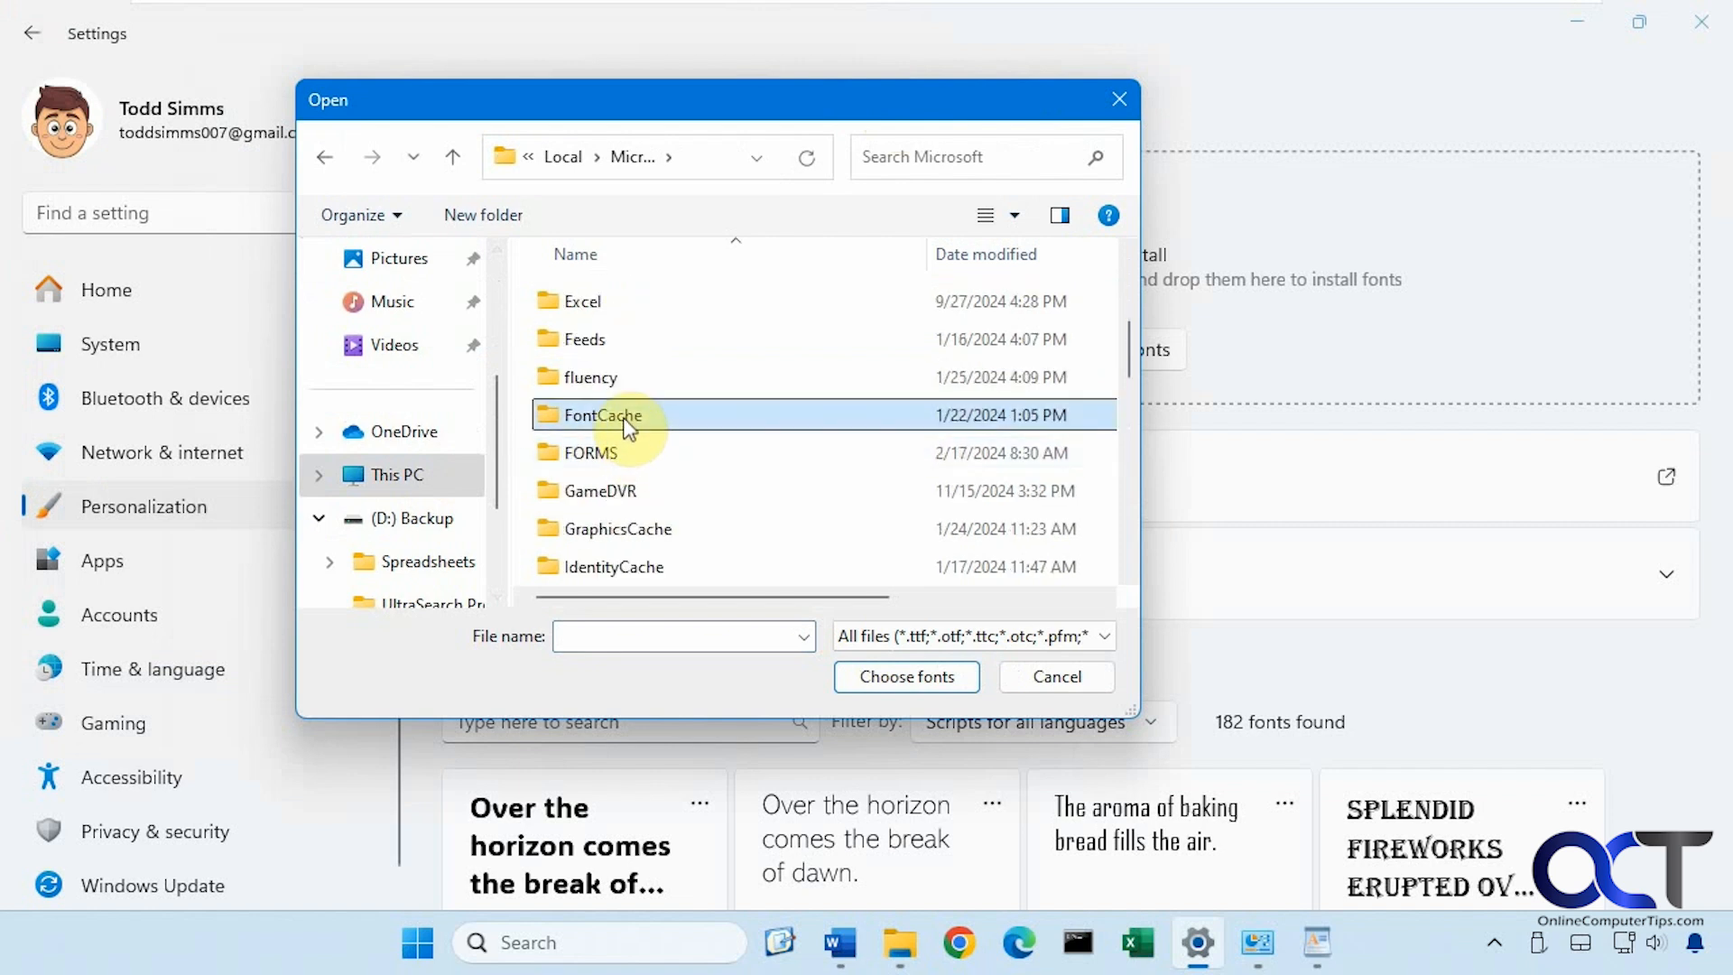
double_click(600, 415)
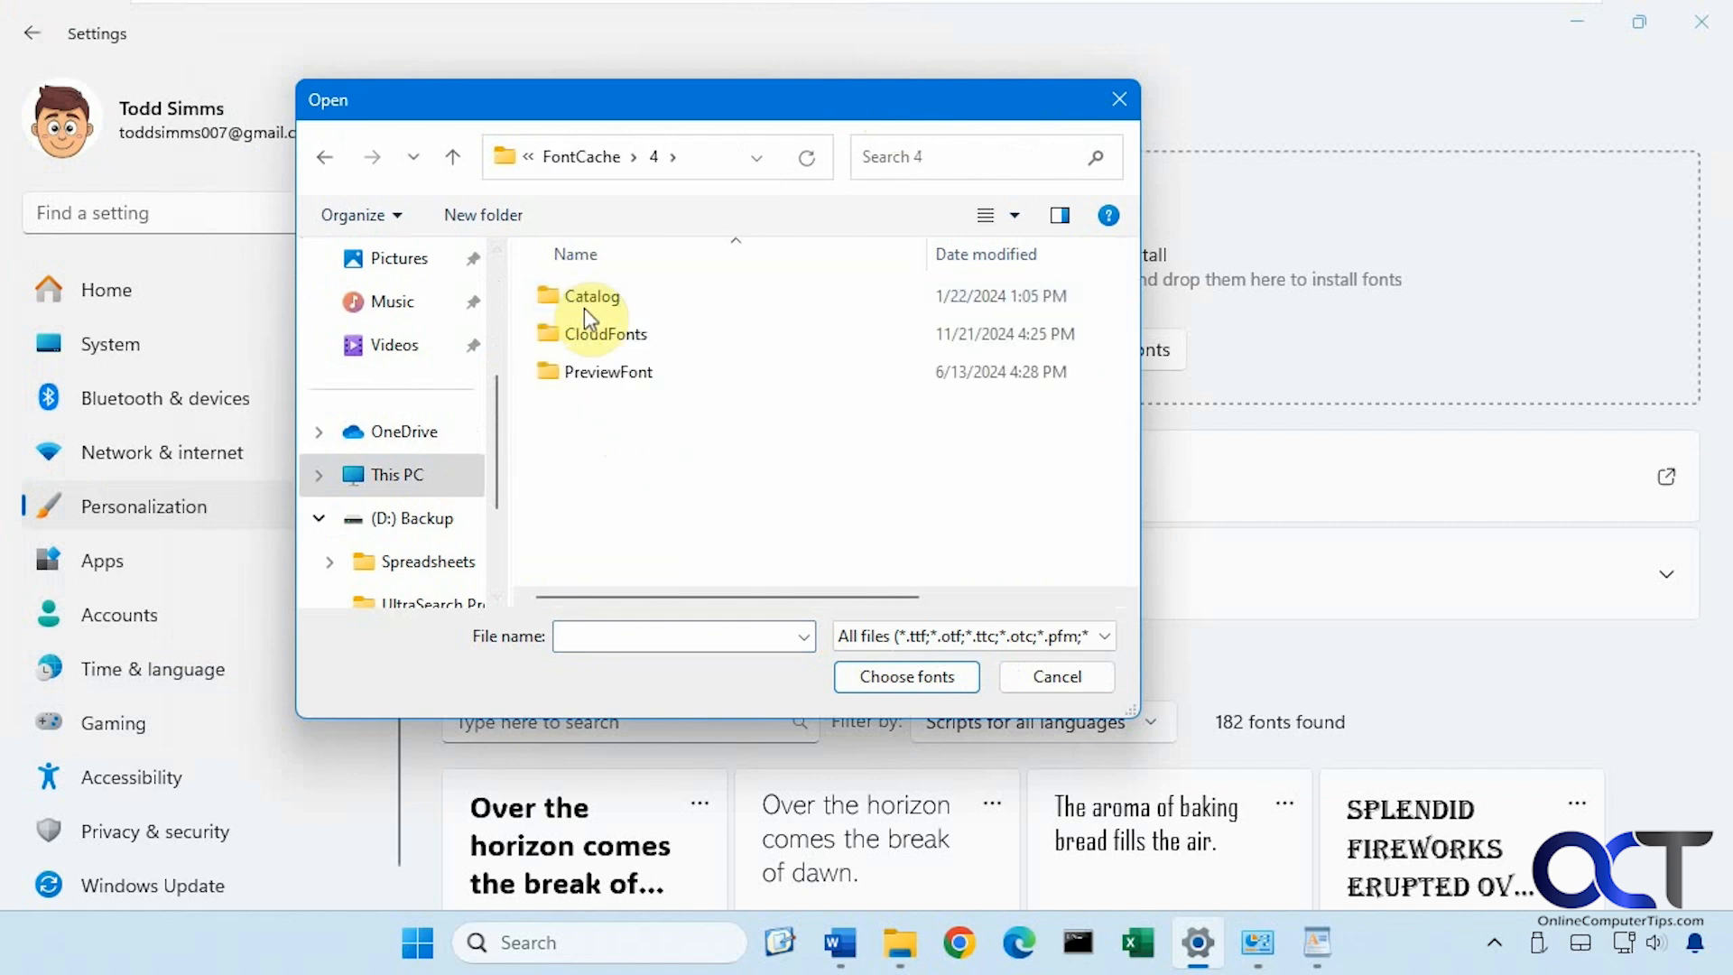
double_click(606, 332)
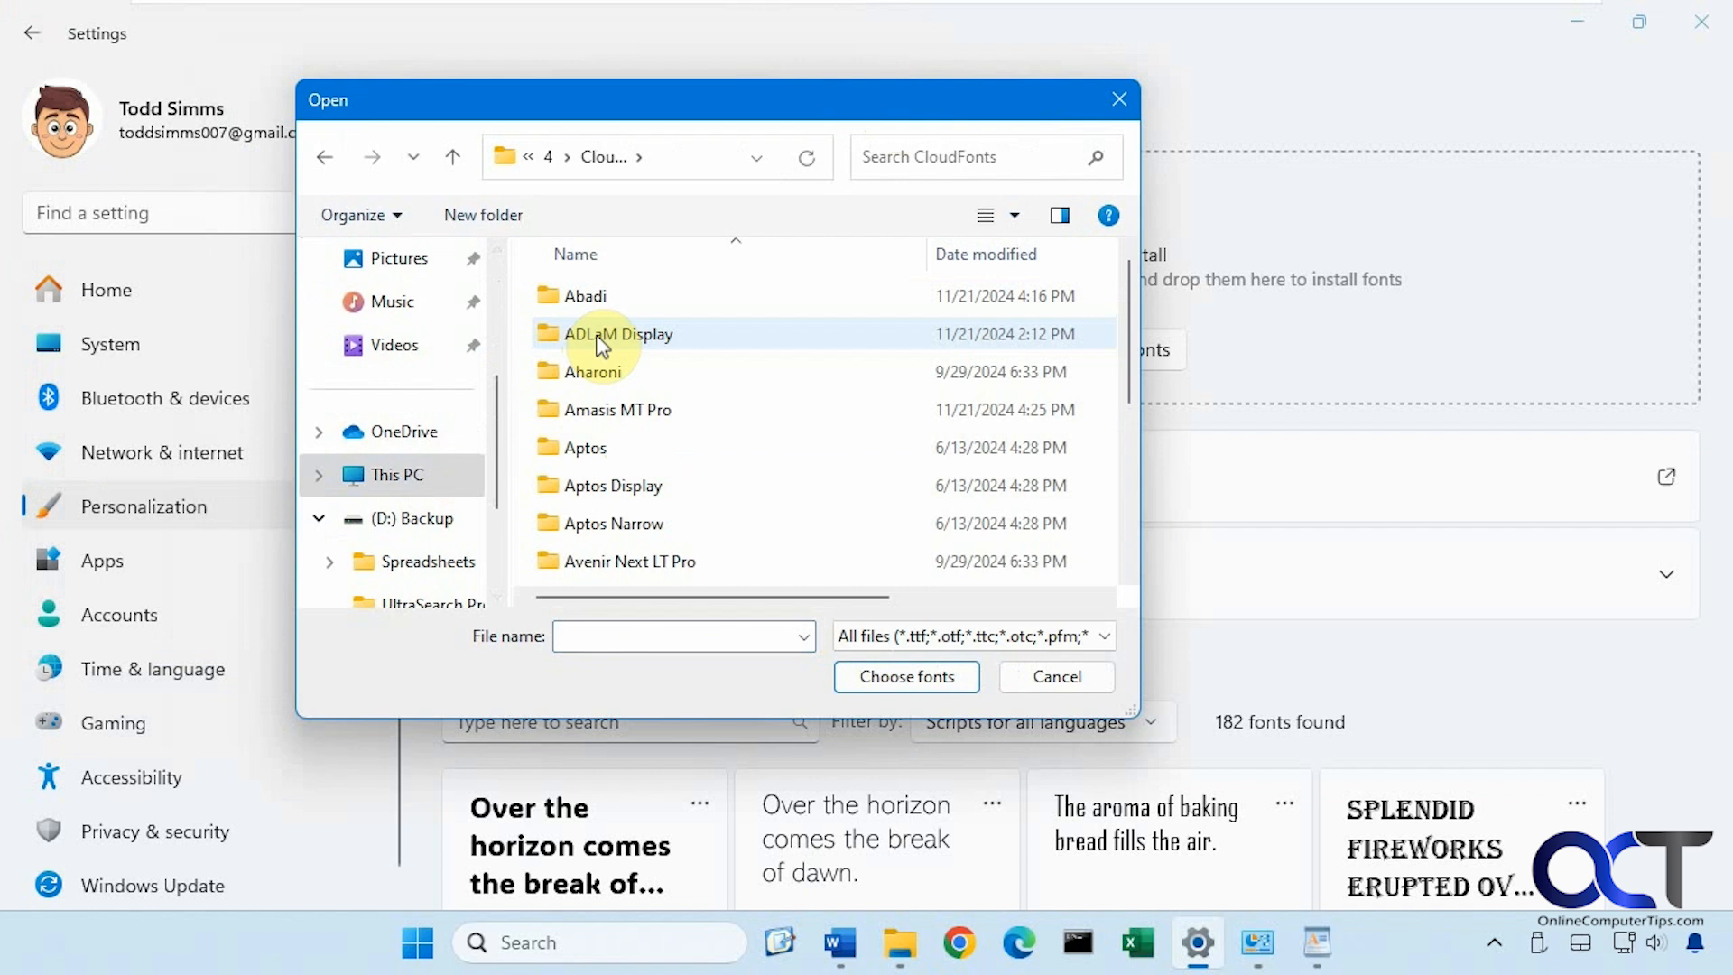
double_click(617, 410)
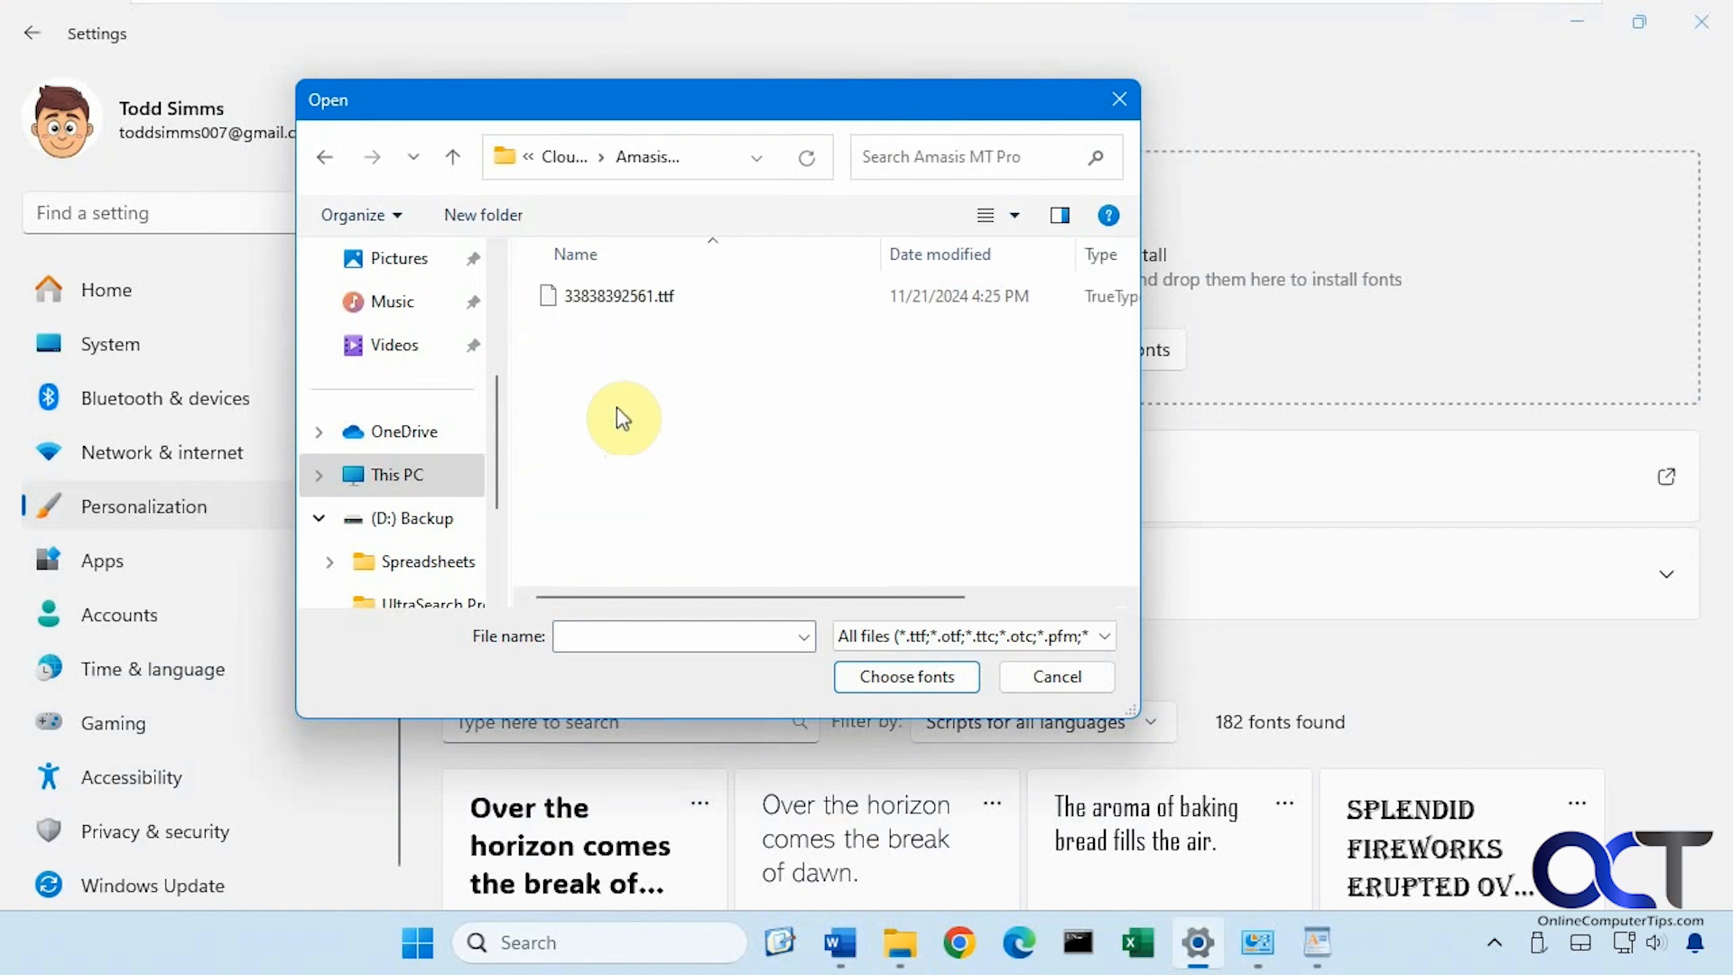
click(1054, 676)
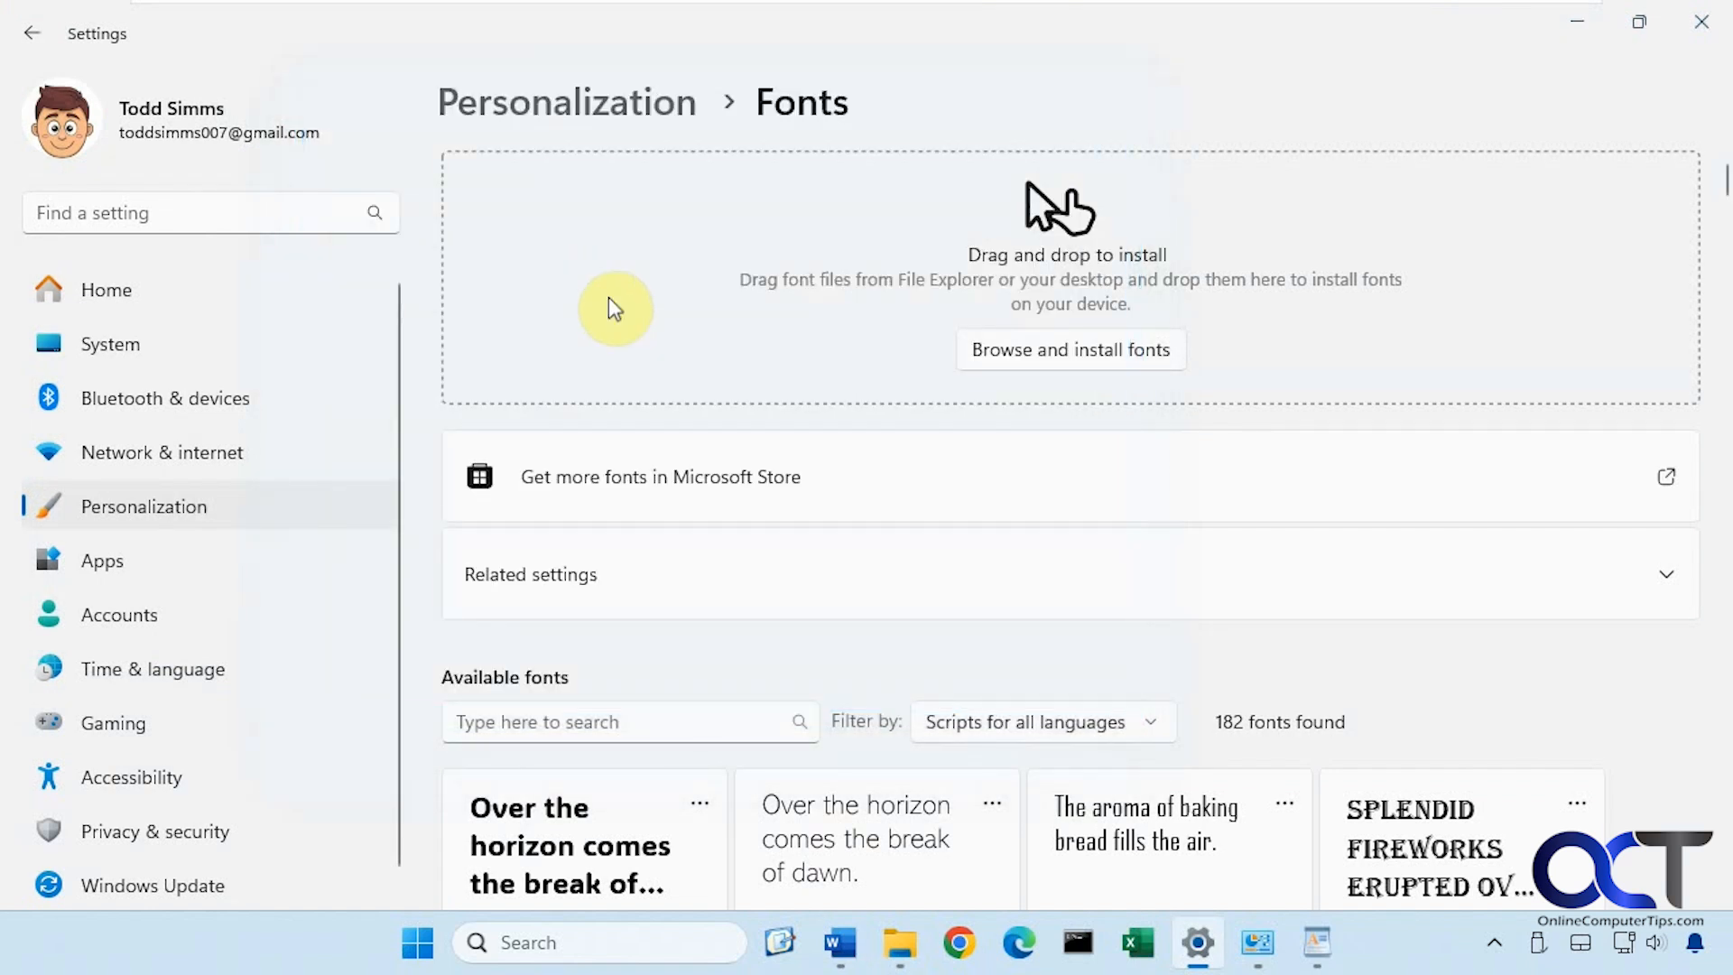
mouse_move(900, 625)
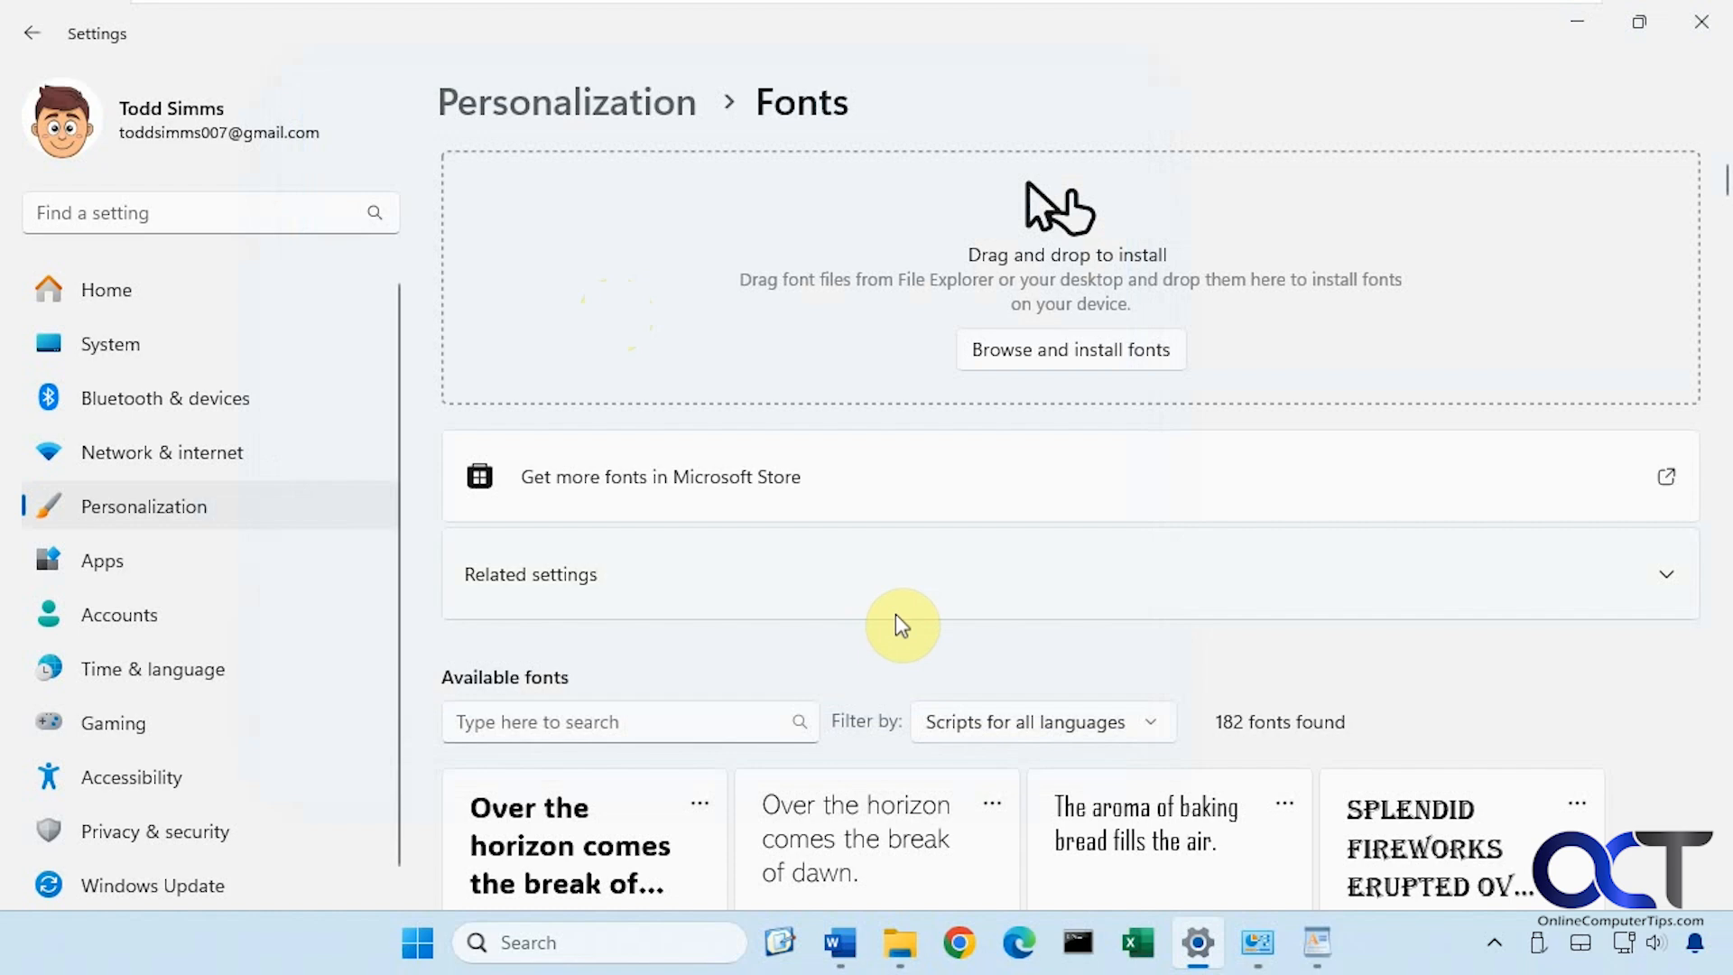
scroll(down, 3)
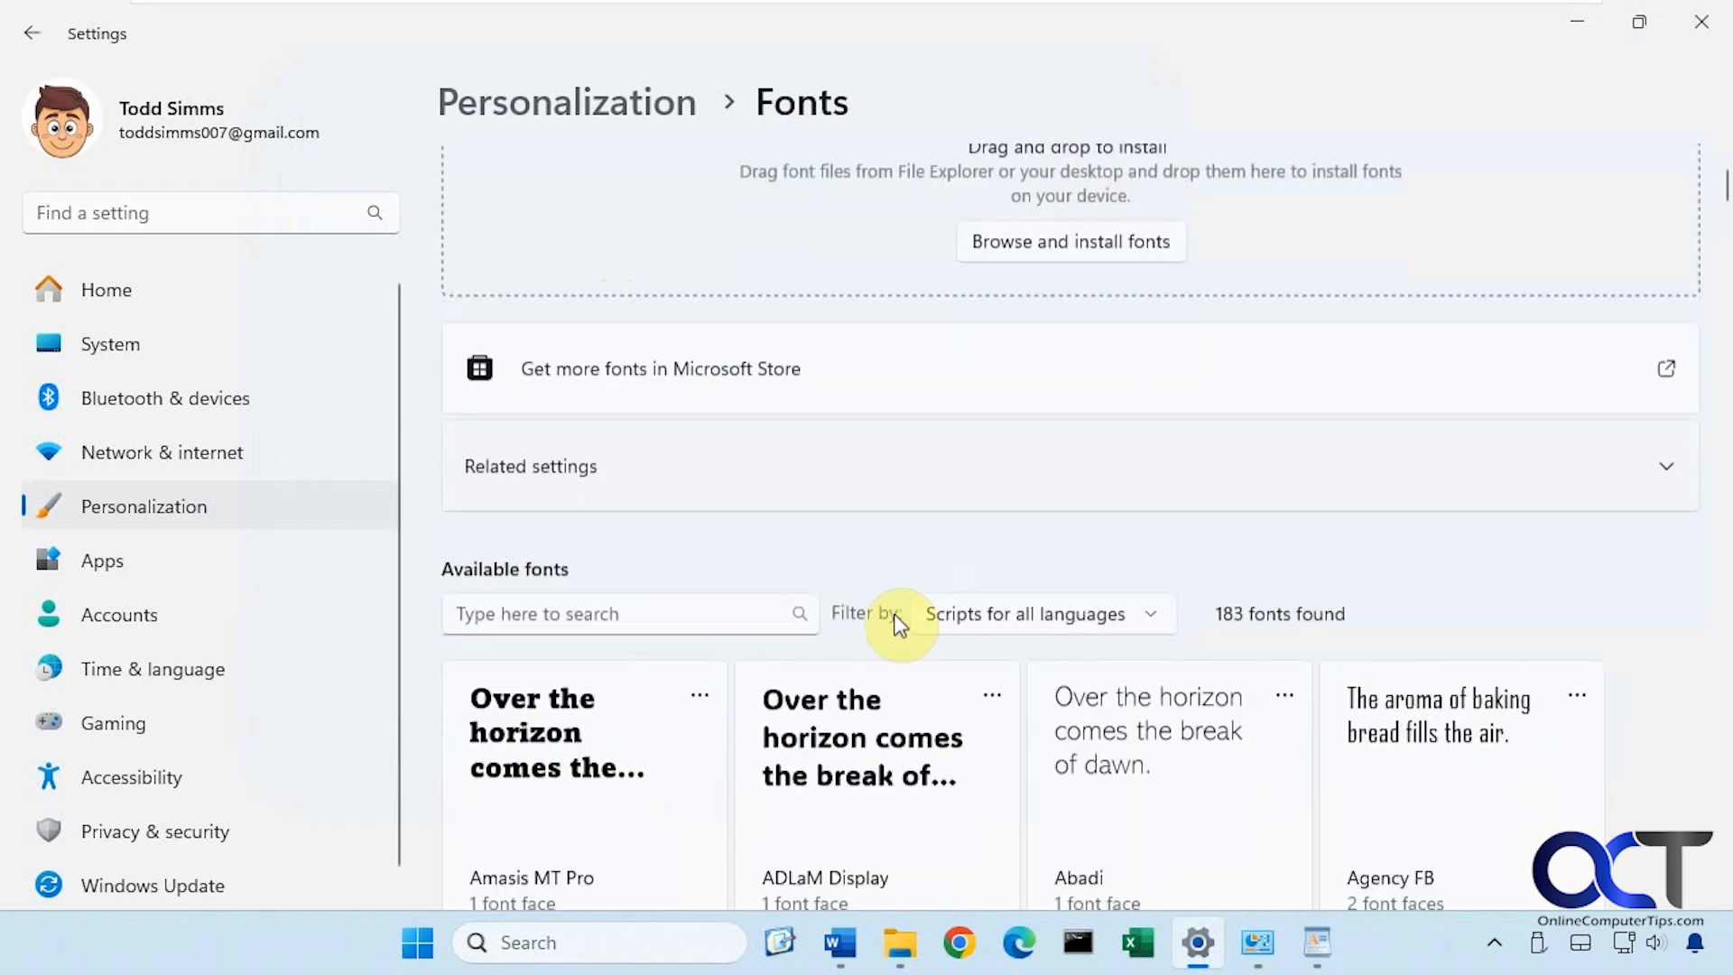
Scroll WordPad's font list to find ADLaM Display and Amasis MT Pro Black, then close it.
scroll(down, 3)
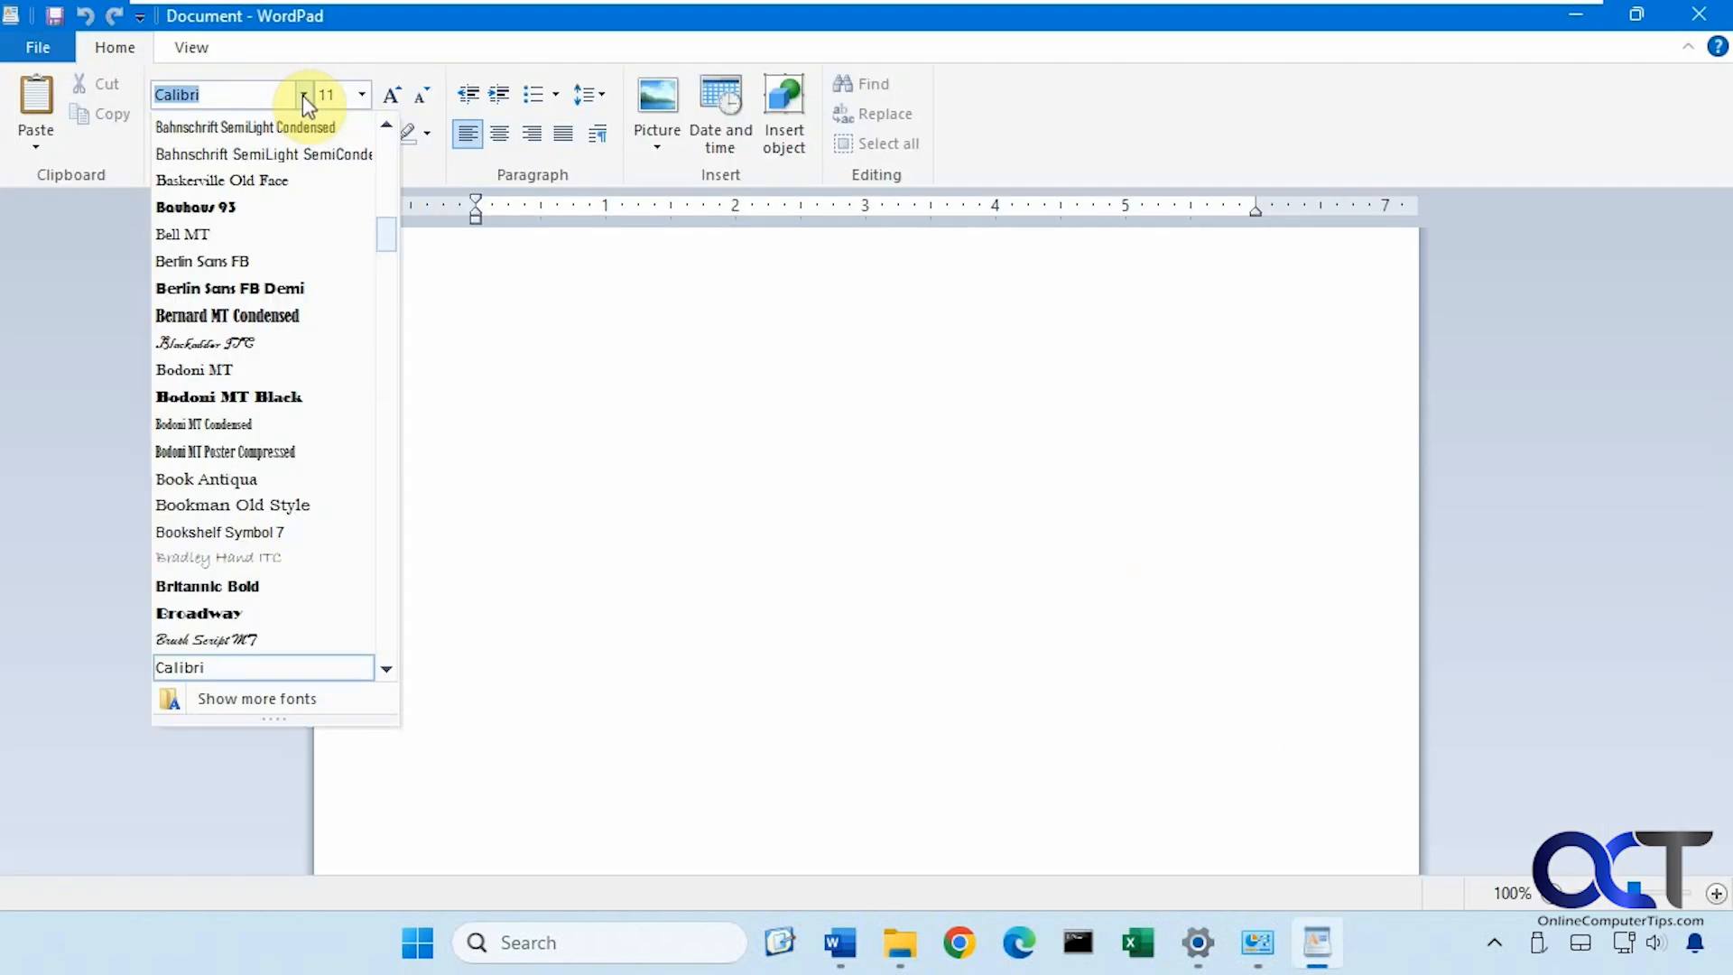
scroll(up, 3)
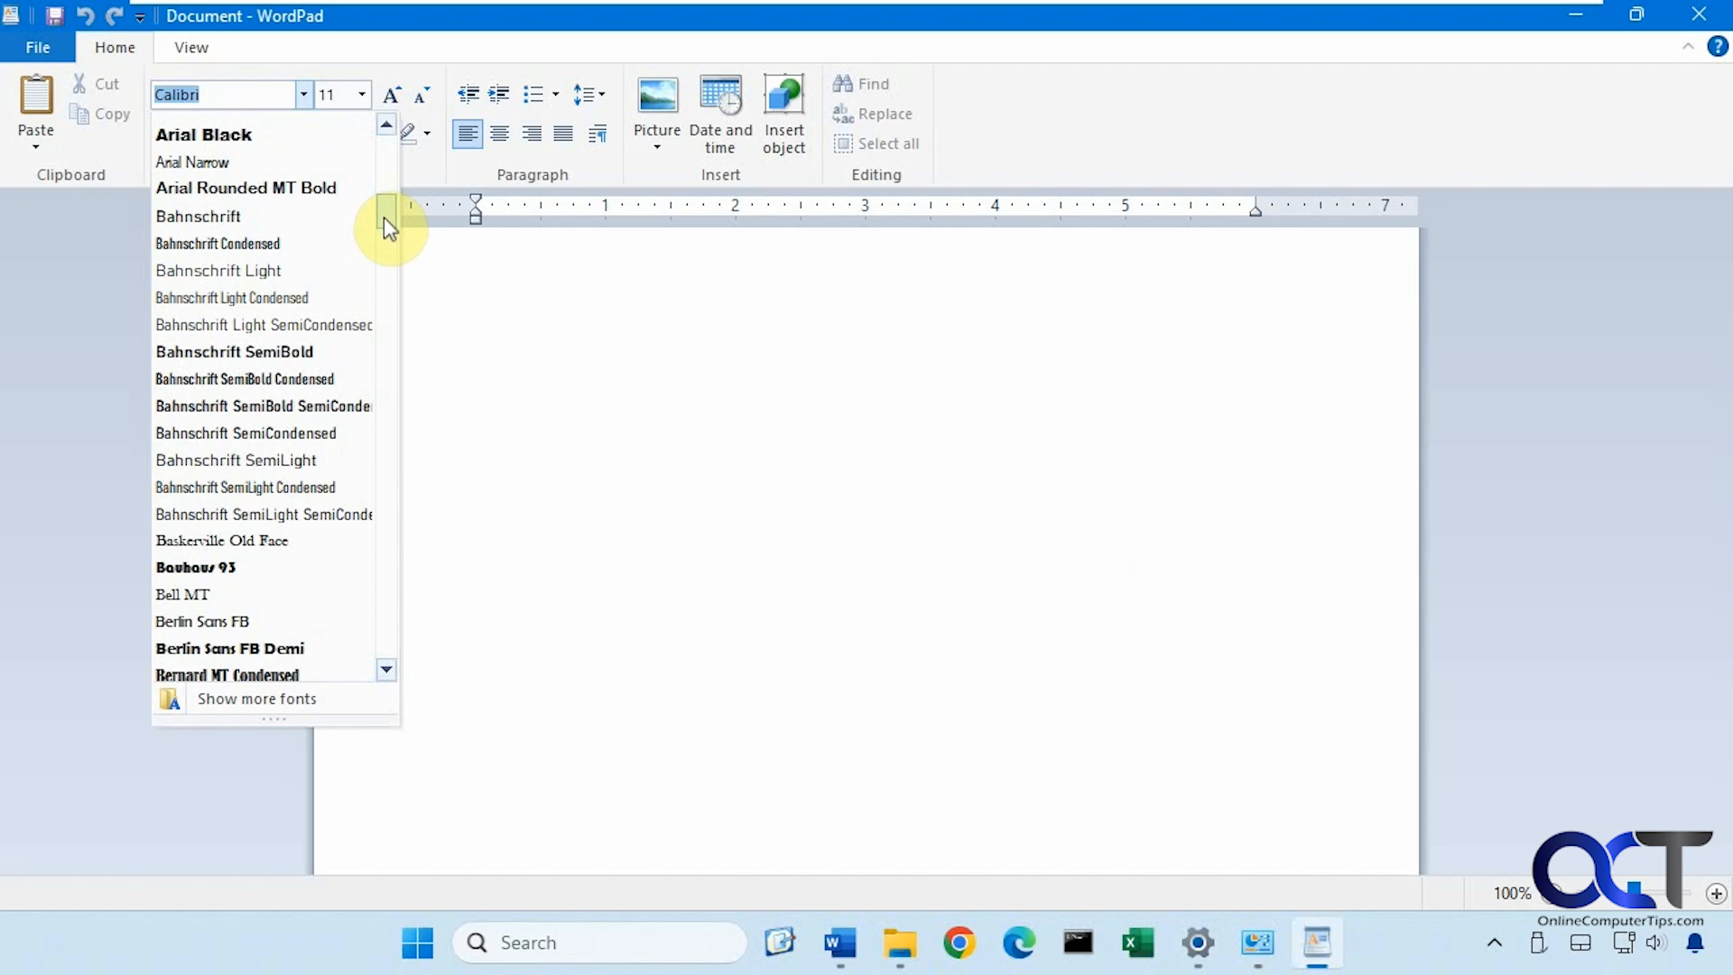
scroll(up, 3)
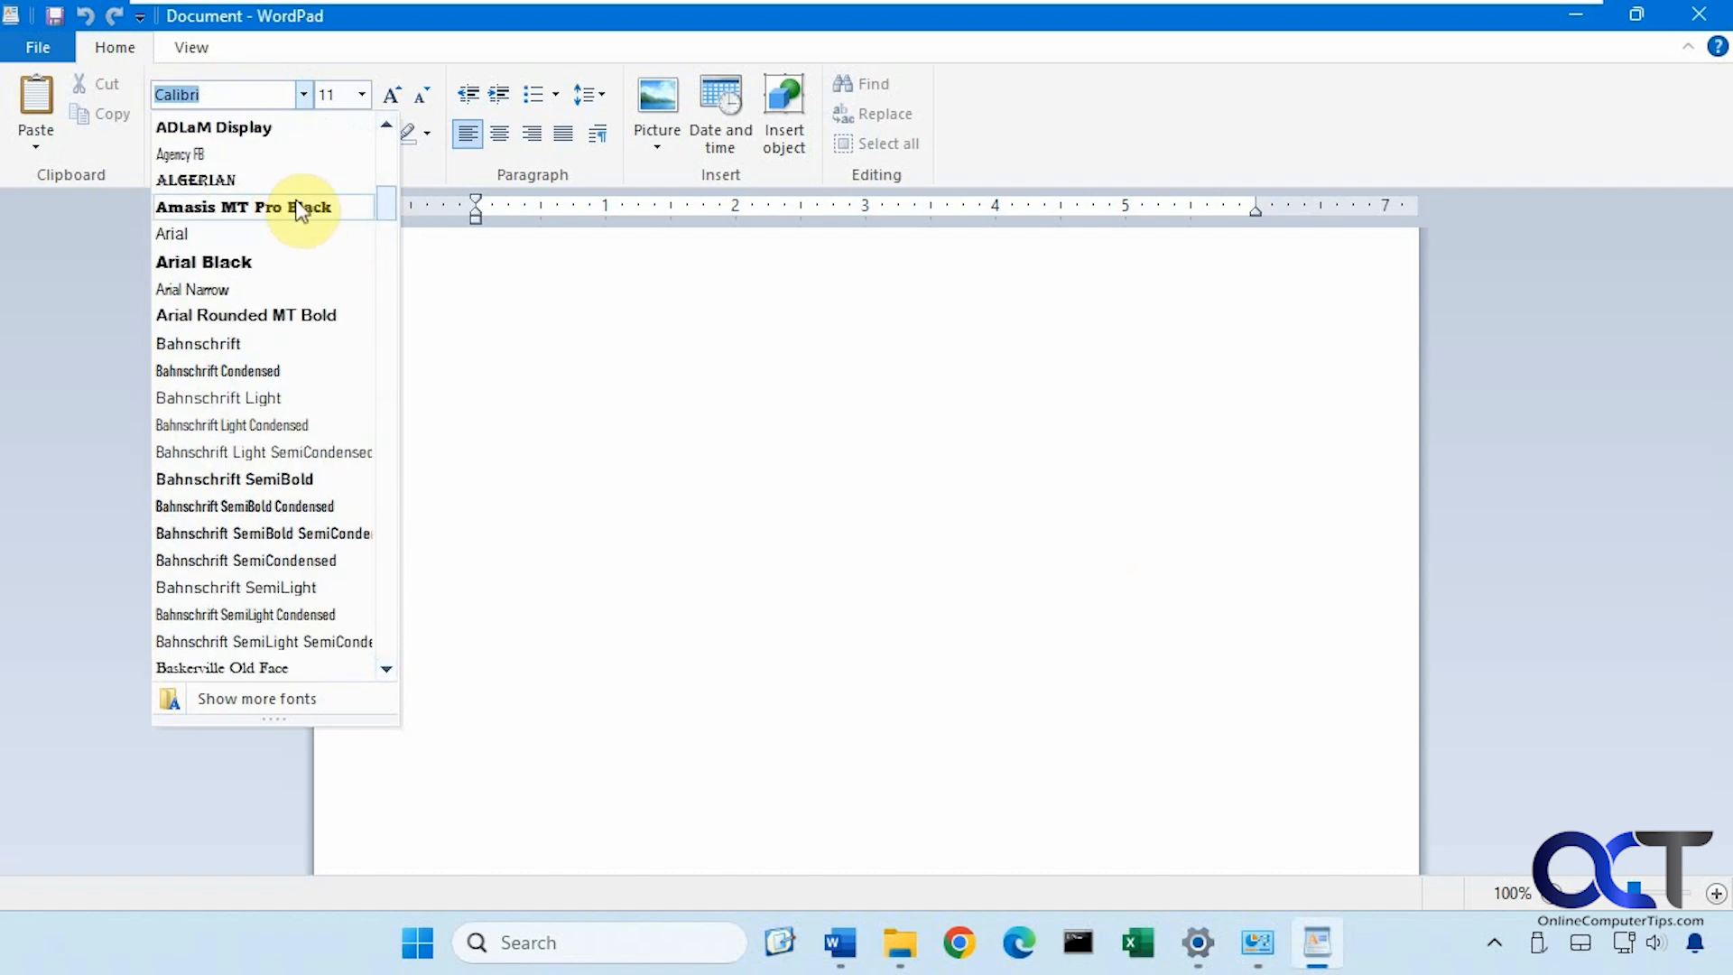
mouse_move(652, 377)
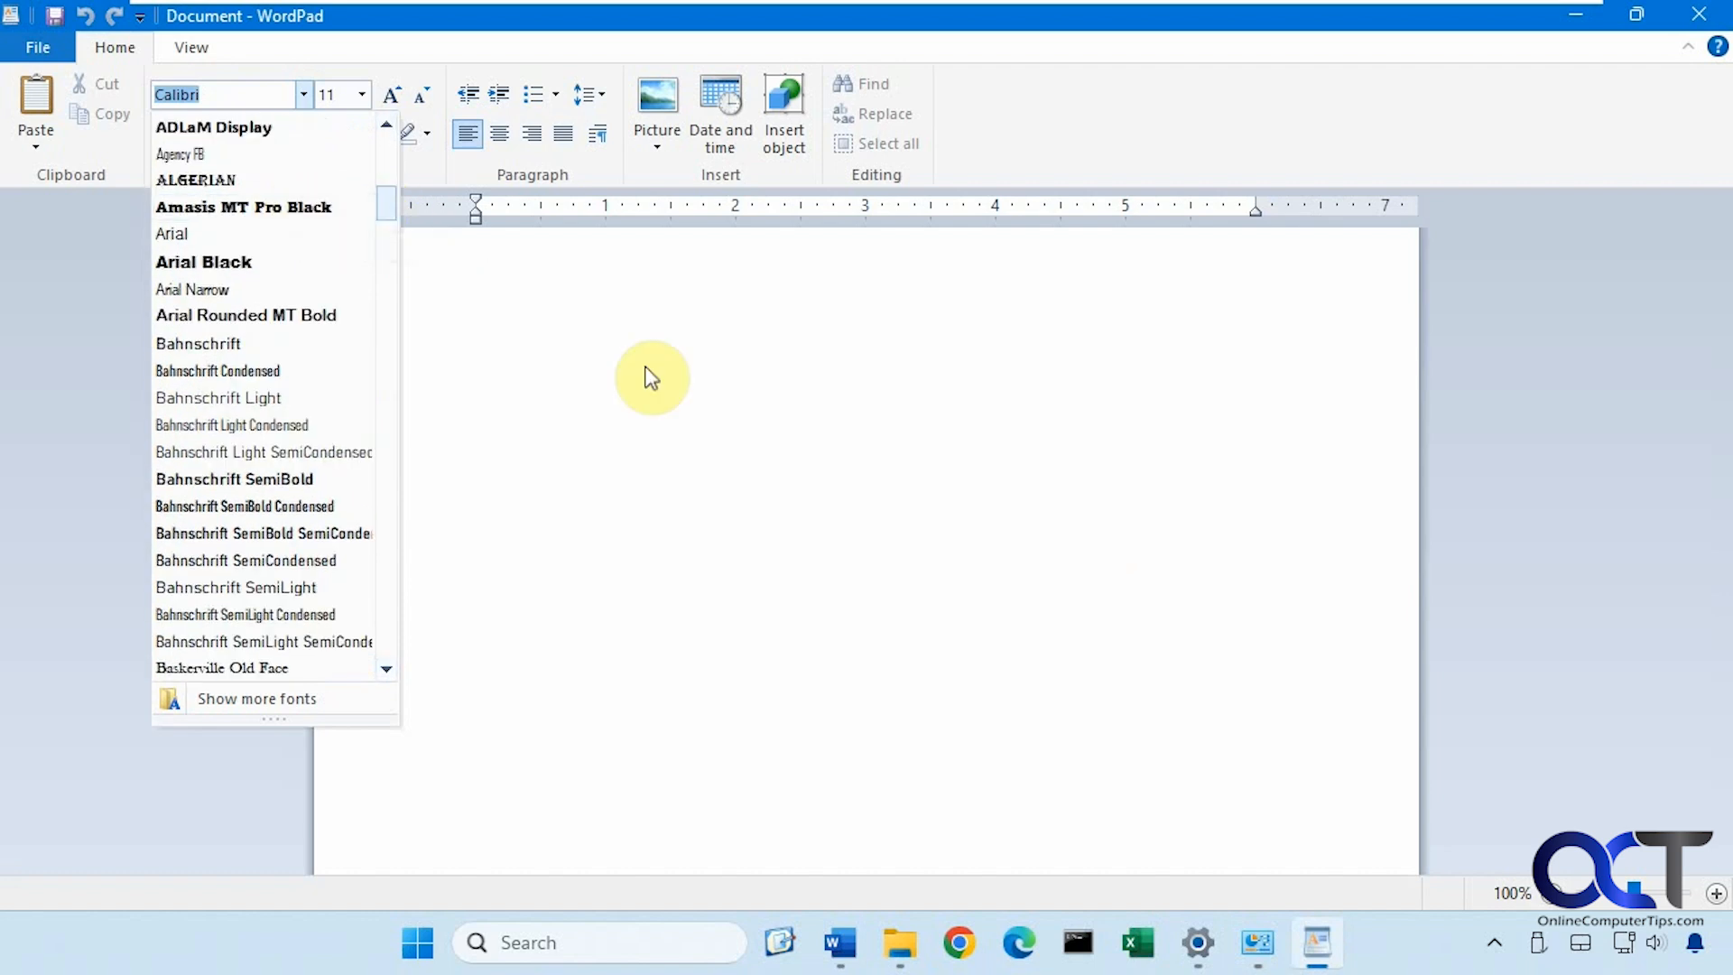
mouse_move(1469, 184)
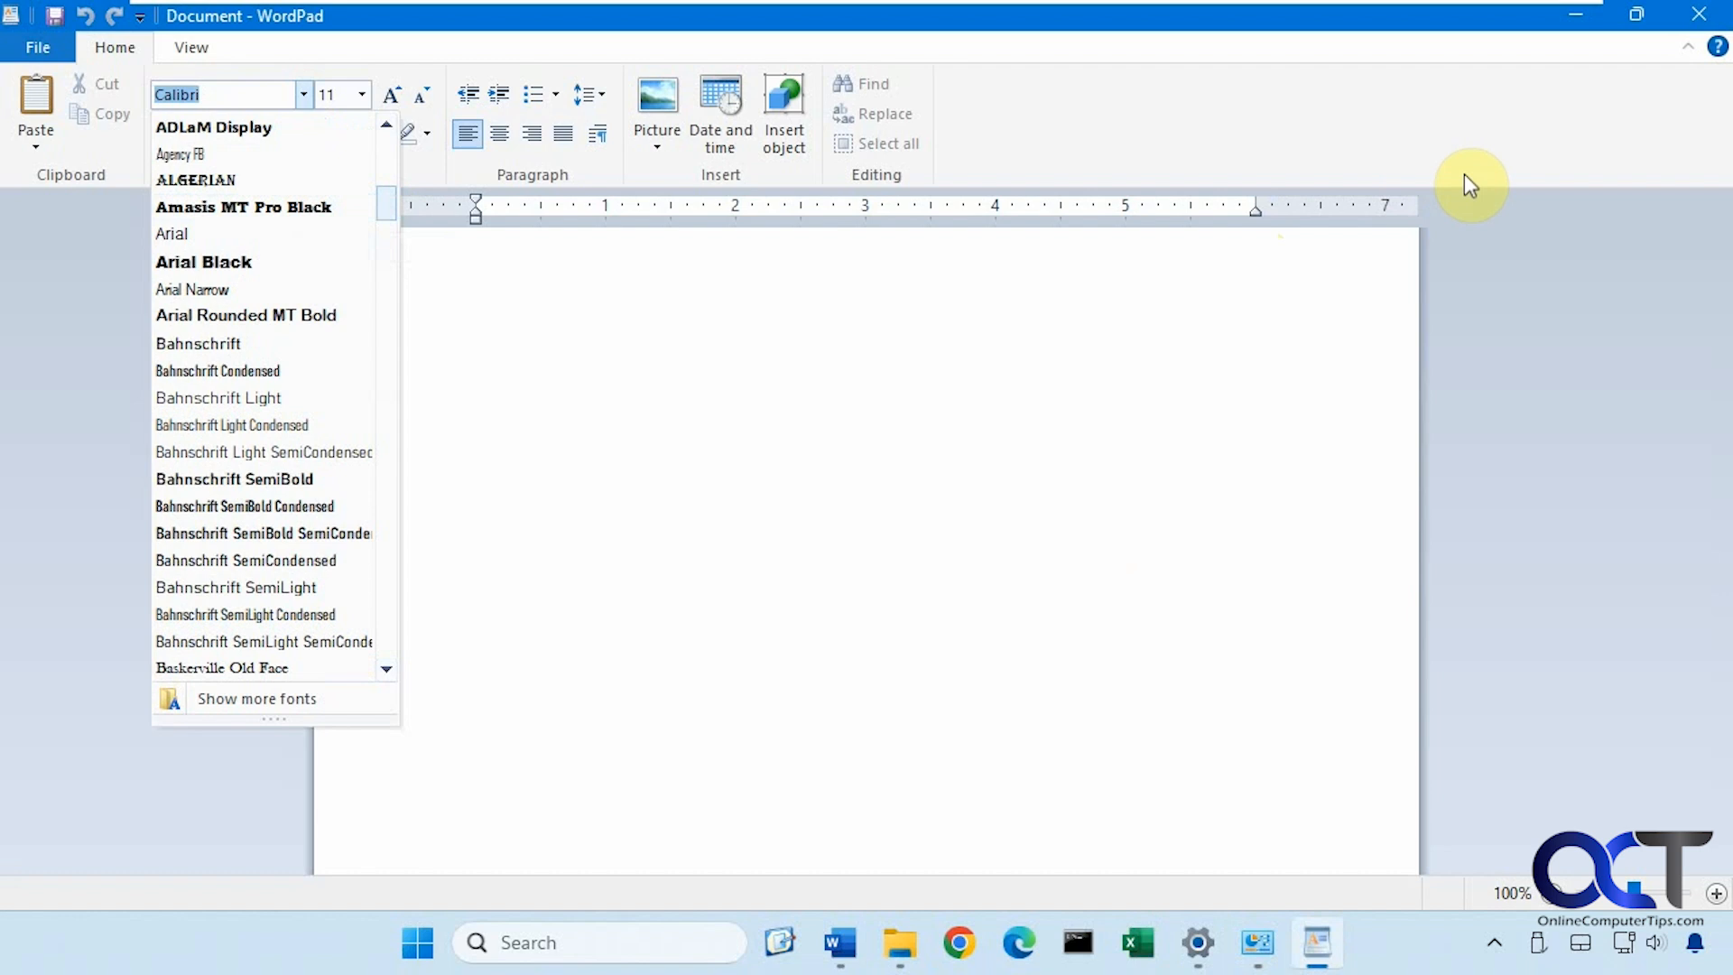
mouse_move(1131, 691)
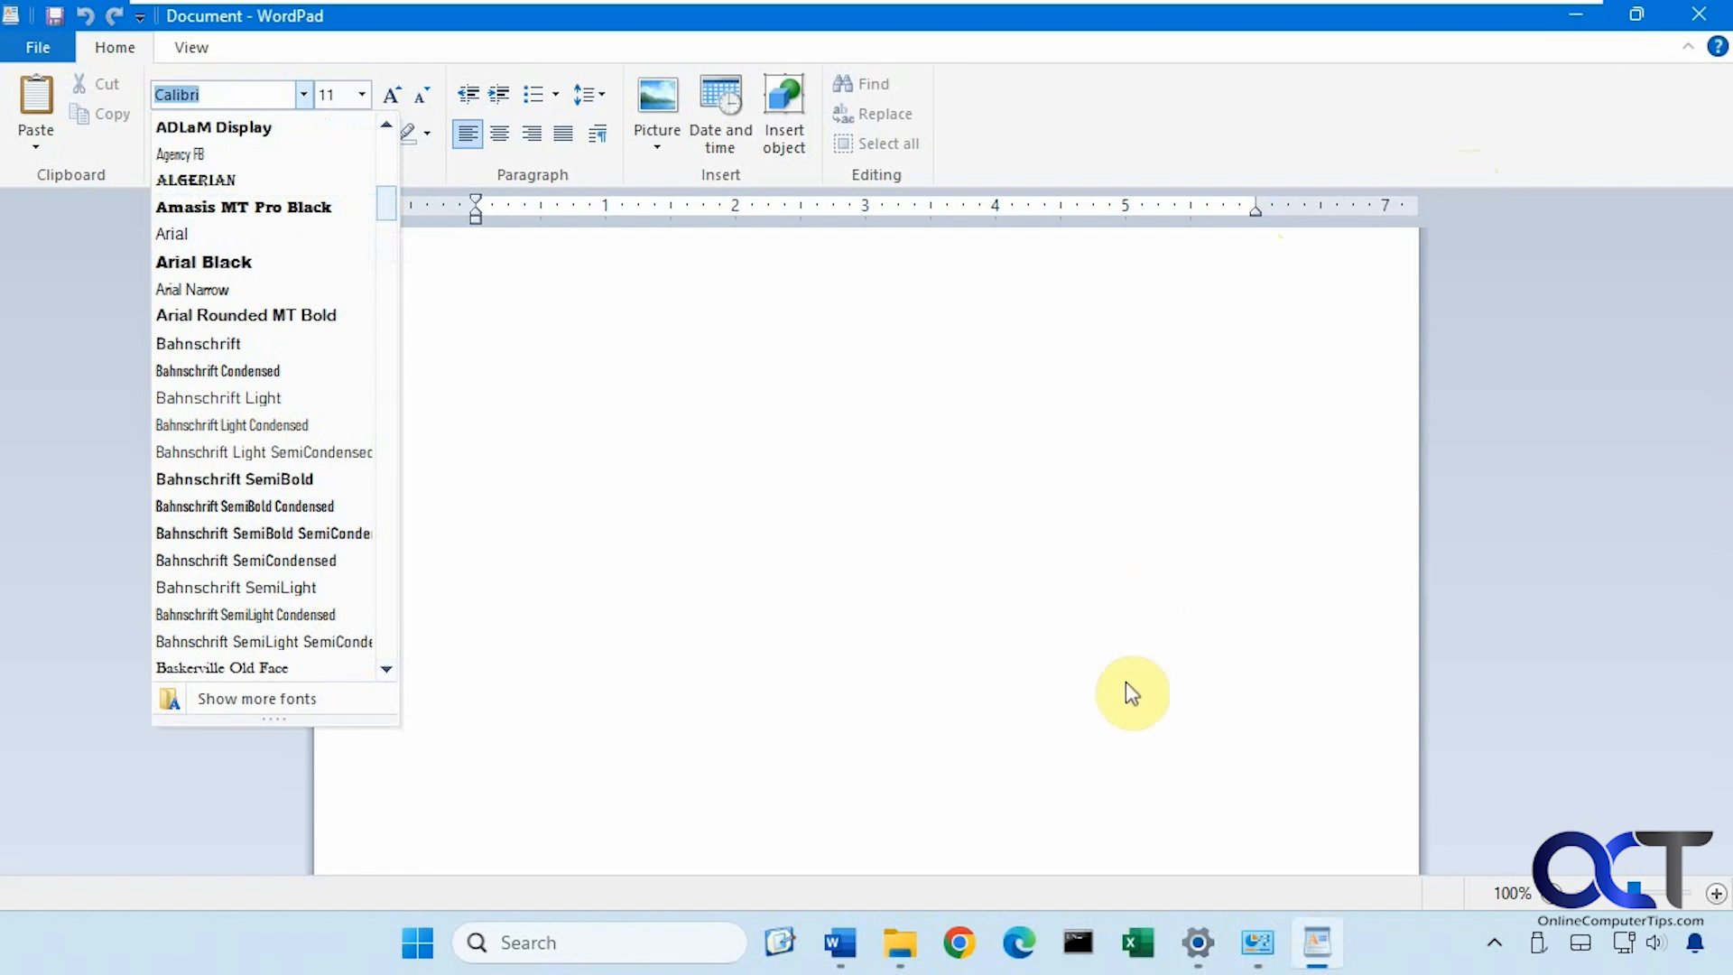
click(257, 696)
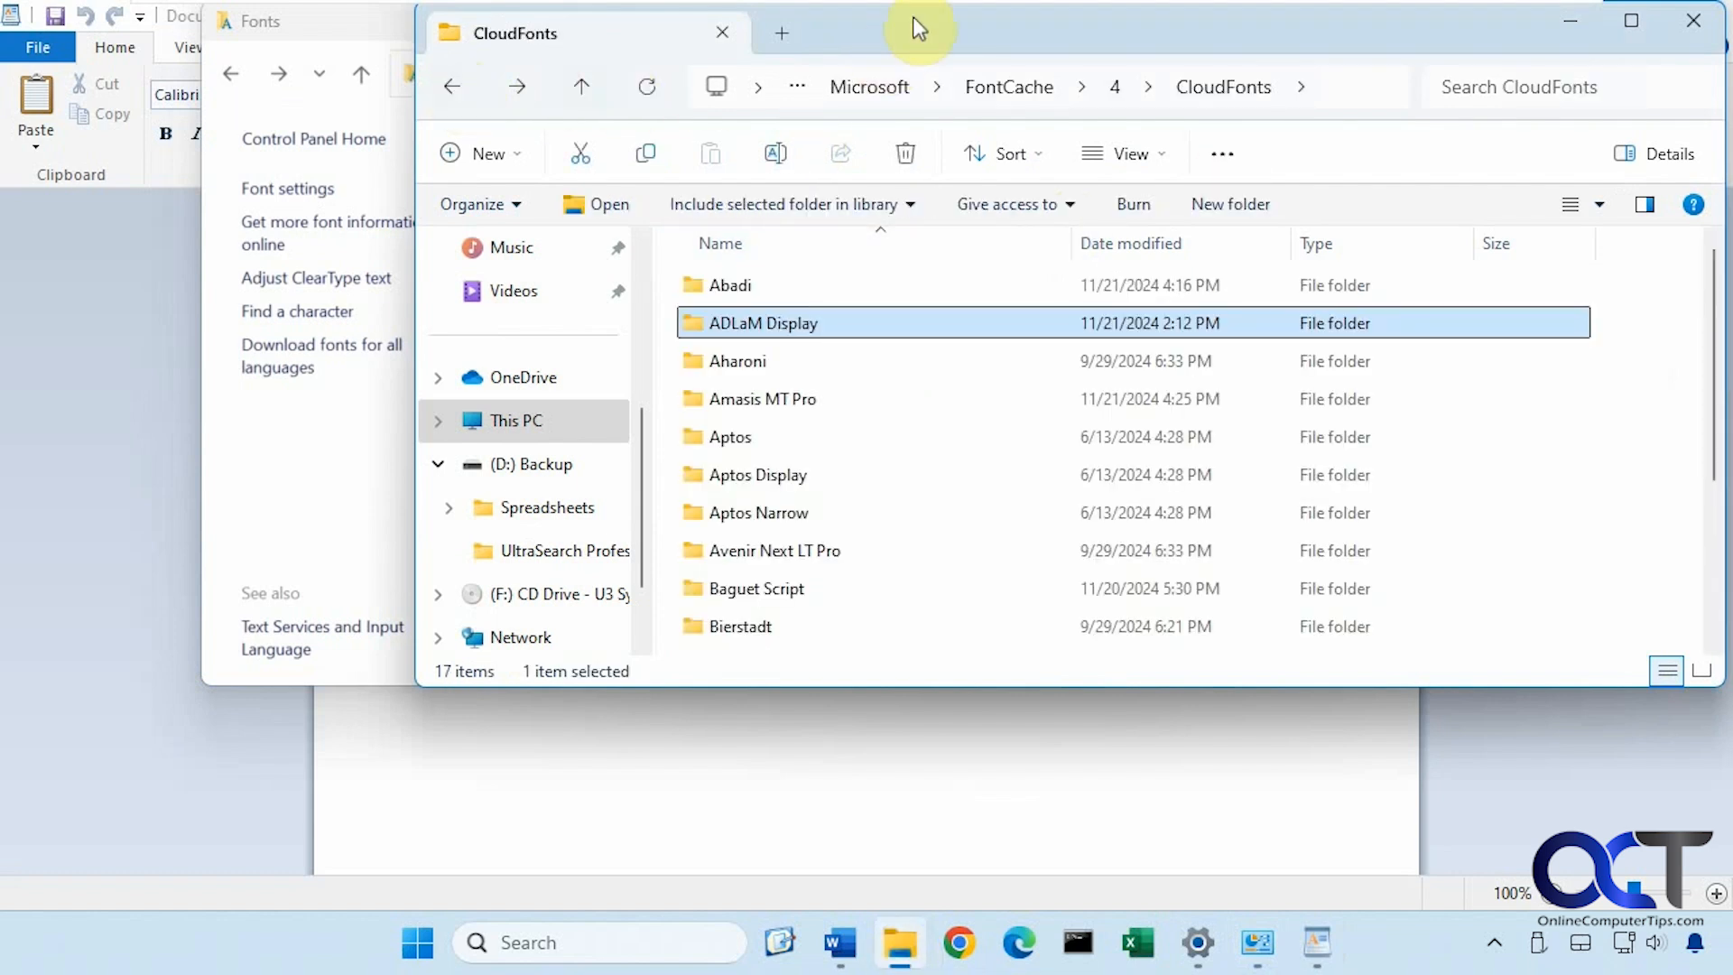
mouse_move(750, 292)
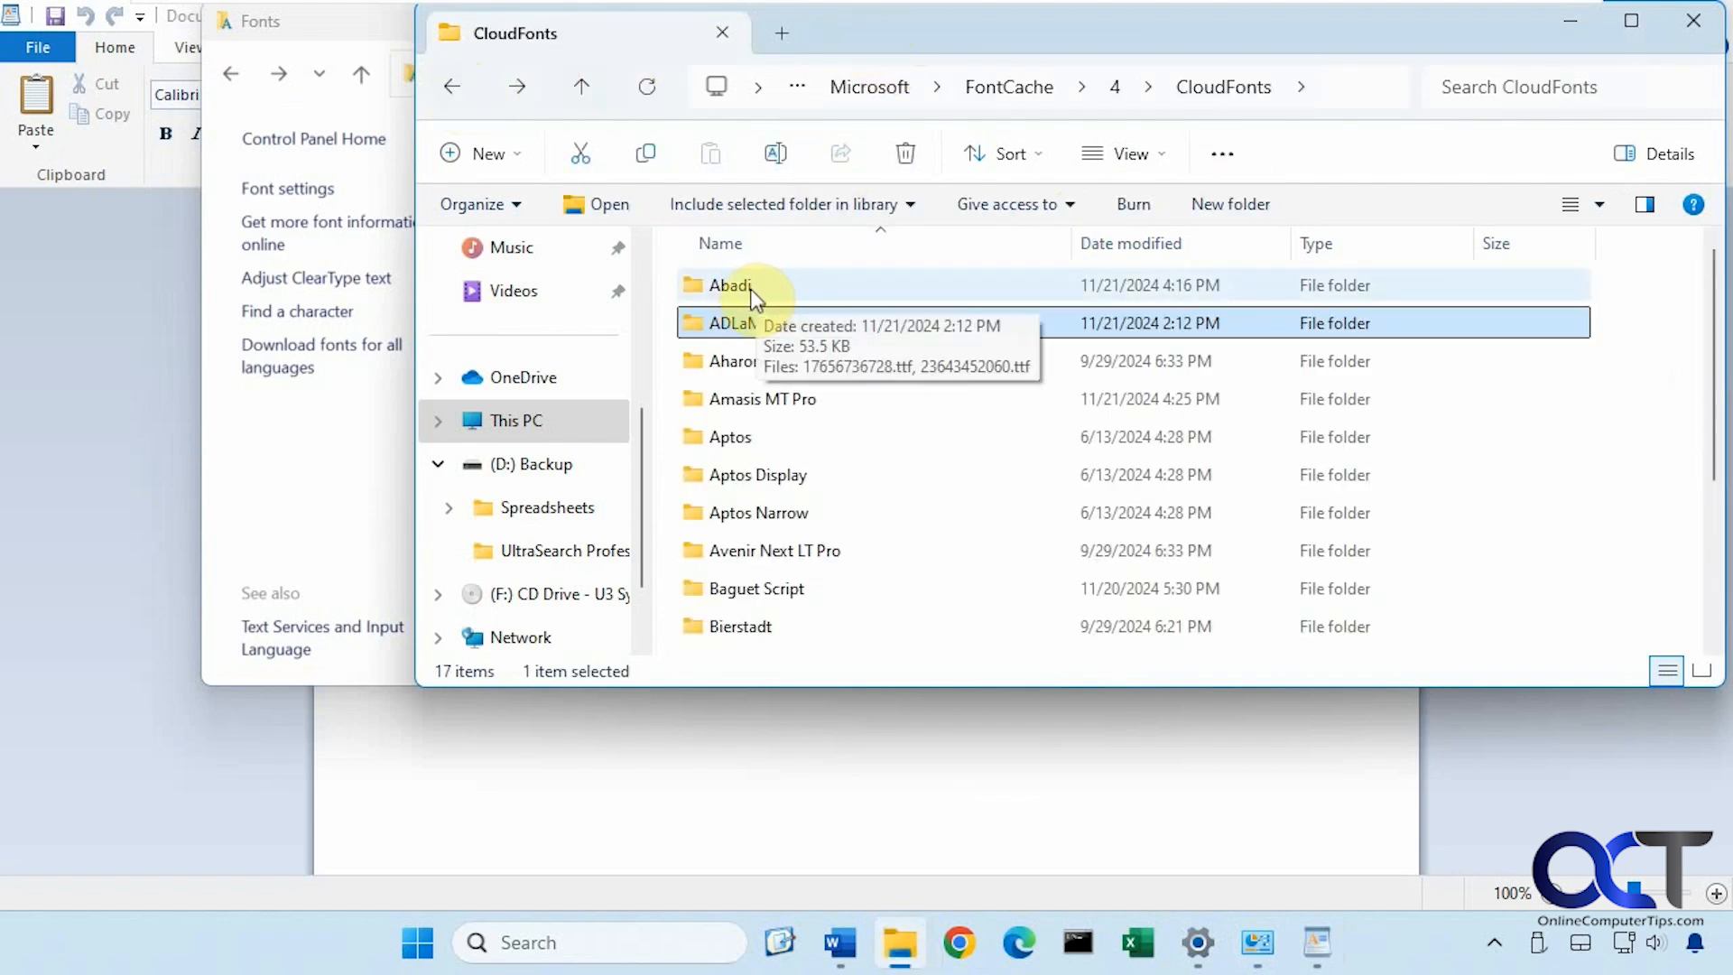
Open the Abadi folder in CloudFonts to see its two .ttf files.
double_click(727, 285)
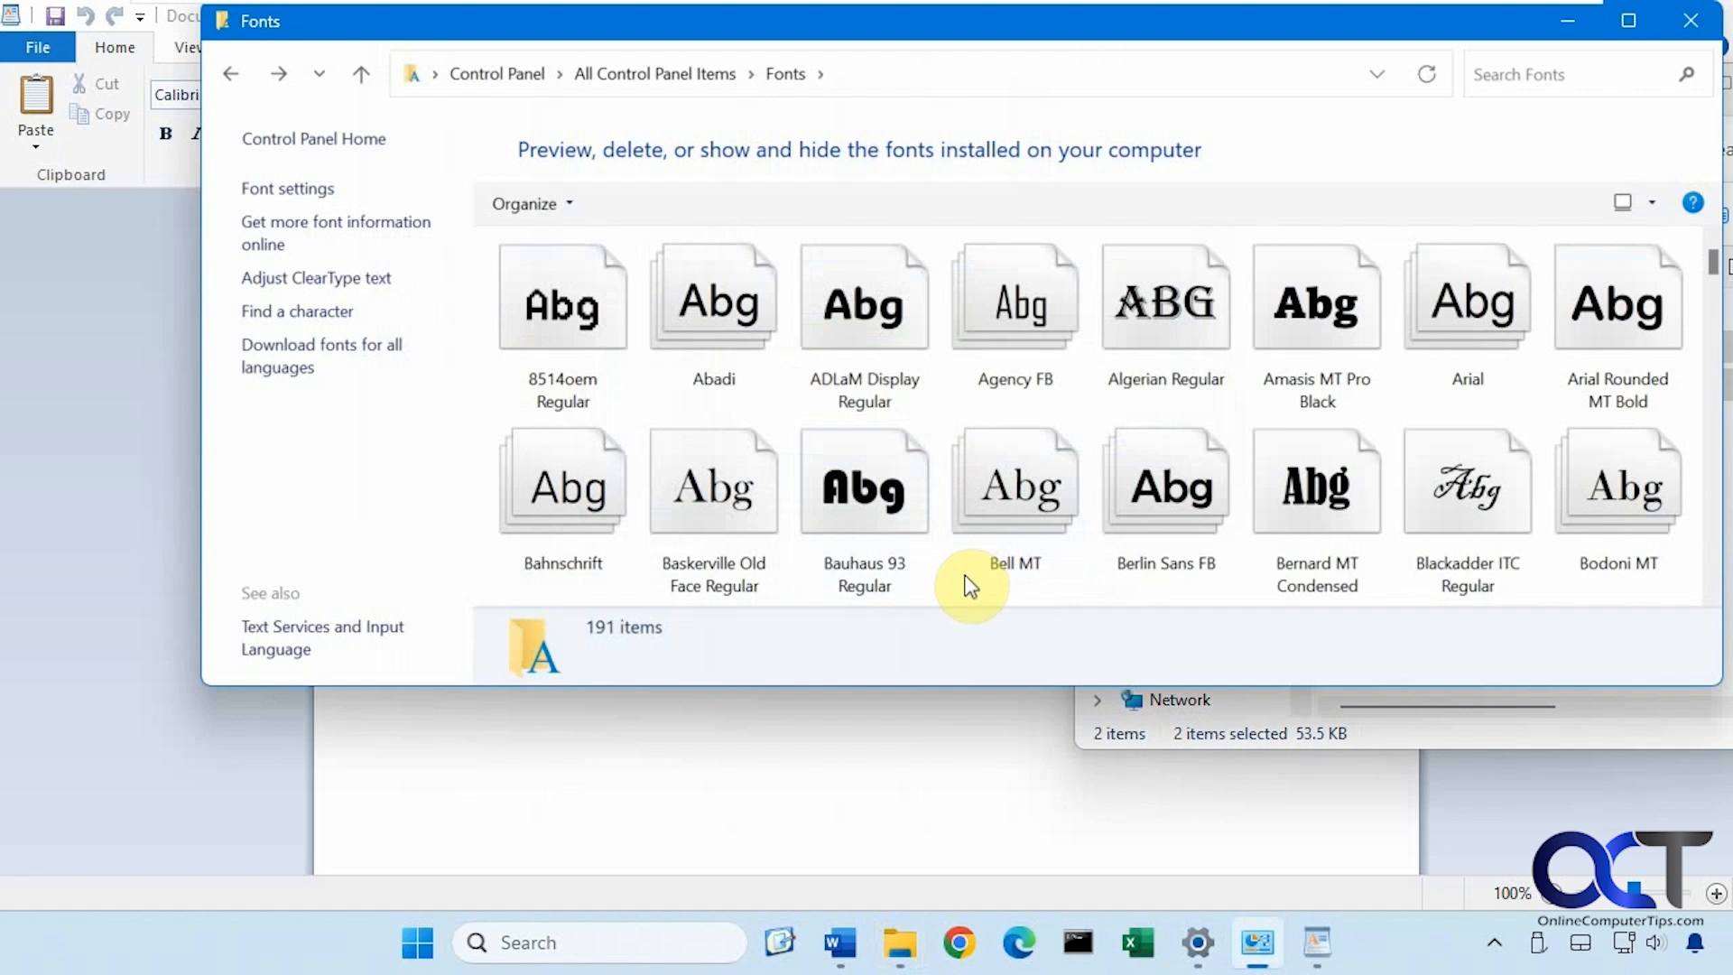
mouse_move(917, 660)
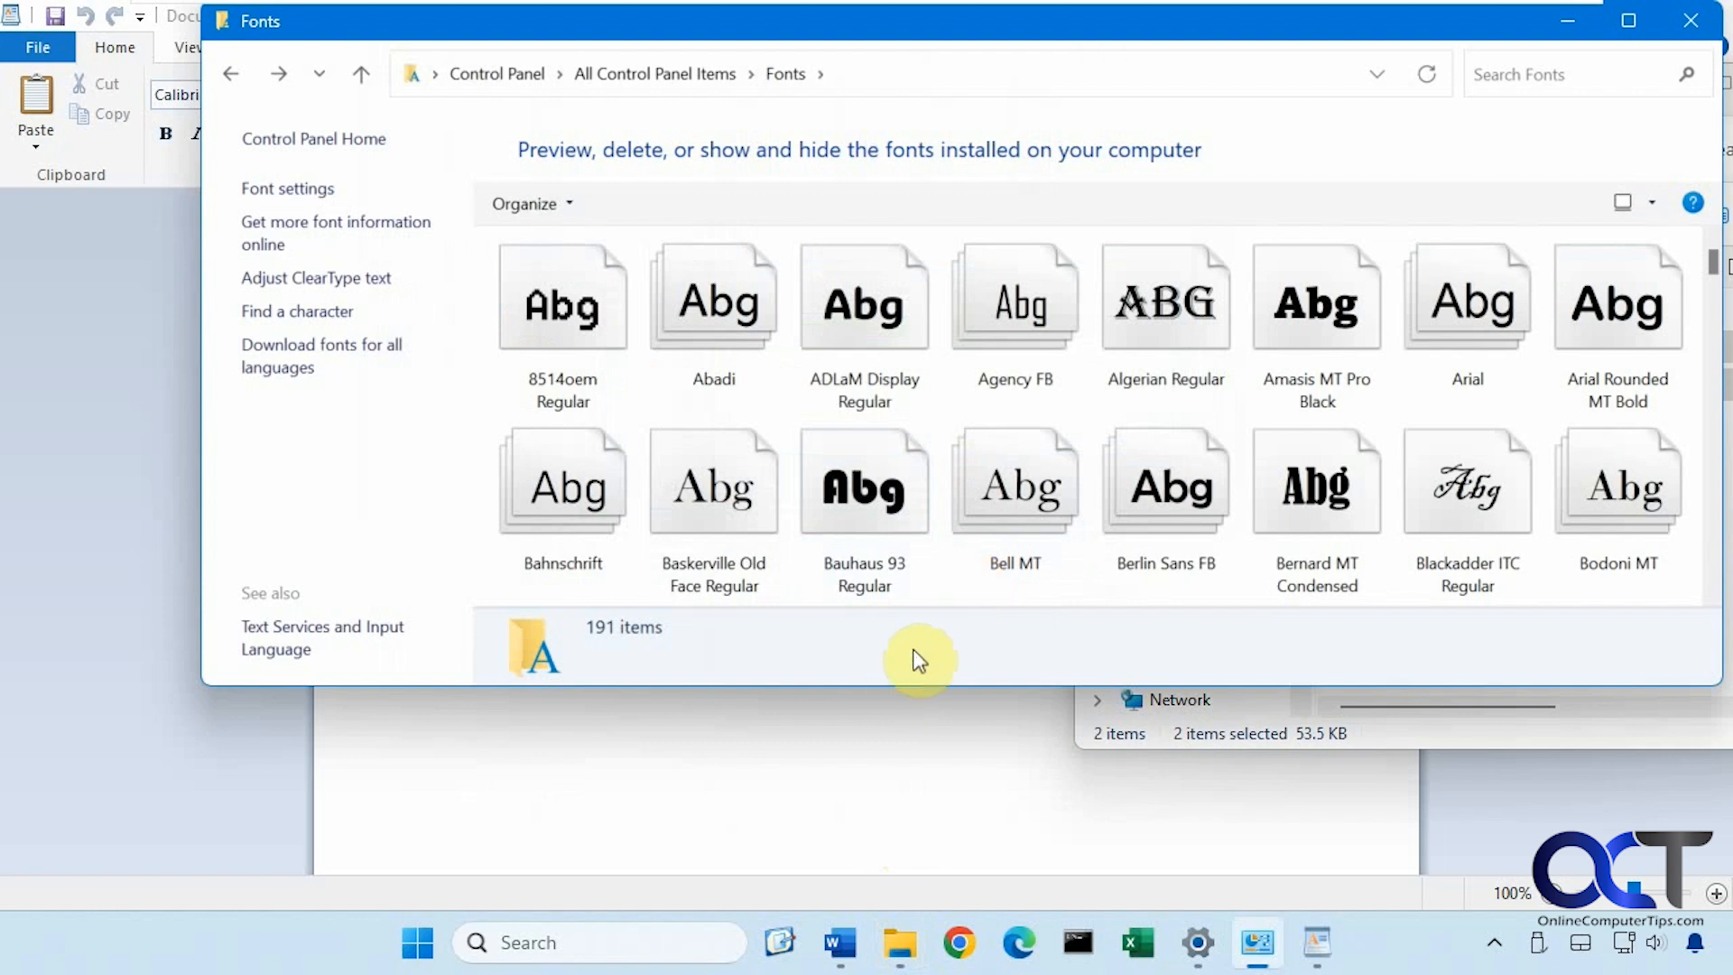
mouse_move(926, 661)
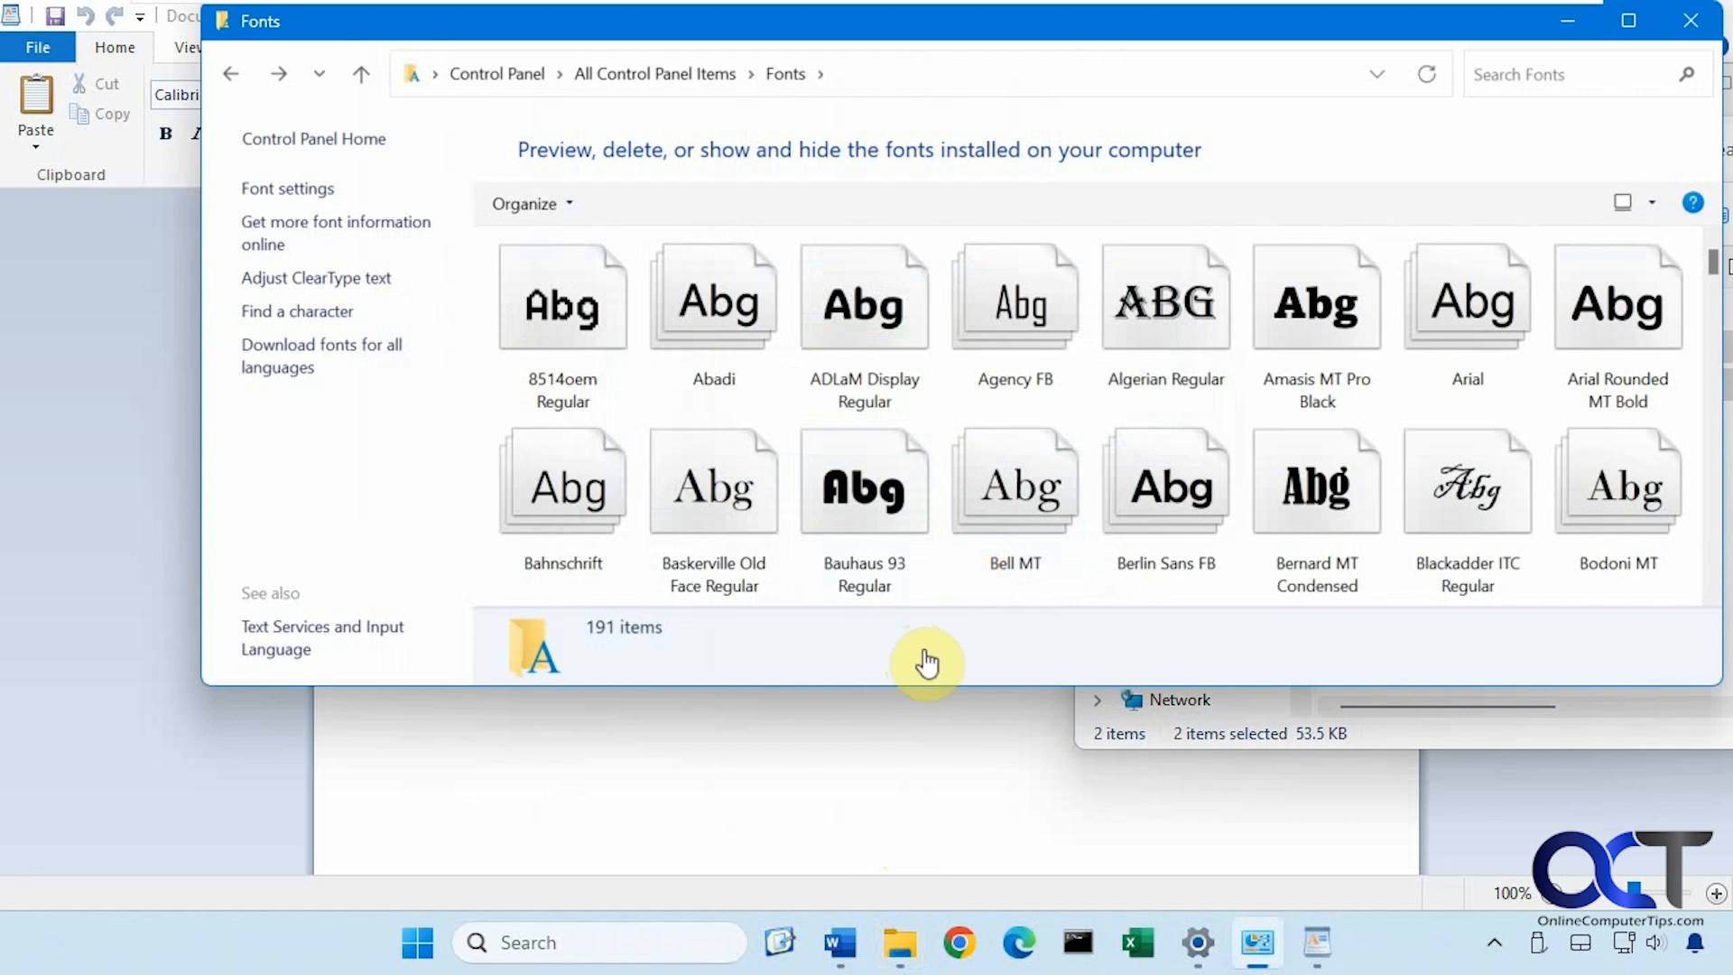
mouse_move(1381, 754)
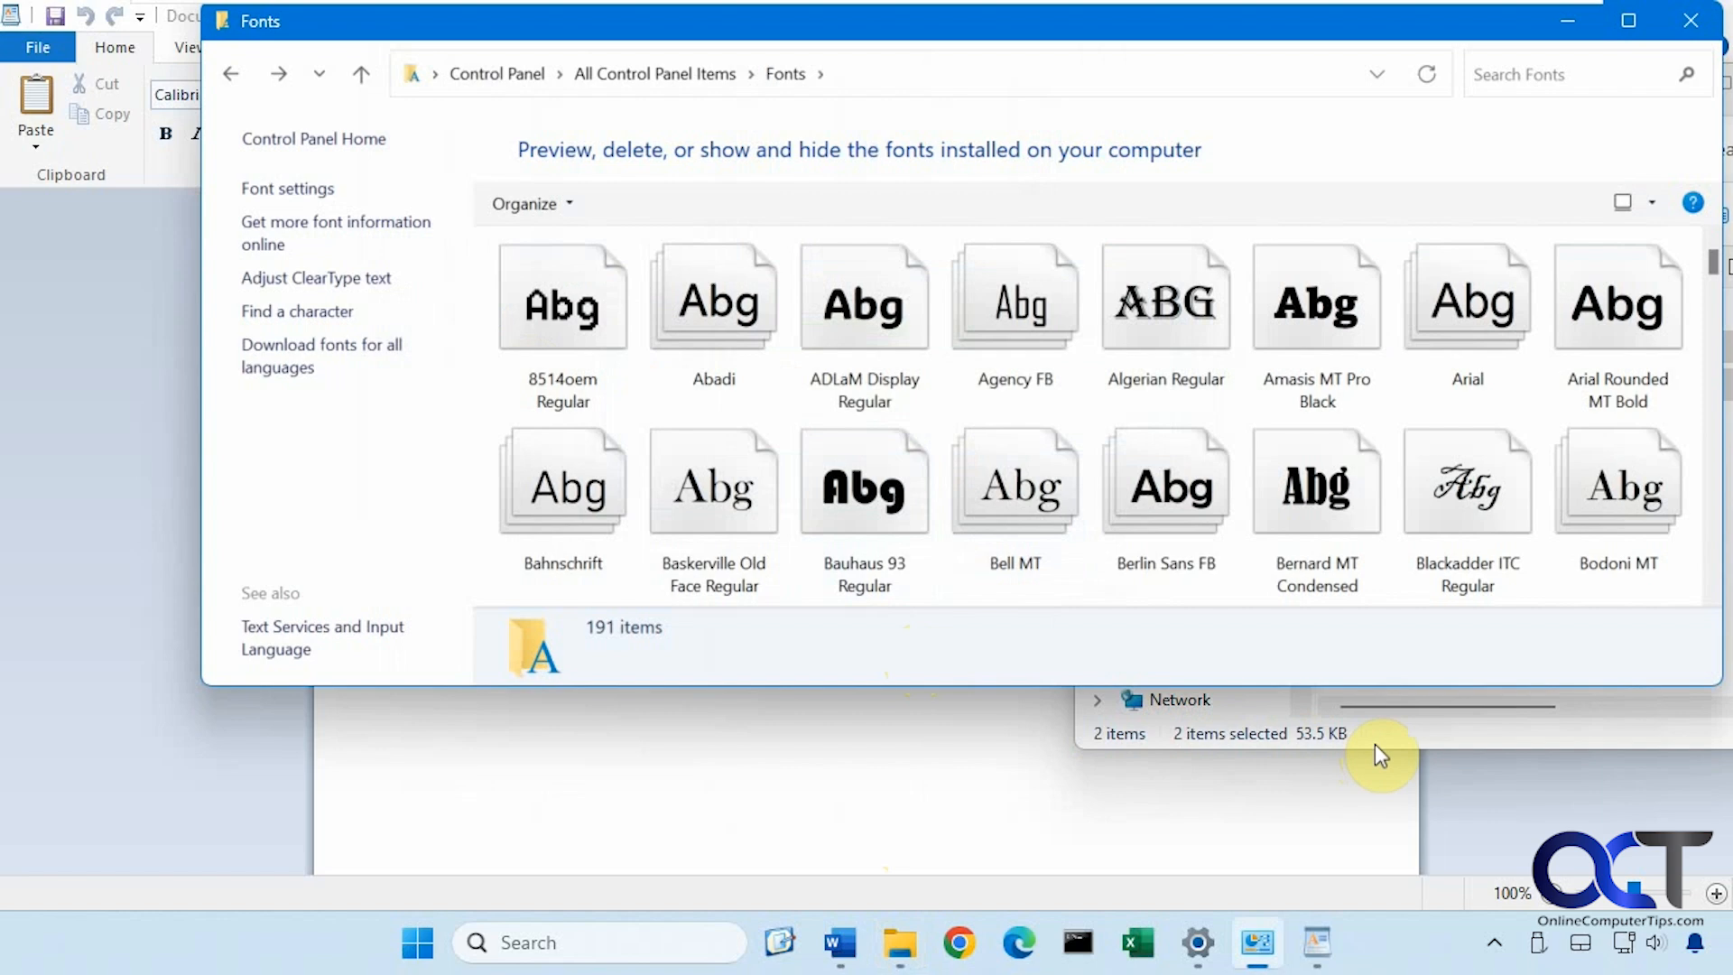
mouse_move(1191, 942)
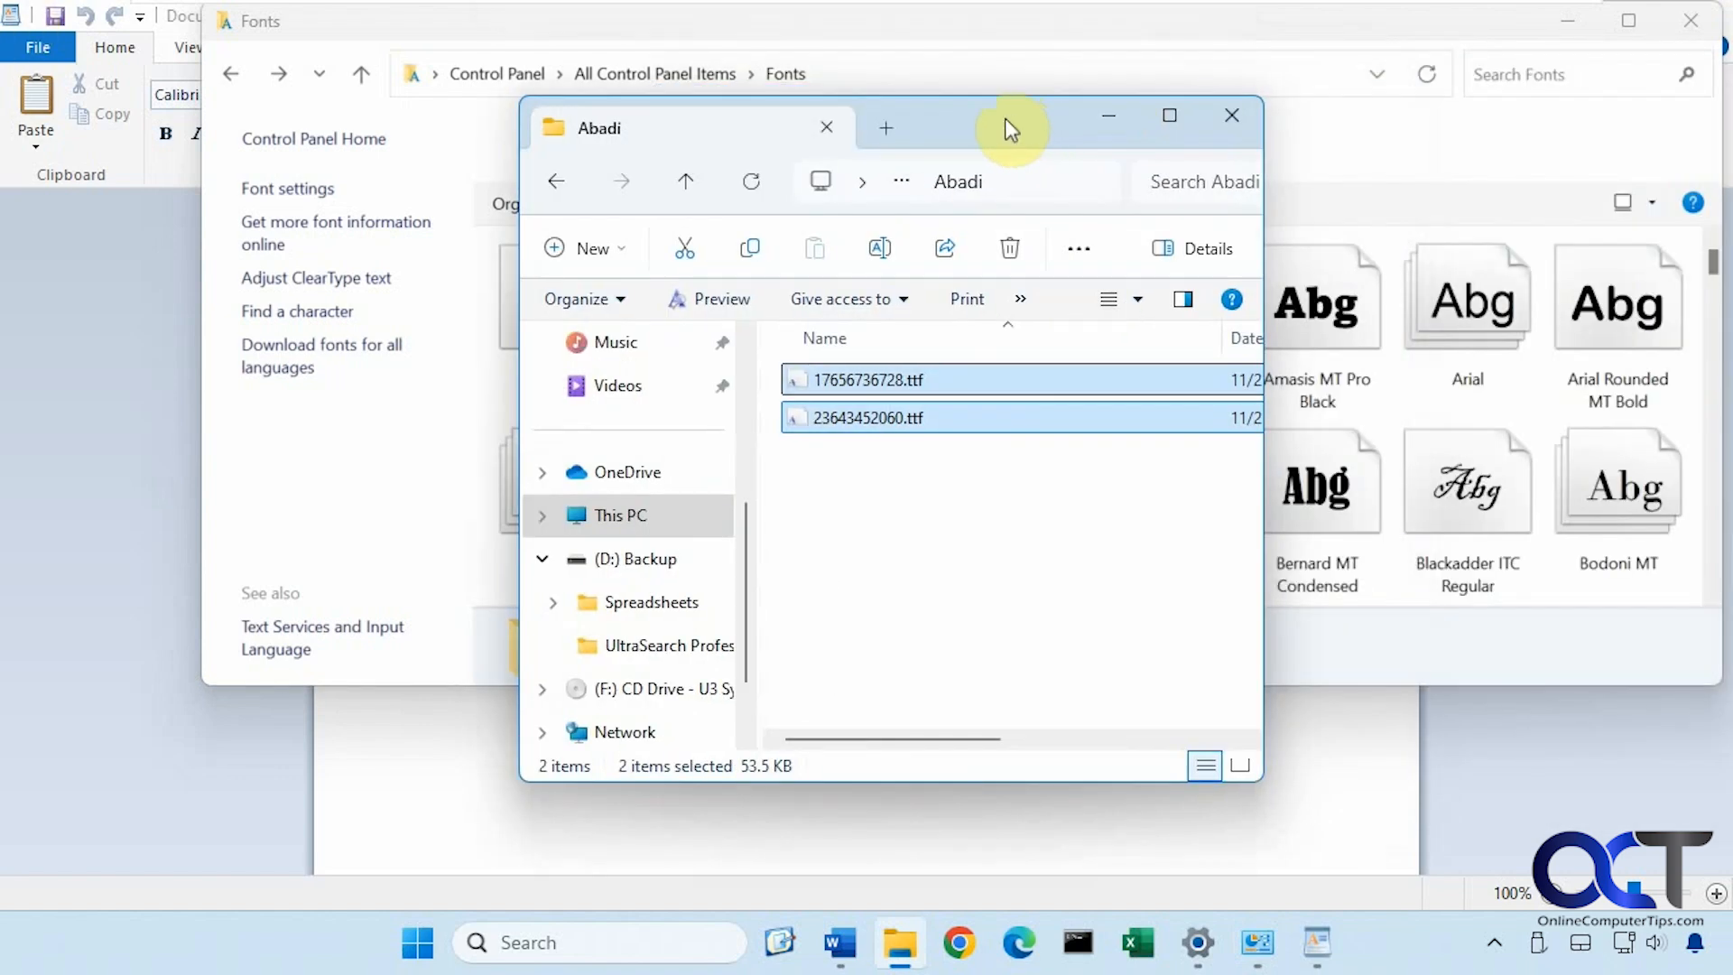
Browse the Abadi and Aptos font subfolders, returning to CloudFonts each time.
click(556, 183)
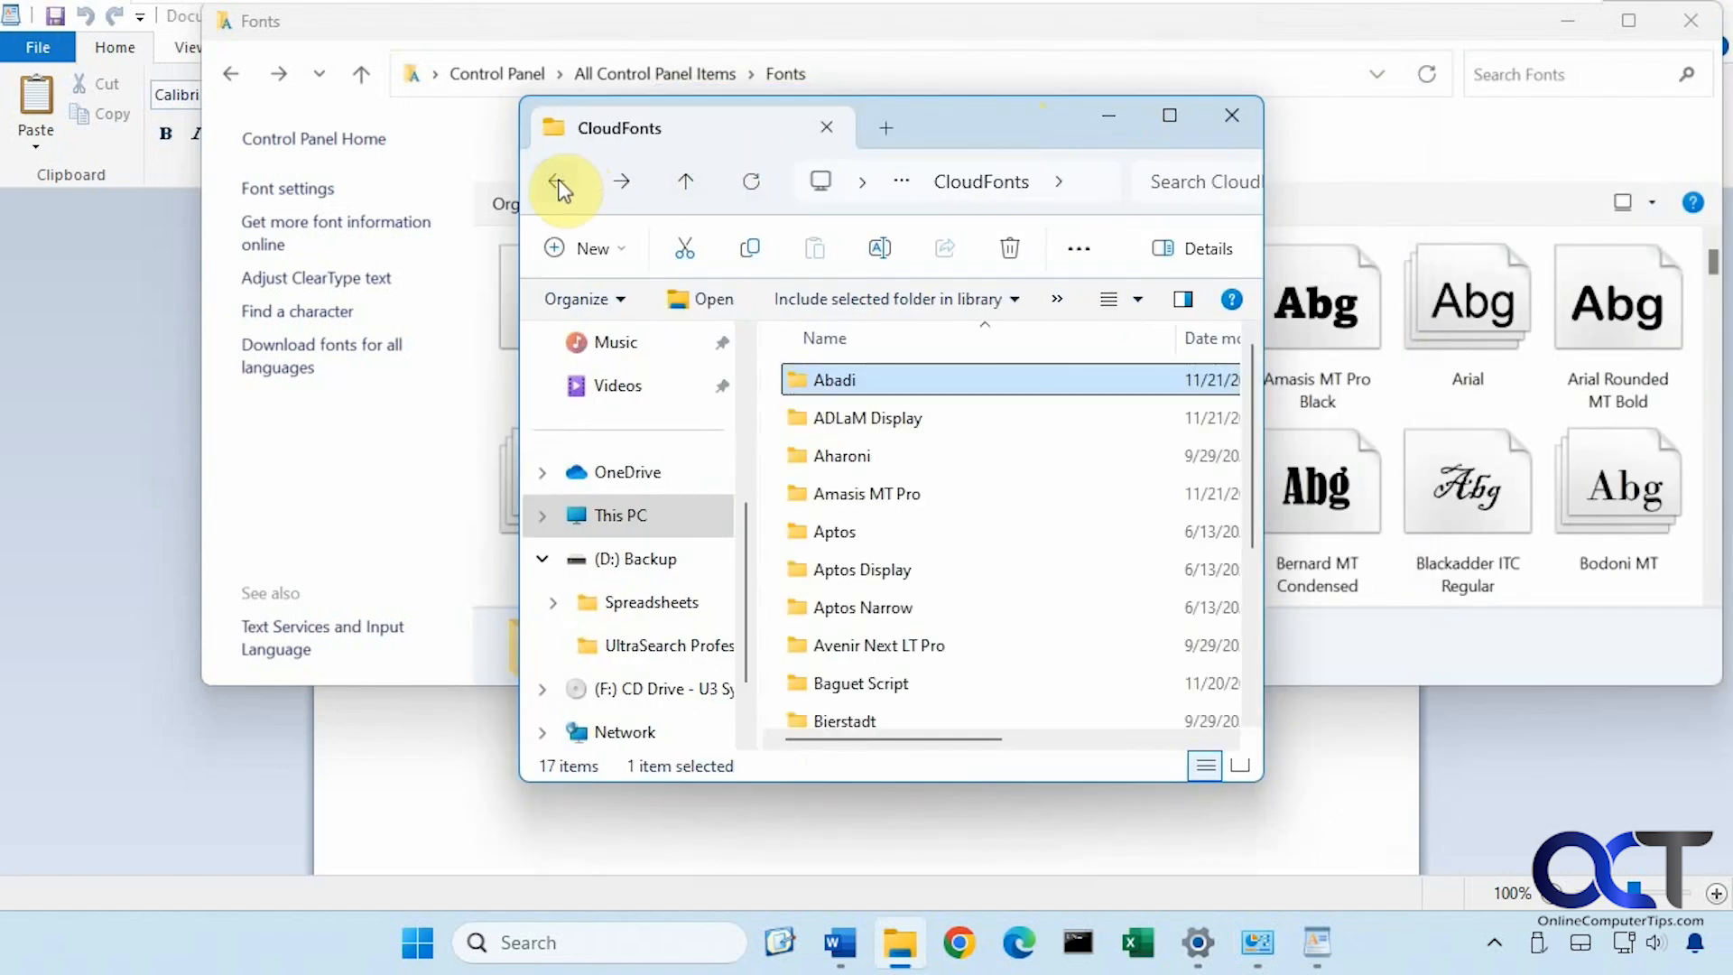
mouse_move(1198, 189)
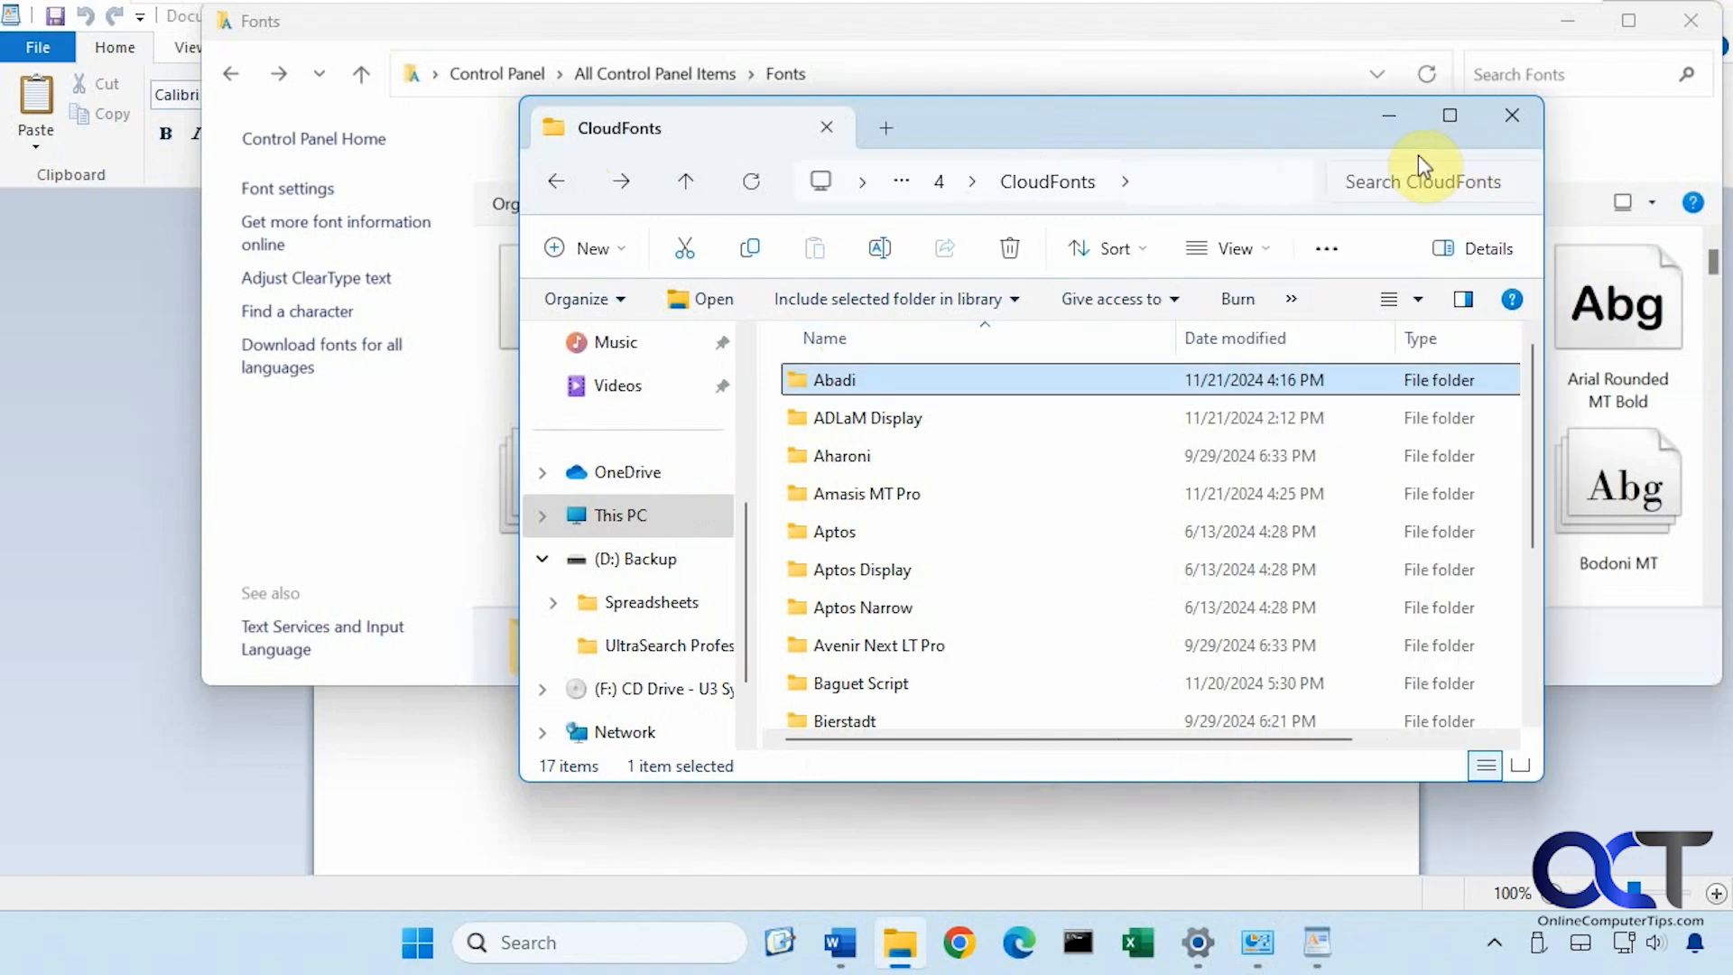
double_click(834, 379)
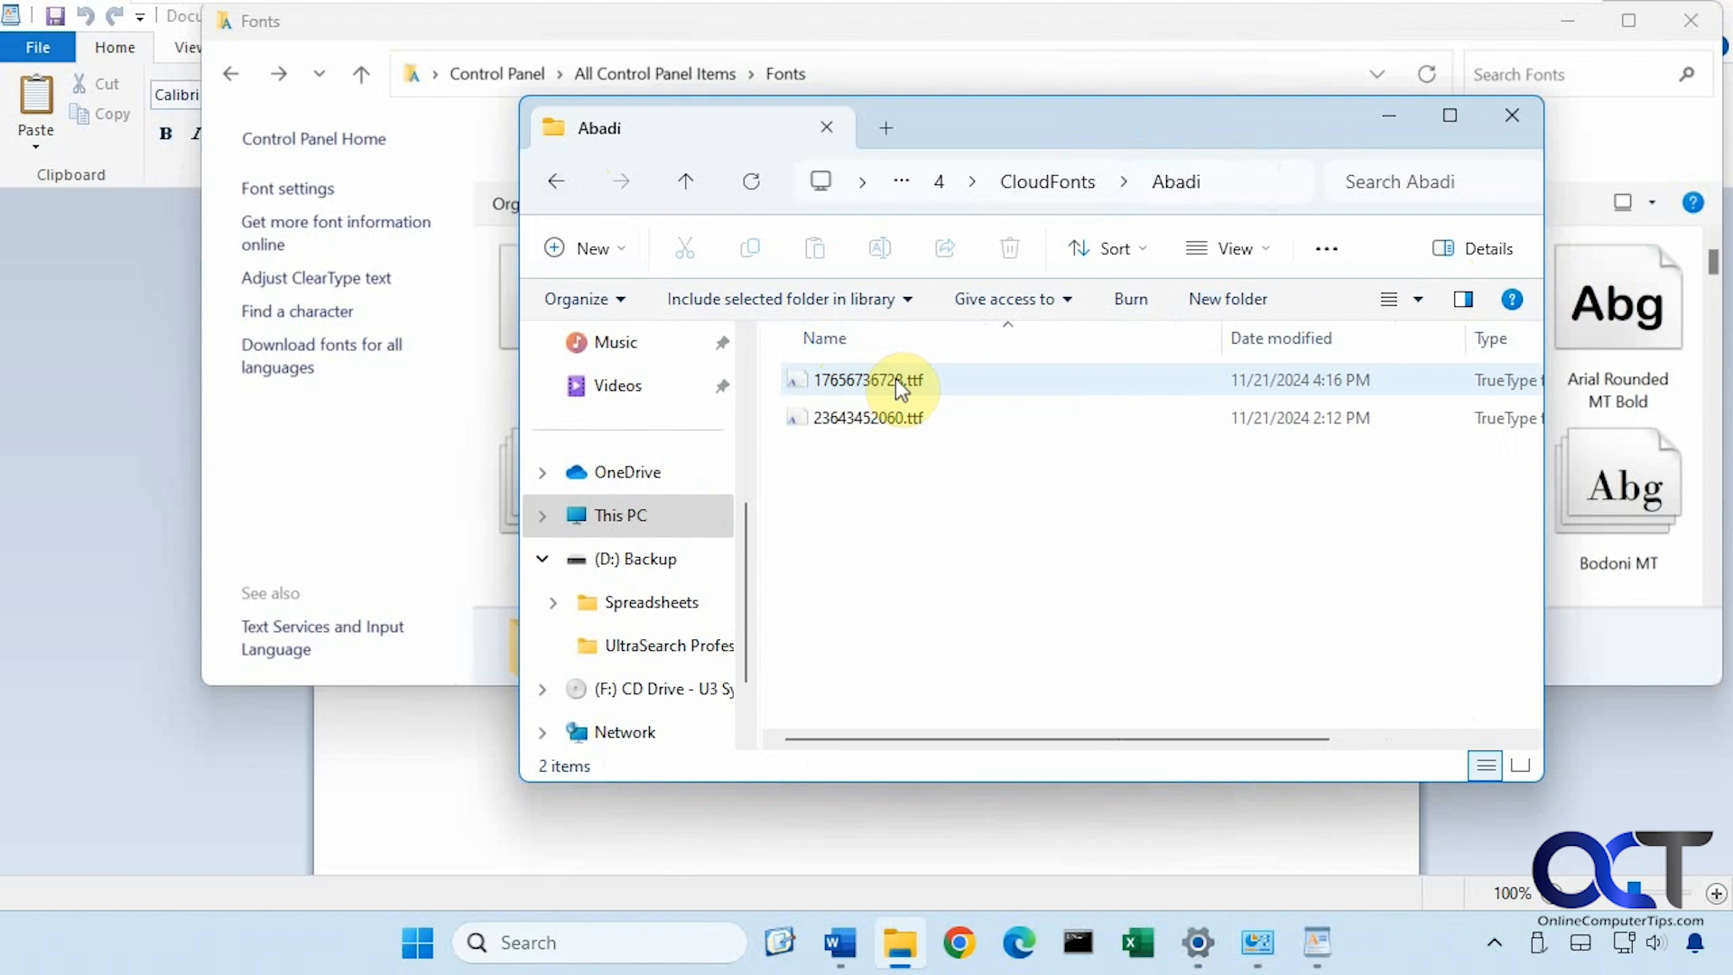
click(684, 180)
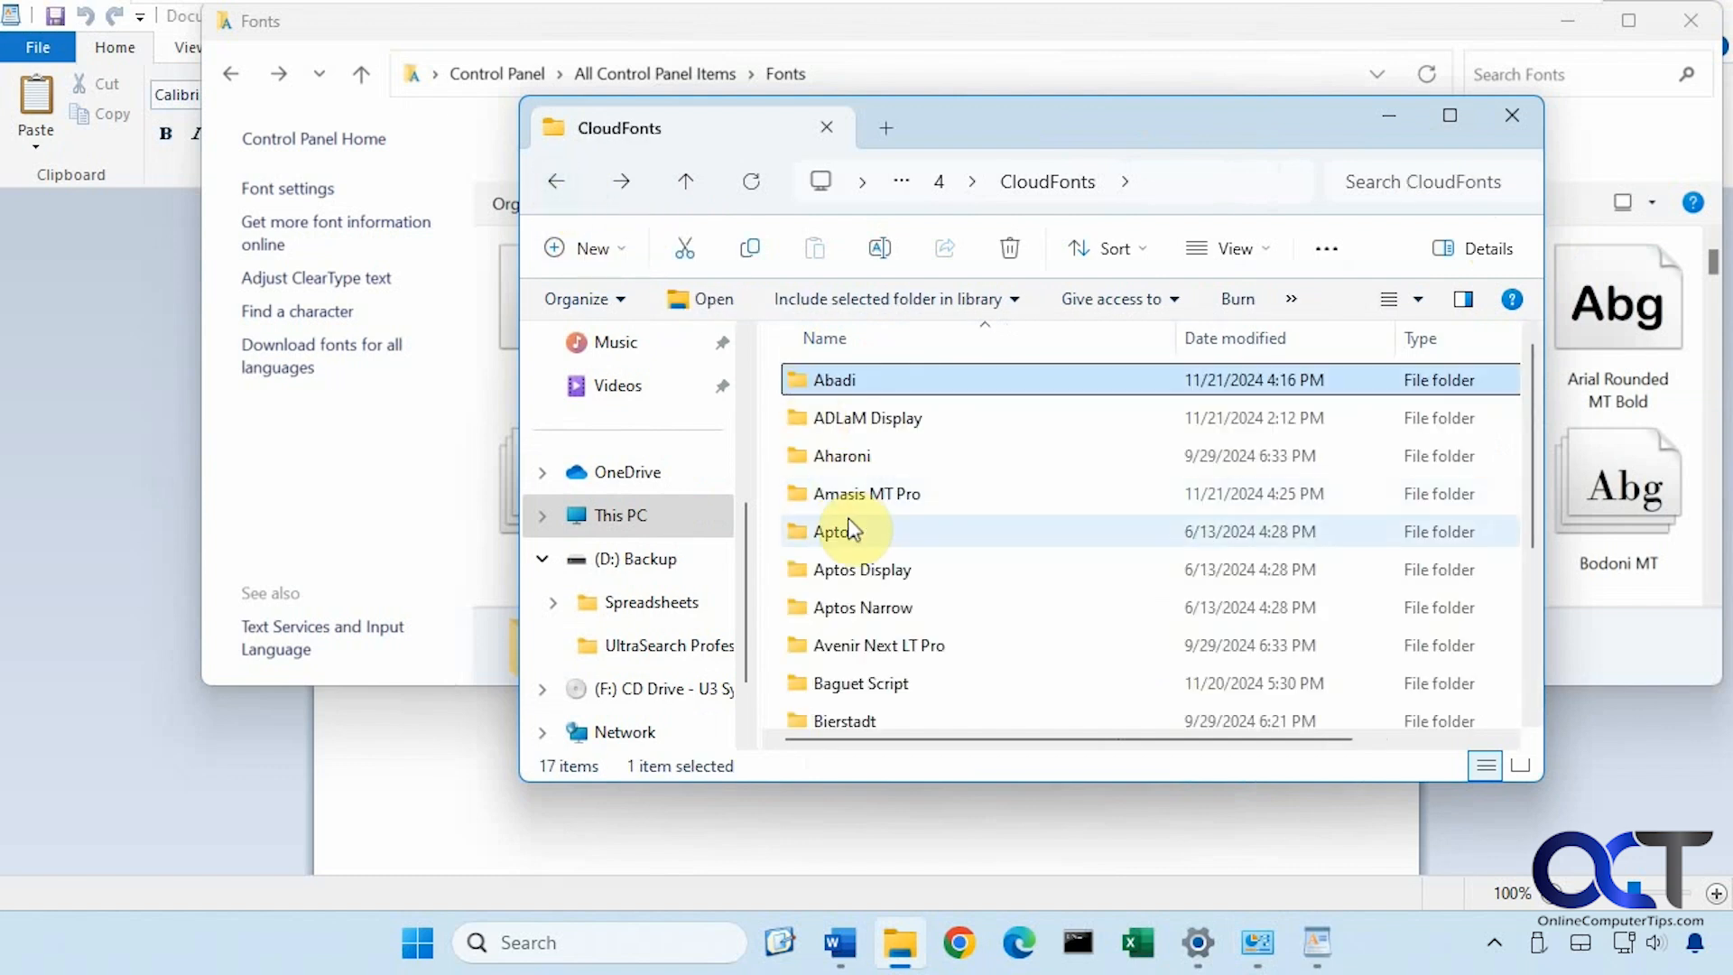
double_click(850, 530)
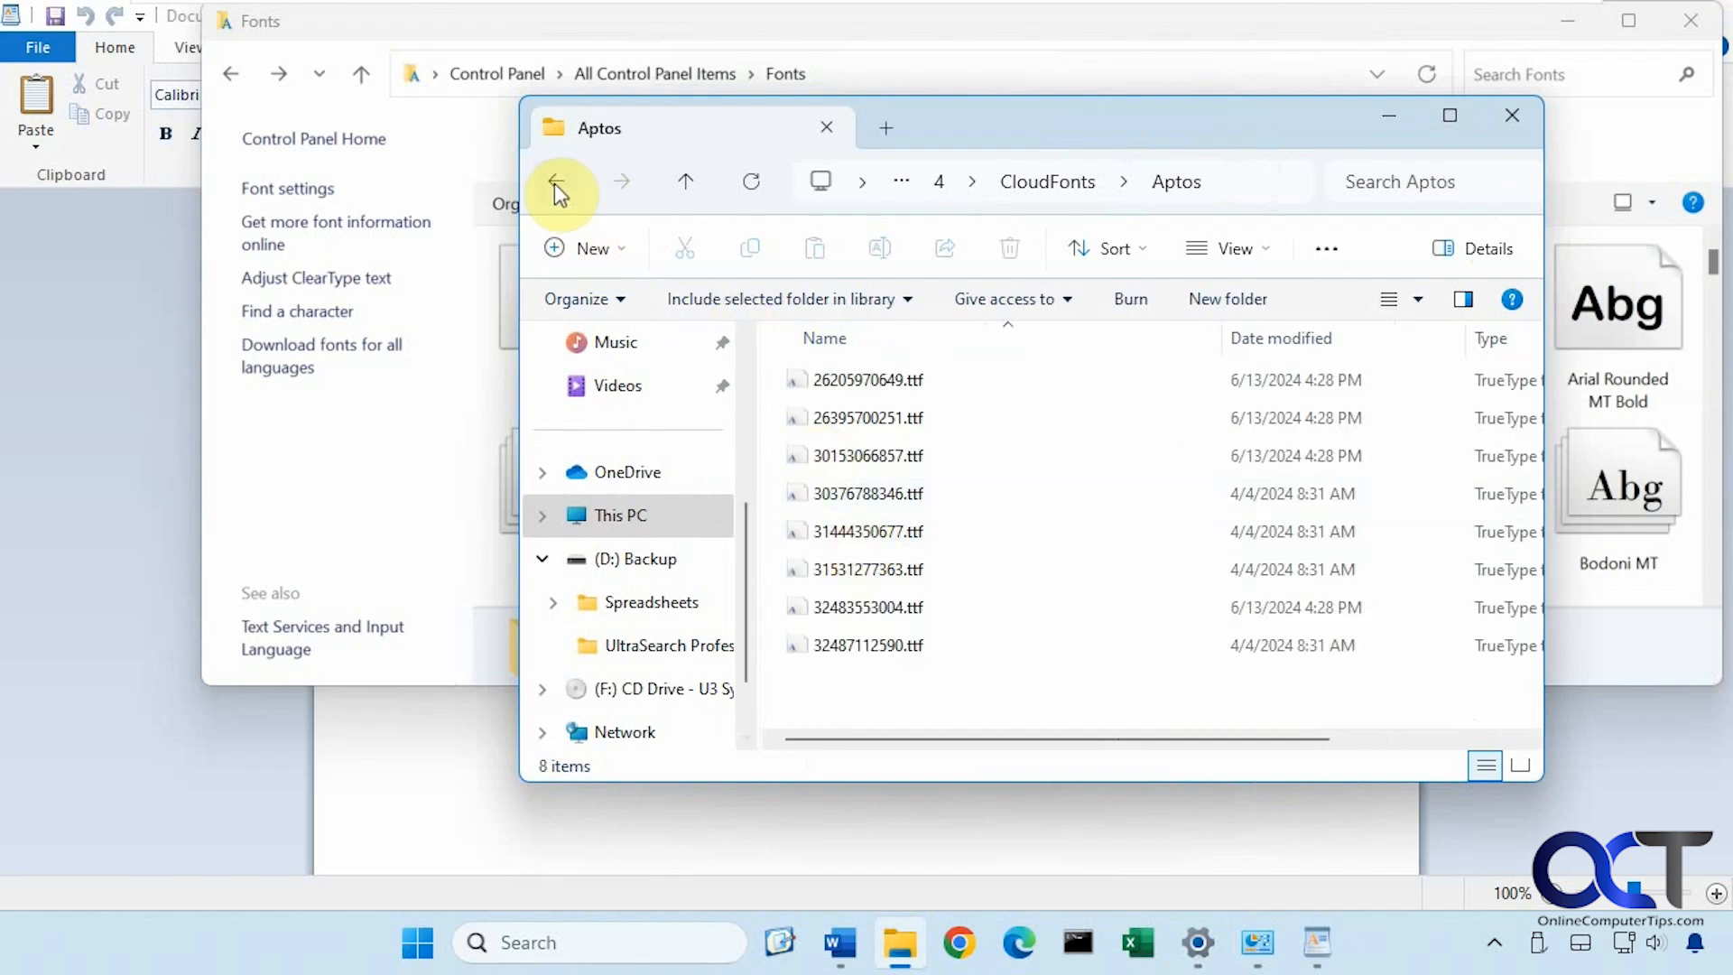
click(558, 180)
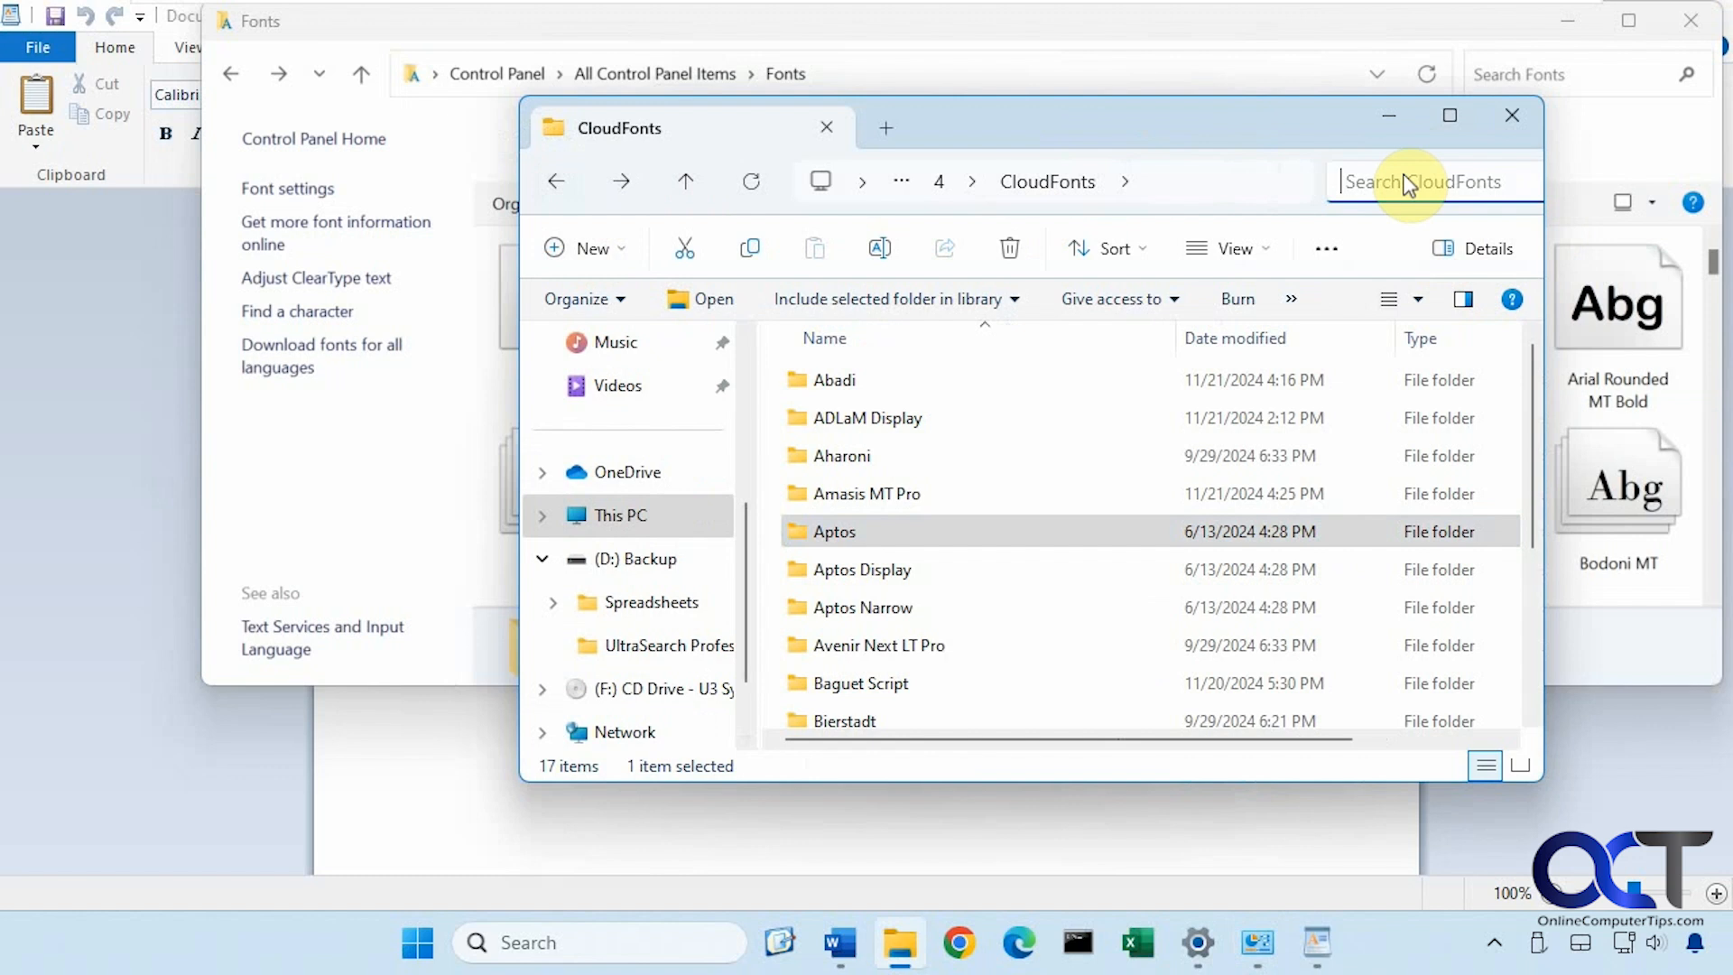
Search CloudFonts for *.ttf and select the 45 resulting font files.
text(*.ttf)
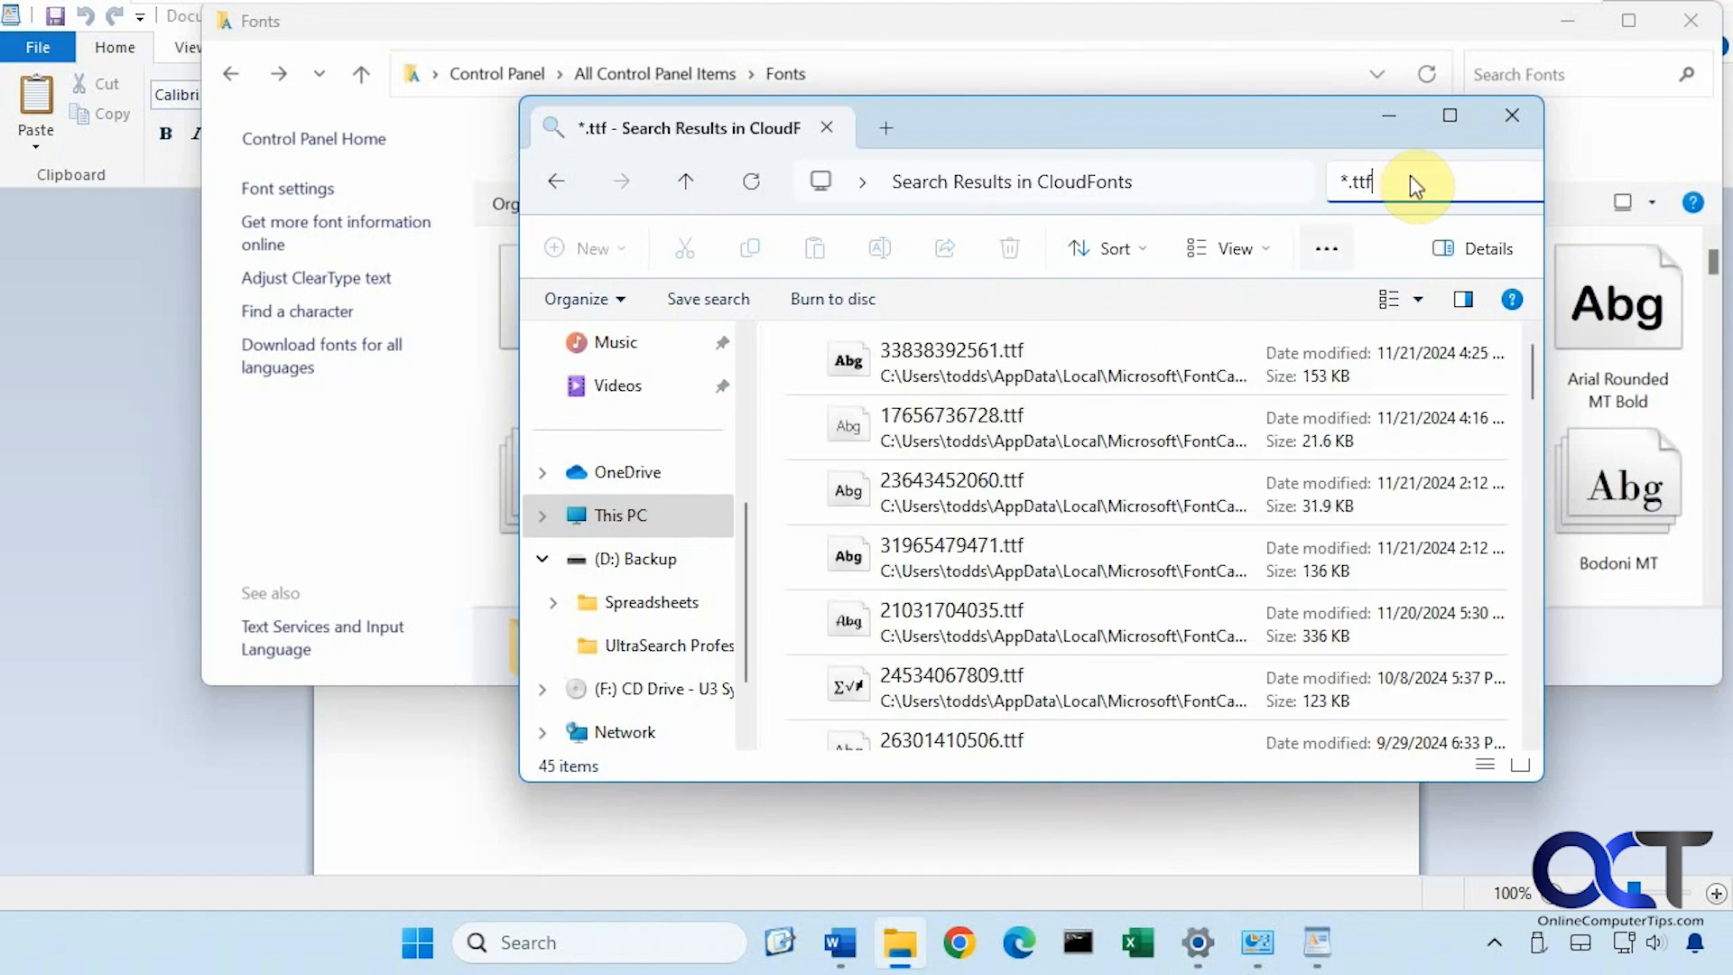
click(1234, 247)
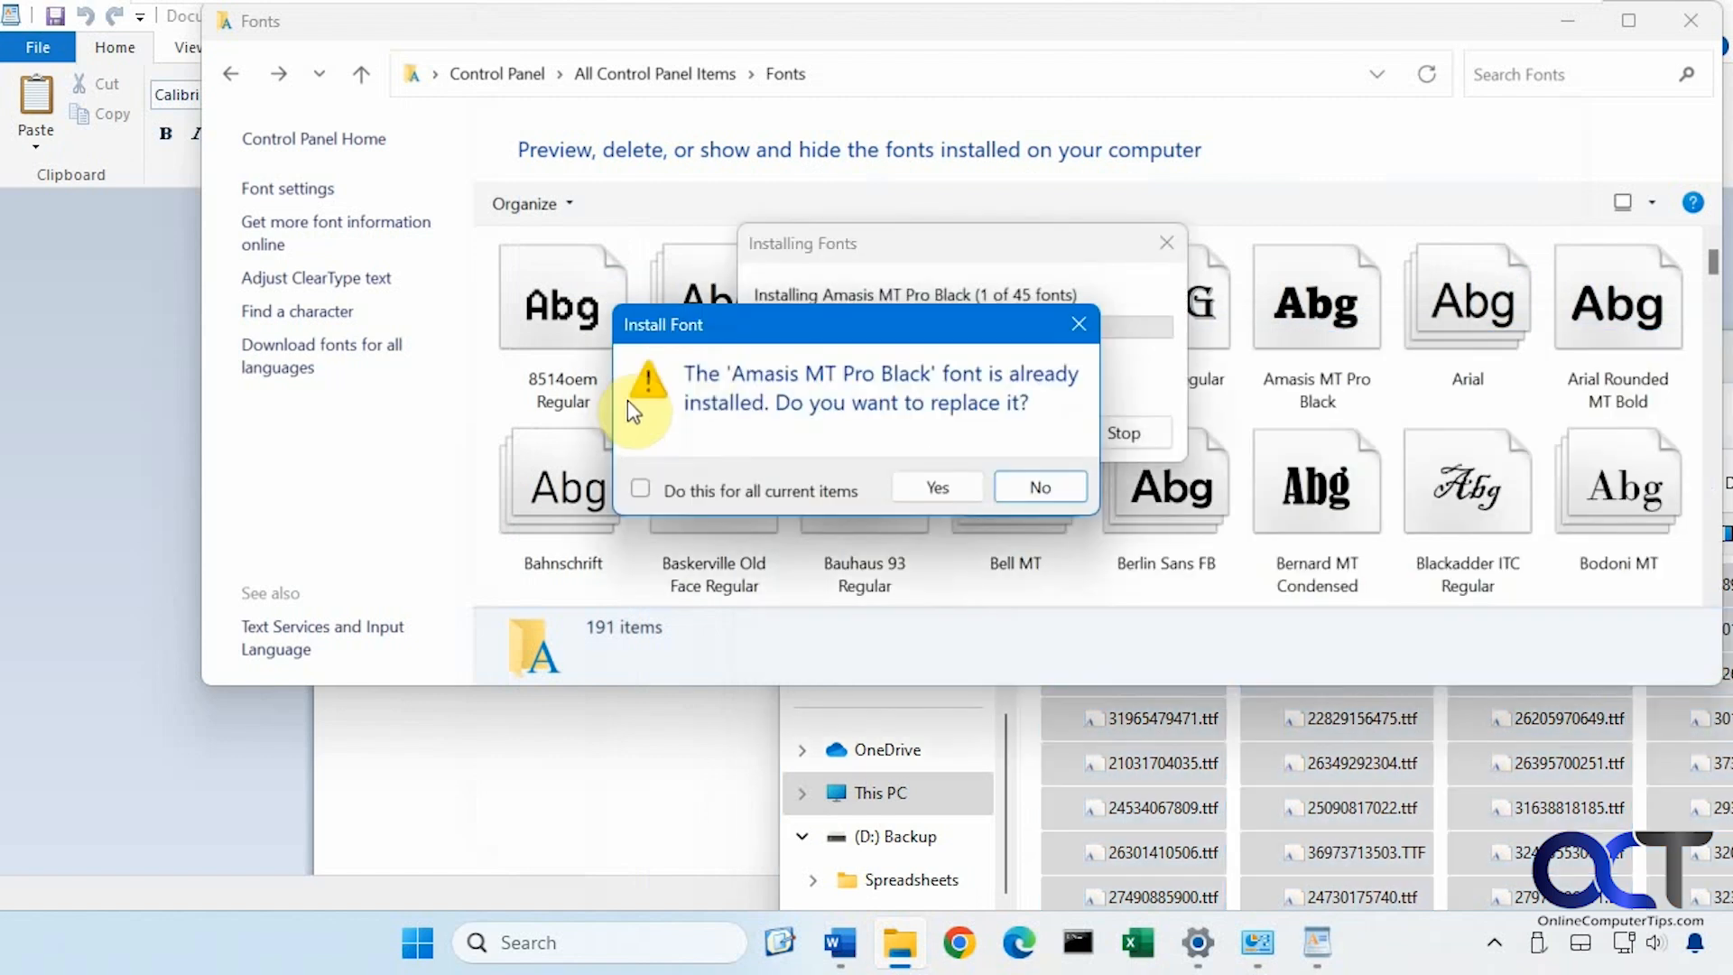
mouse_move(817, 420)
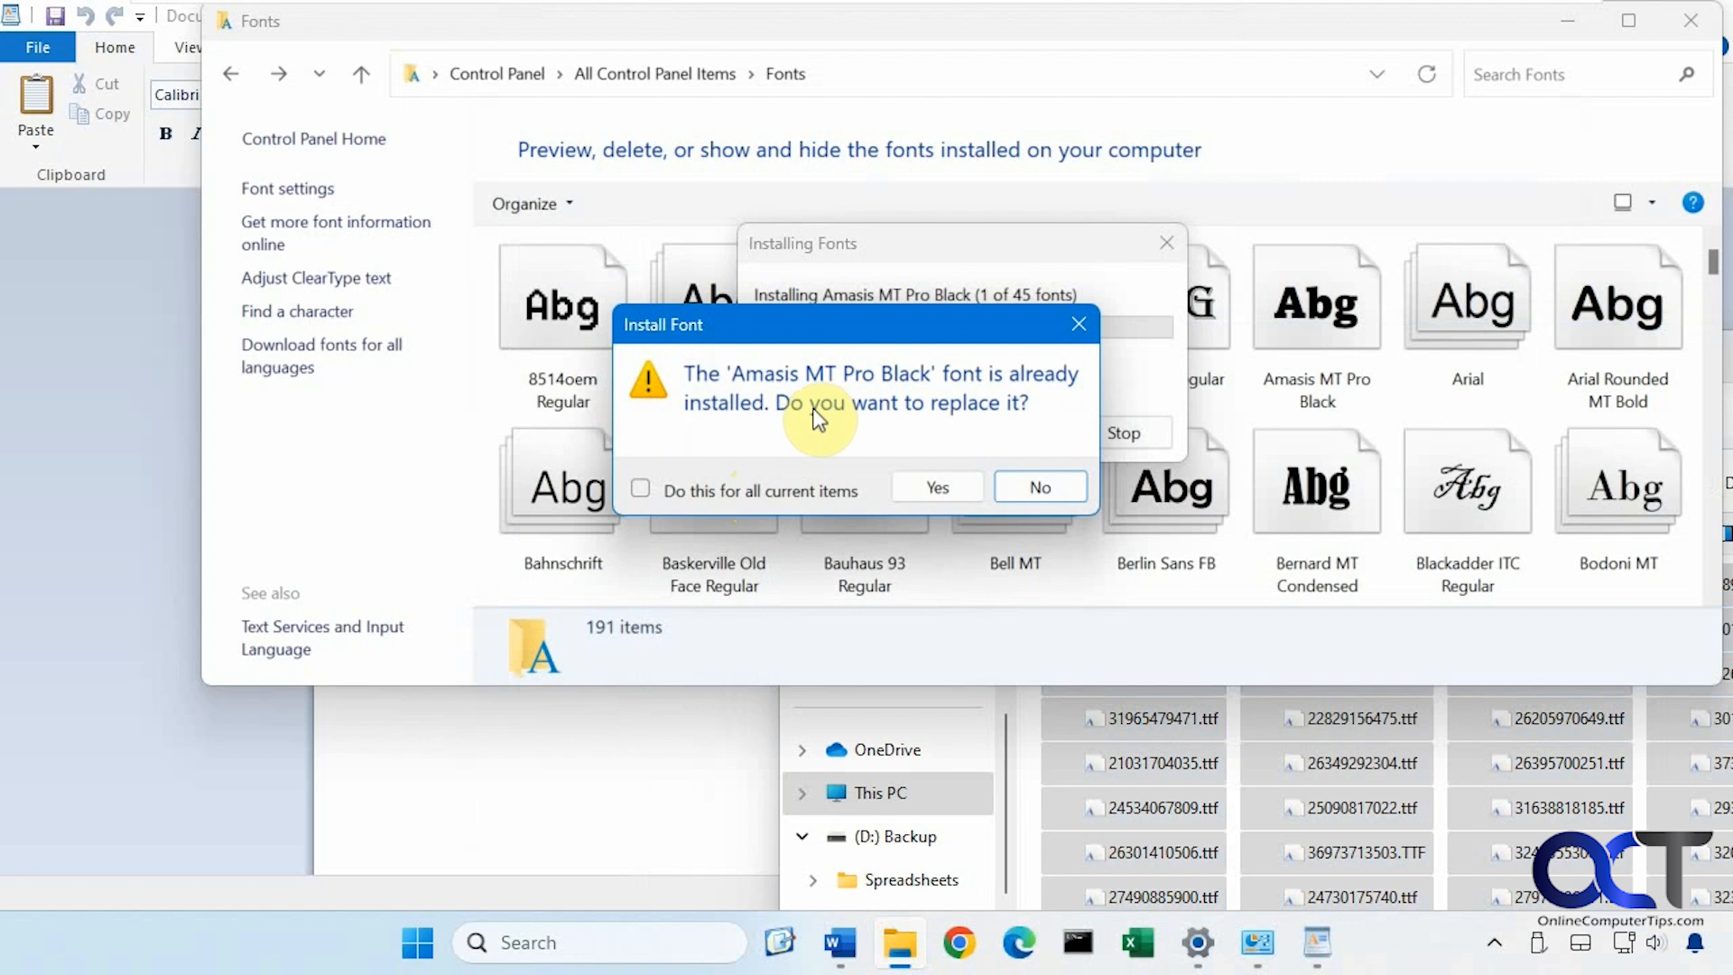
Replace already-installed fonts for all 45 items, bringing the Fonts folder to 204 entries.
click(638, 489)
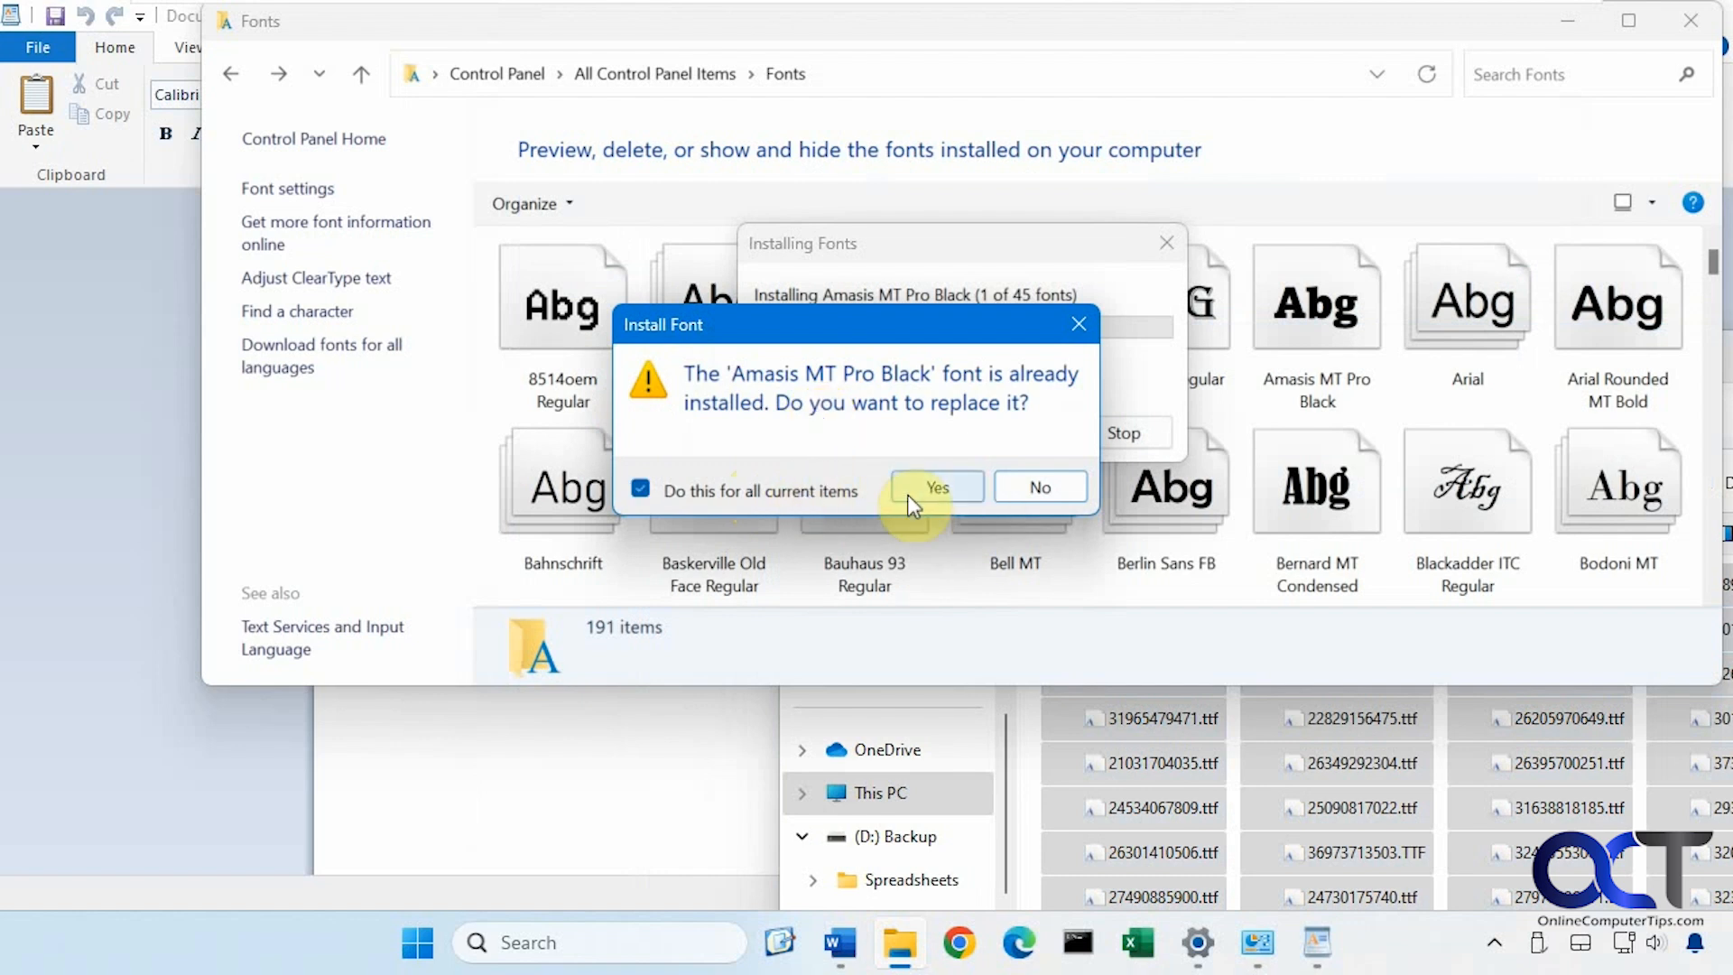
click(937, 487)
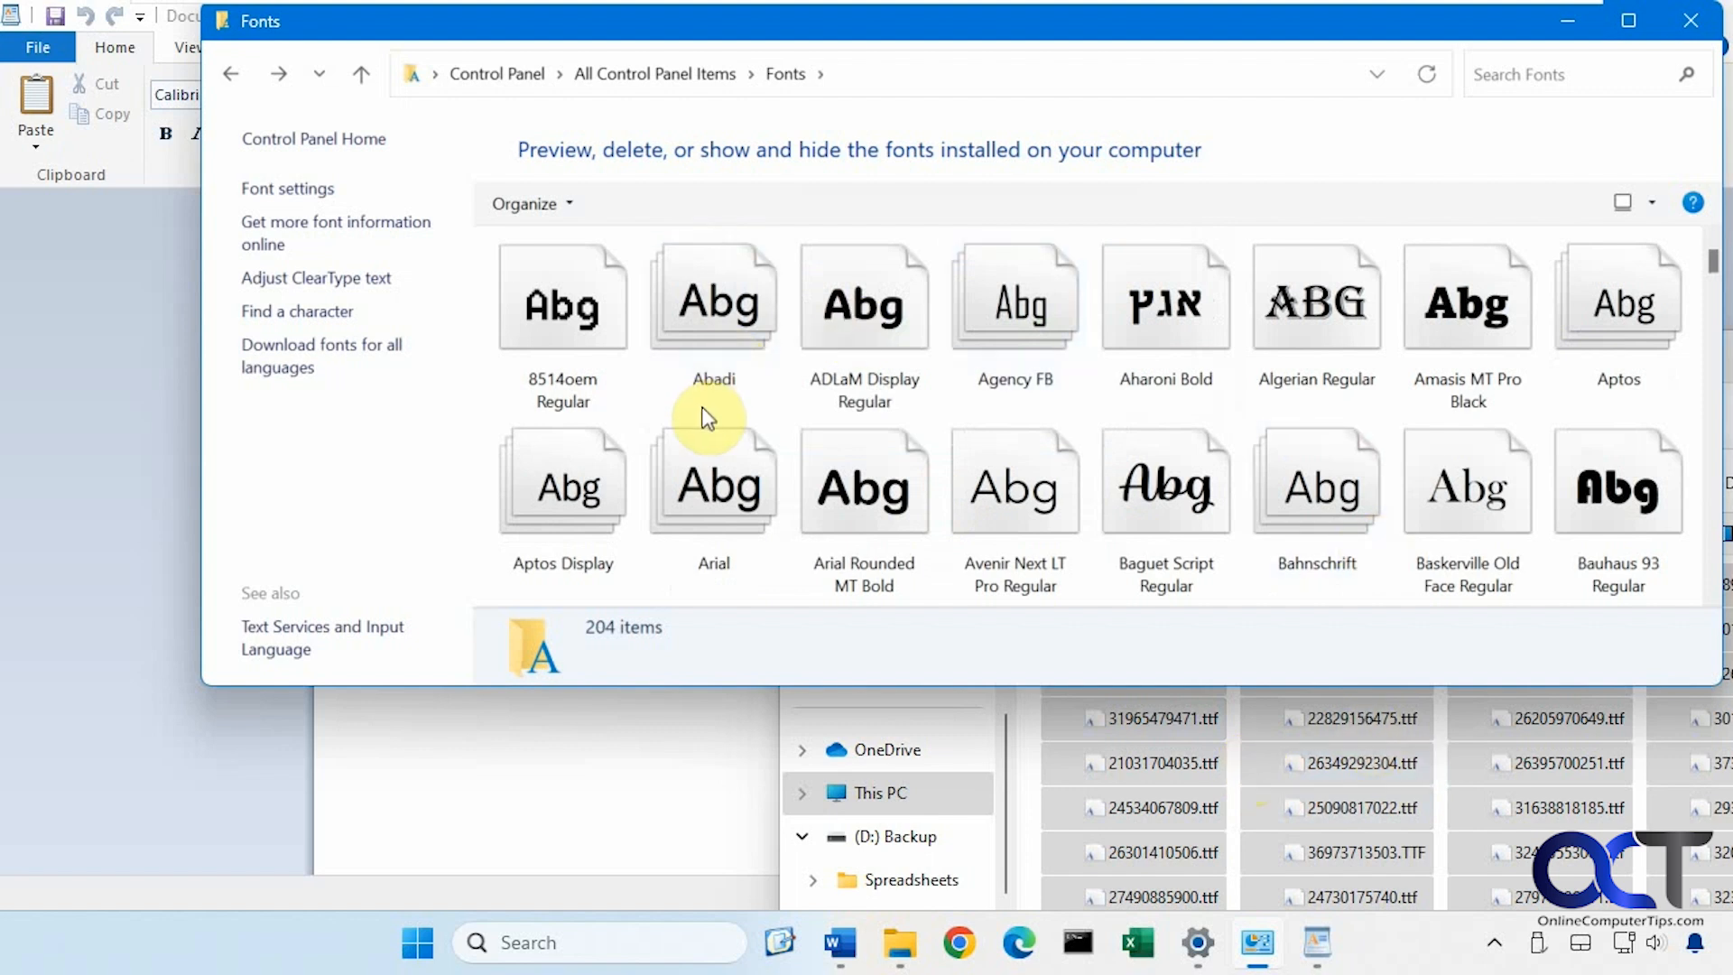
mouse_move(969, 637)
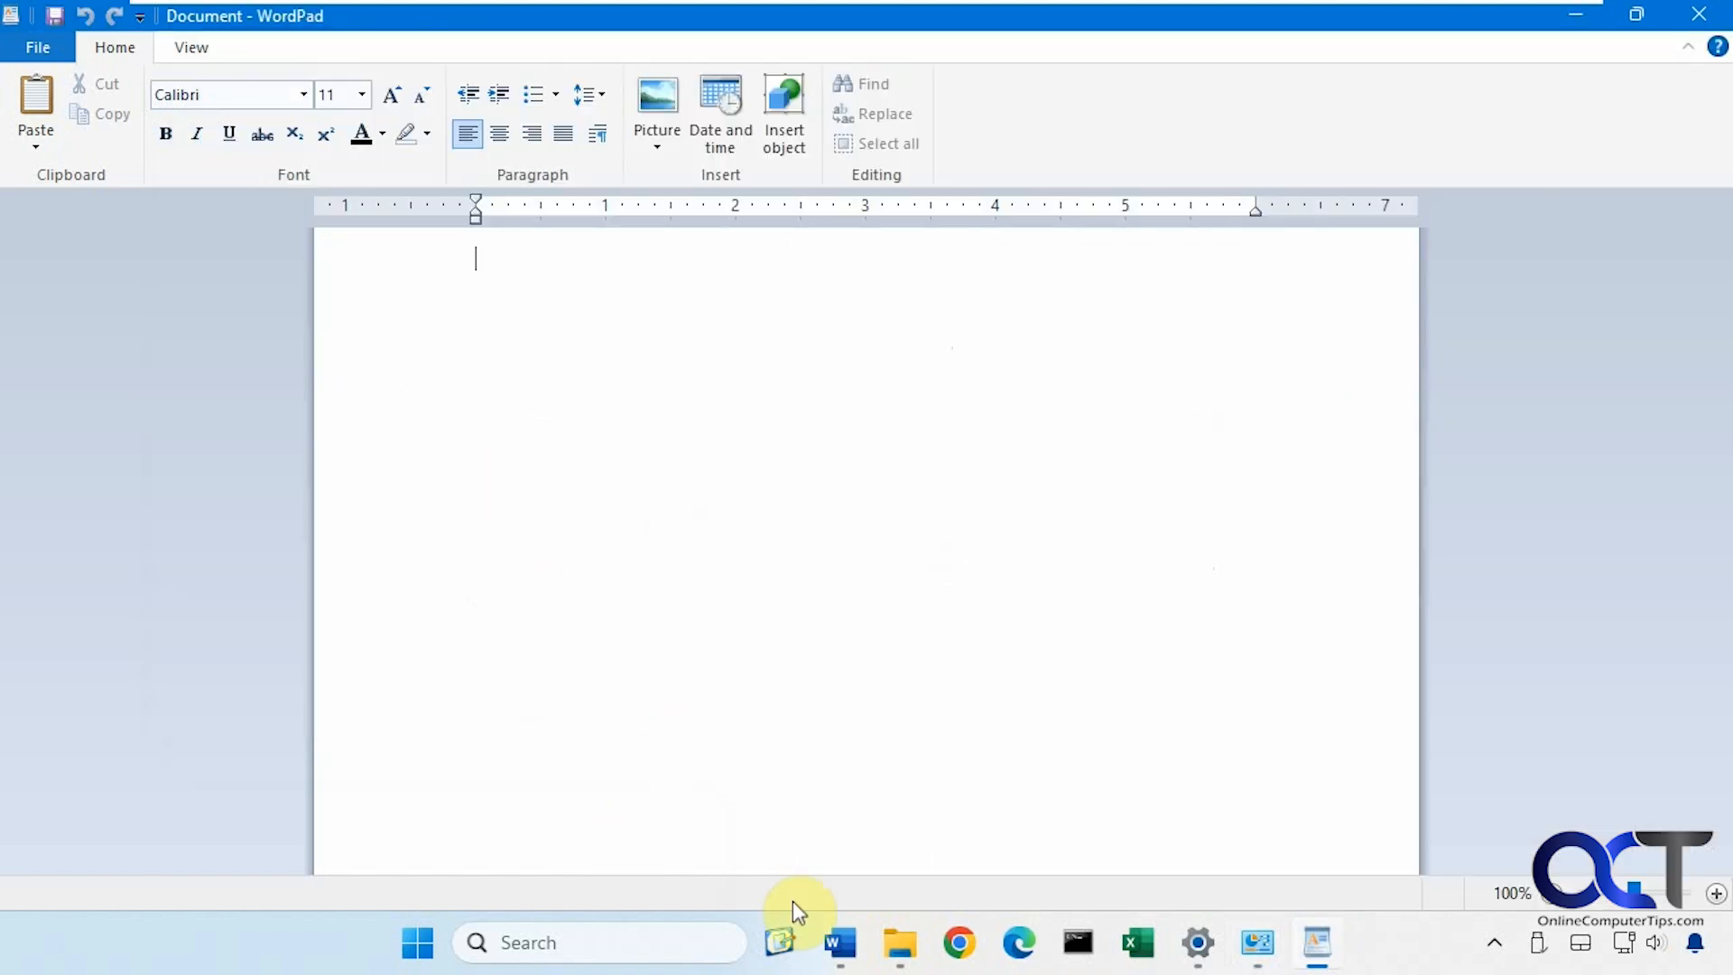
Make Alasassy Caps the current font of the blank Word document.
click(837, 942)
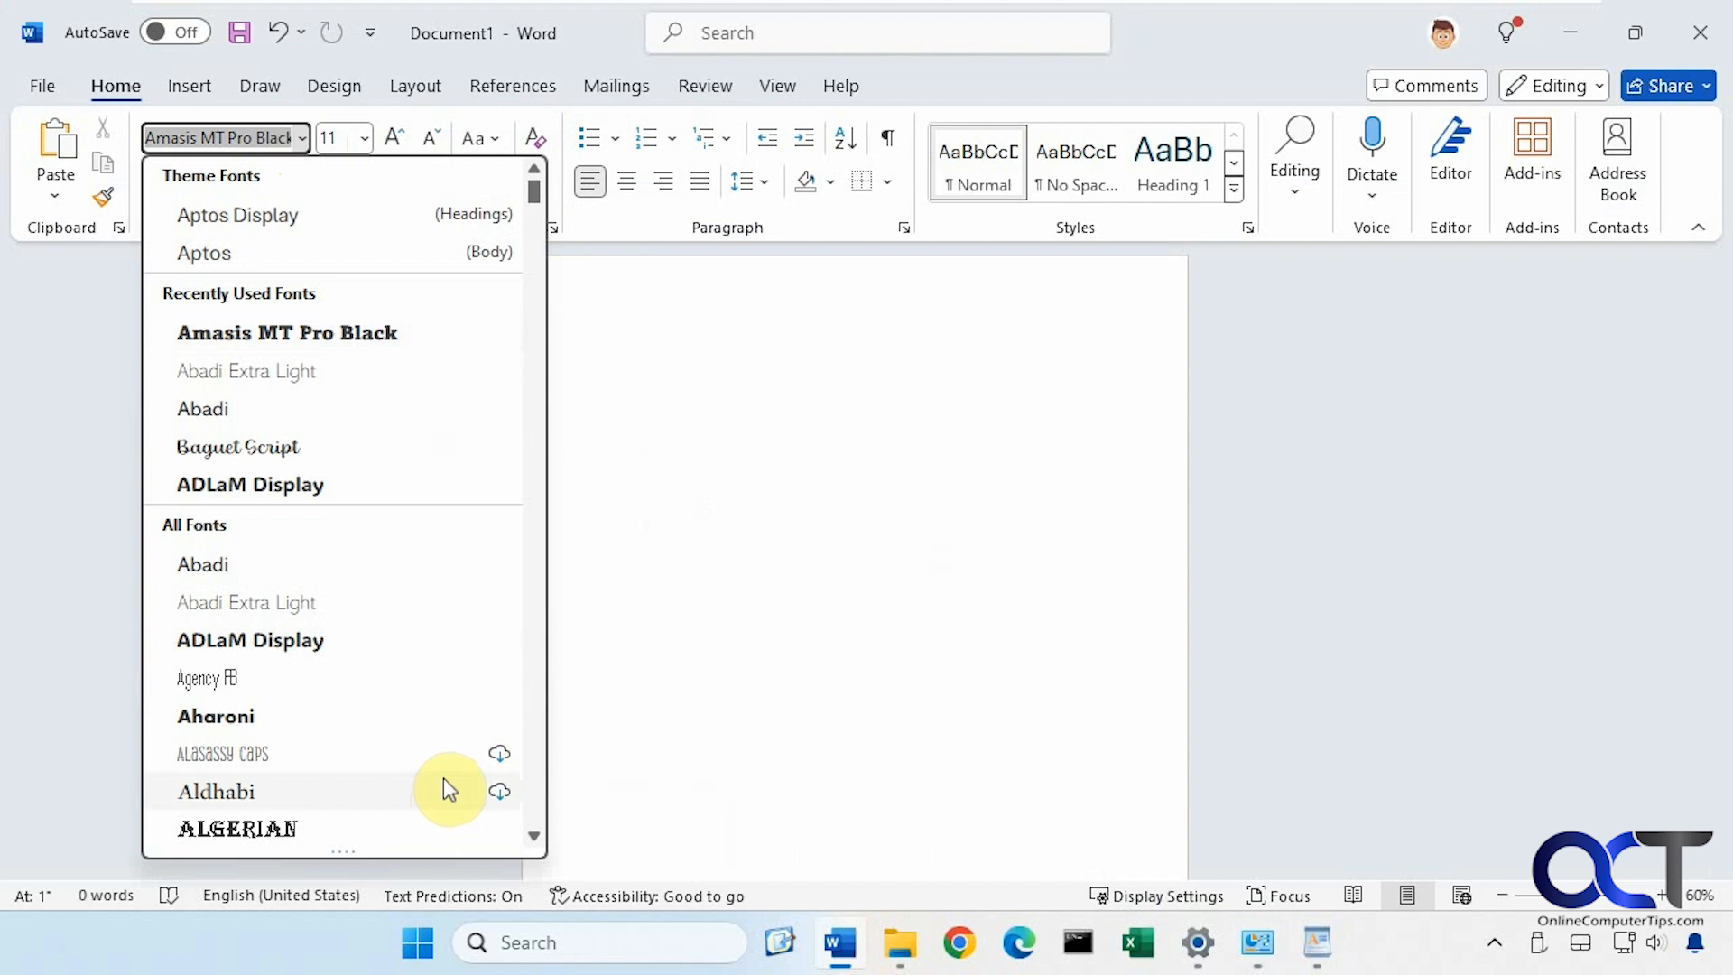
click(222, 753)
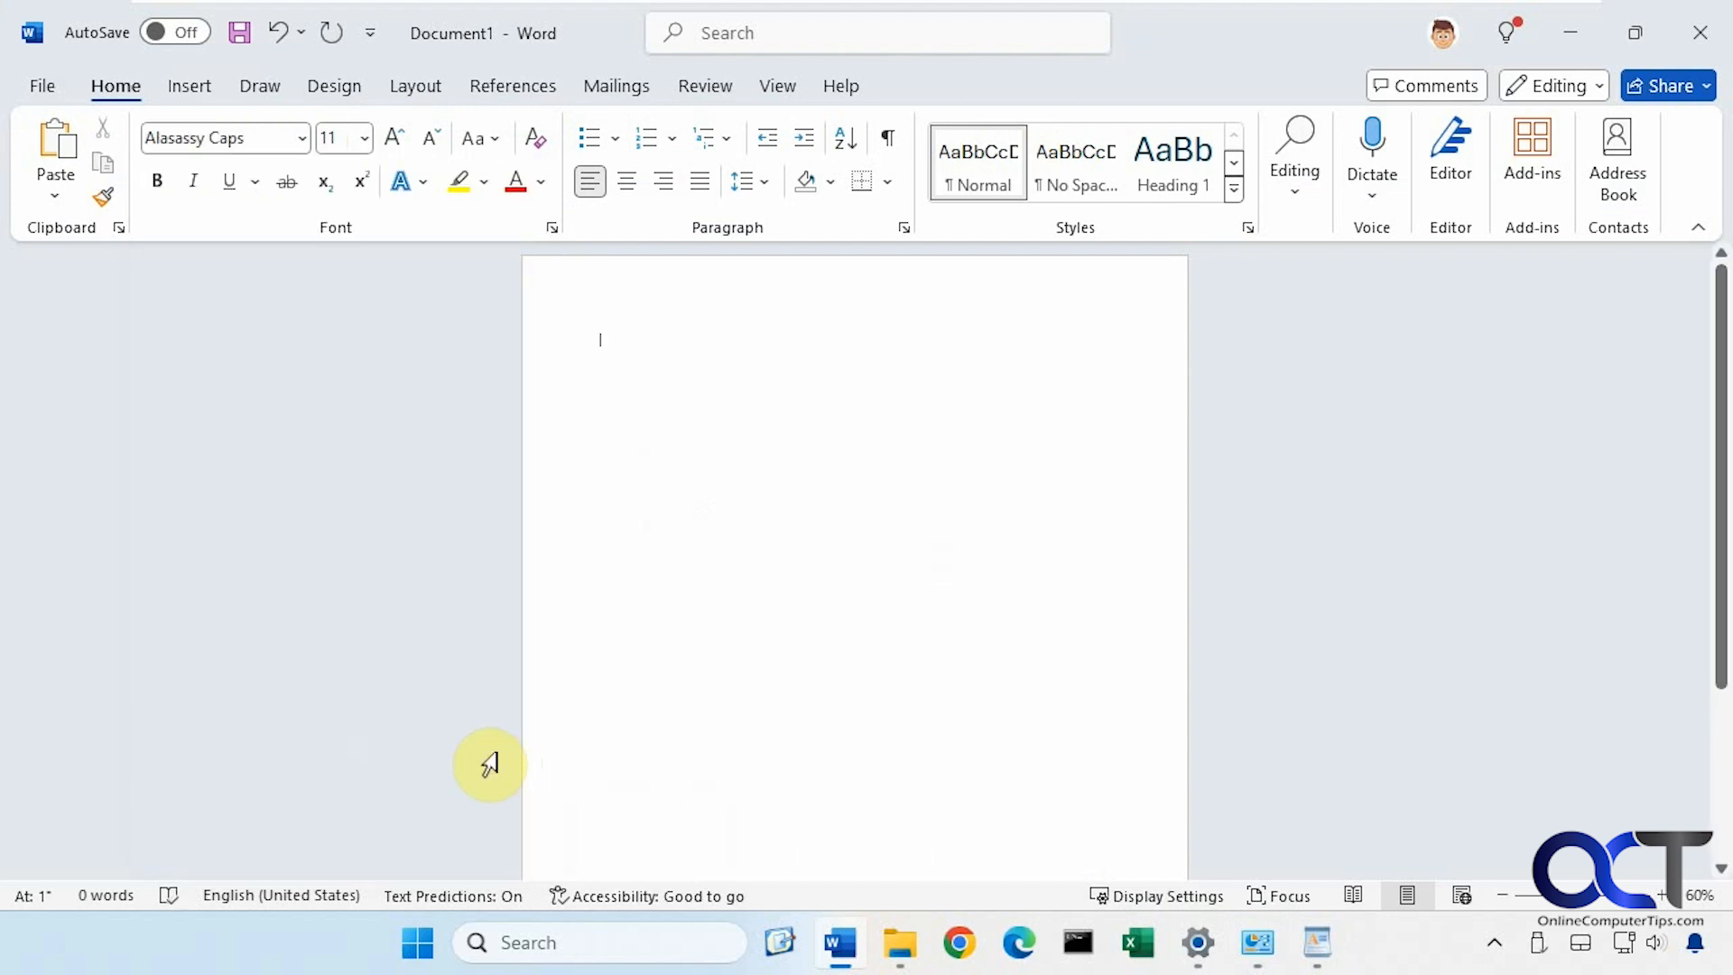
Open the newly appeared Alasassy Caps folder under CloudFonts in File Explorer.
click(897, 942)
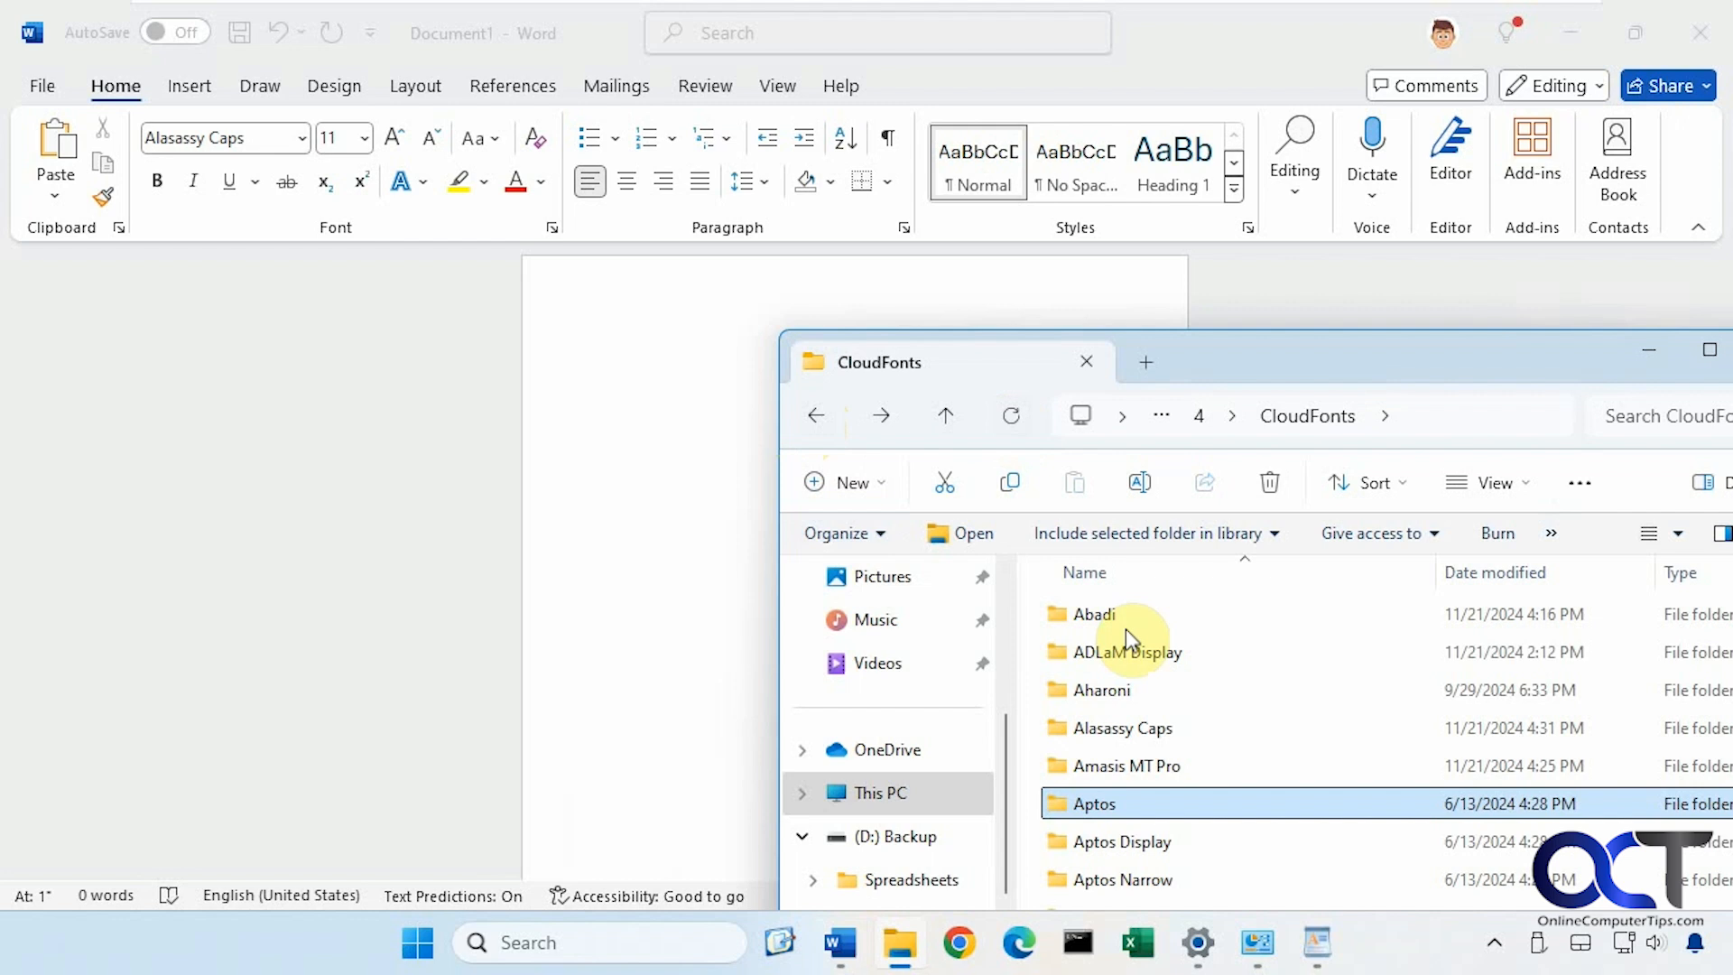
click(1121, 727)
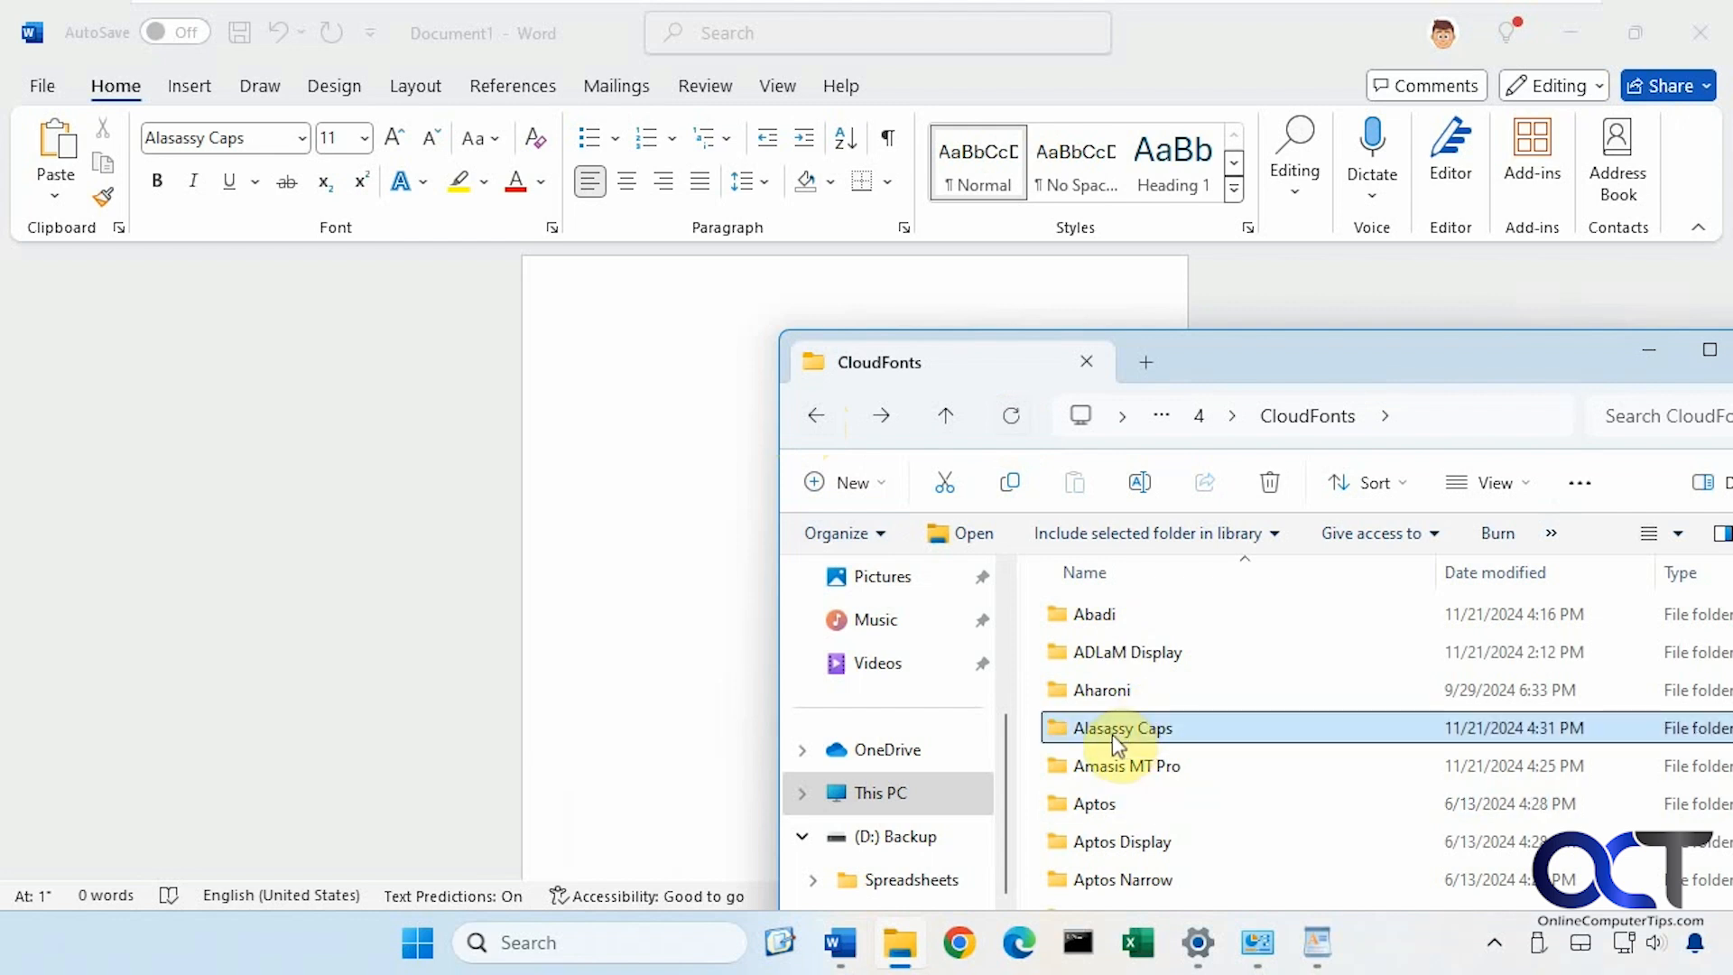
mouse_move(1171, 738)
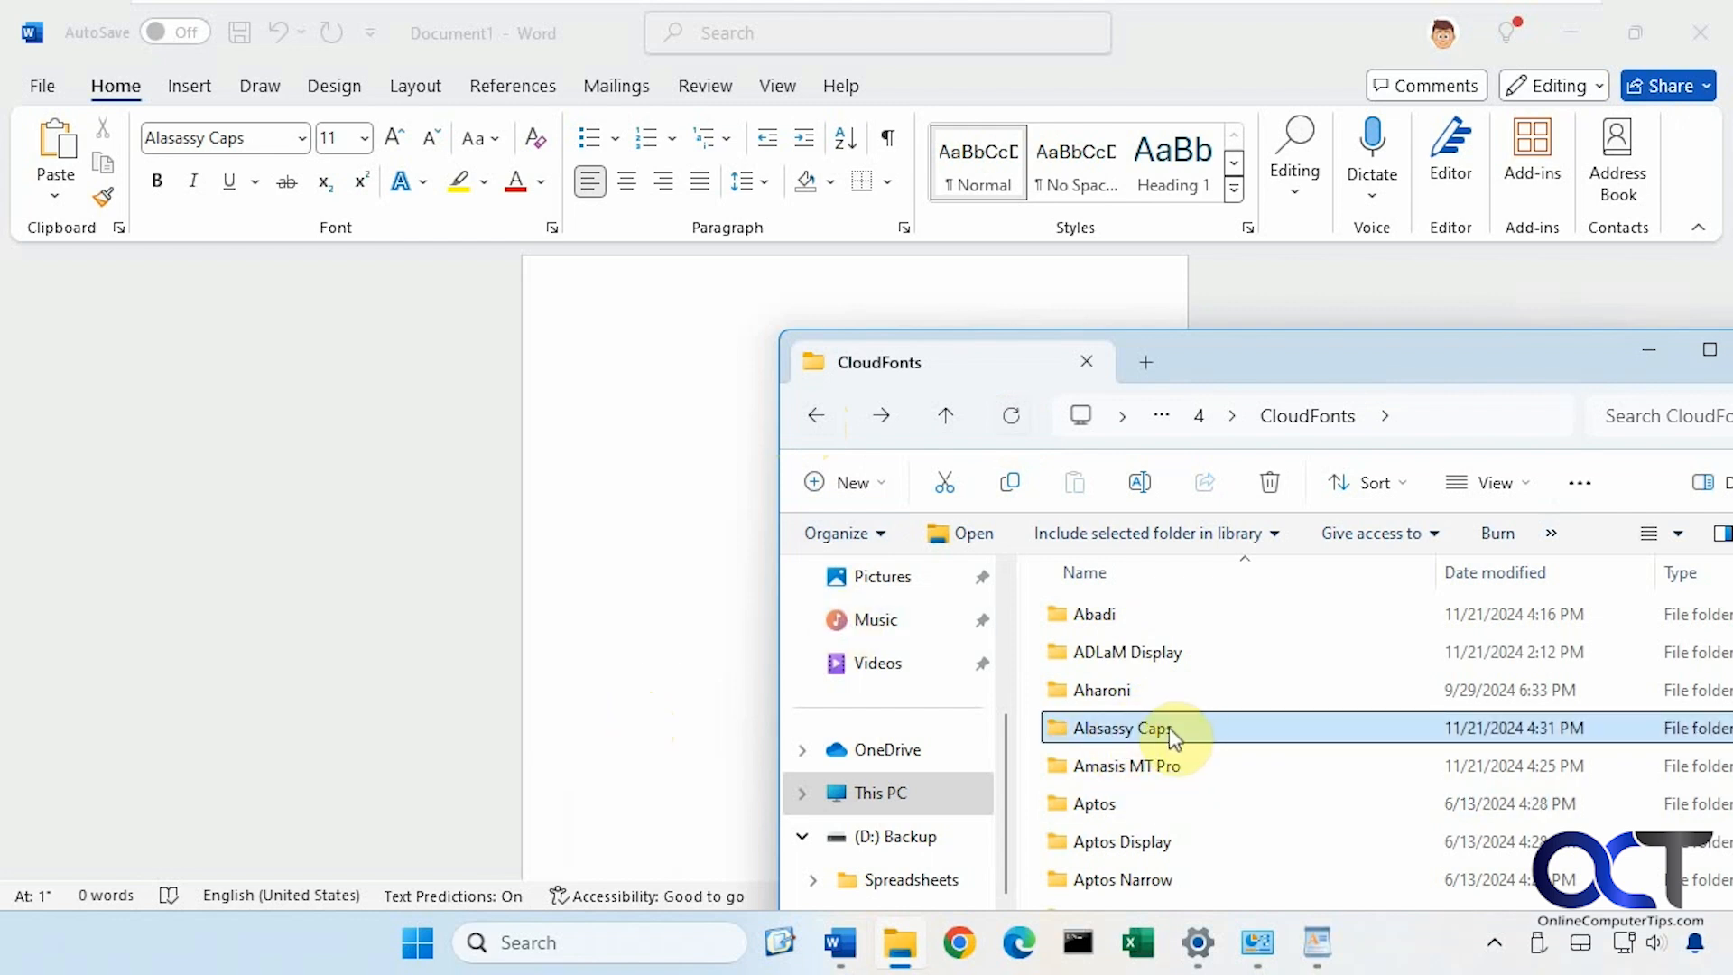
double_click(1124, 727)
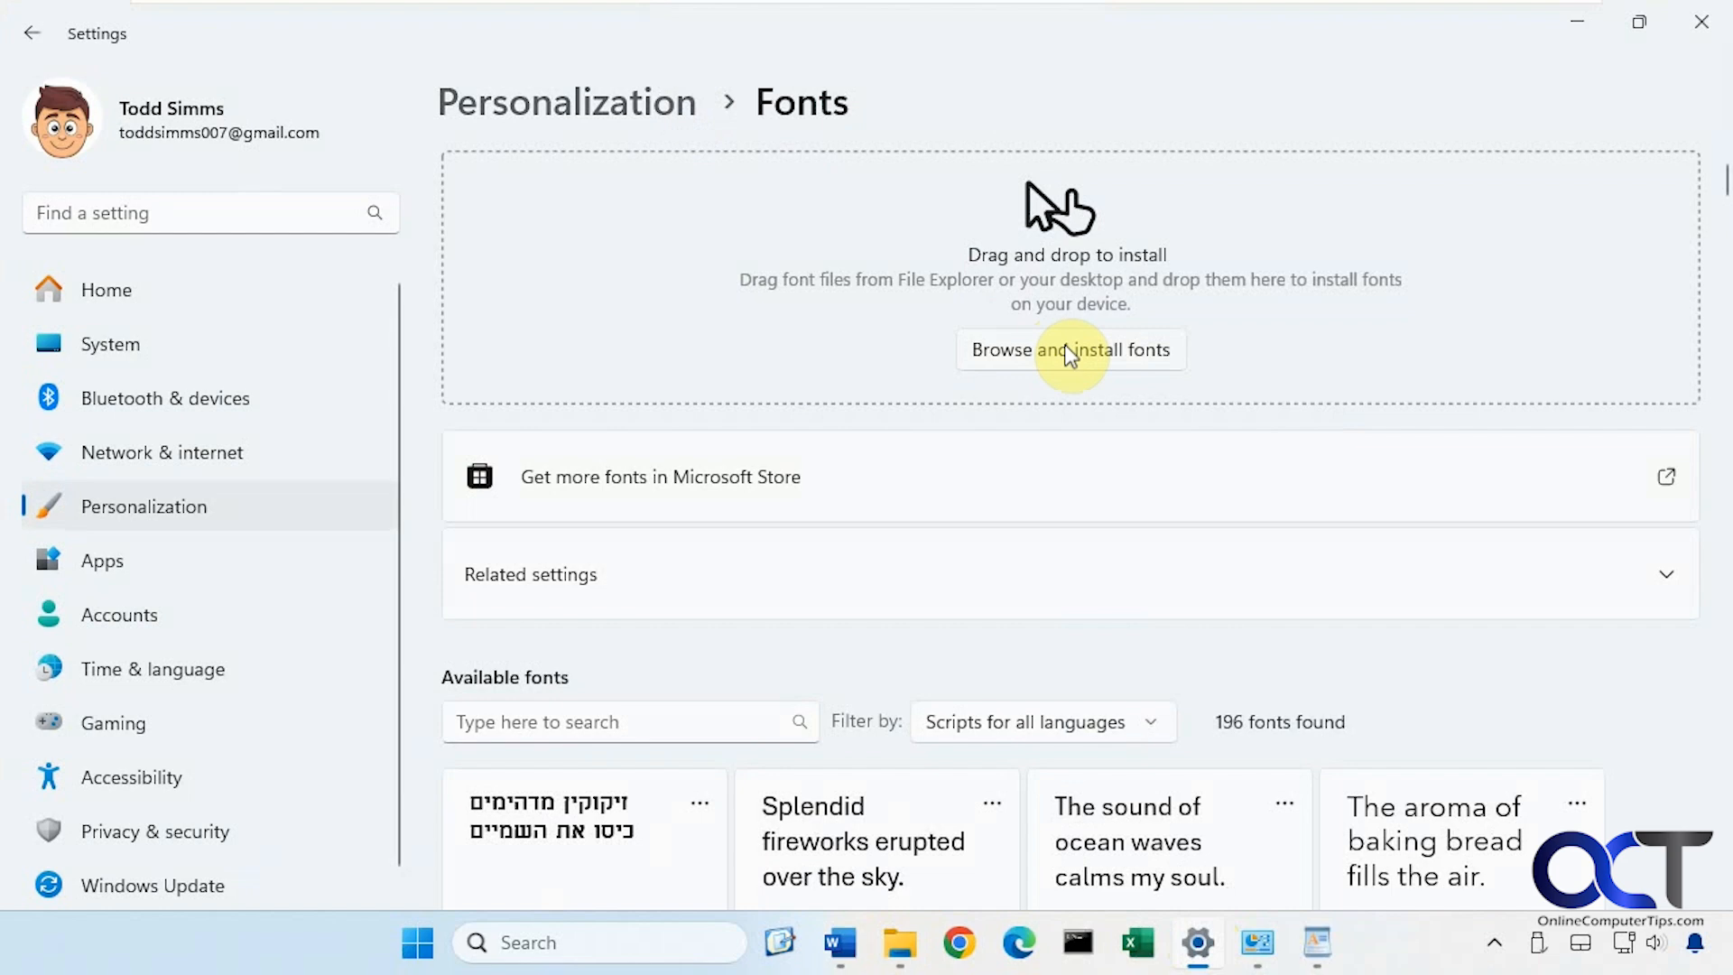
Start Browse and install fonts on the Settings Fonts page, then cancel the file picker.
click(1070, 351)
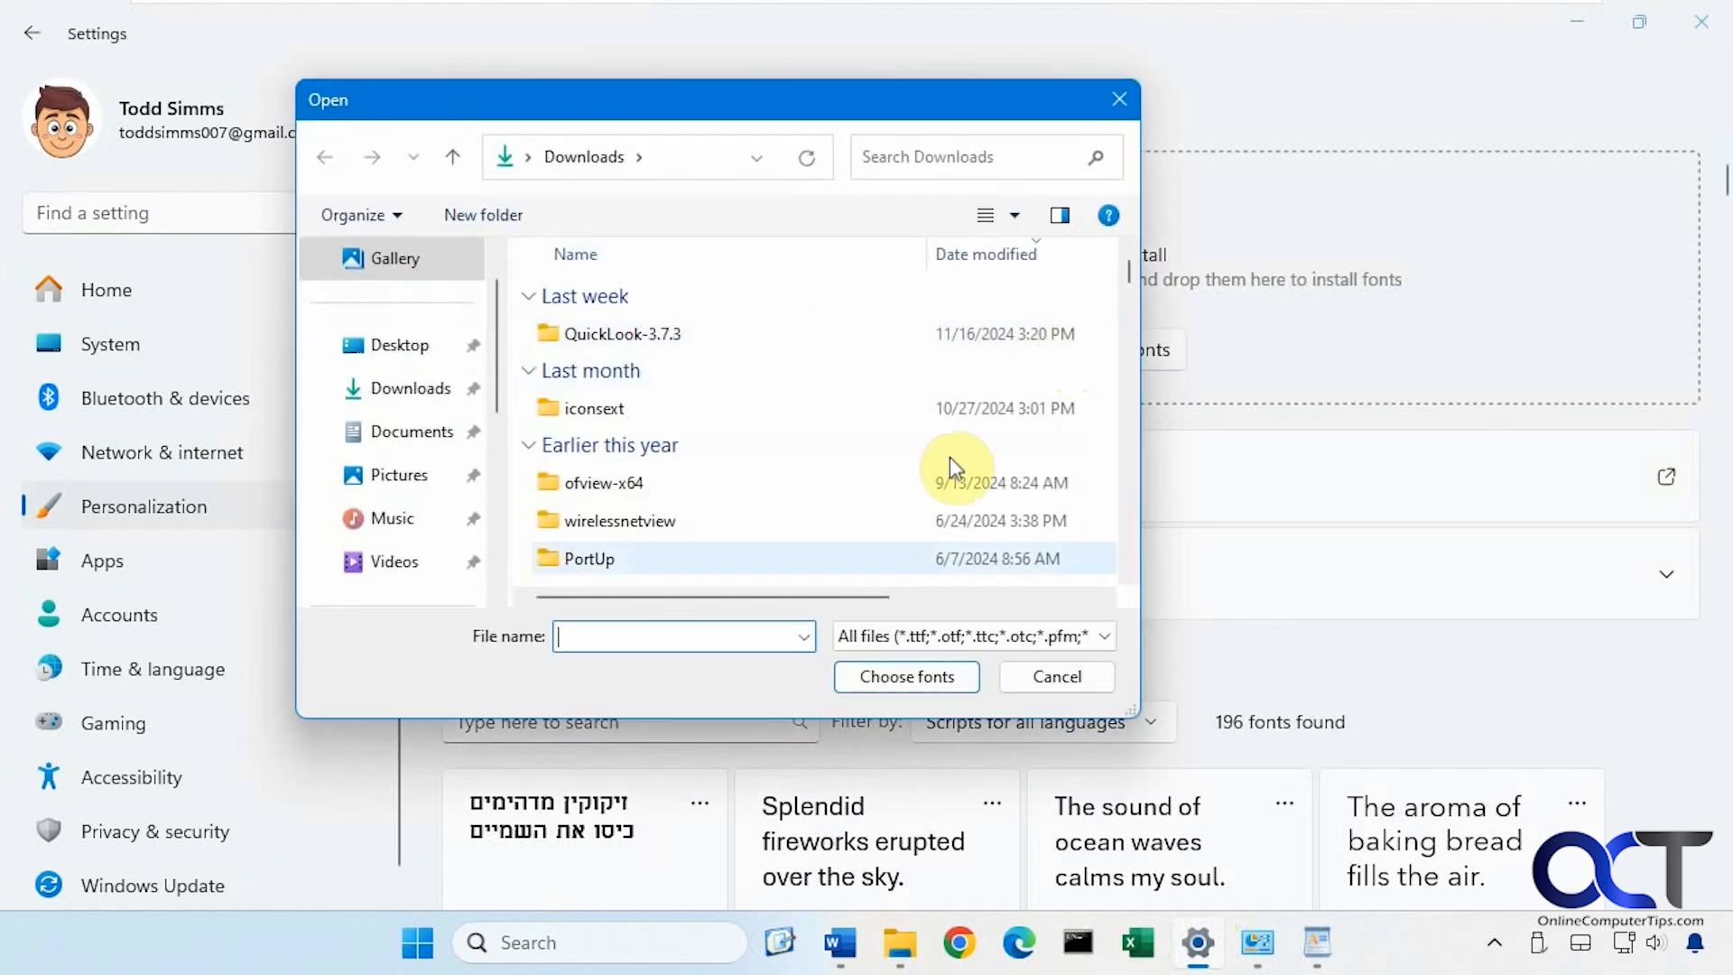
click(1054, 677)
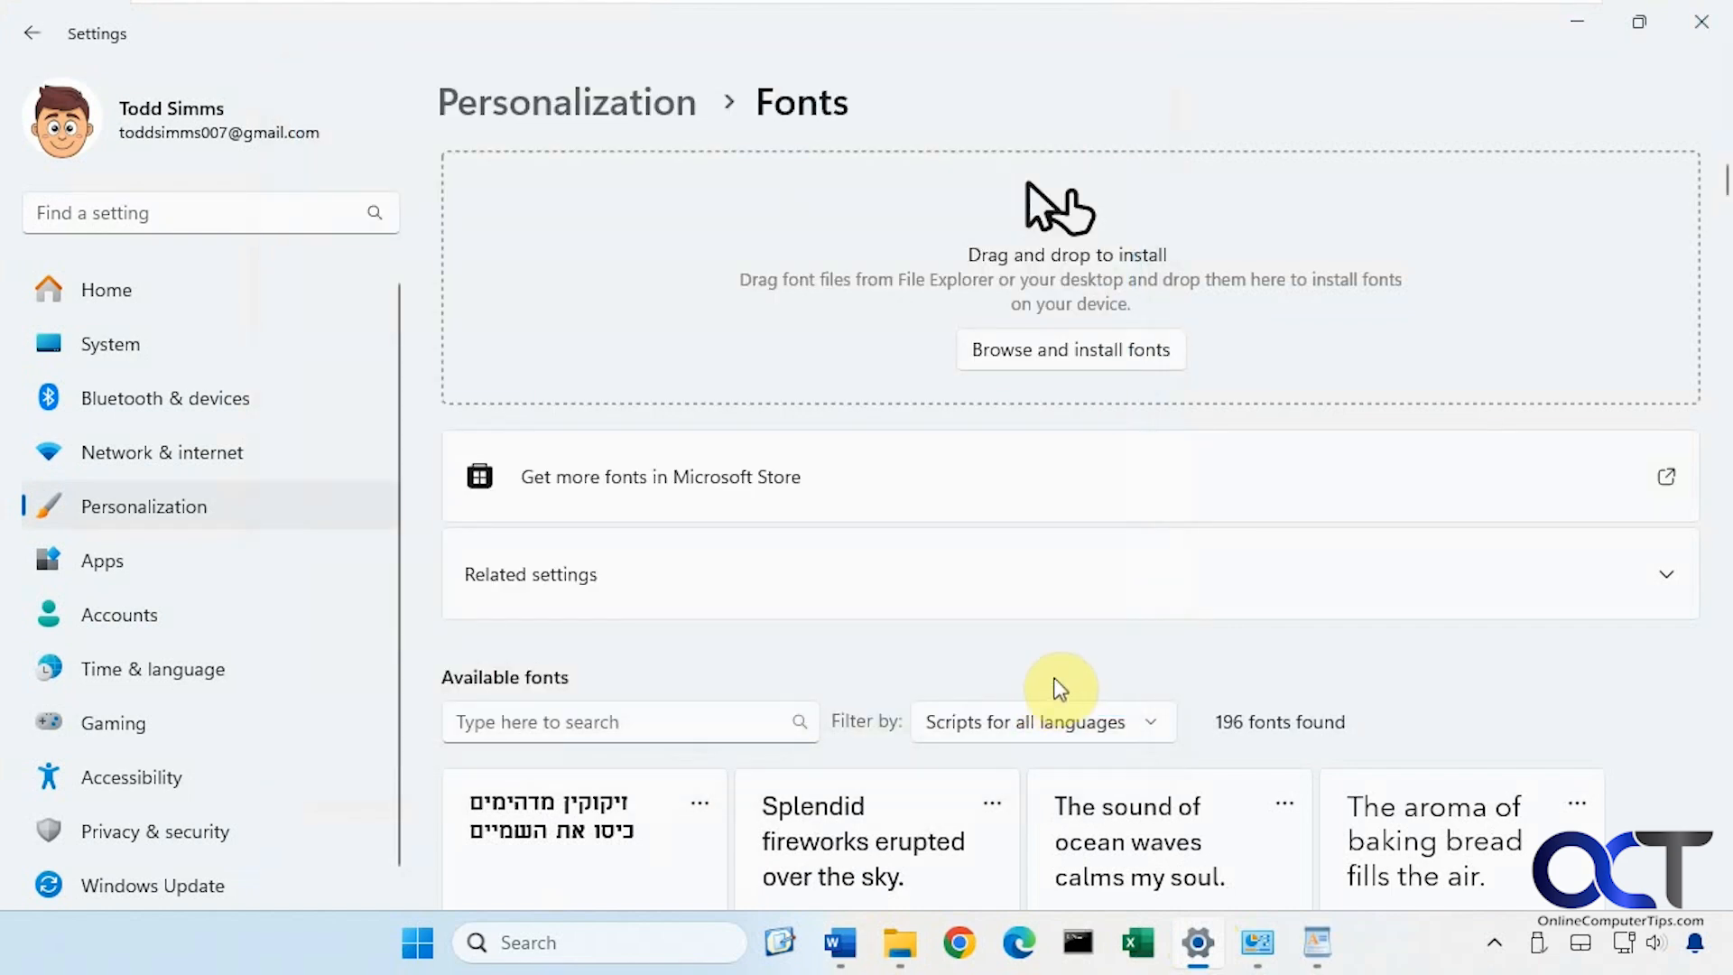
mouse_move(1070, 675)
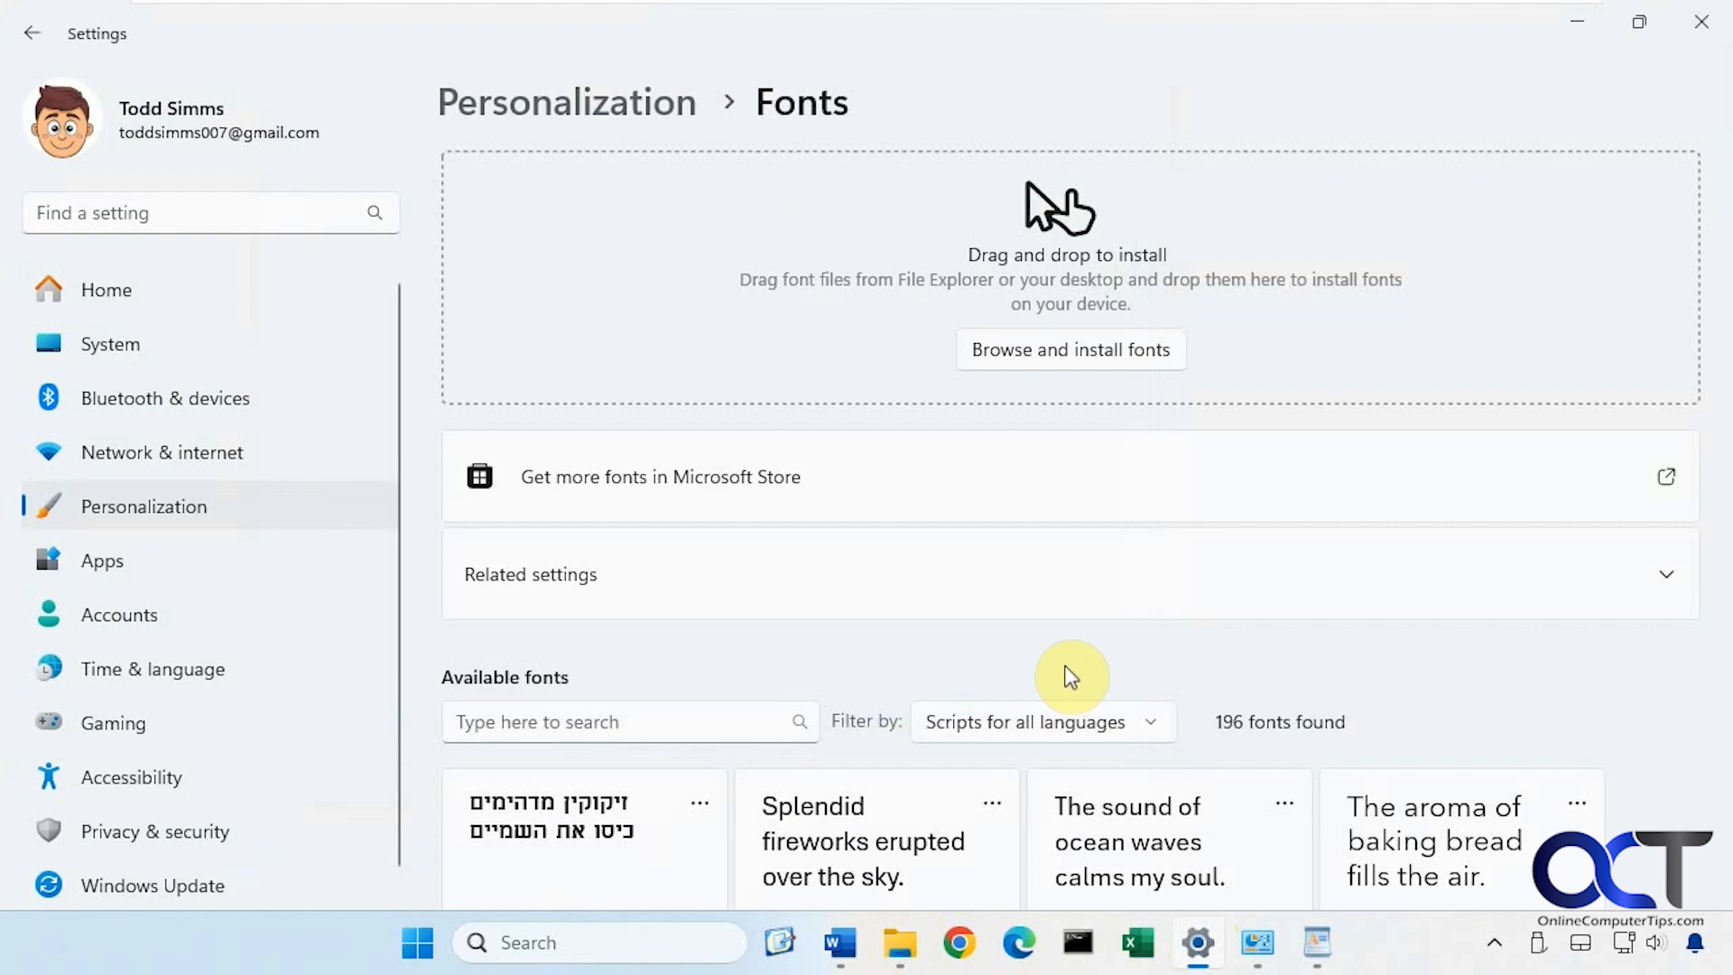
mouse_move(958, 538)
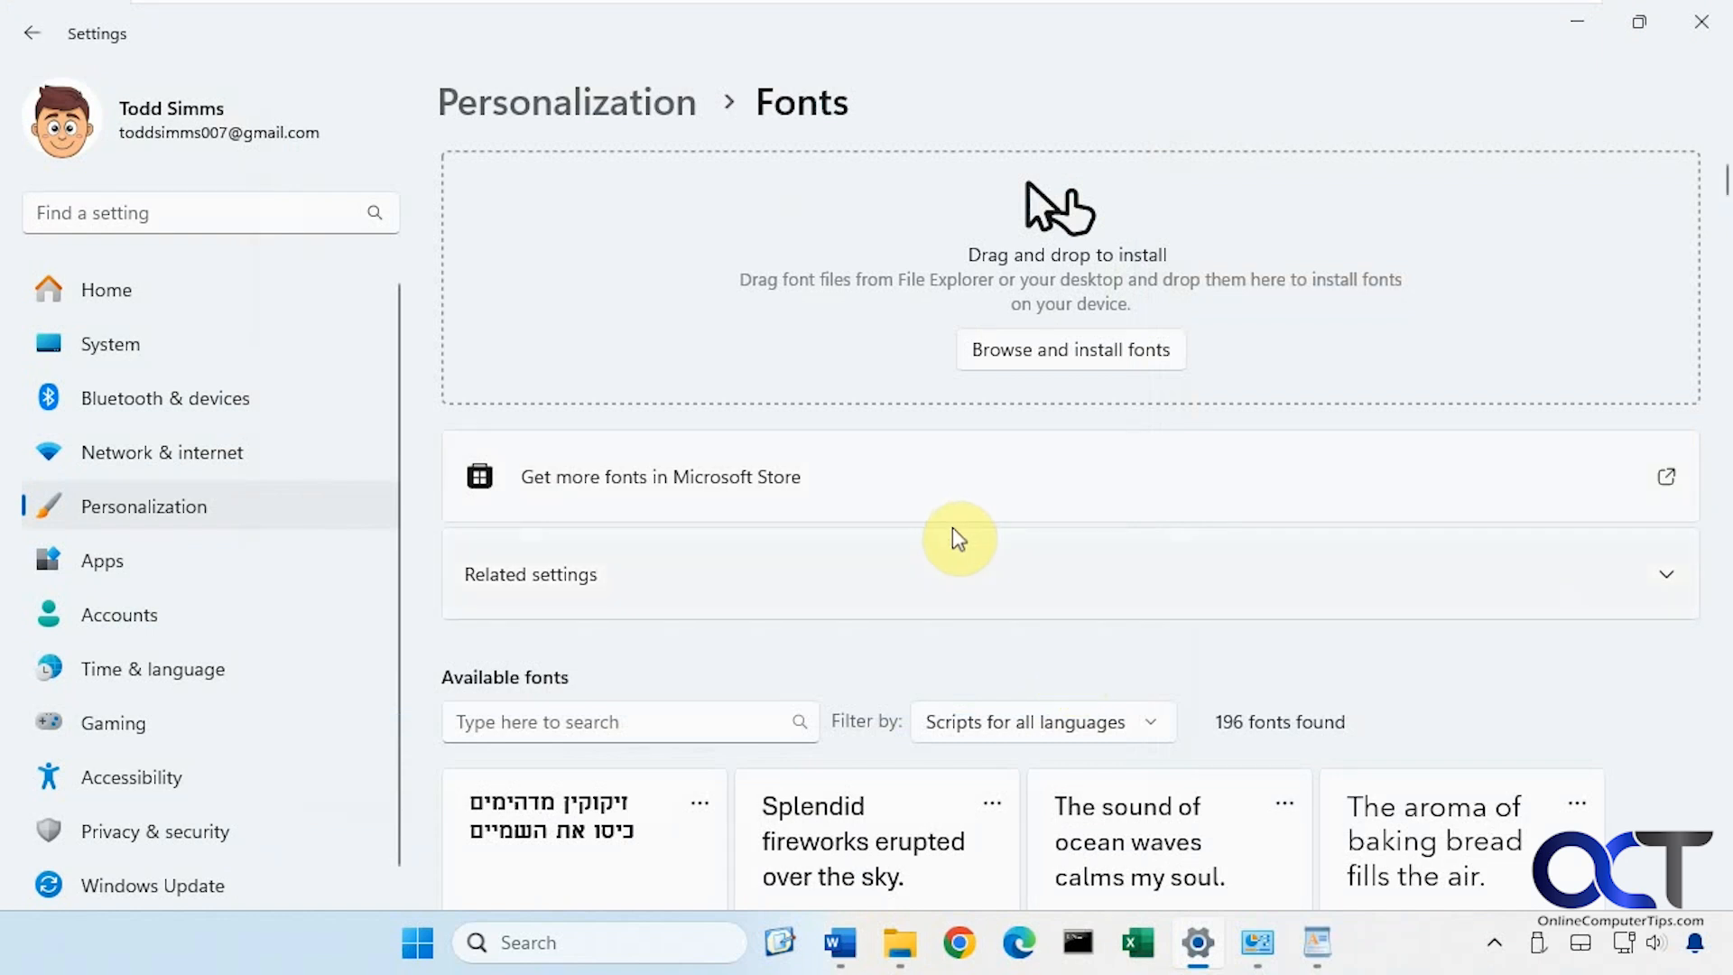